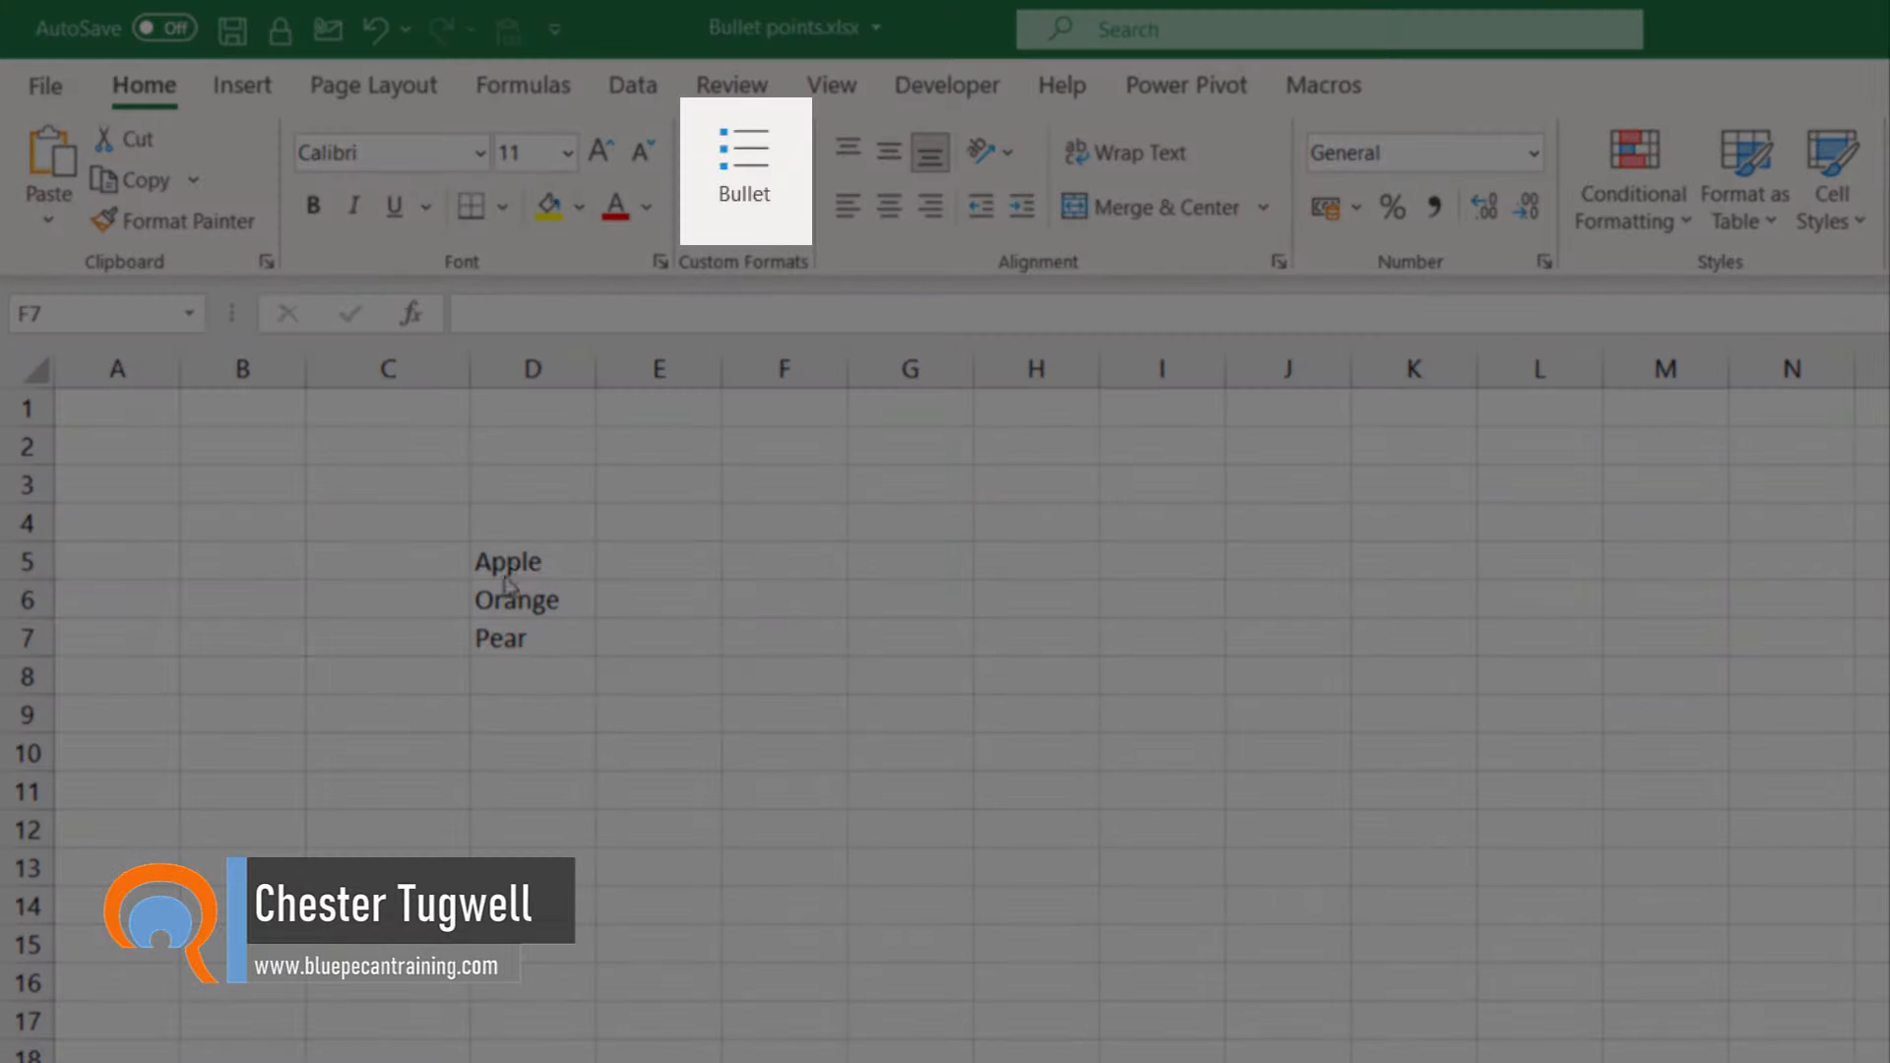
Step: Select cell G5 beside the Apple, Orange and Pear list to hold a bullet
{"action": "left_click", "coordinate": [744, 168]}
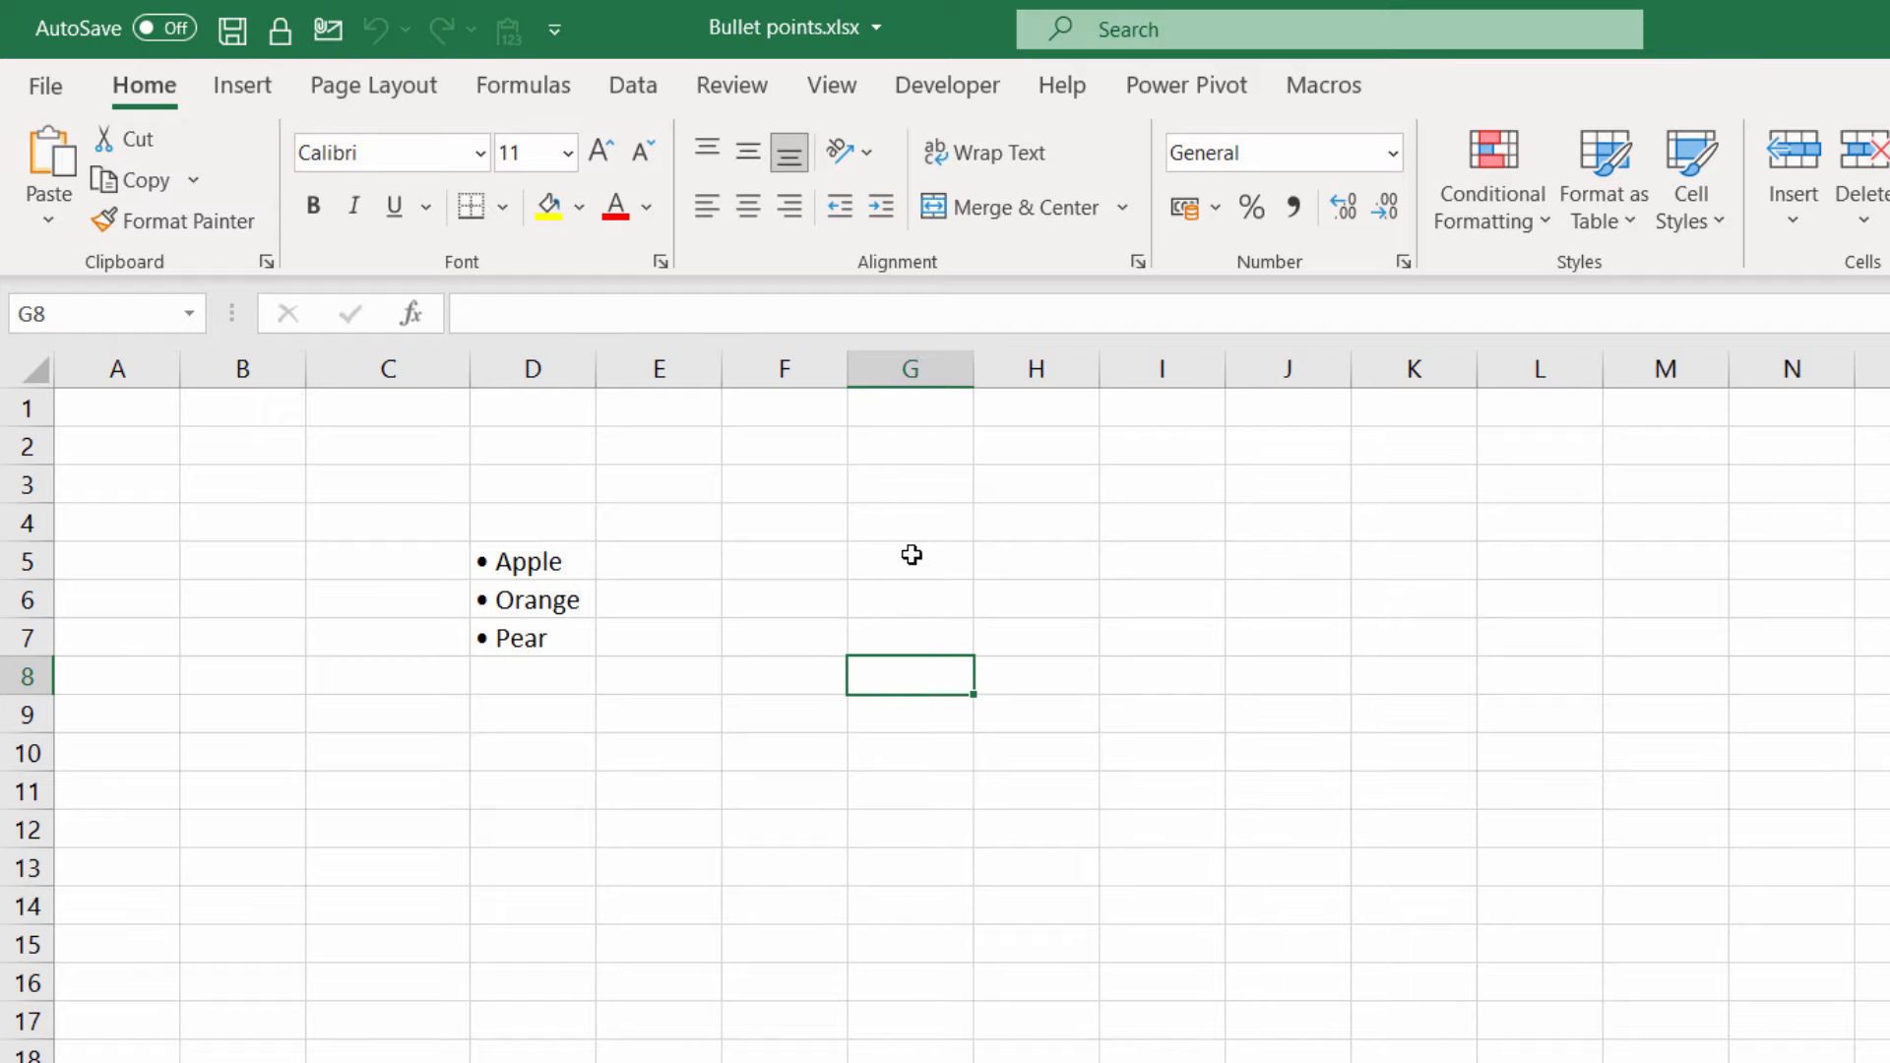
{"action": "left_click", "coordinate": [908, 560]}
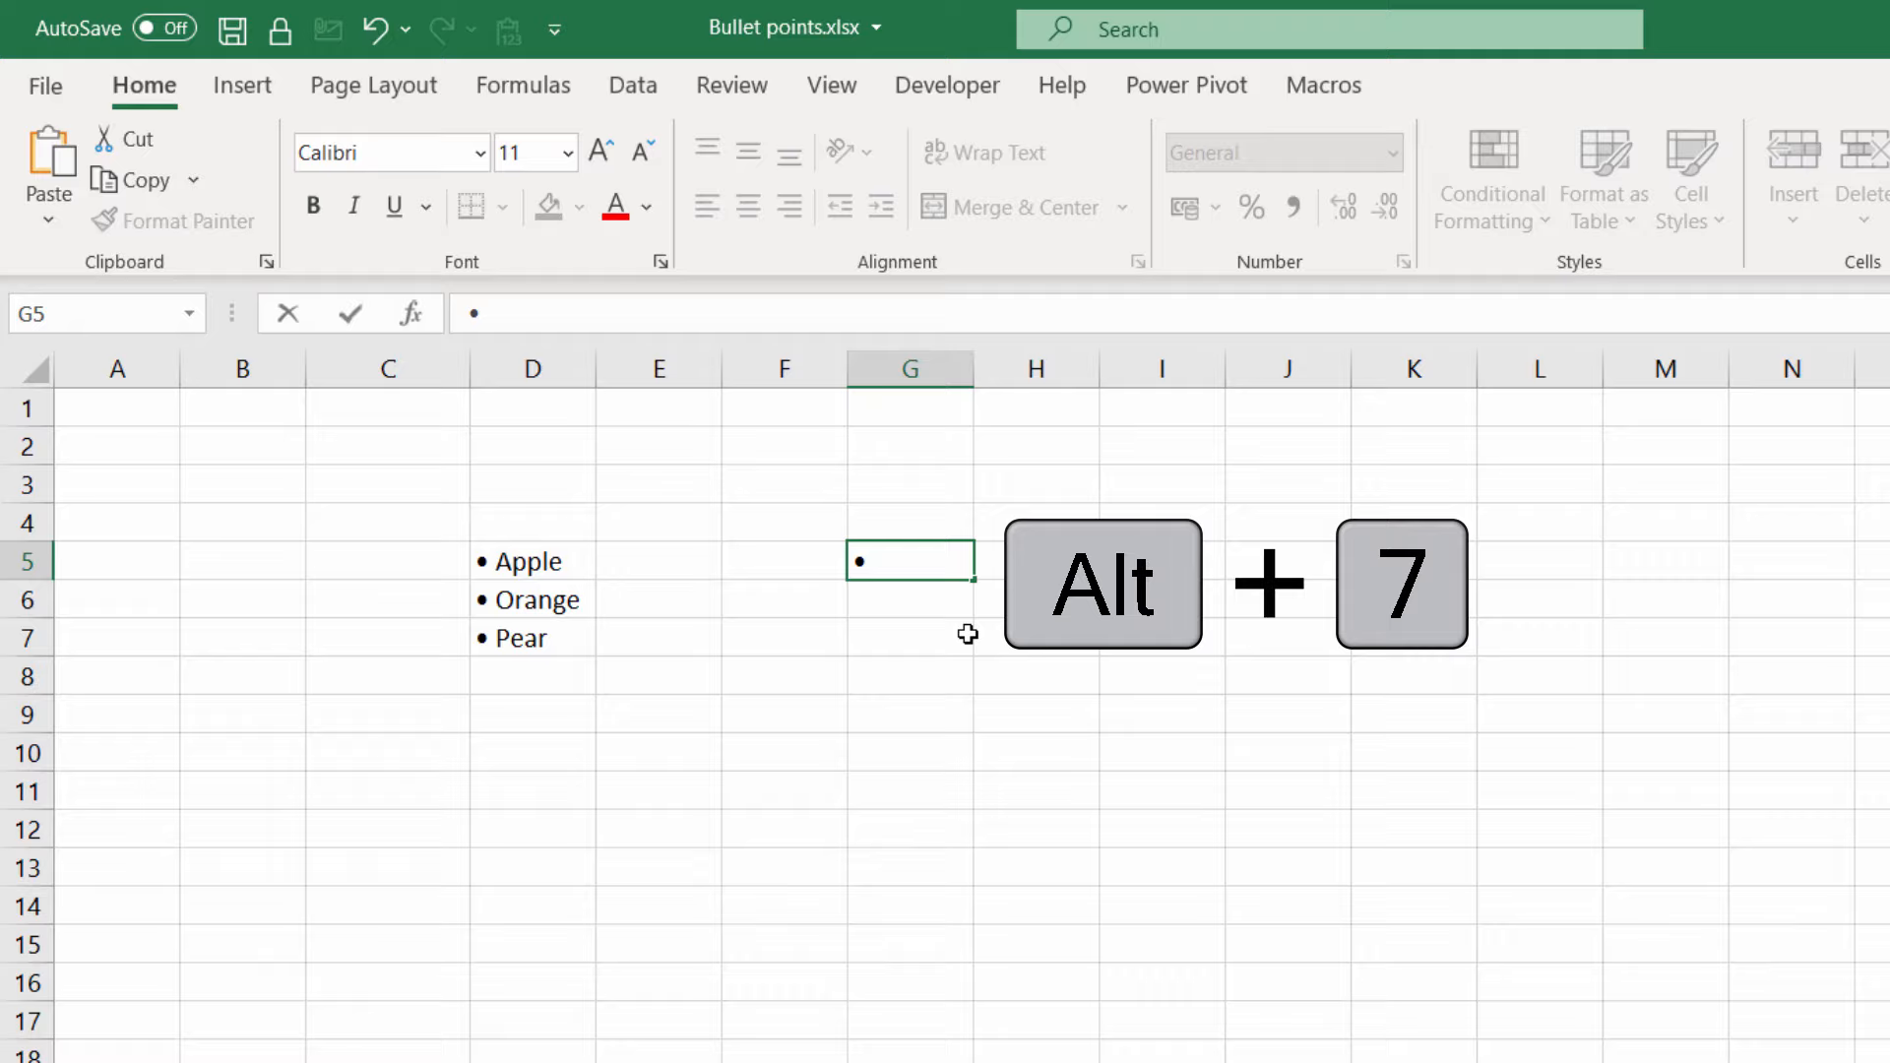
Step: Enter the formula =CHAR(149) in cell G7 to produce a bullet
{"action": "left_click", "coordinate": [242, 84]}
{"action": "type", "text": "="}
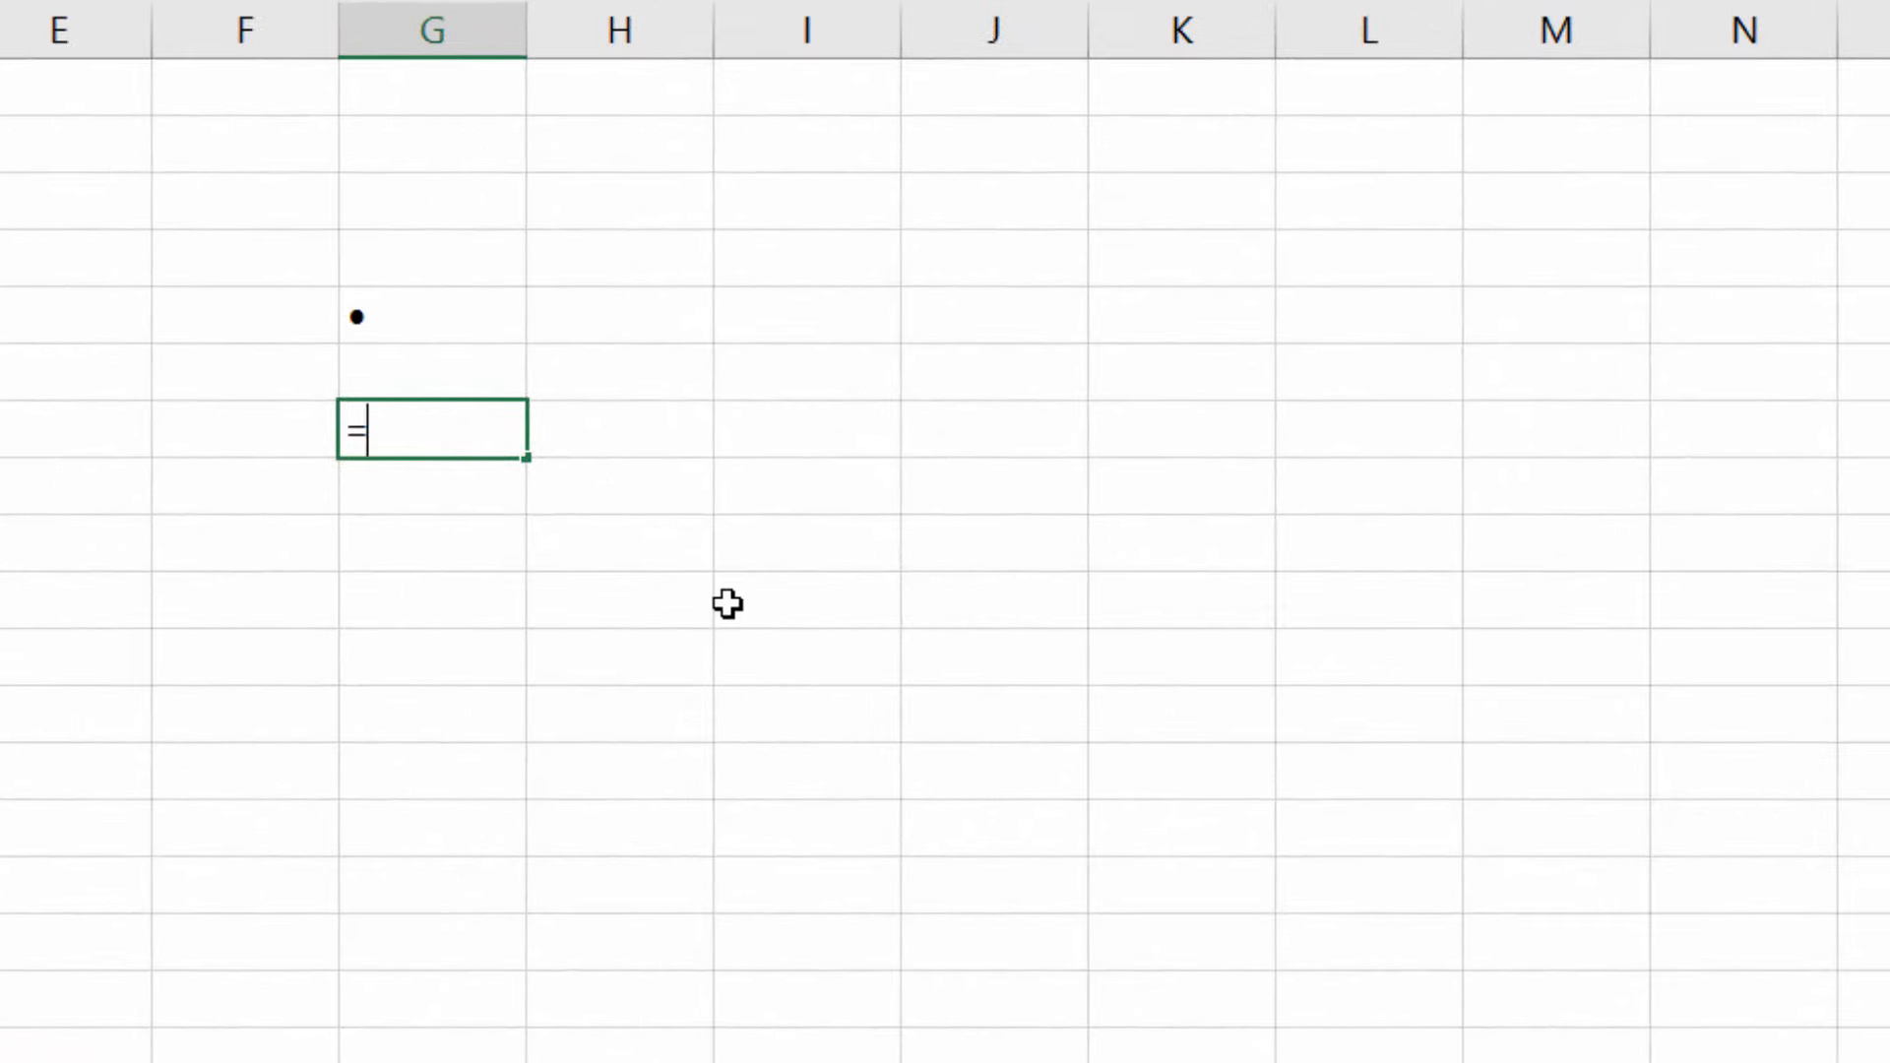
{"action": "type", "text": "char"}
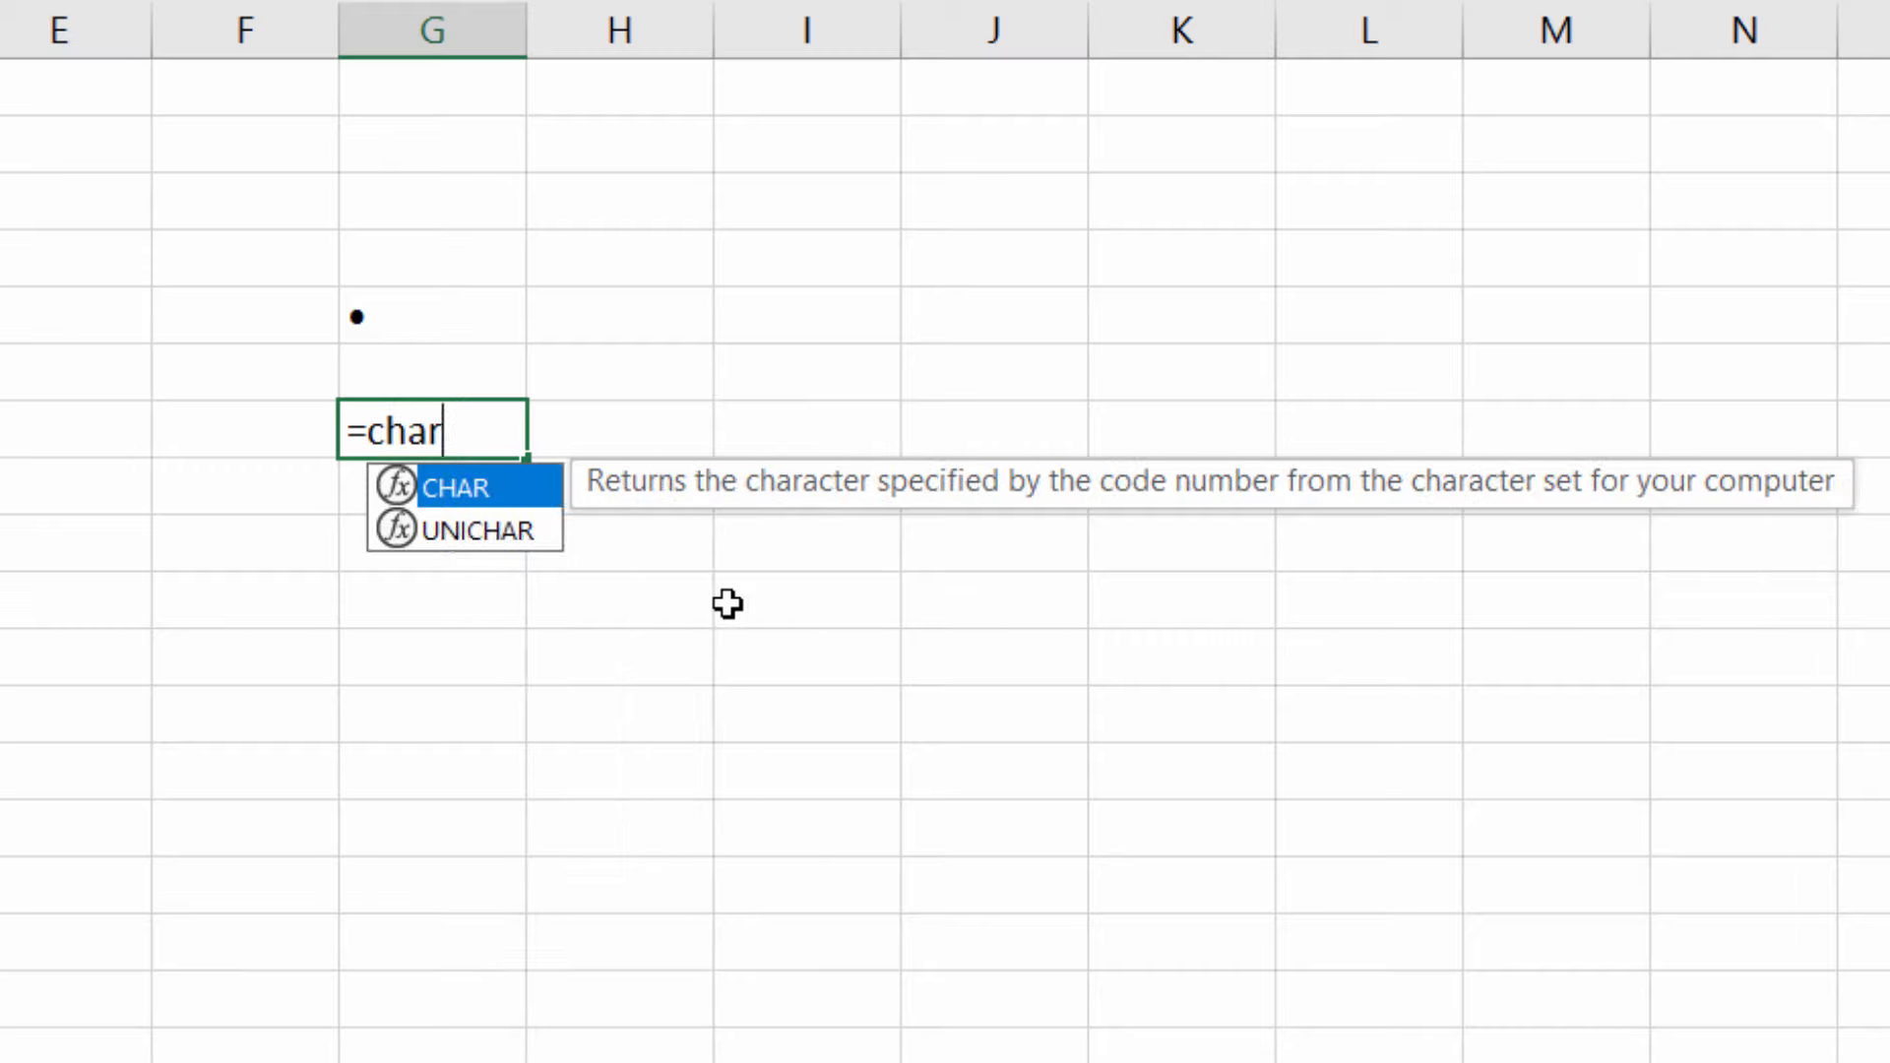
{"action": "type", "text": "("}
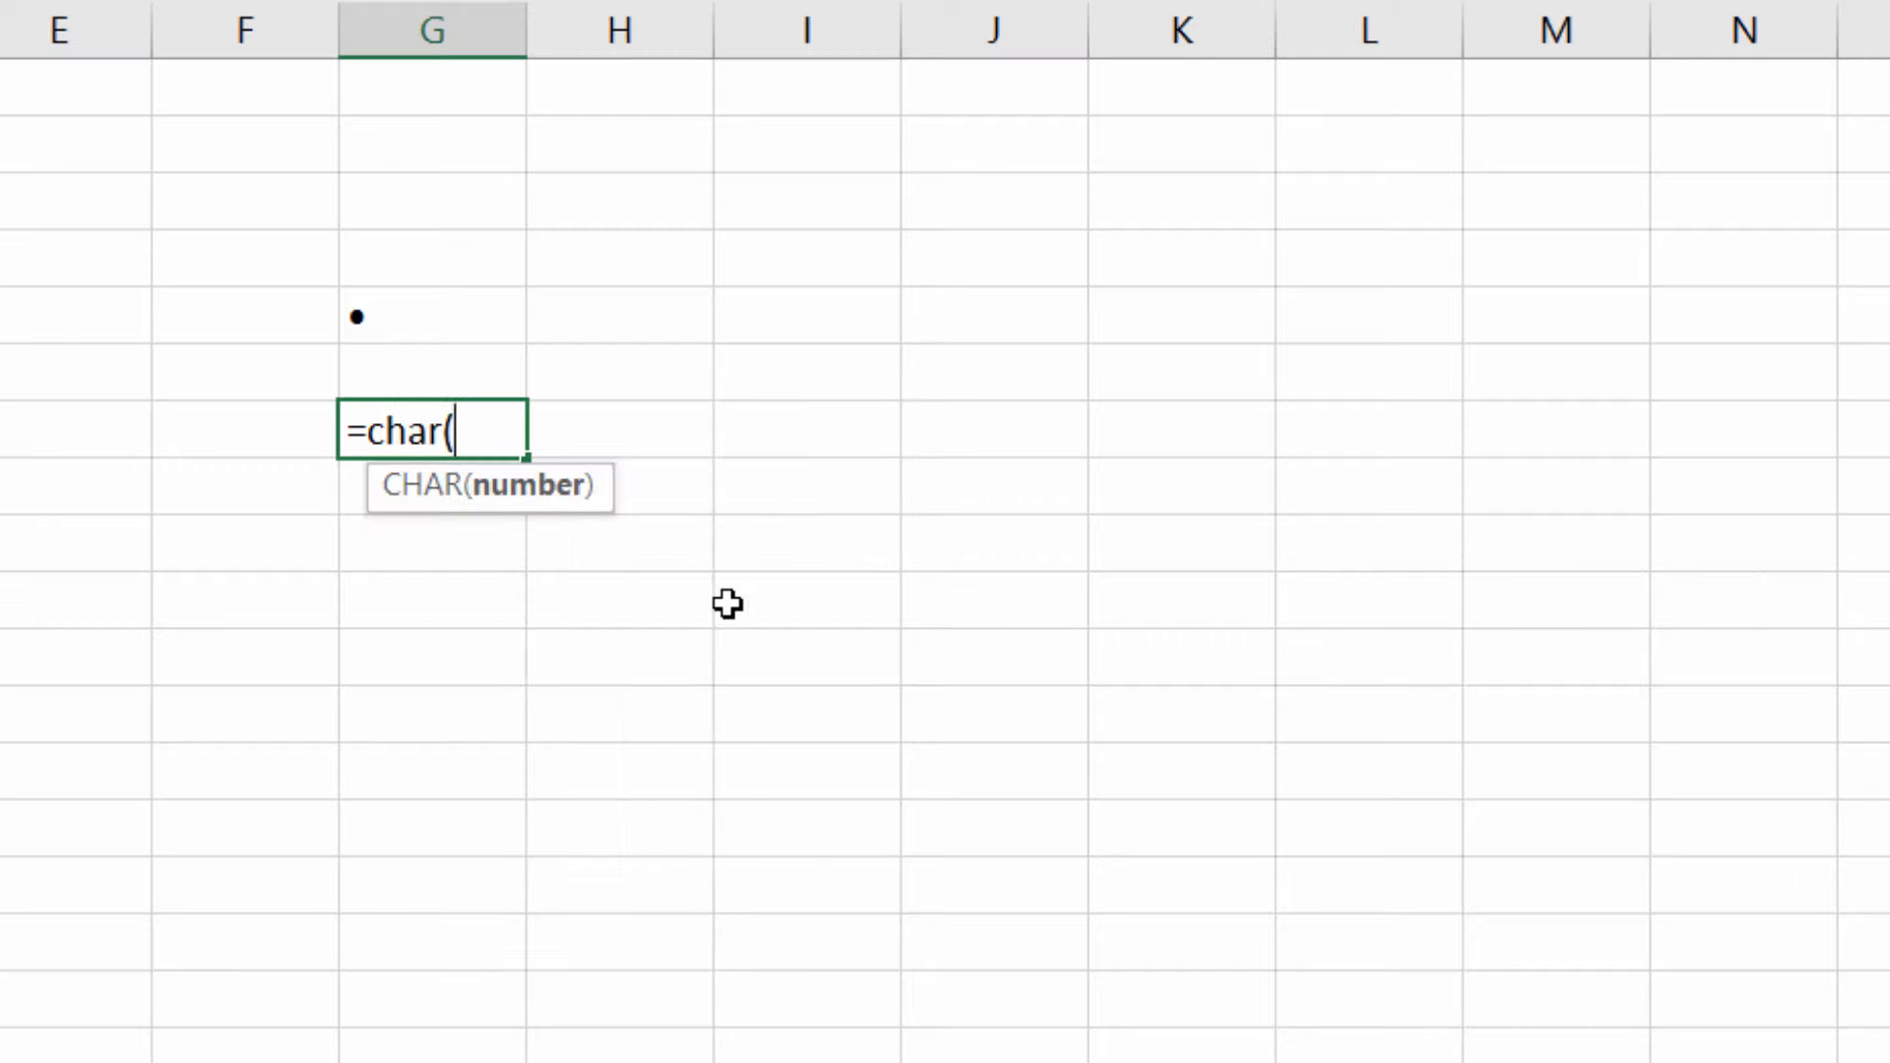
{"action": "type", "text": "149)"}
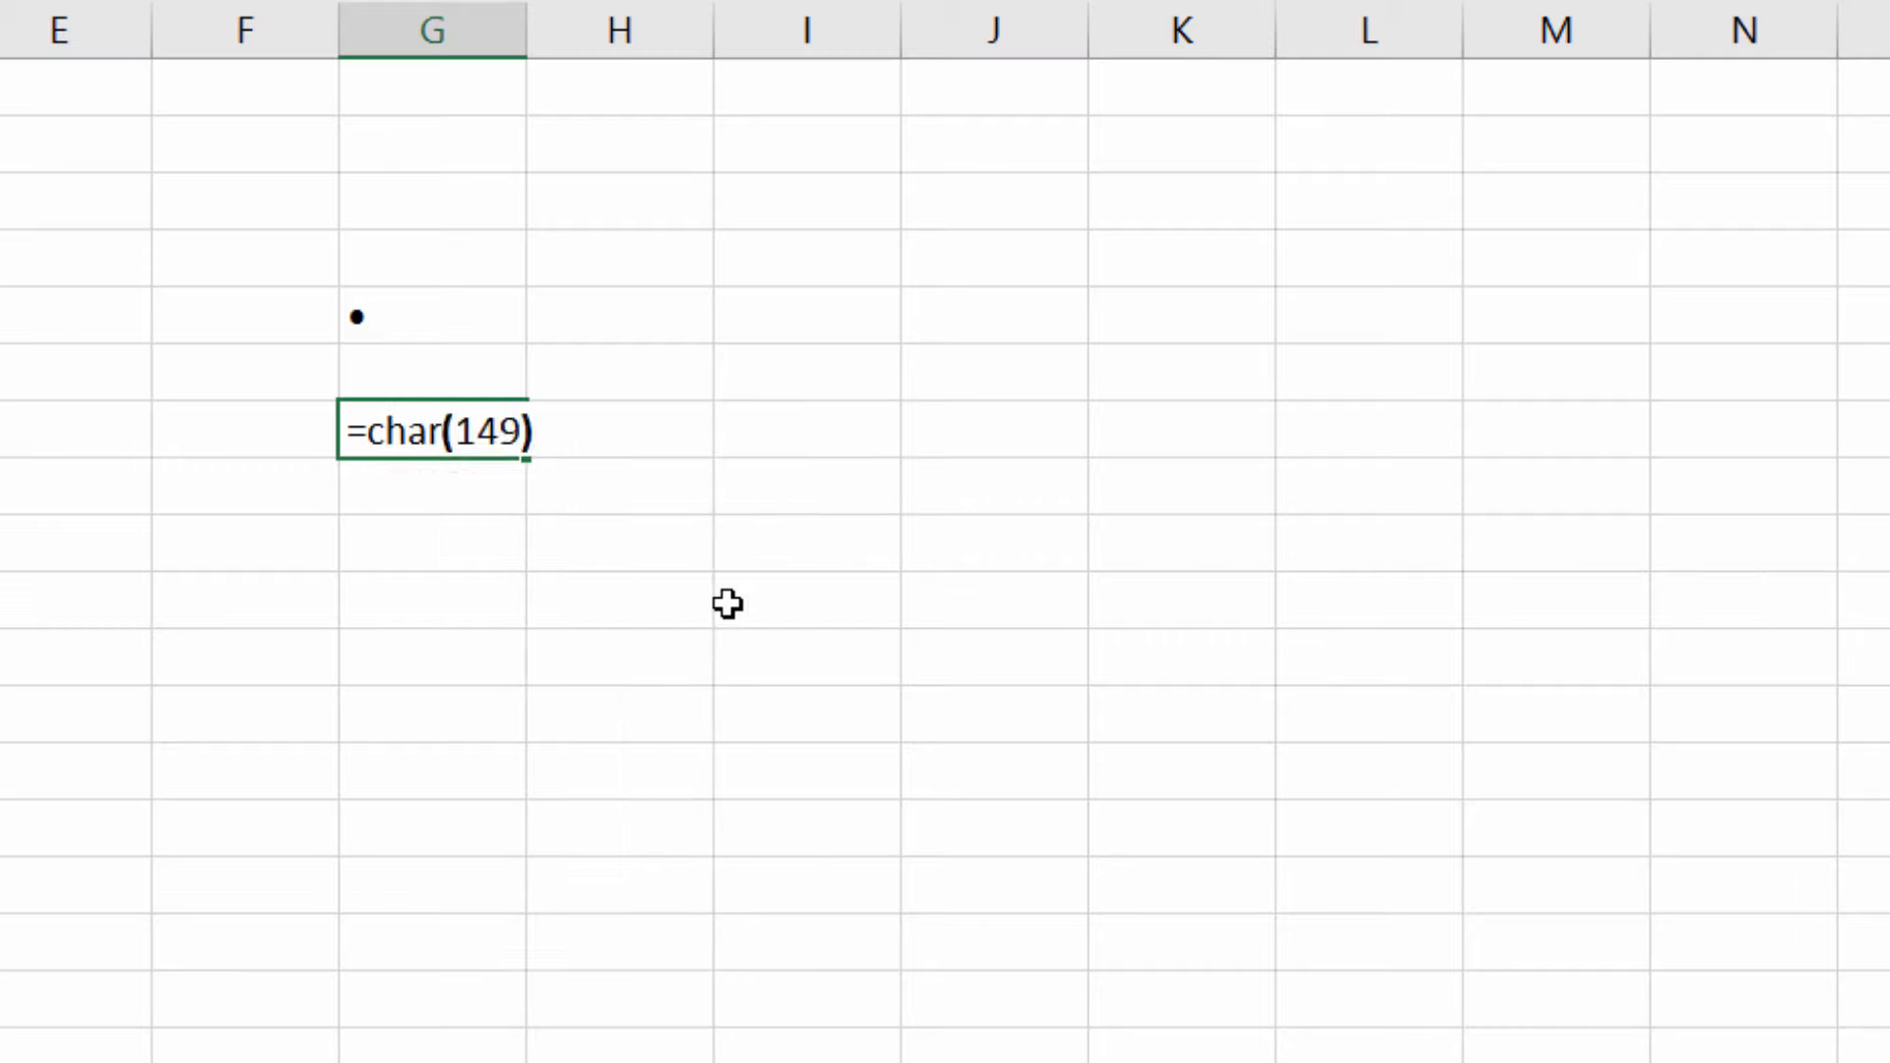
{"action": "key", "text": "Return"}
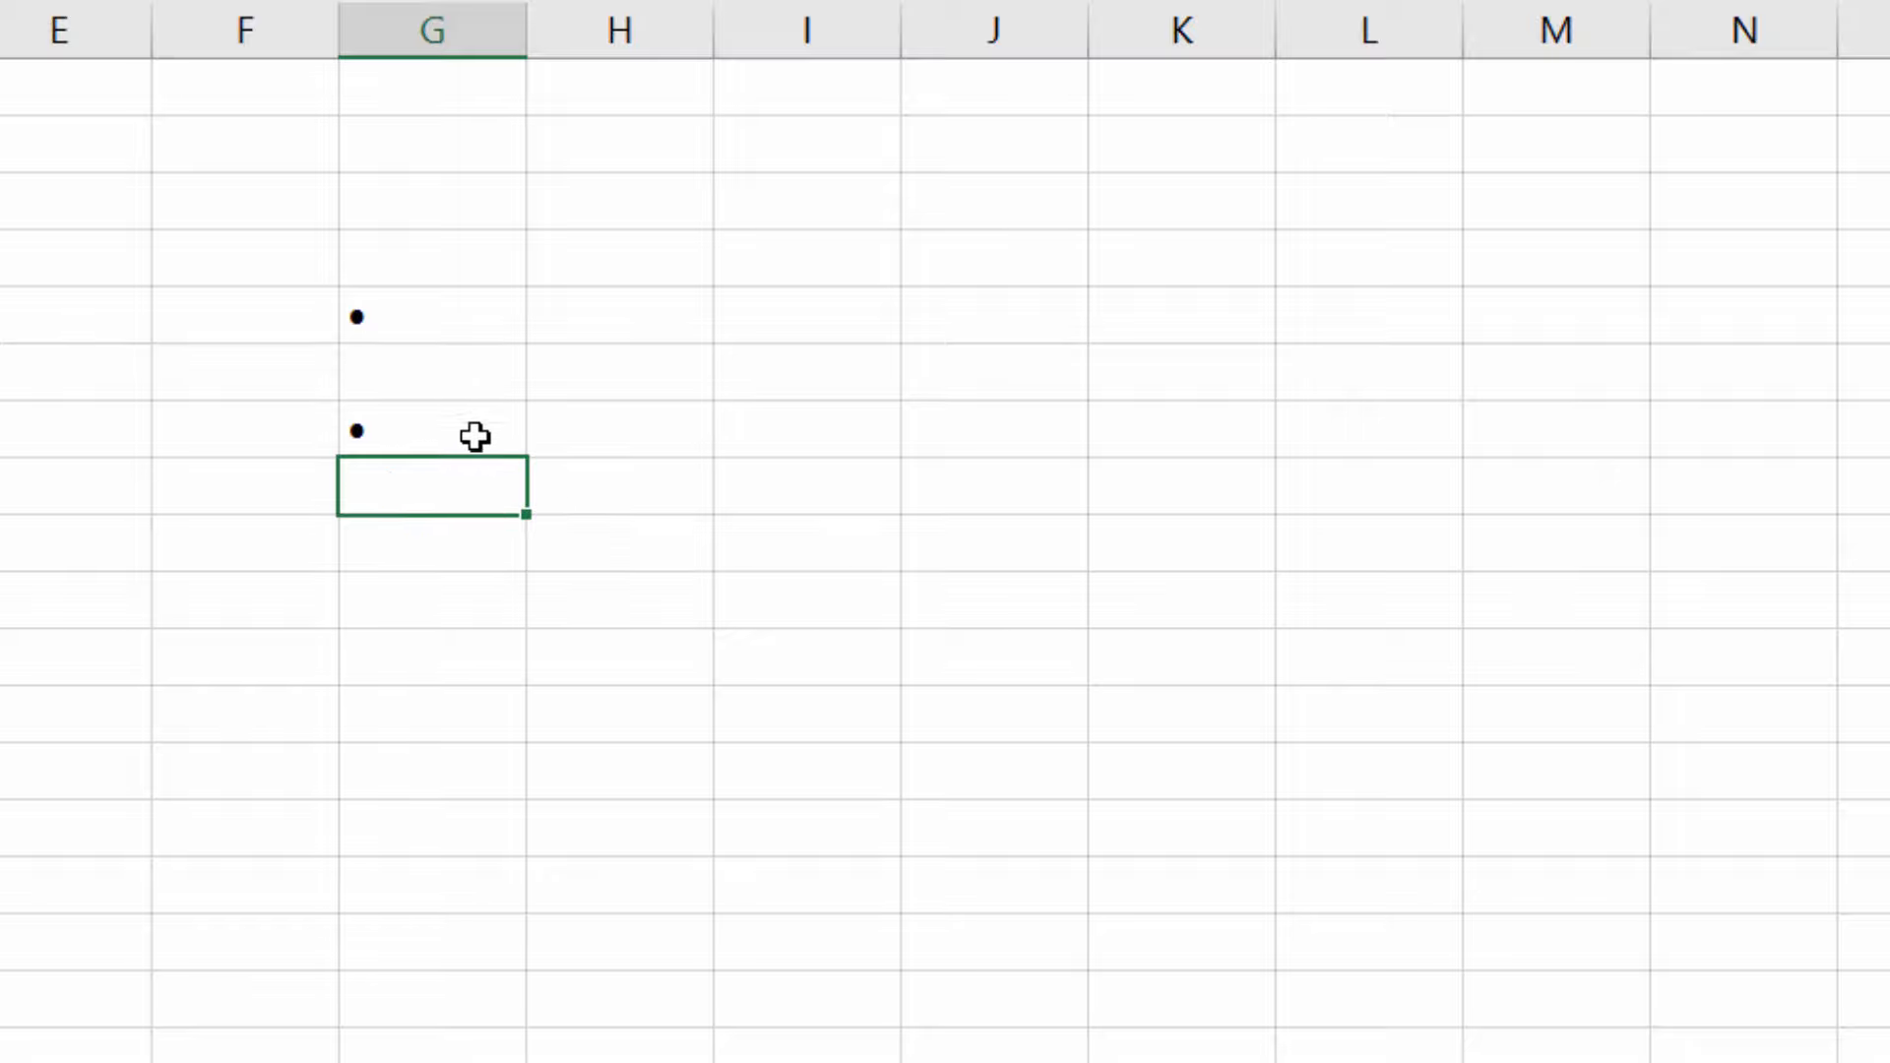
Step: Convert the G7 bullet to a plain value and check the bullet in G5
{"action": "key", "text": "ctrl+c"}
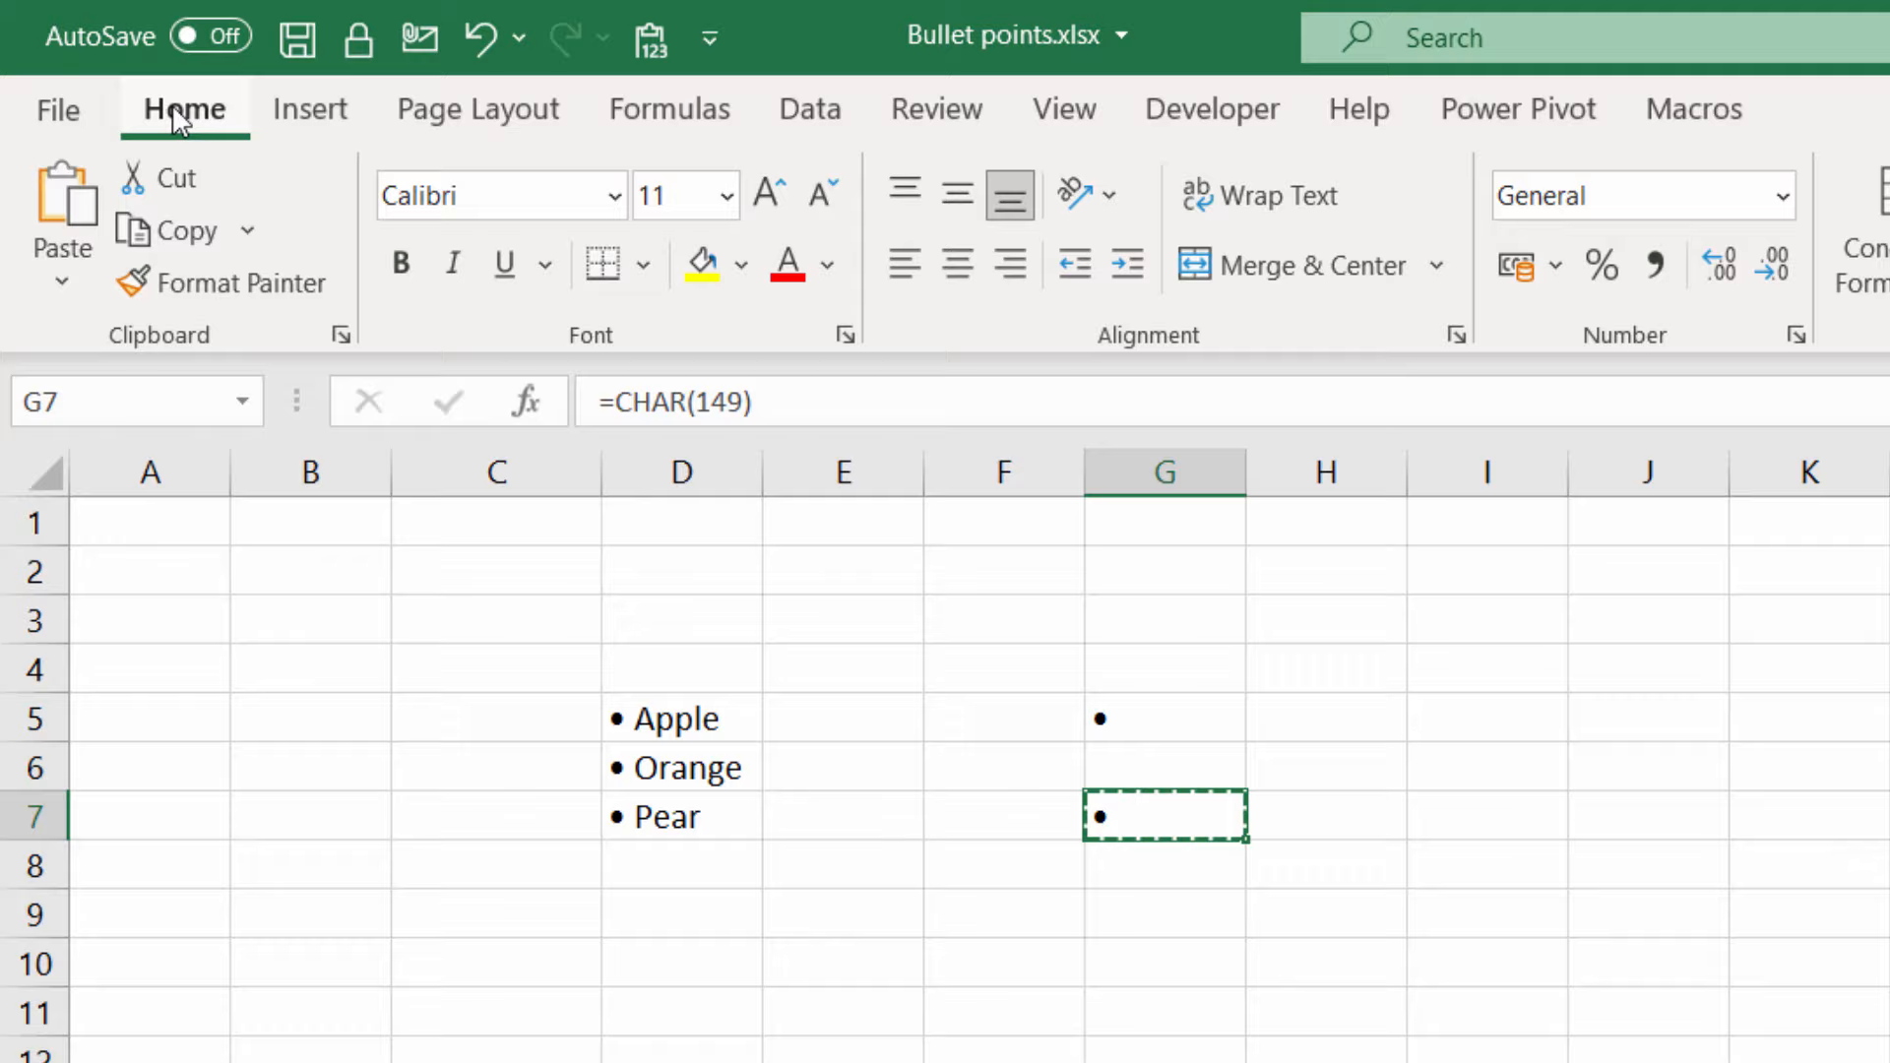
{"action": "key", "text": "ctrl+v"}
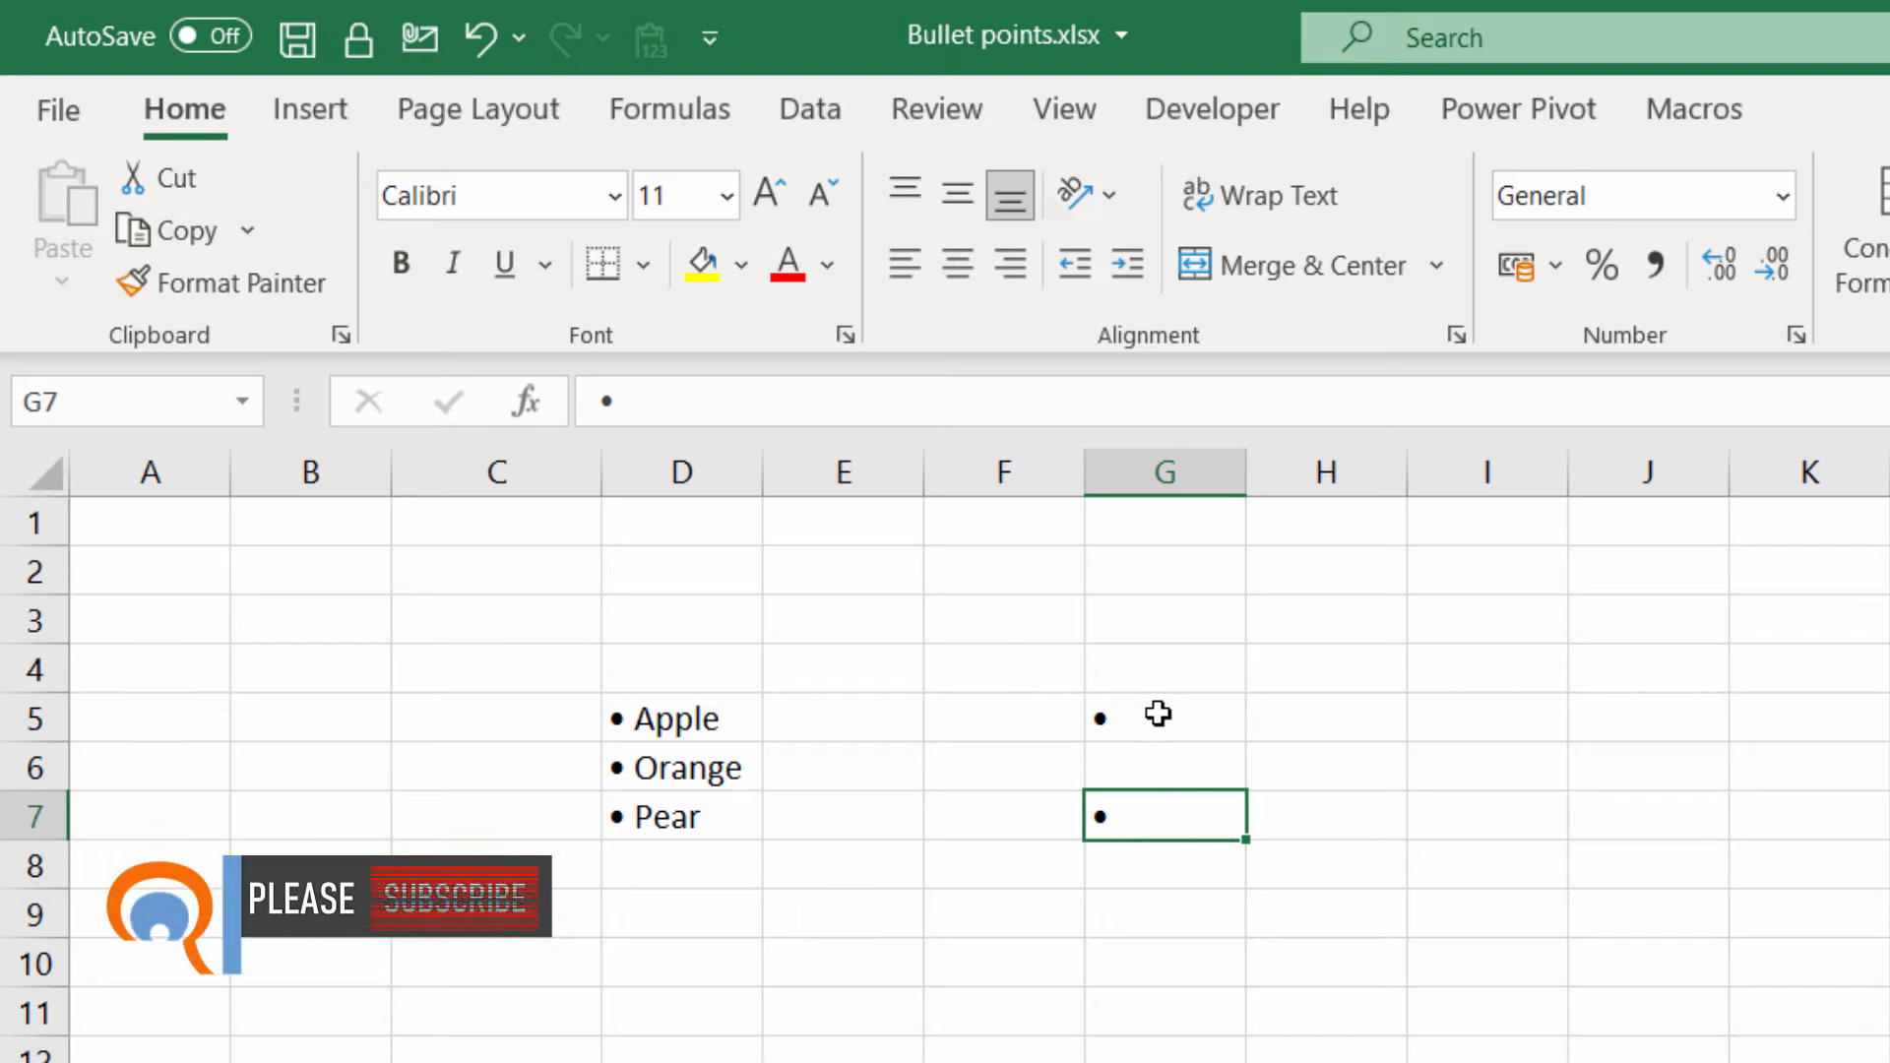
{"action": "left_click", "coordinate": [1164, 718]}
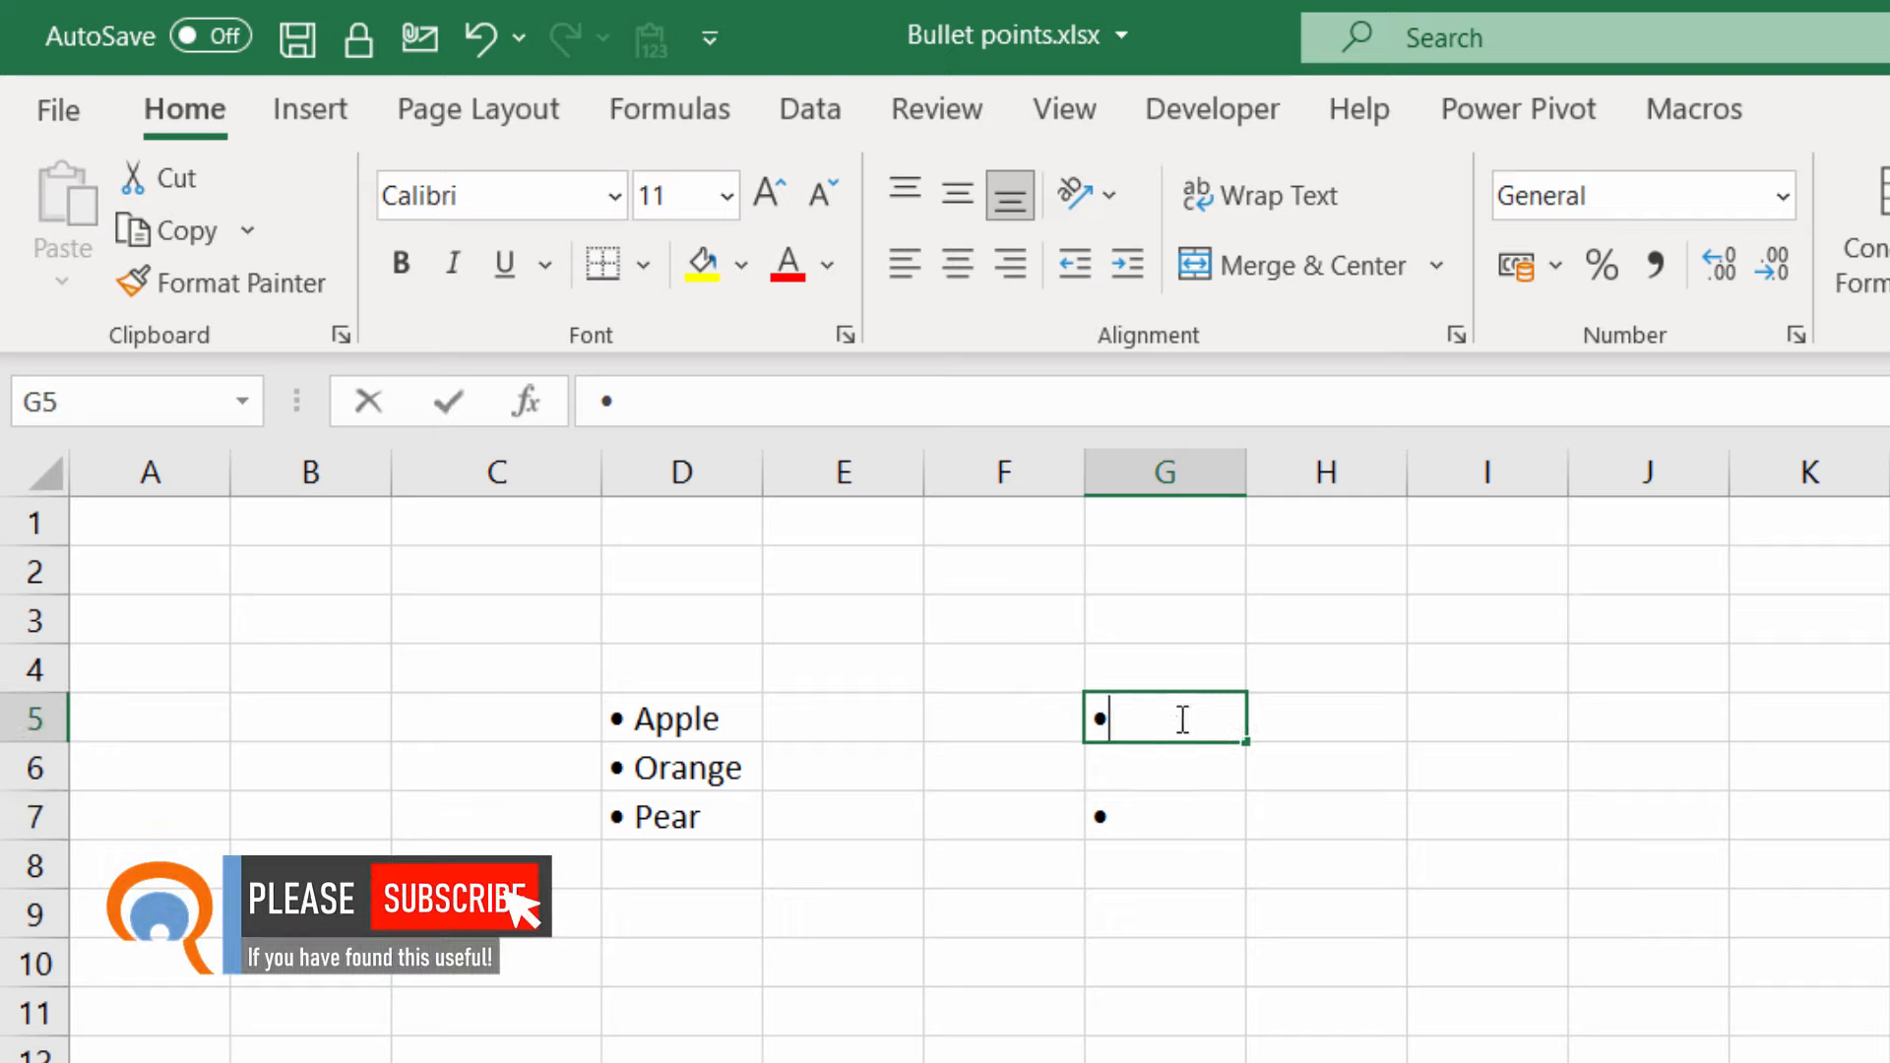
{"action": "key", "text": "ctrl+c"}
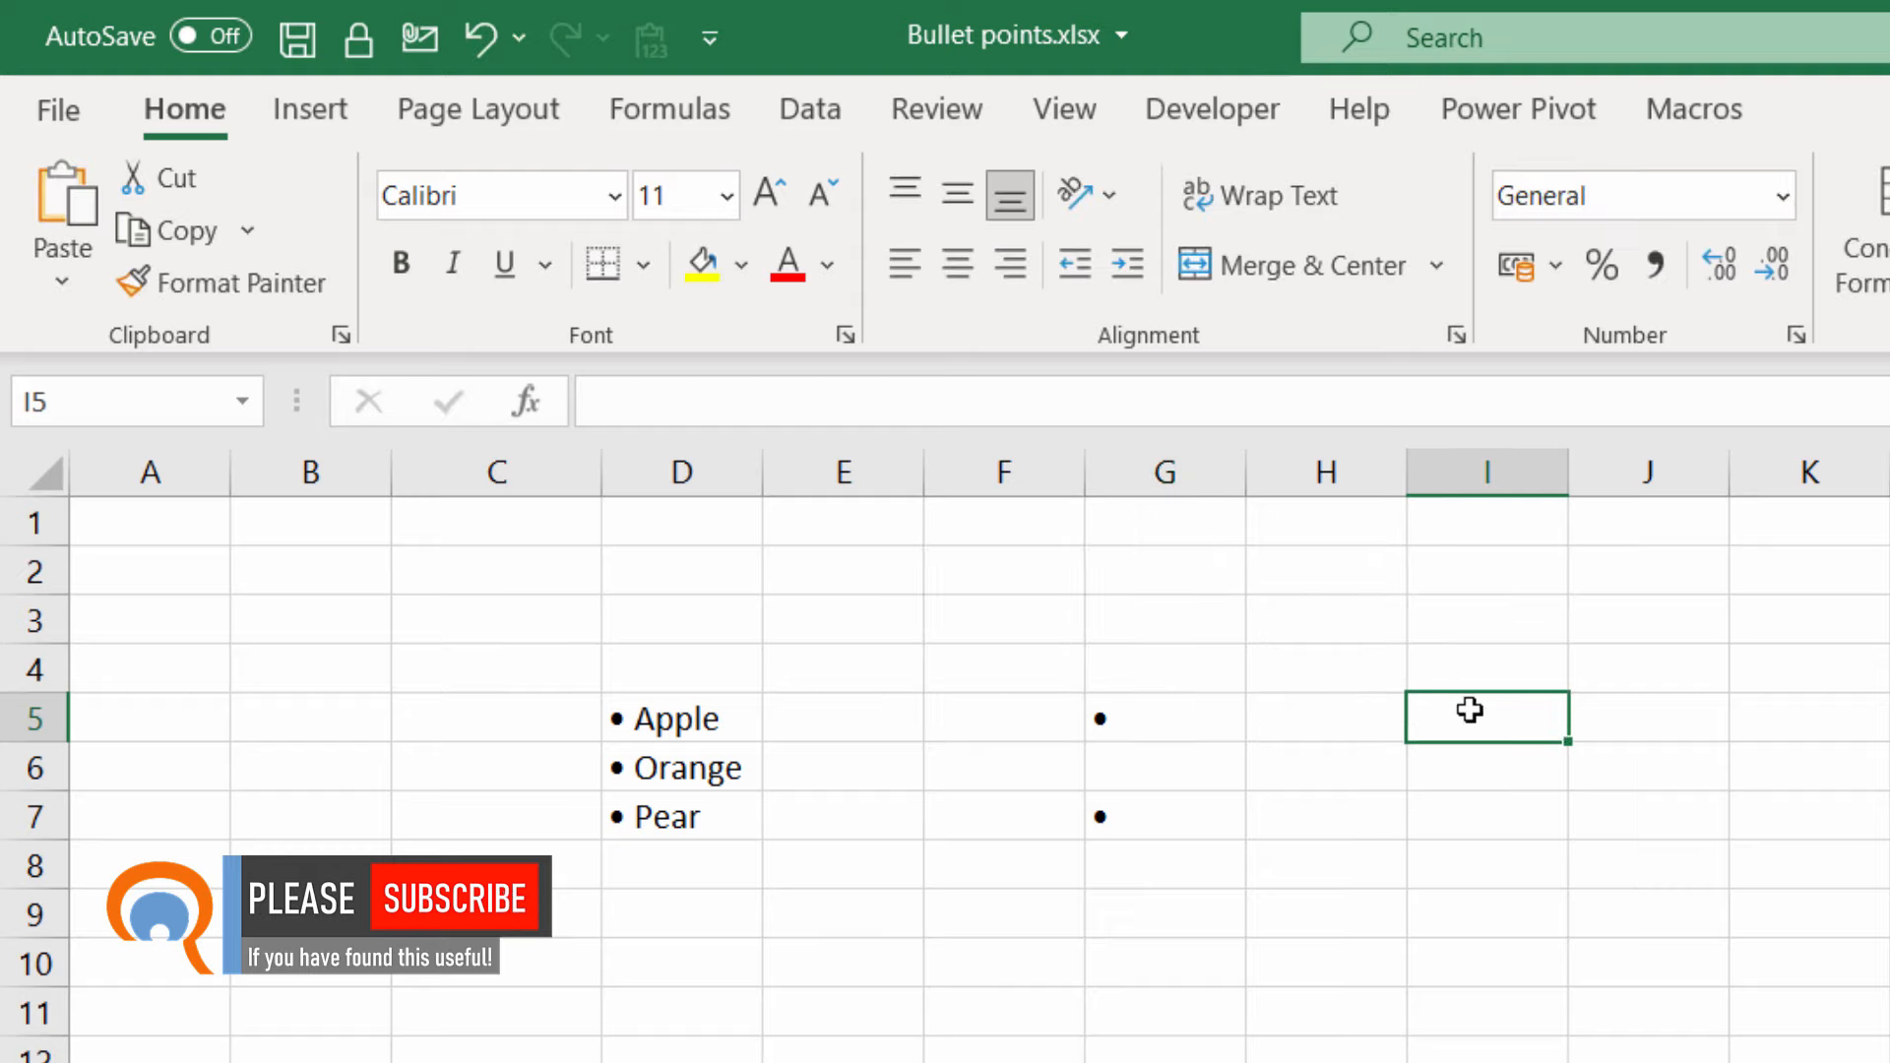
Step: Start a custom number format code with a bullet before the positive section
{"action": "key", "text": "ctrl+1"}
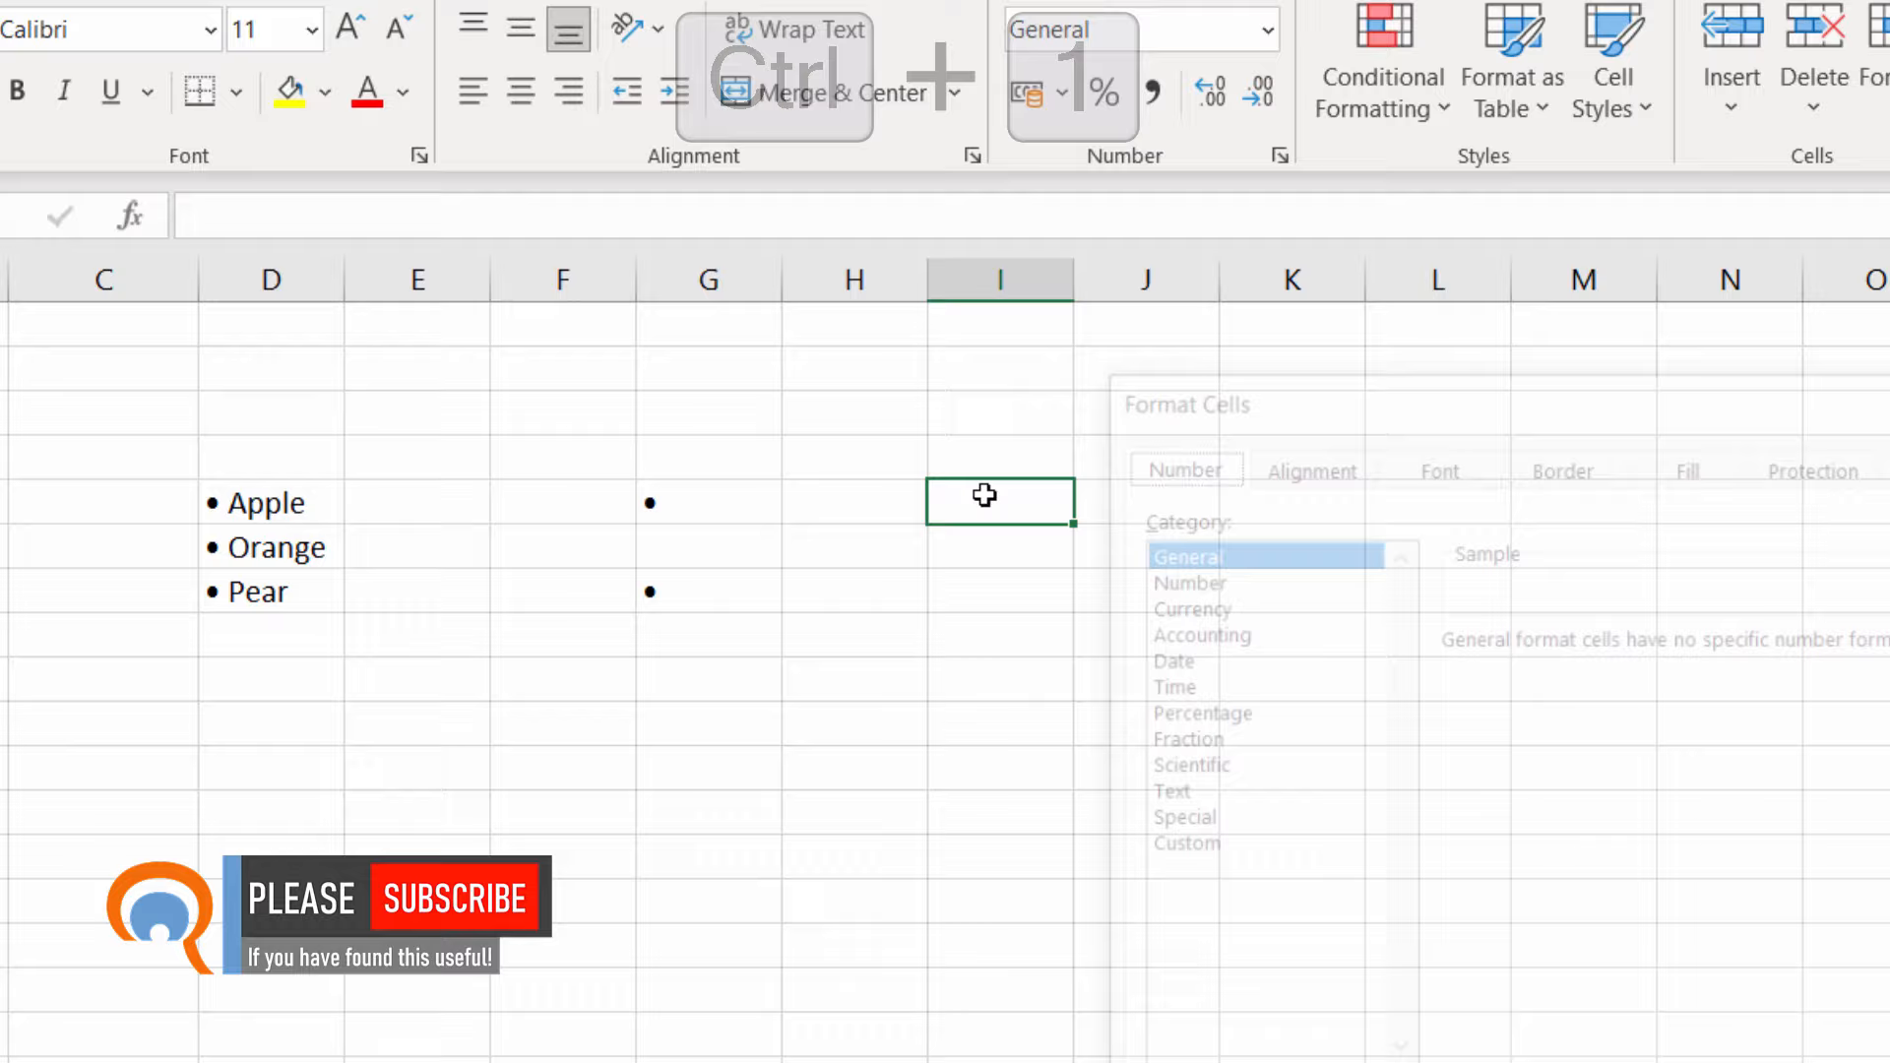
{"action": "left_click", "coordinate": [510, 514]}
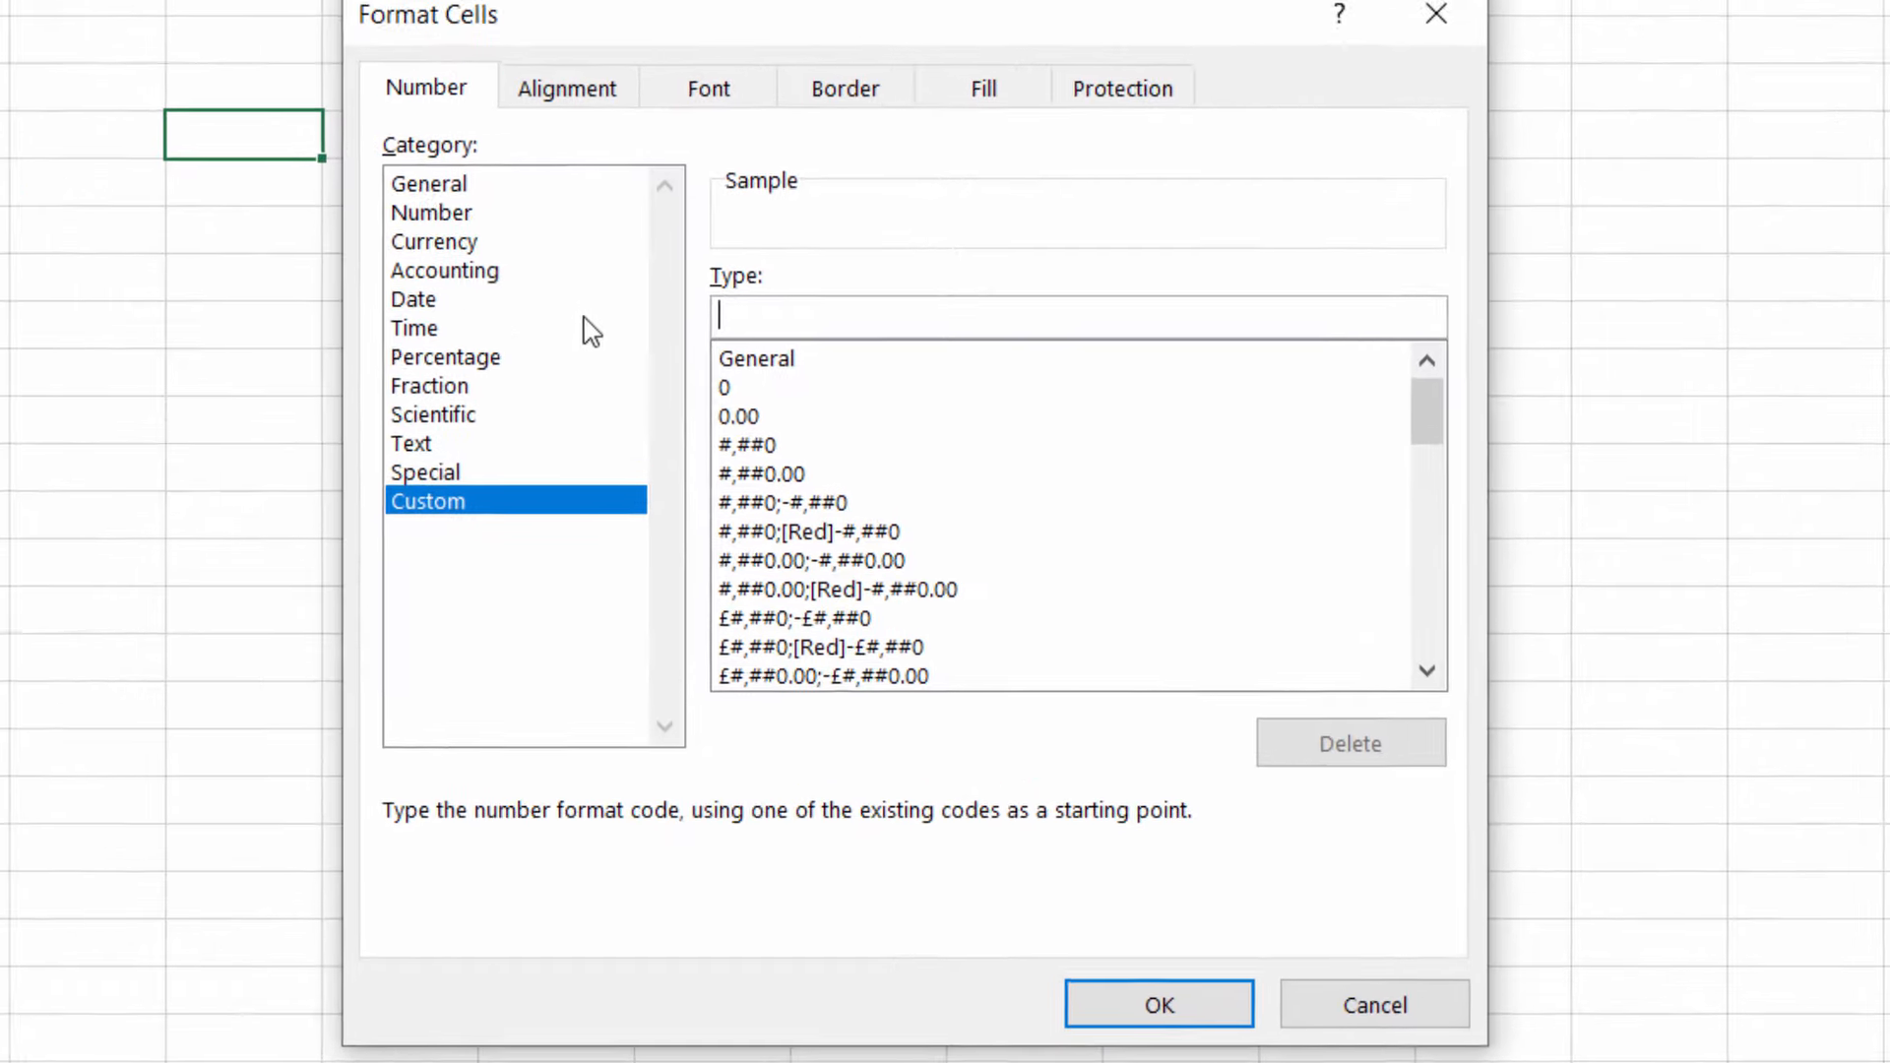
{"action": "key", "text": "ctrl+v"}
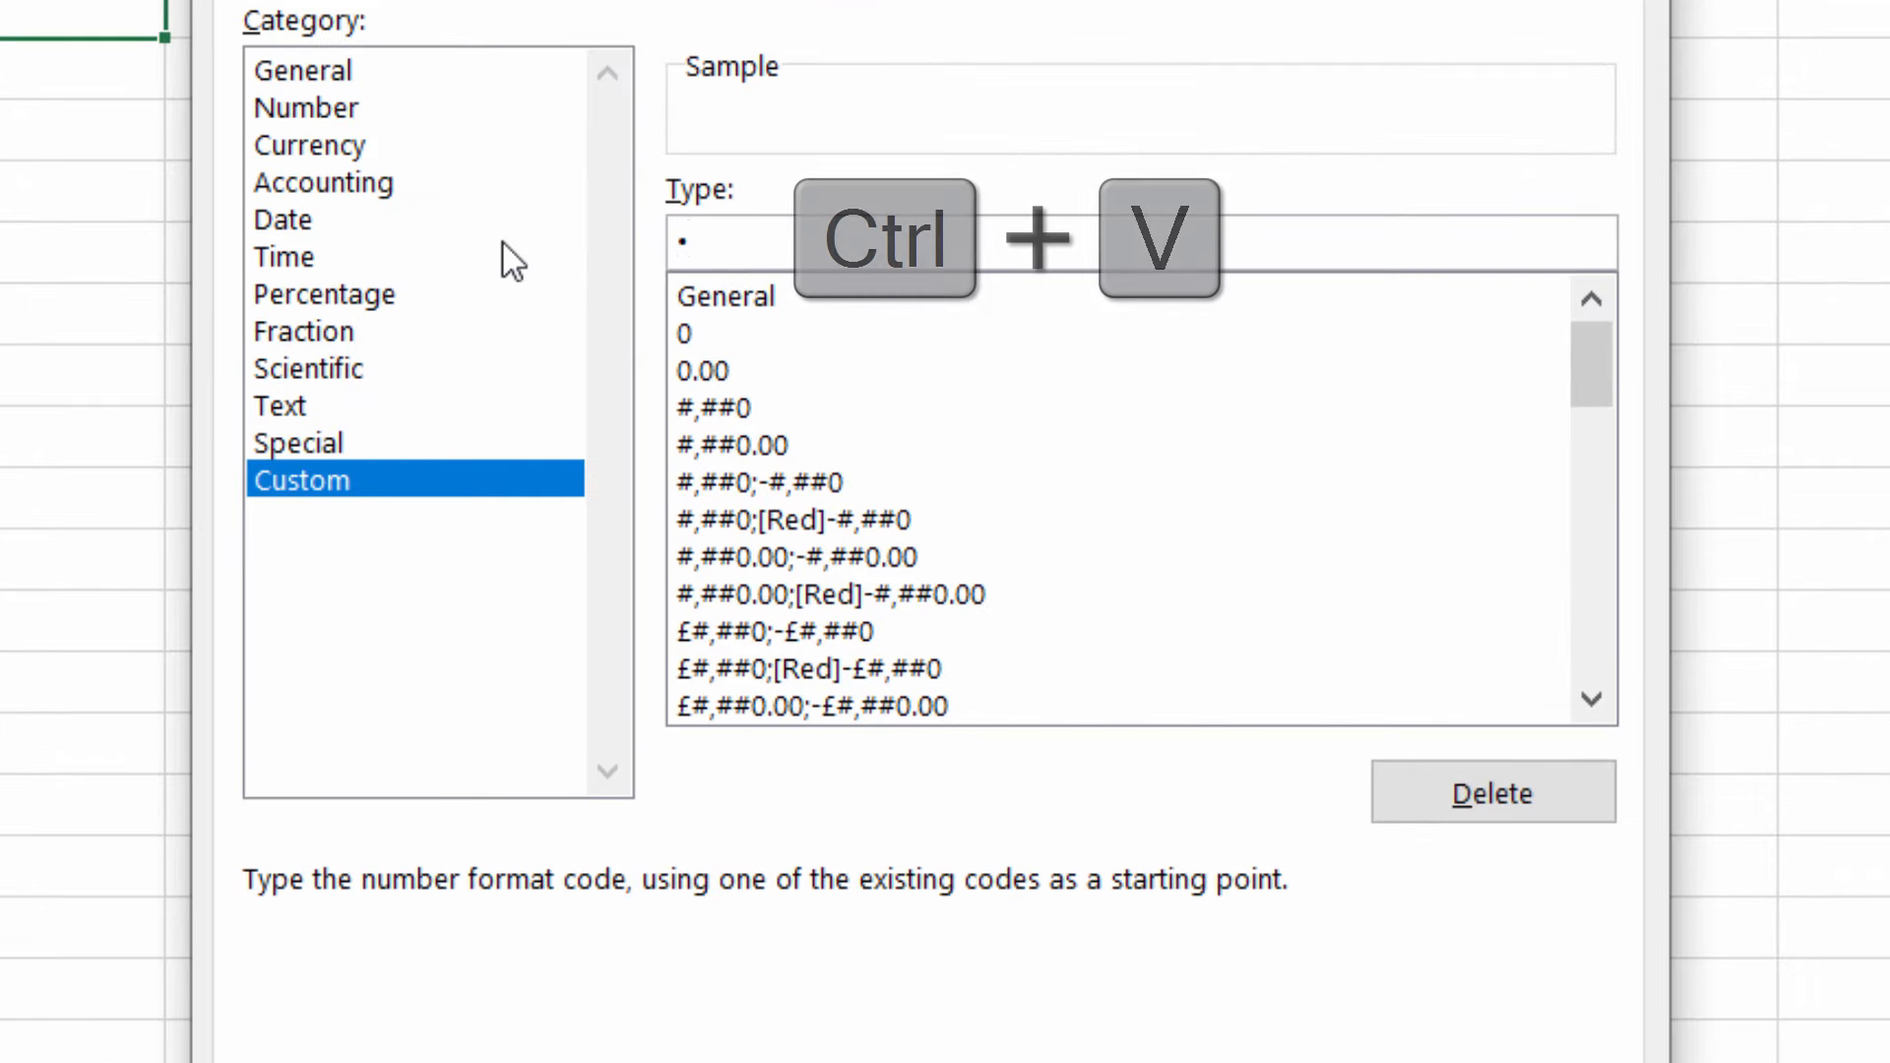
{"action": "key", "text": "ctrl+v"}
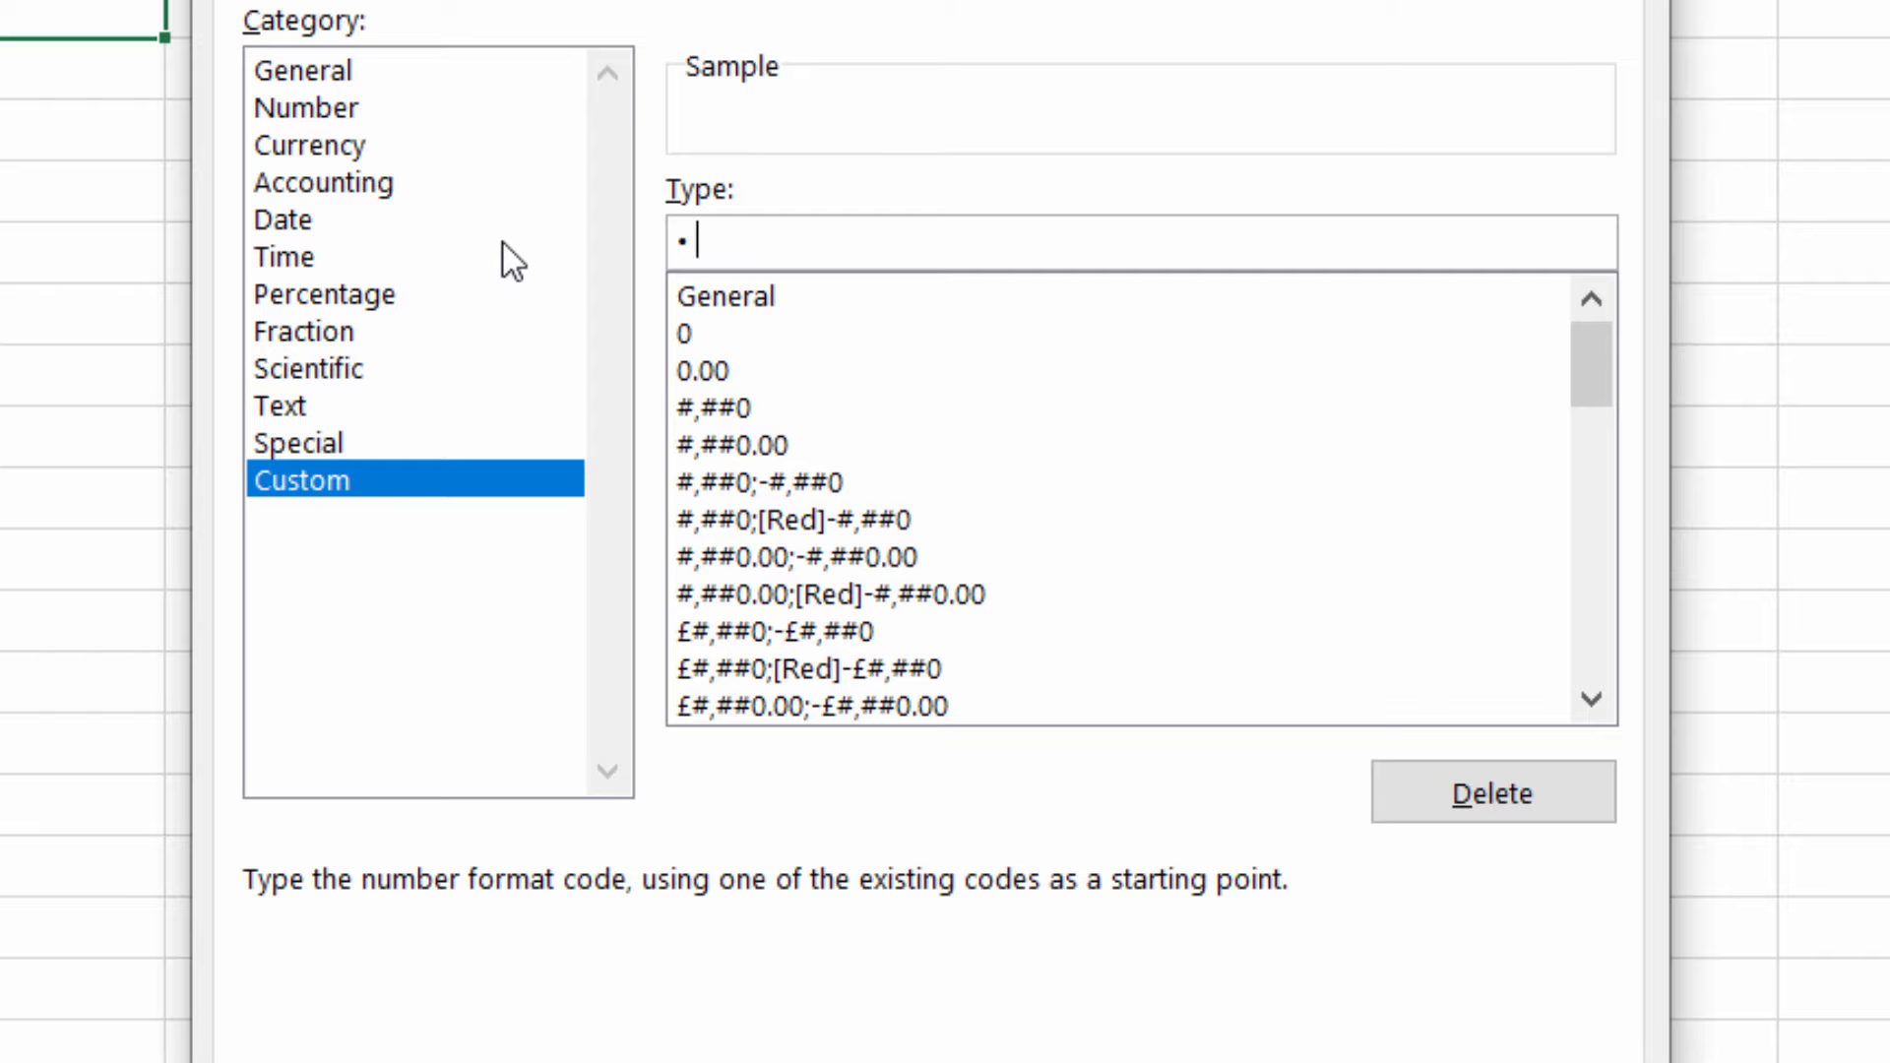
{"action": "type", "text": "0"}
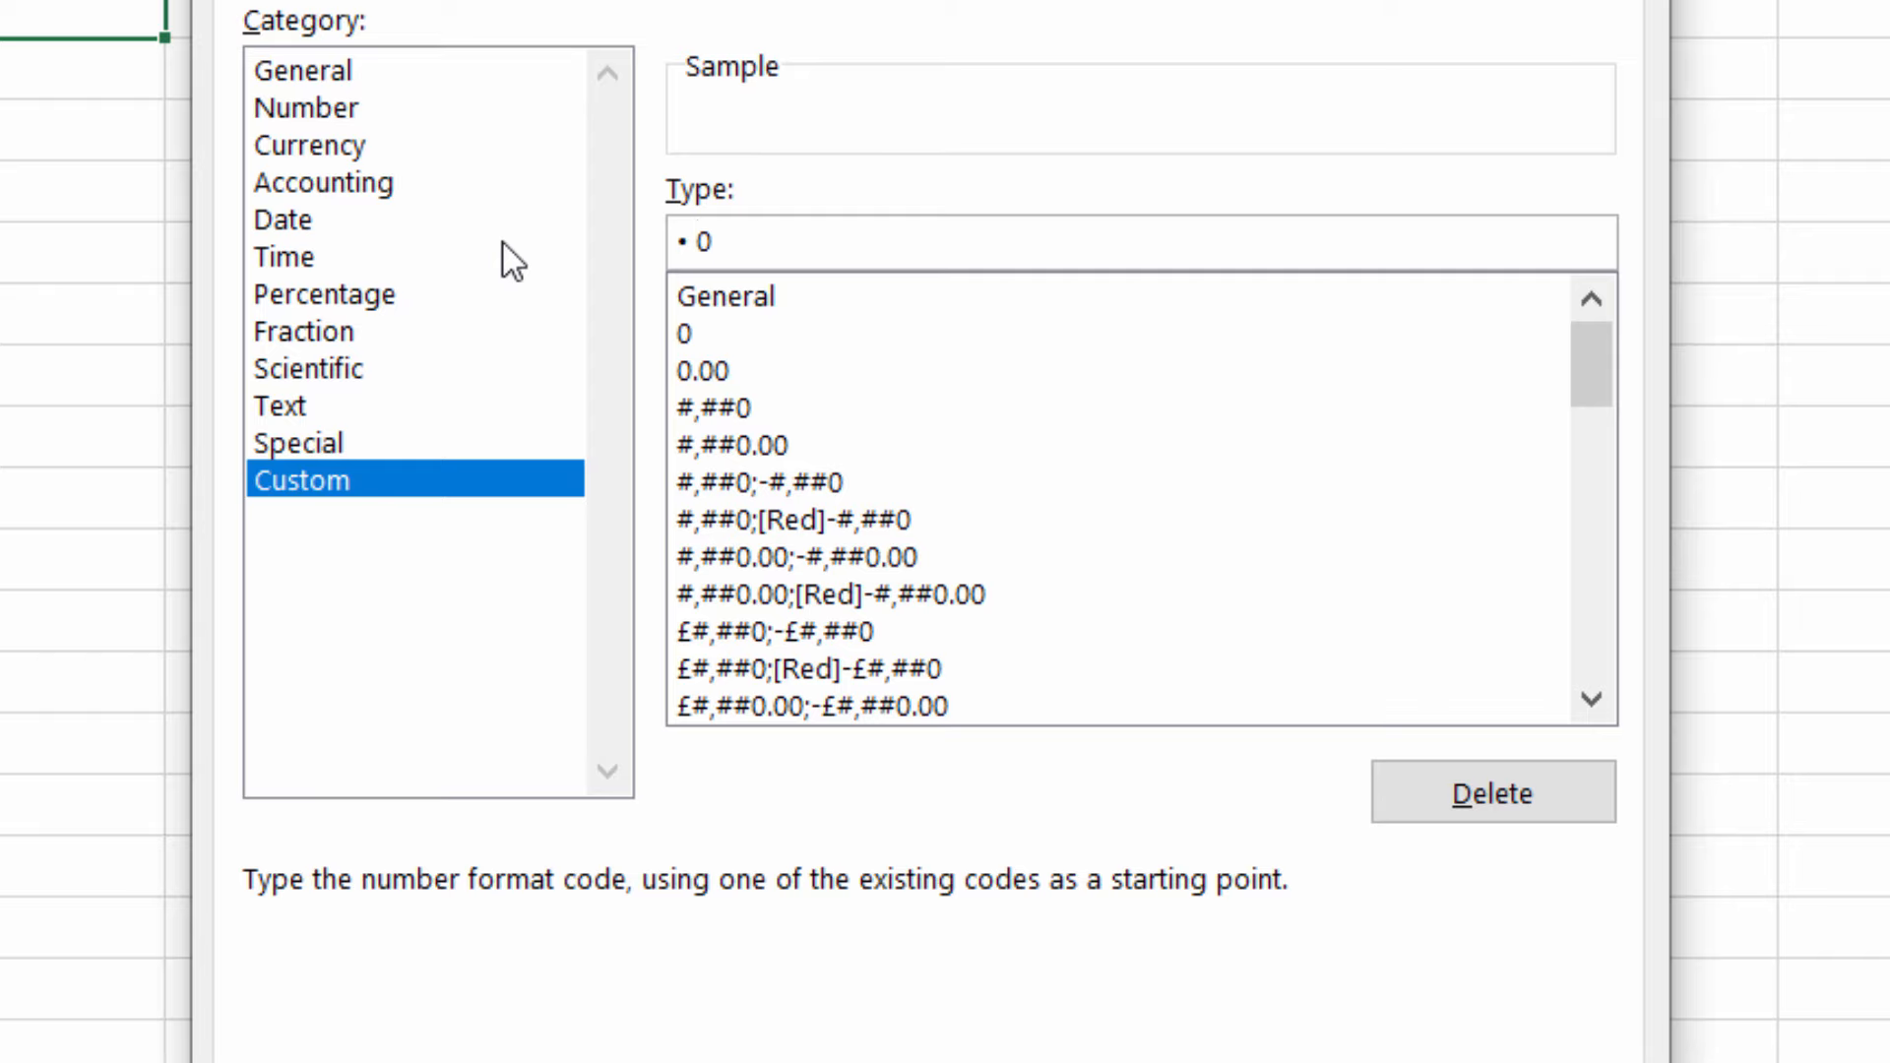
{"action": "type", "text": "*"}
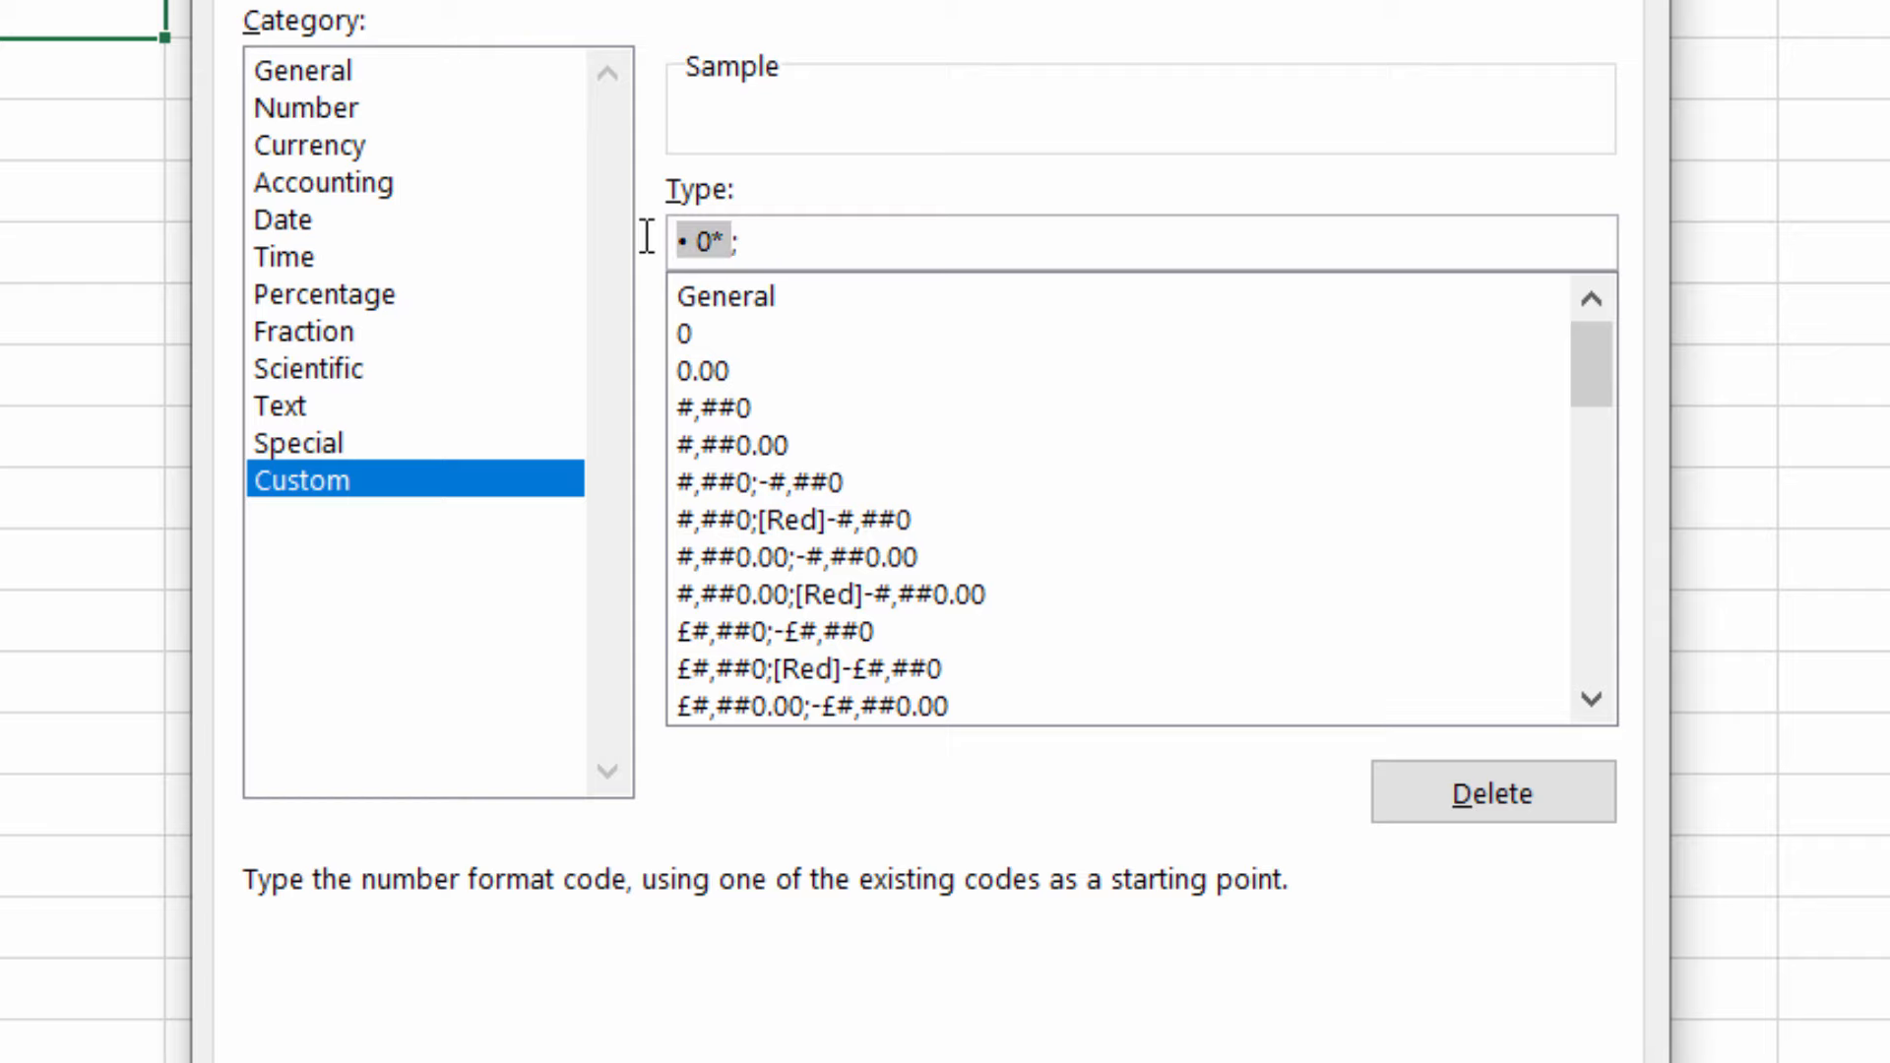
Step: Add a bullet before the negative, zero and text sections of the format code
{"action": "key", "text": "ctrl+c"}
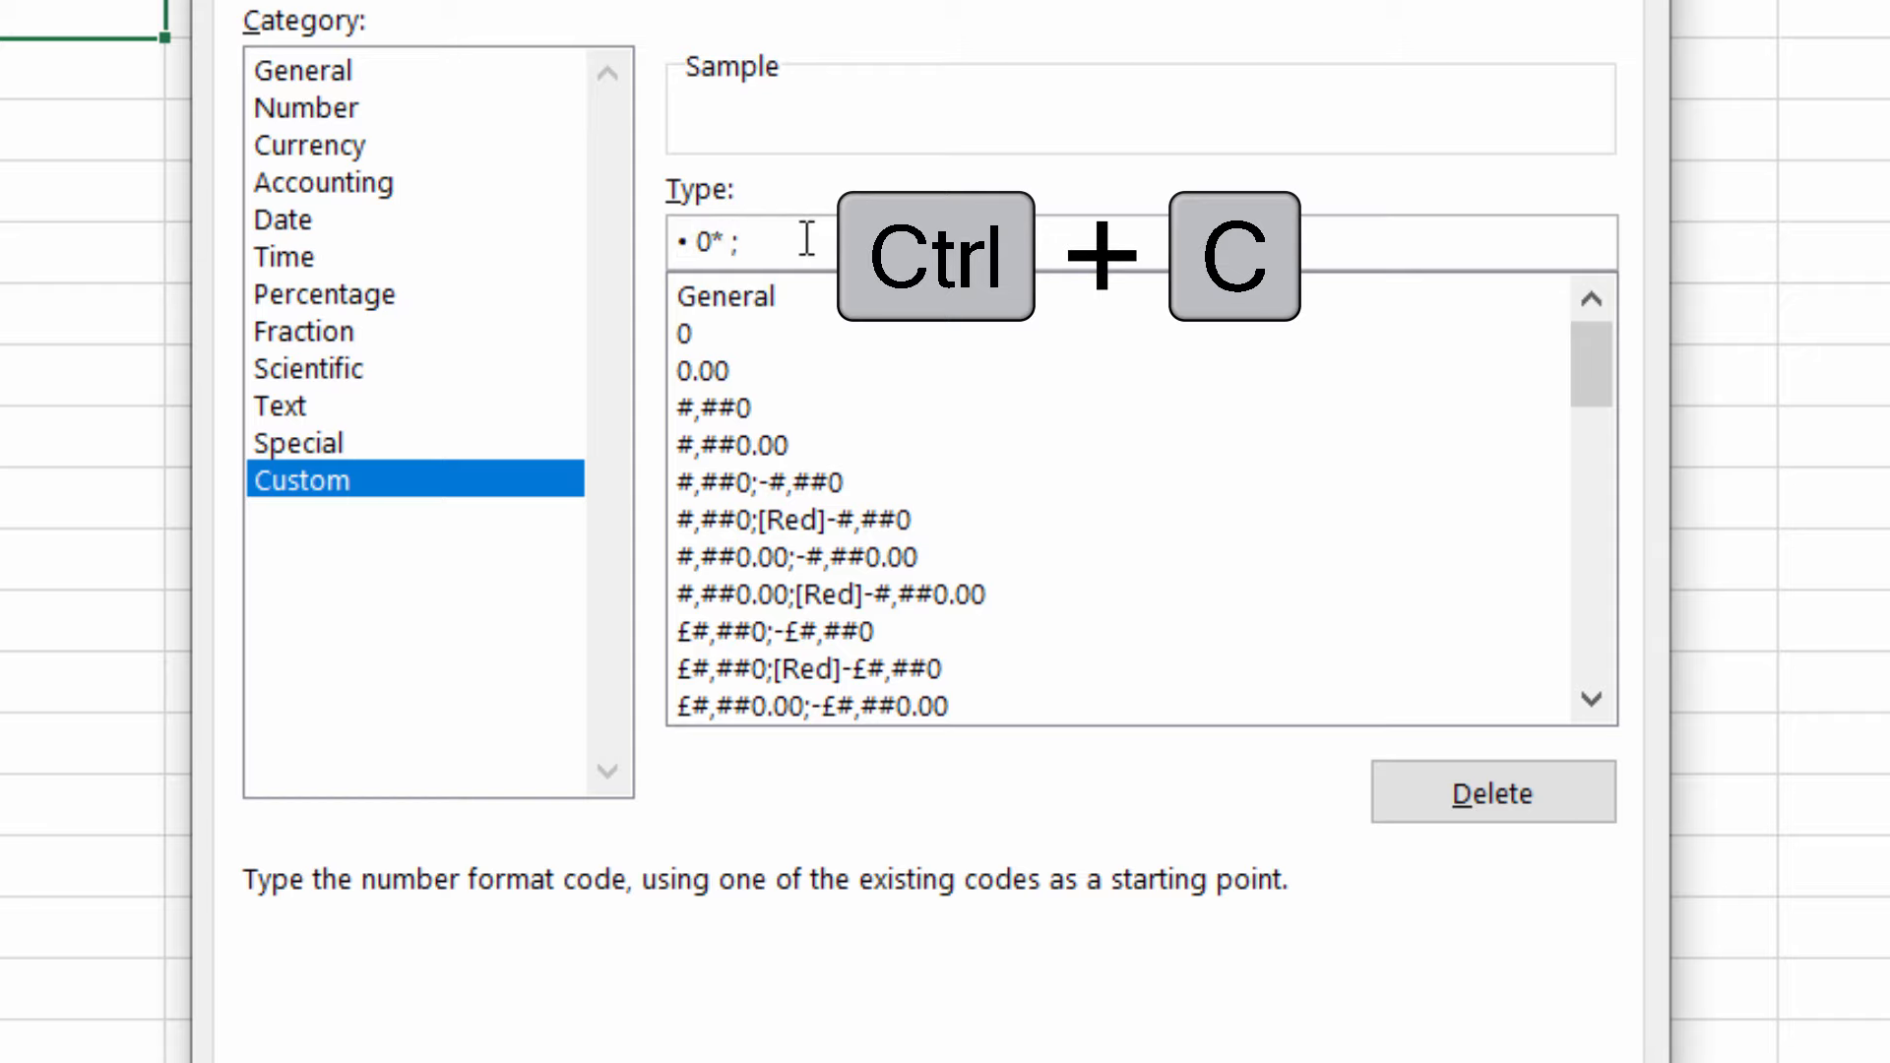
{"action": "key", "text": "ctrl+v"}
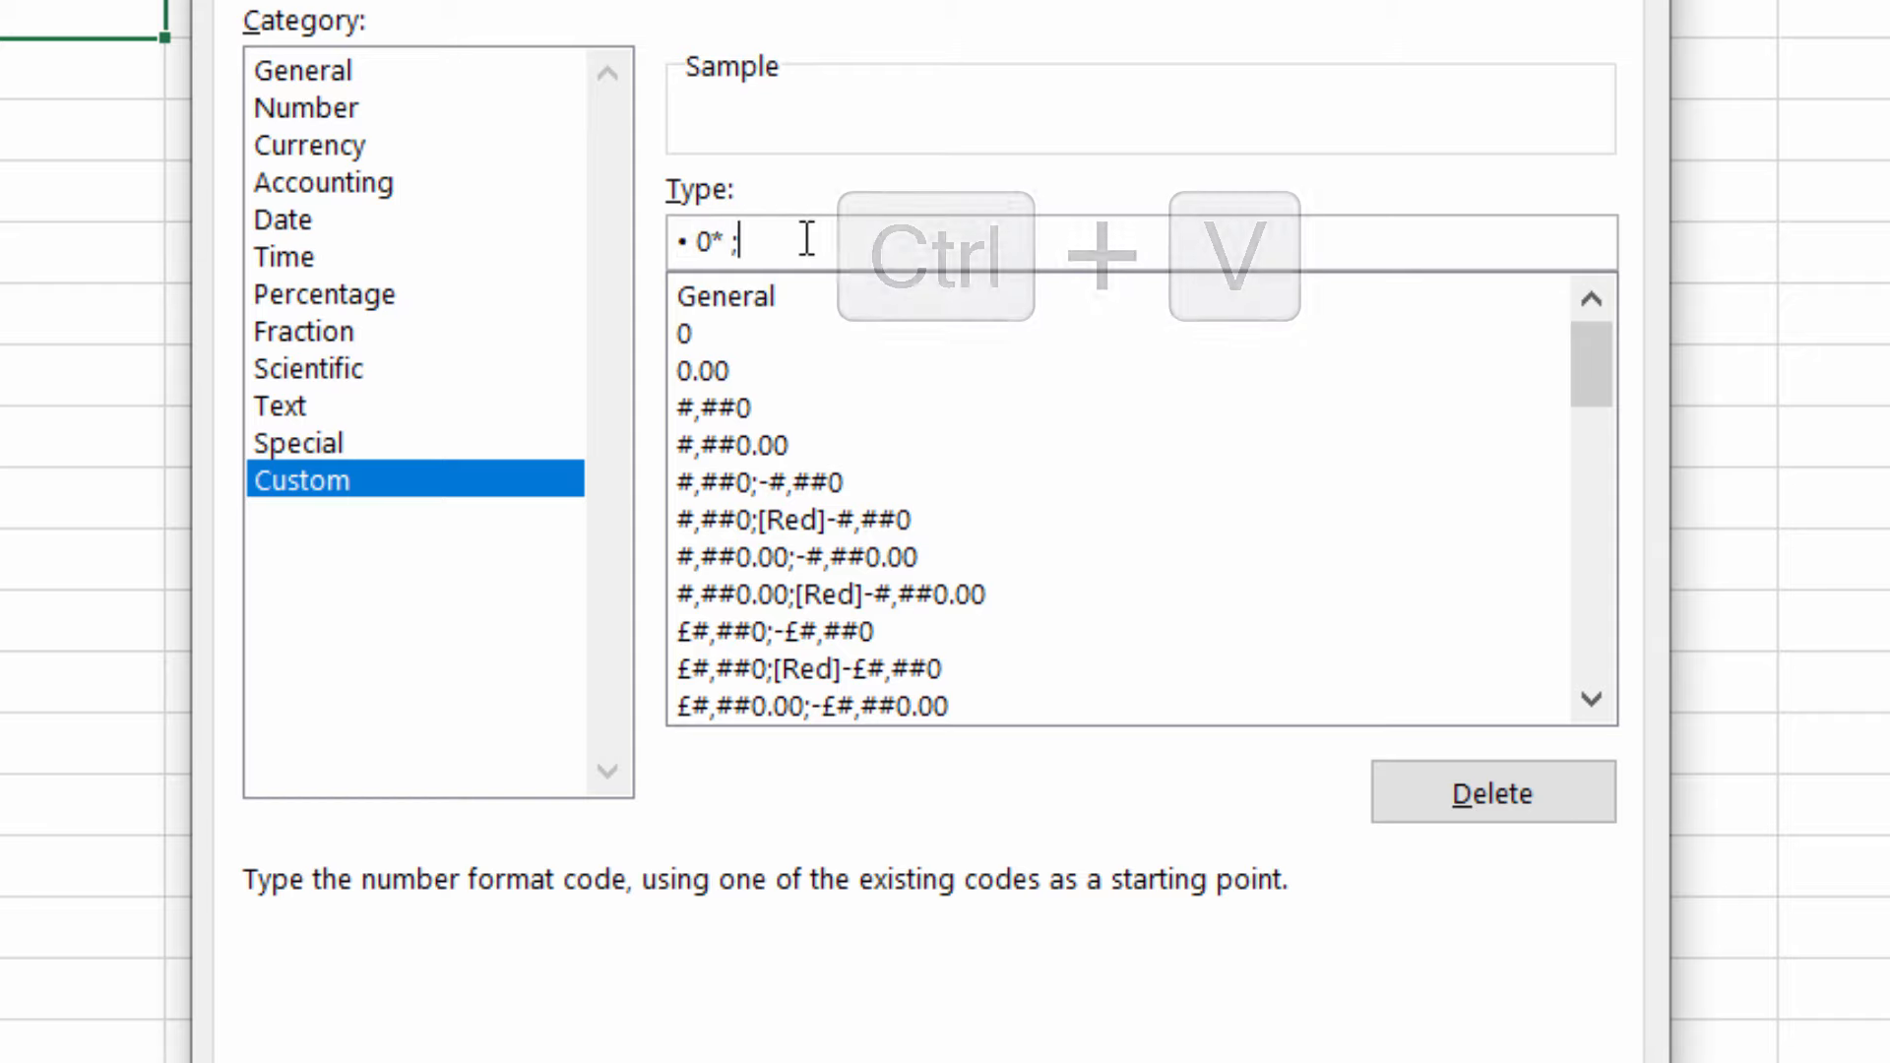
{"action": "key", "text": "ctrl+v"}
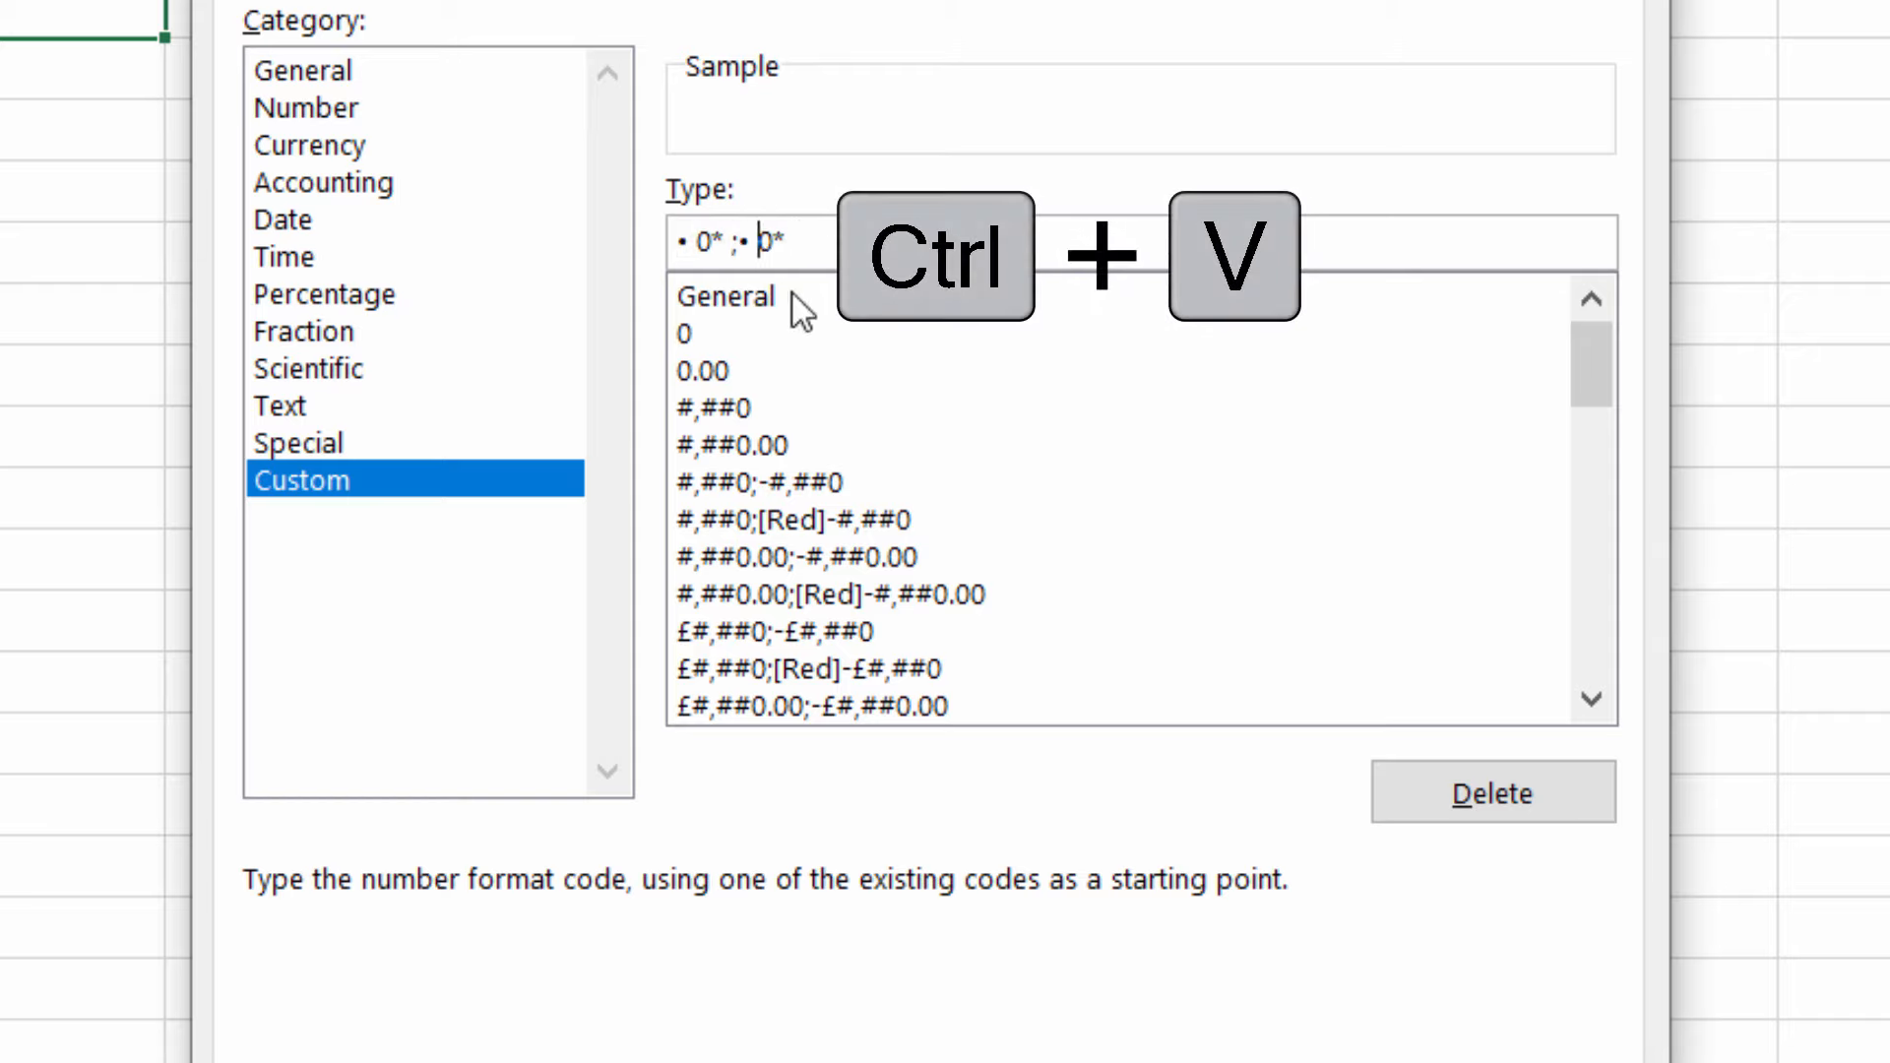
{"action": "key", "text": "ctrl+v"}
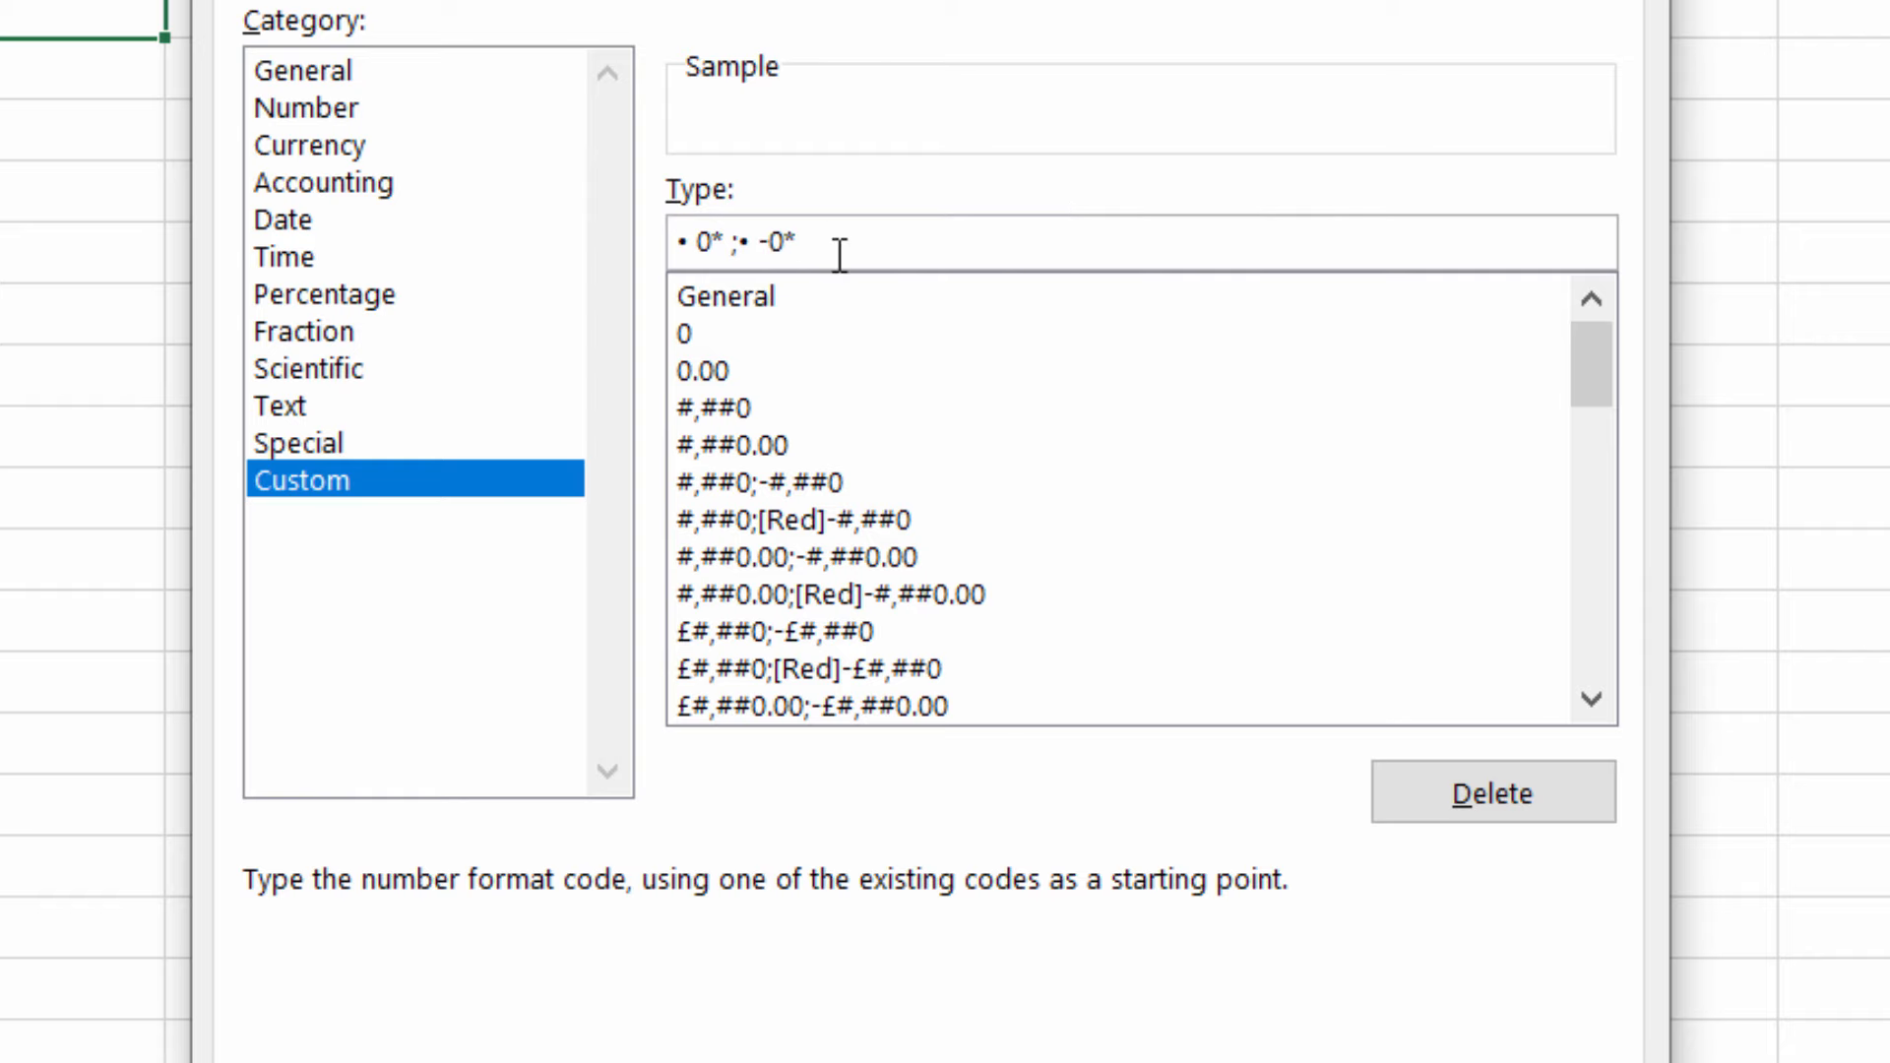
{"action": "type", "text": ";"}
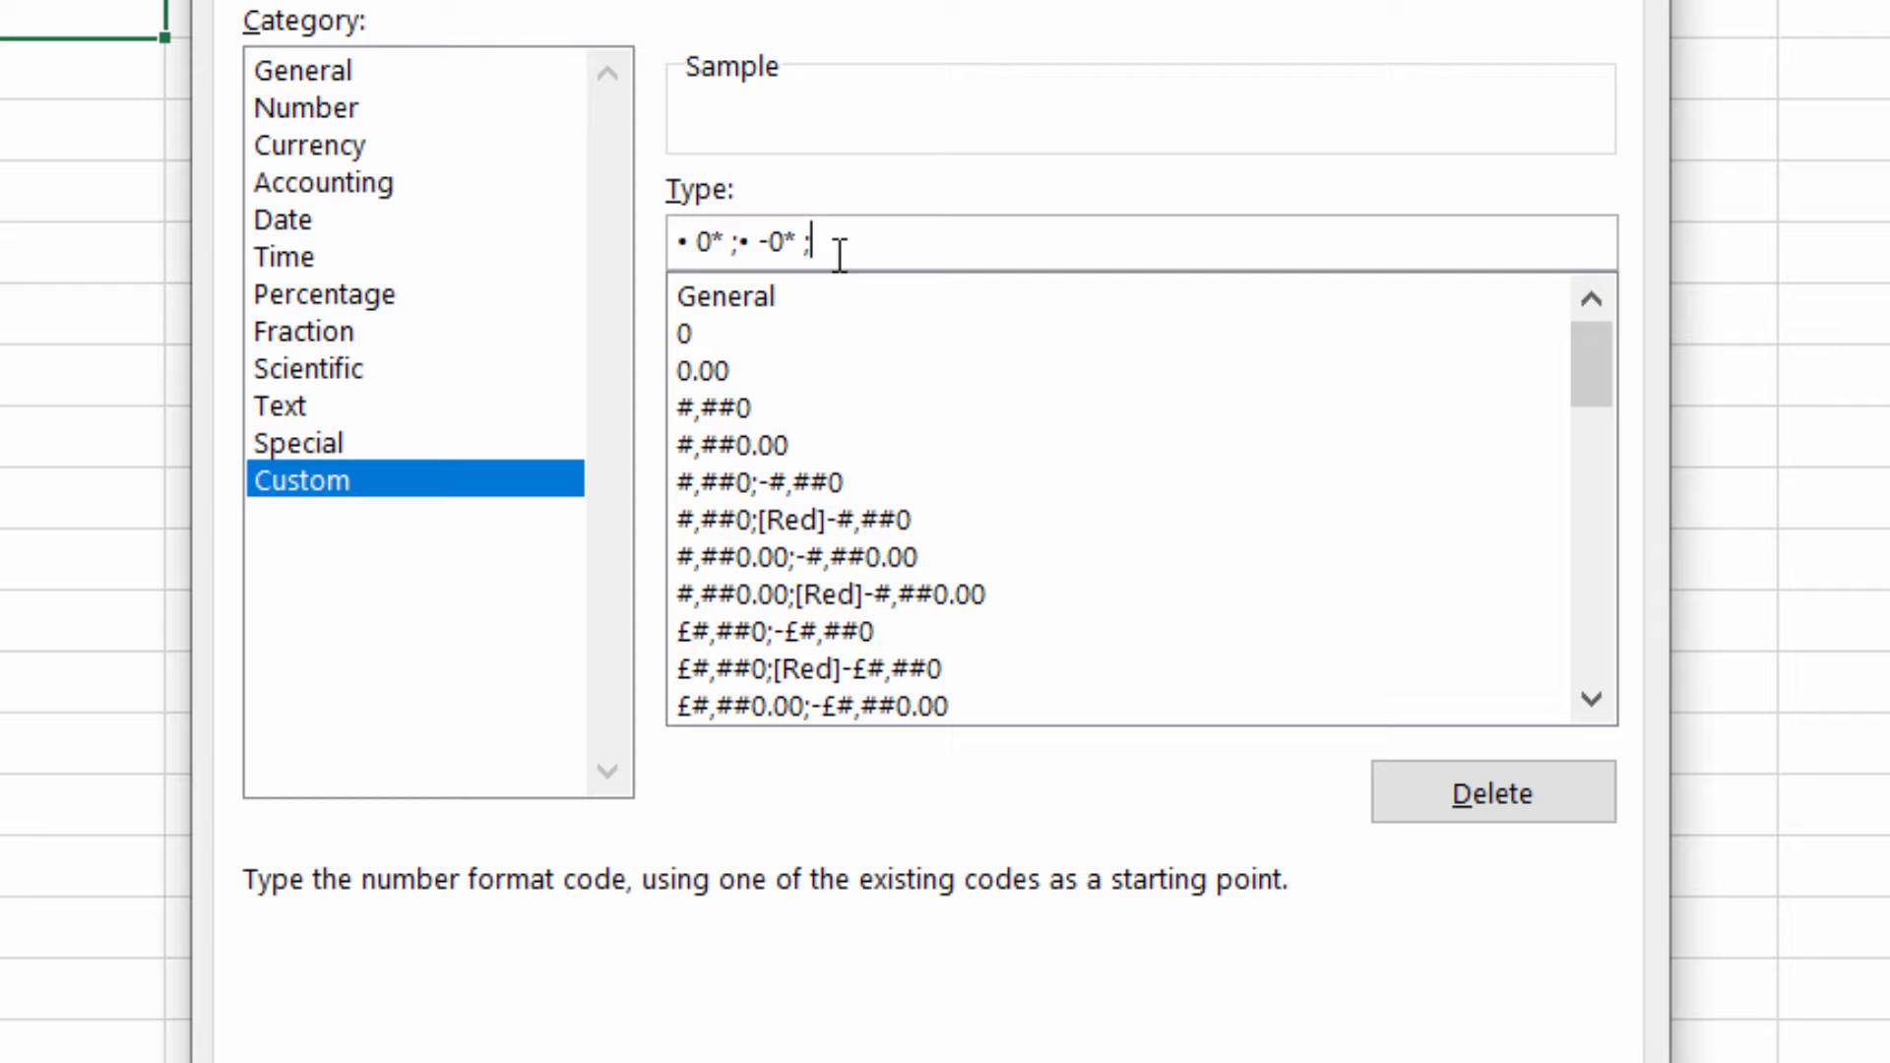
{"action": "key", "text": "ctrl+v"}
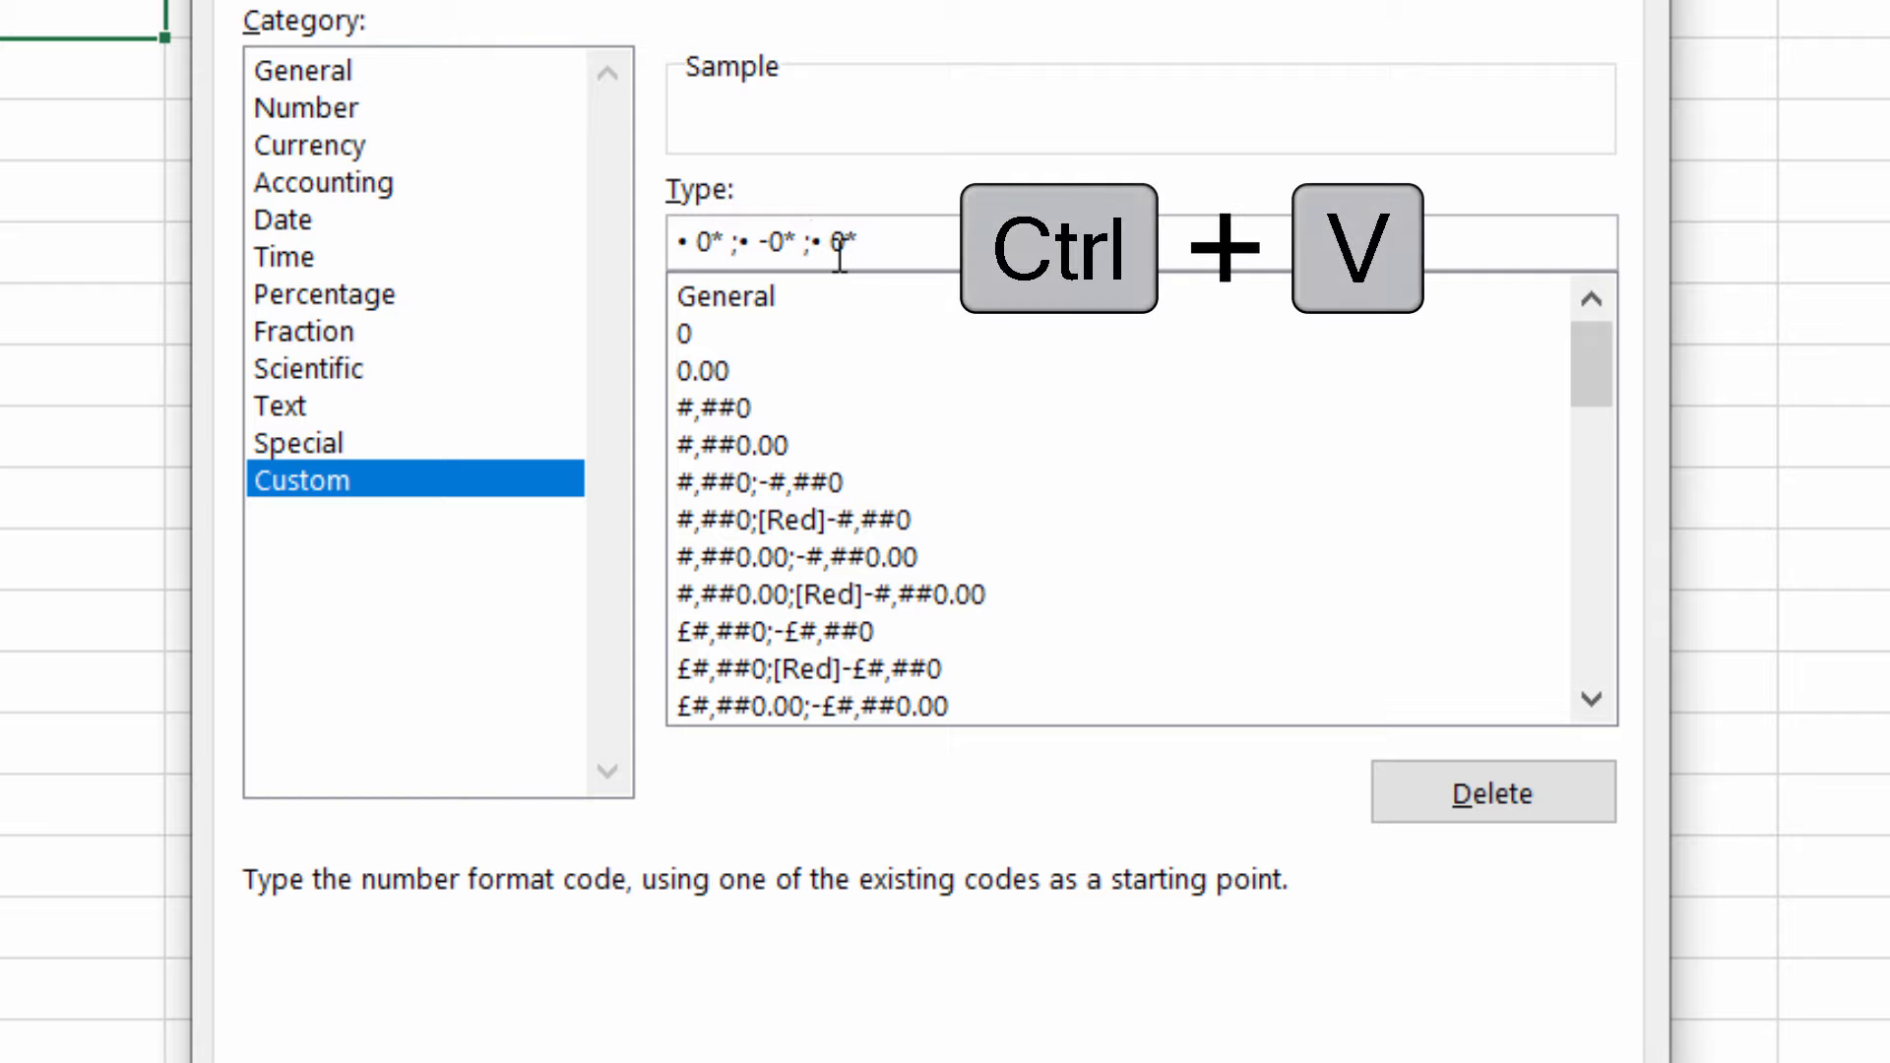
{"action": "key", "text": "ctrl+v"}
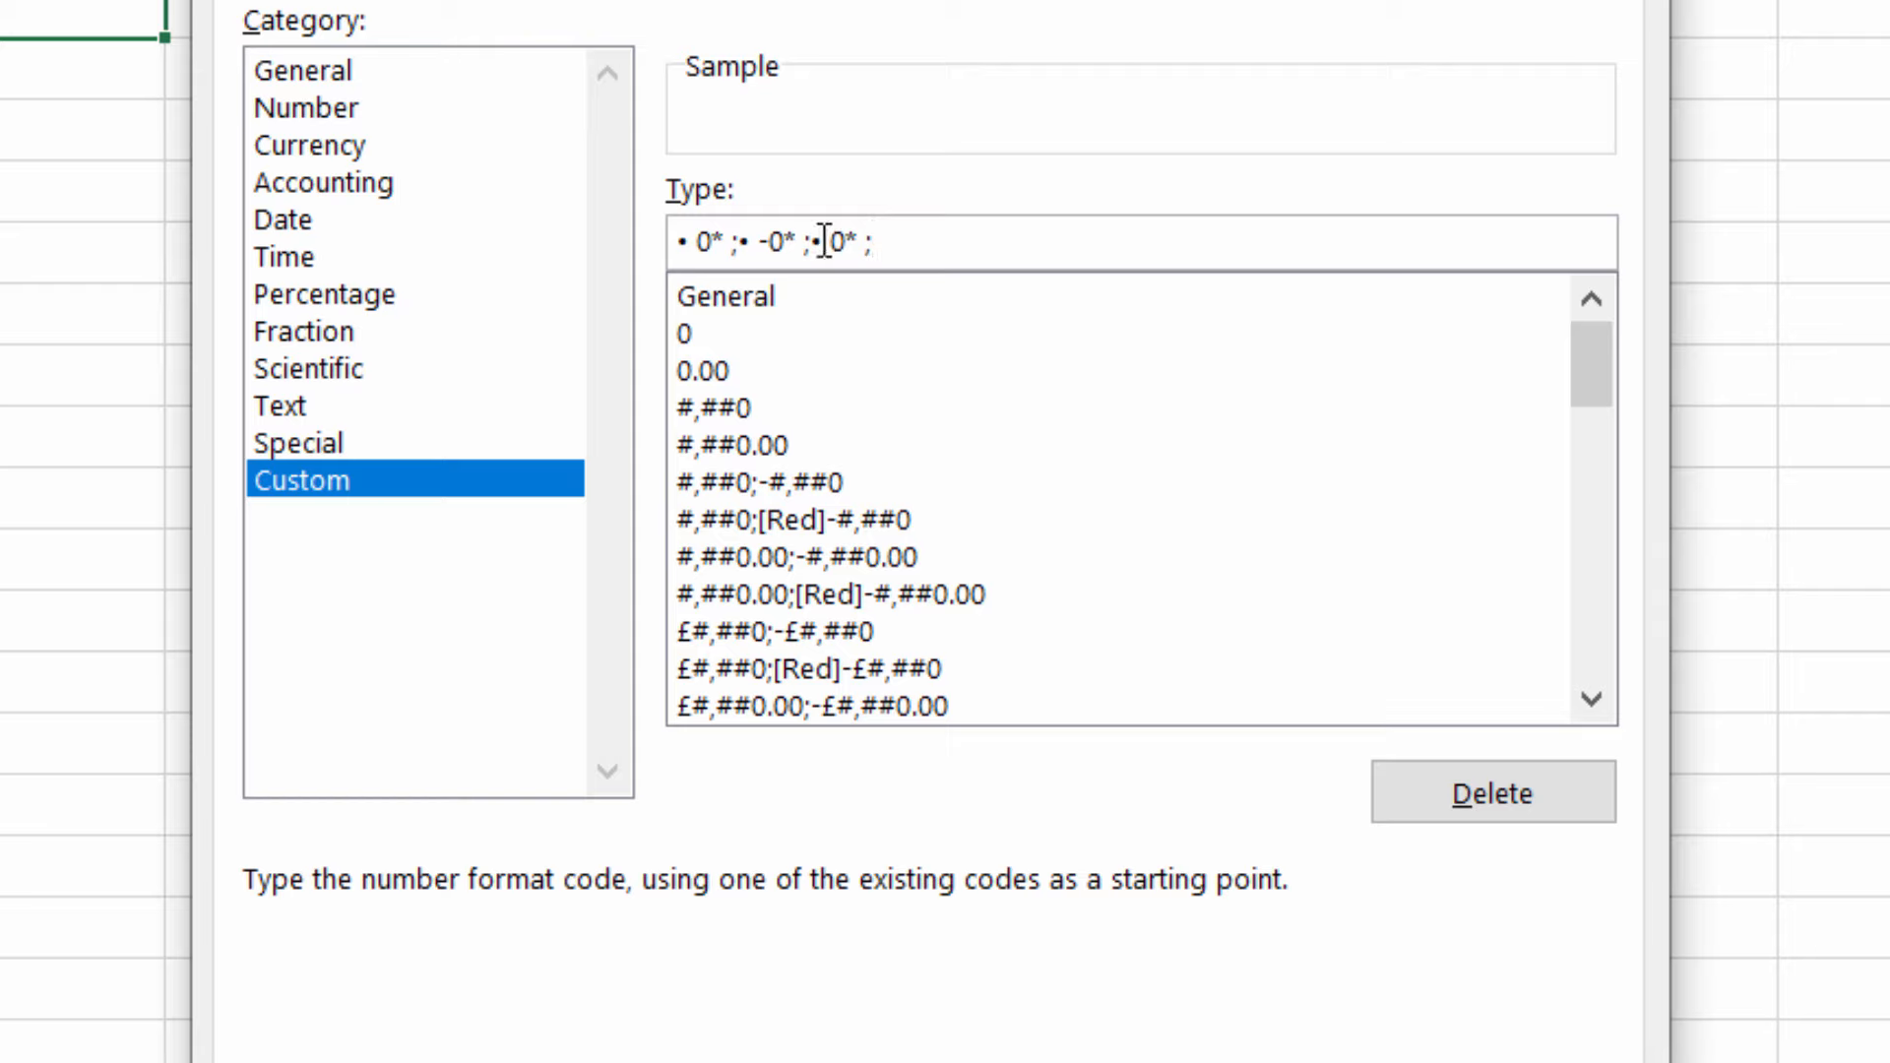
{"action": "key", "text": "ctrl+c"}
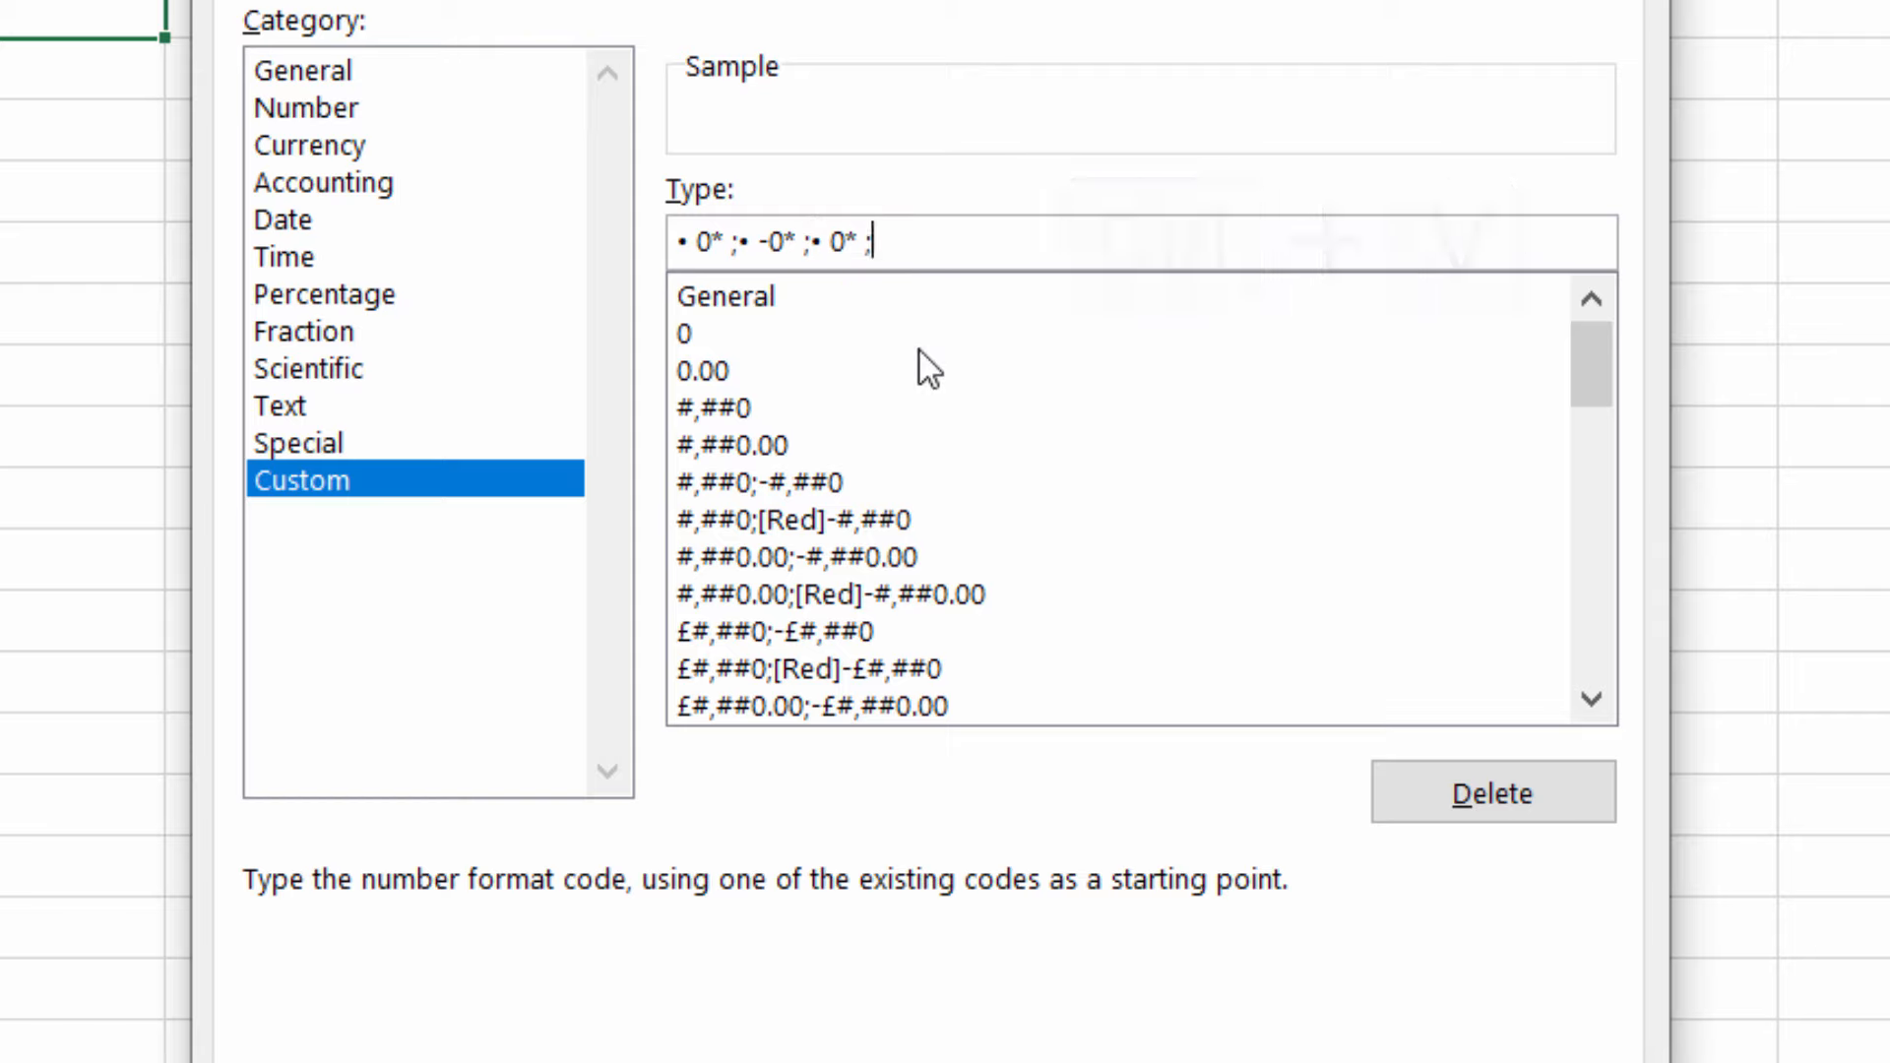
{"action": "key", "text": "ctrl+v"}
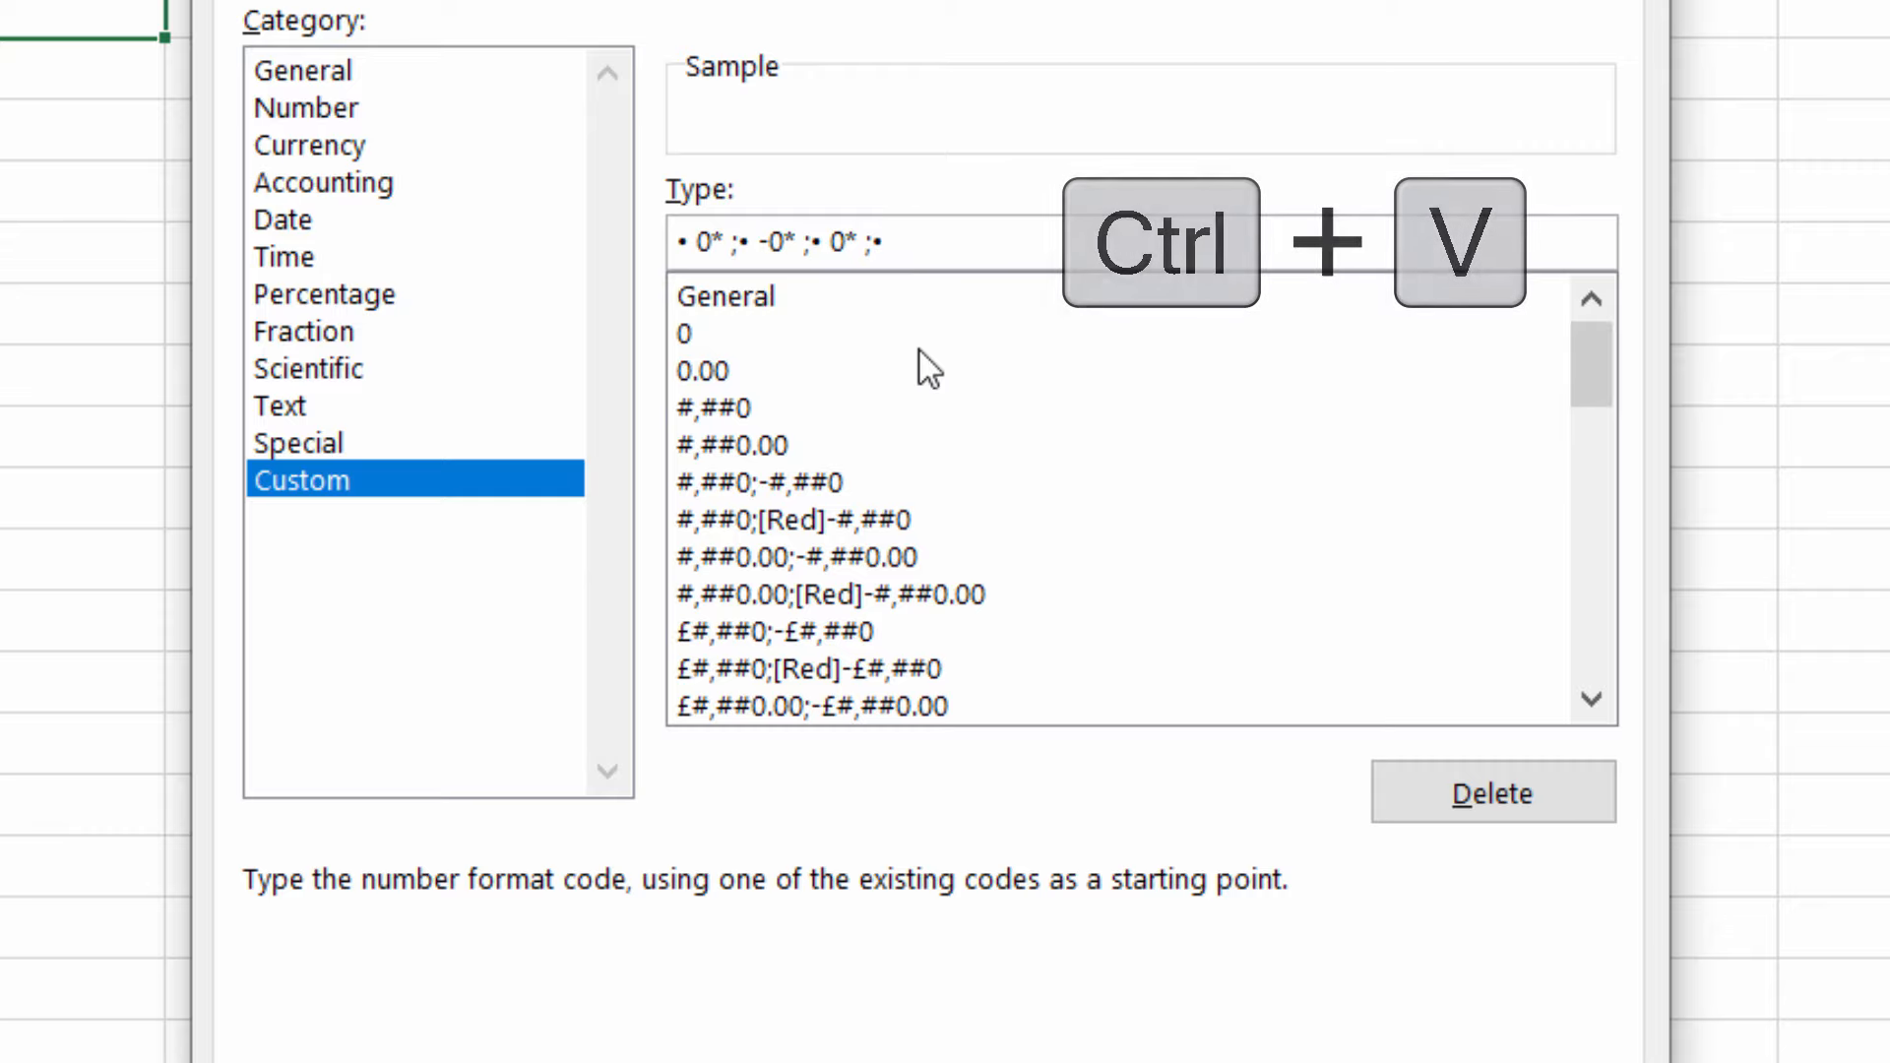
{"action": "key", "text": "ctrl+v"}
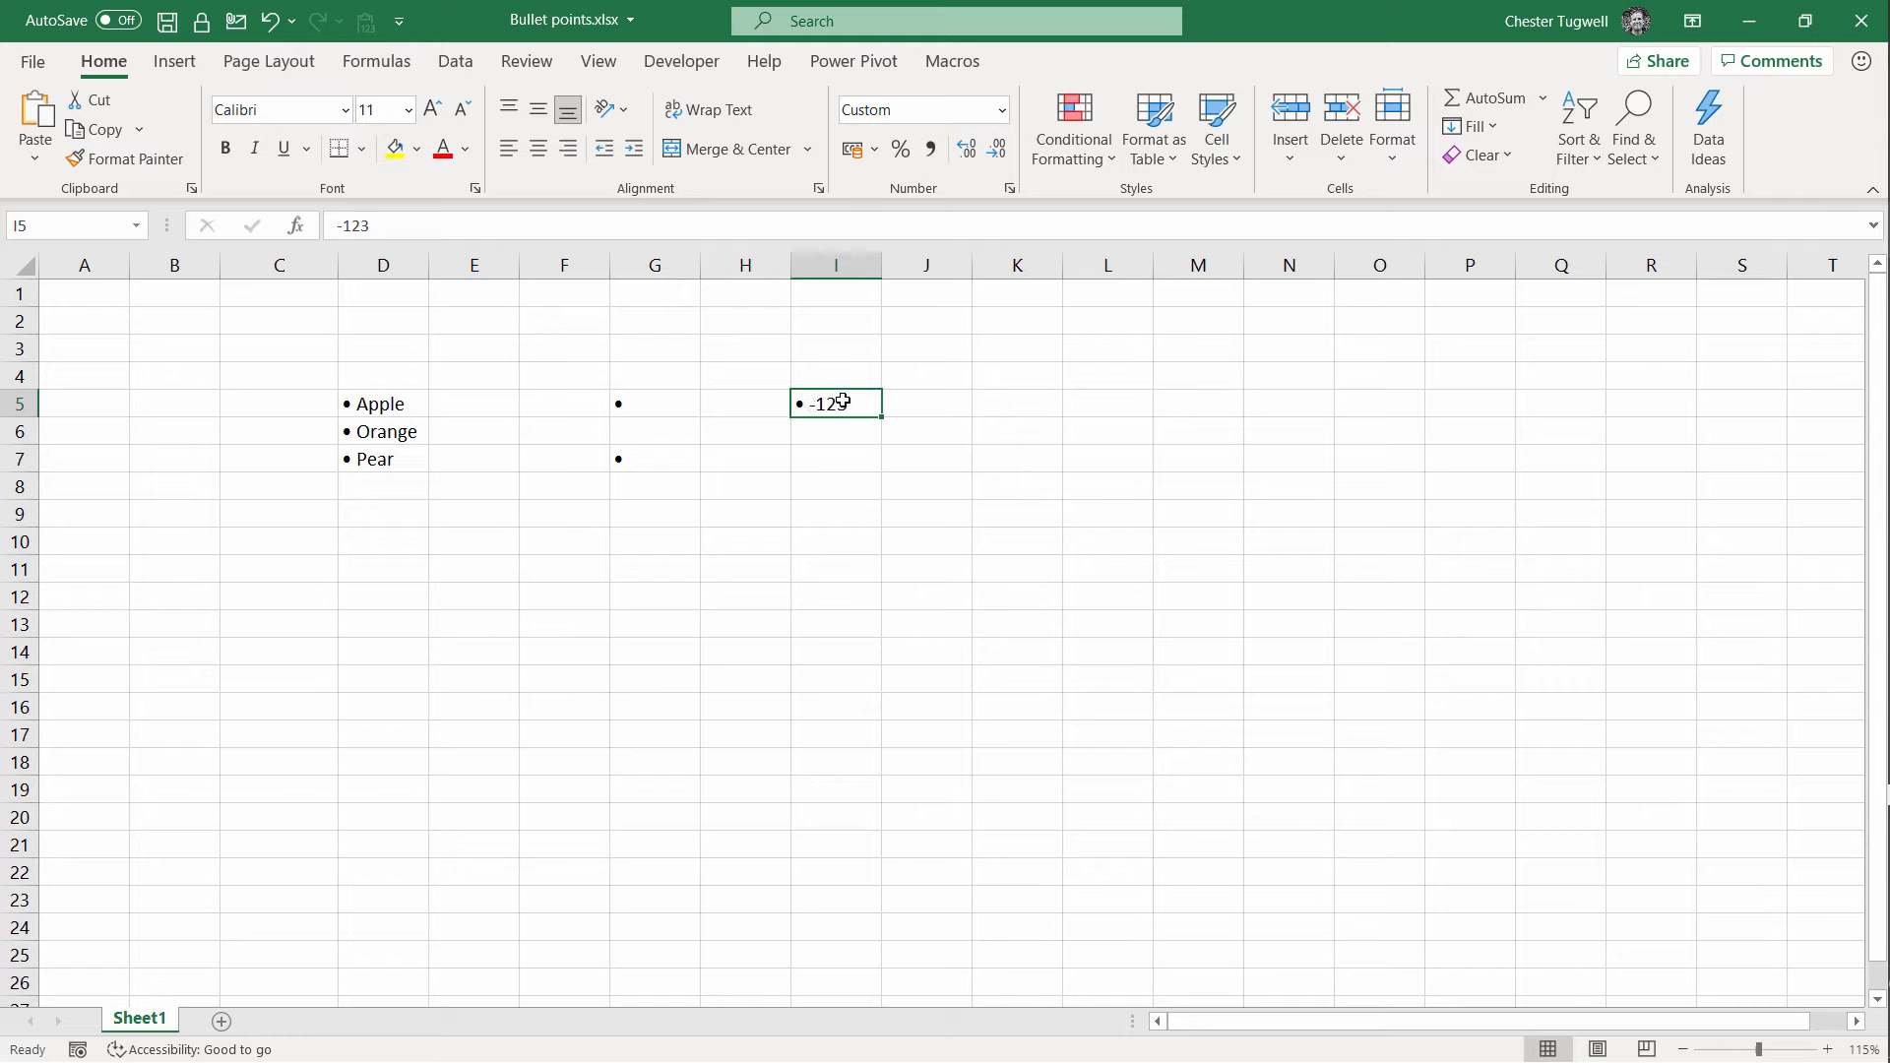
{"action": "mouse_move", "coordinate": [864, 401]}
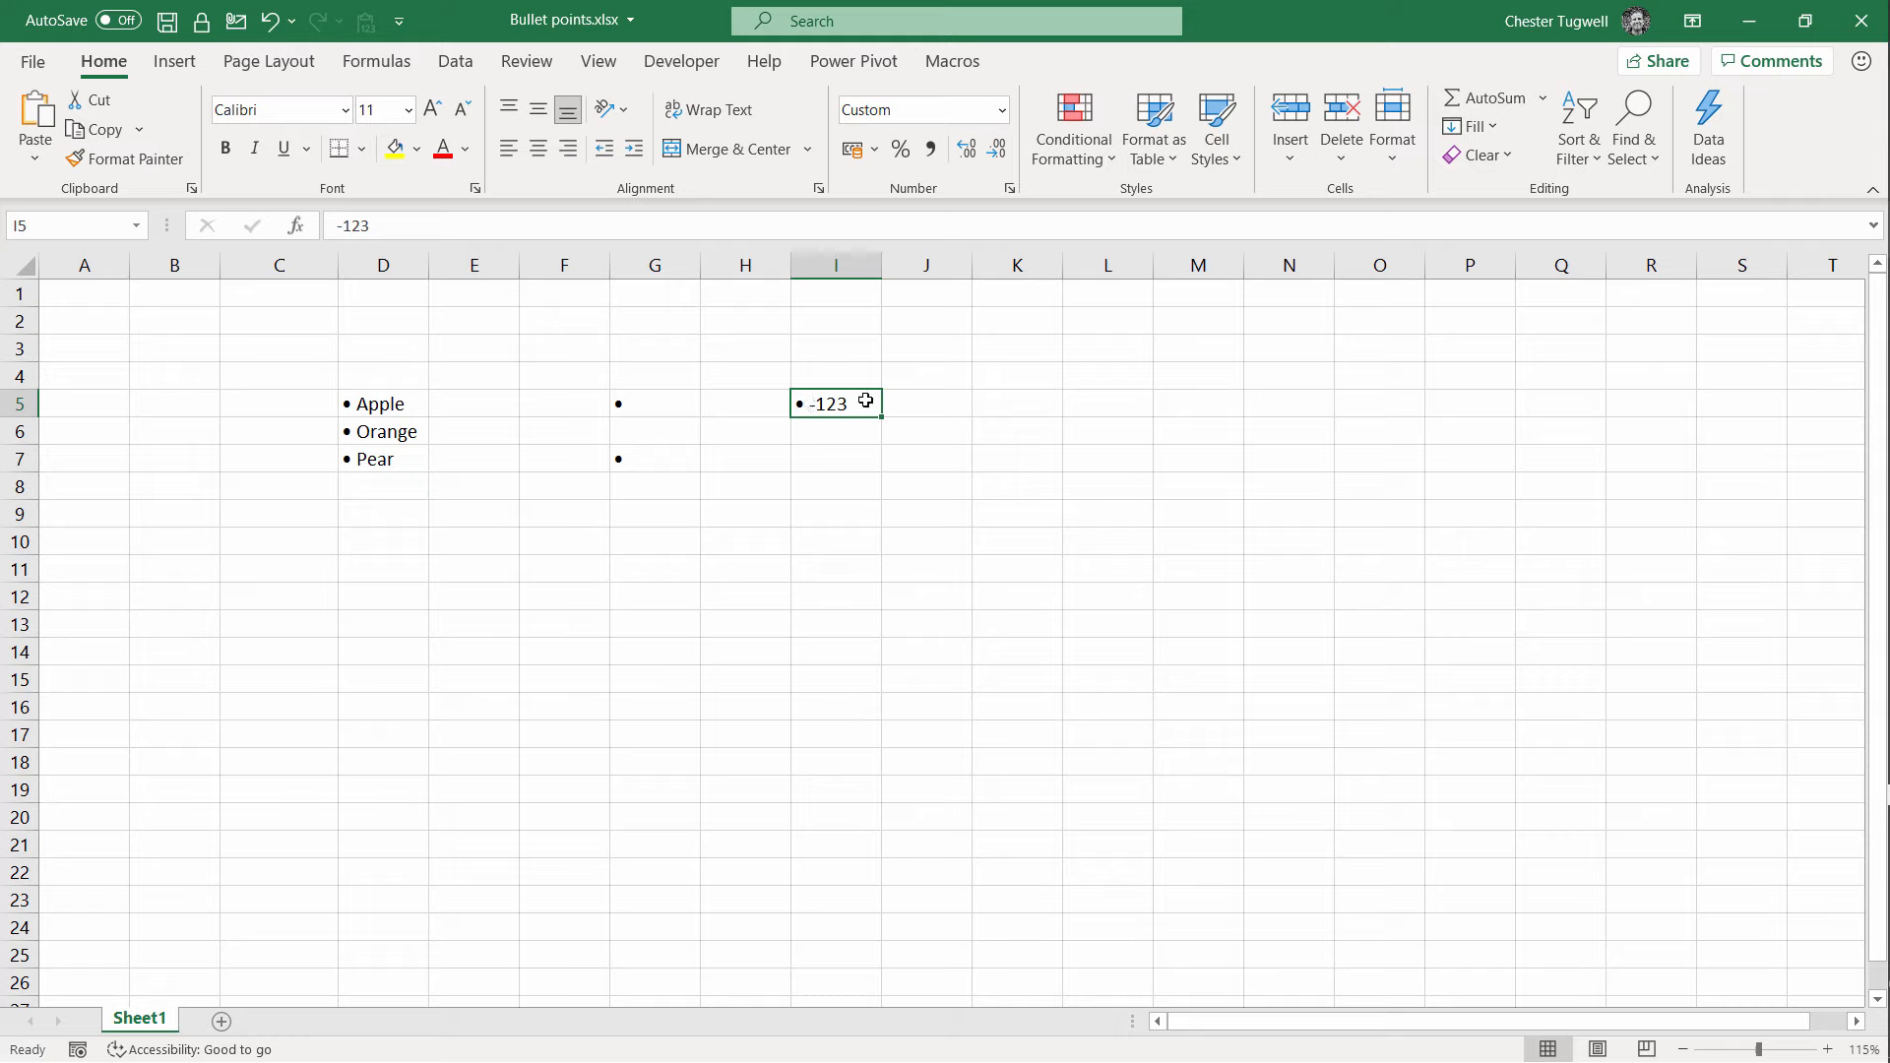
{"action": "mouse_move", "coordinate": [1181, 184]}
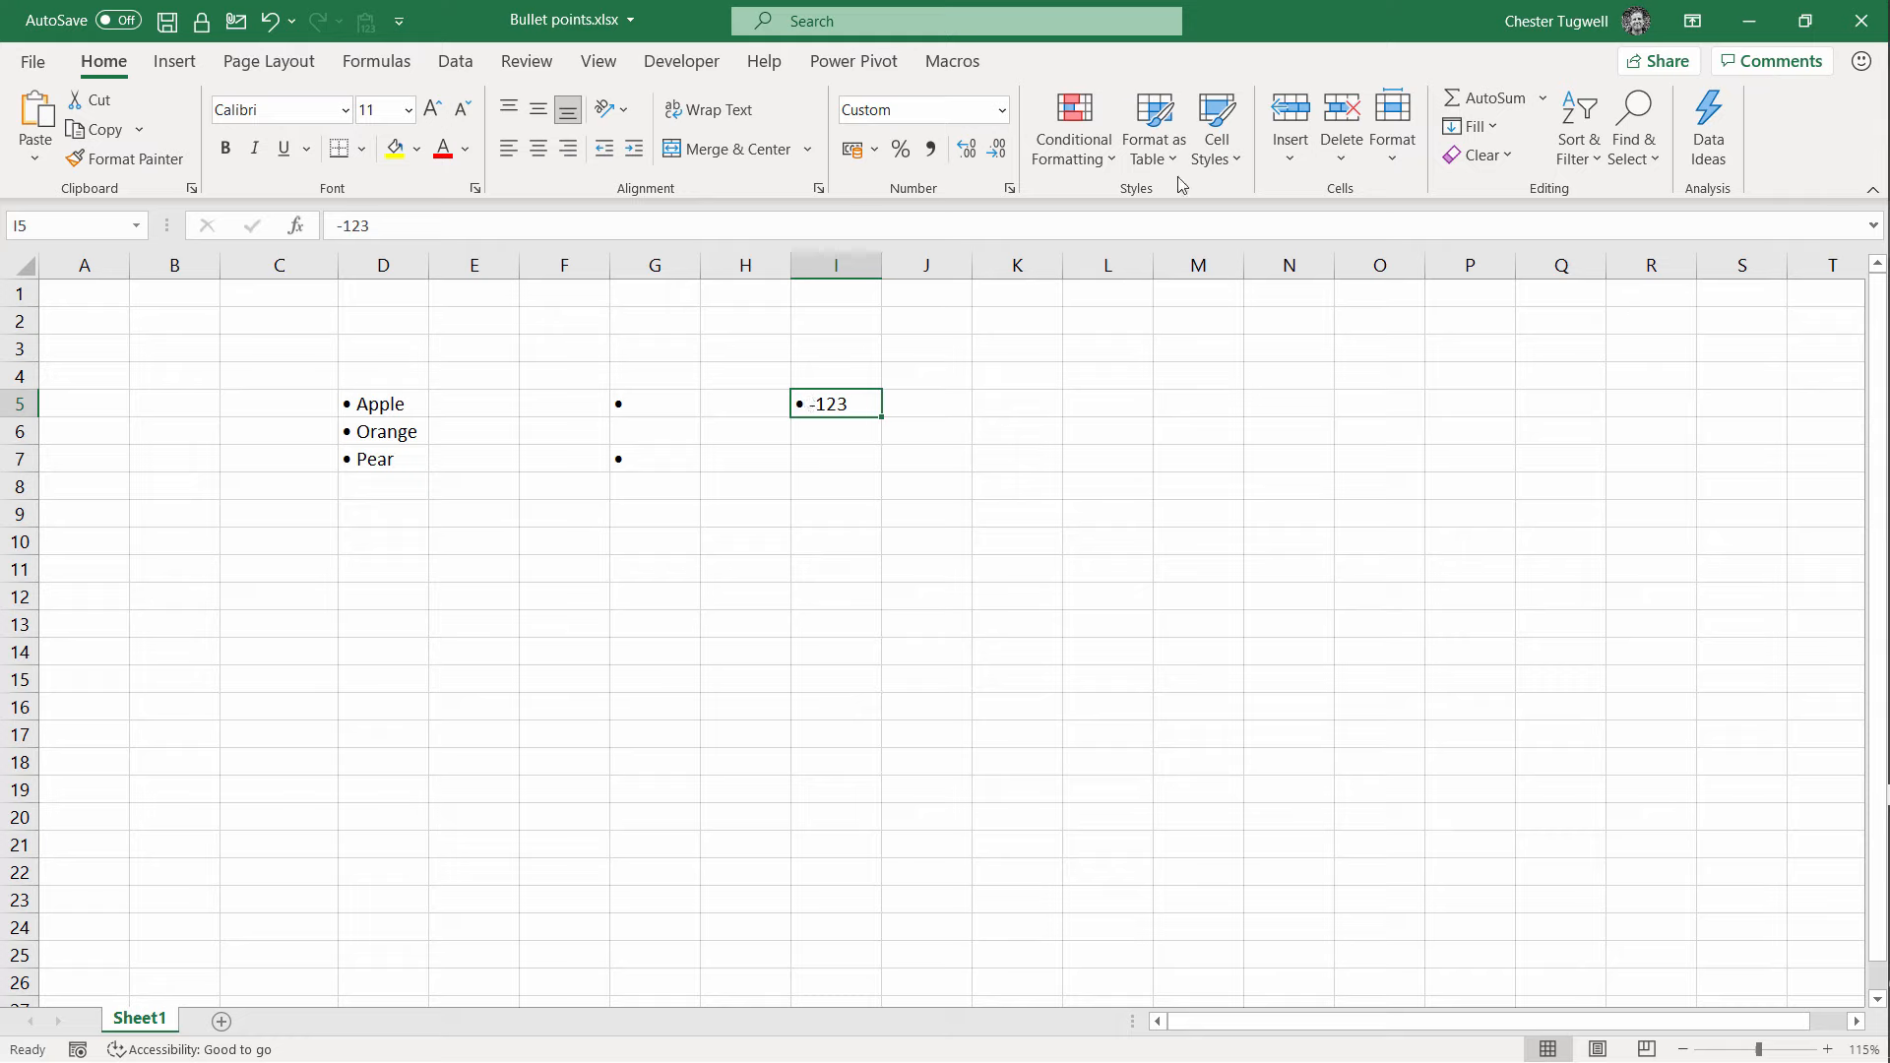
{"action": "mouse_move", "coordinate": [1216, 127]}
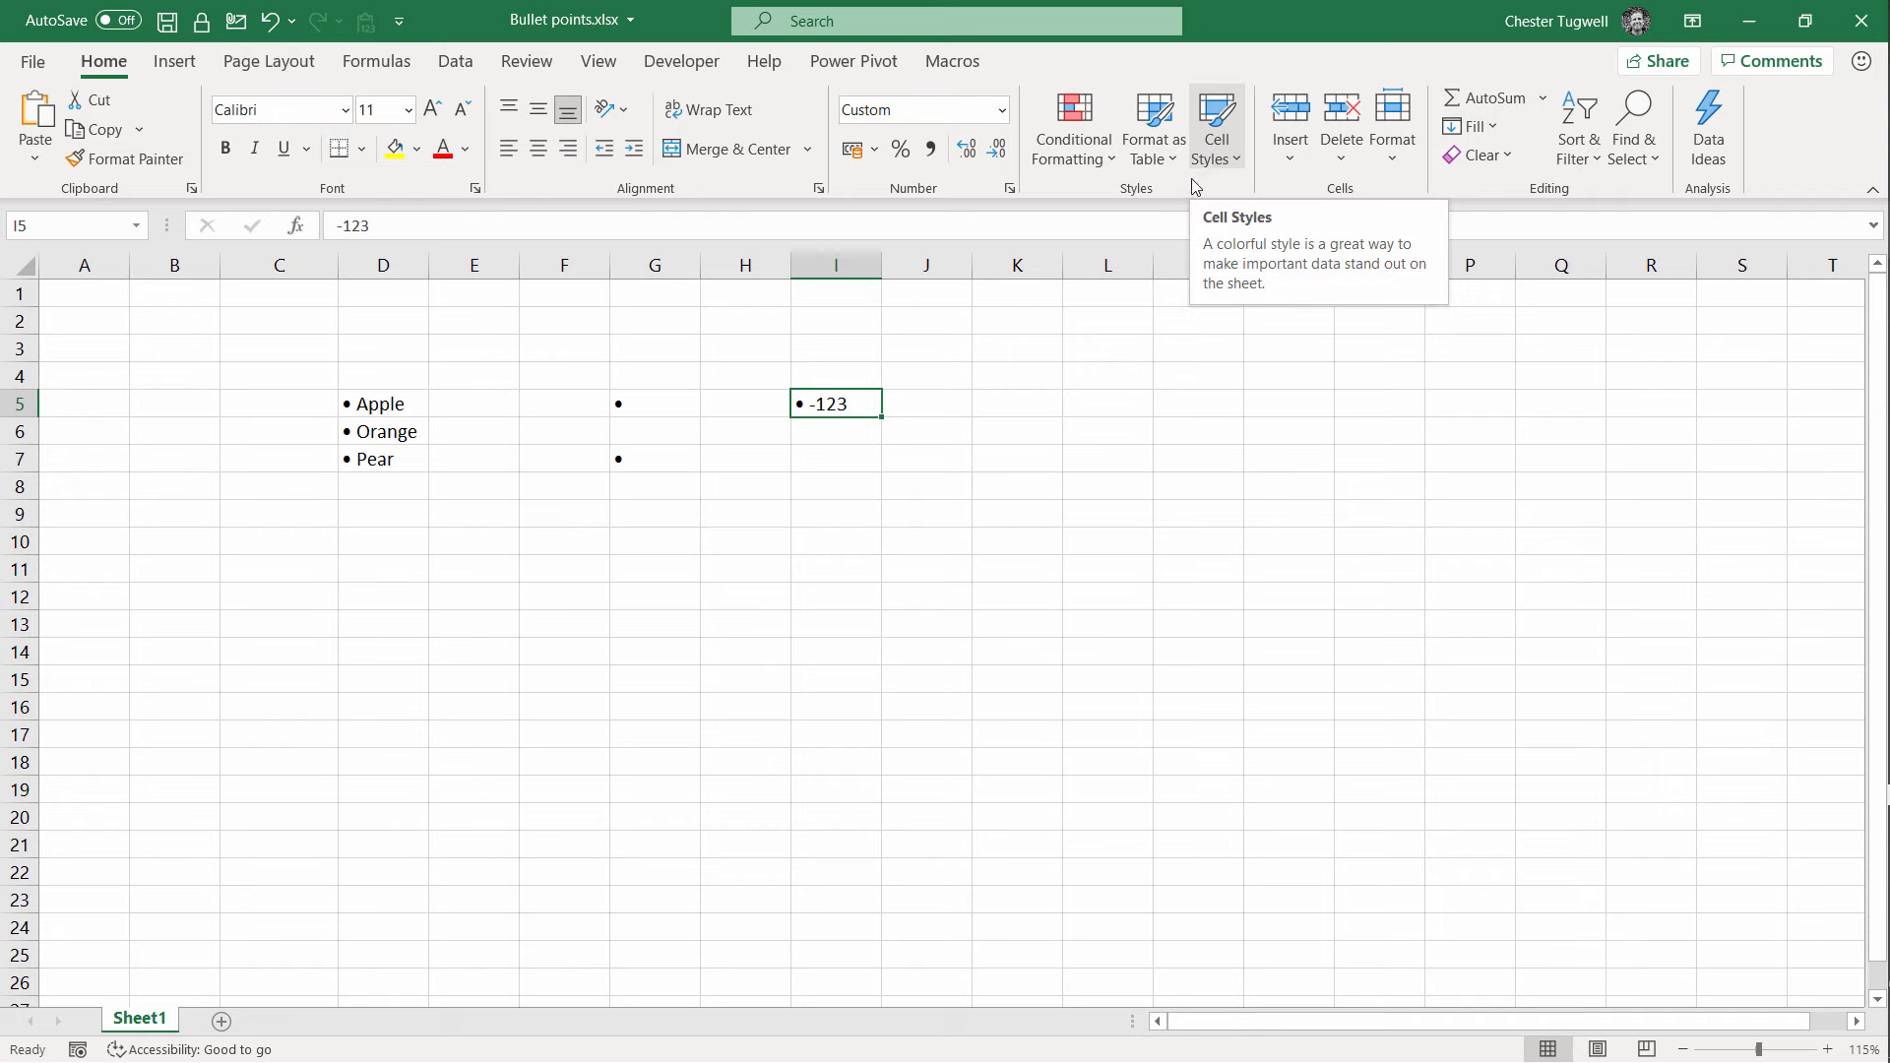
{"action": "mouse_move", "coordinate": [1262, 160]}
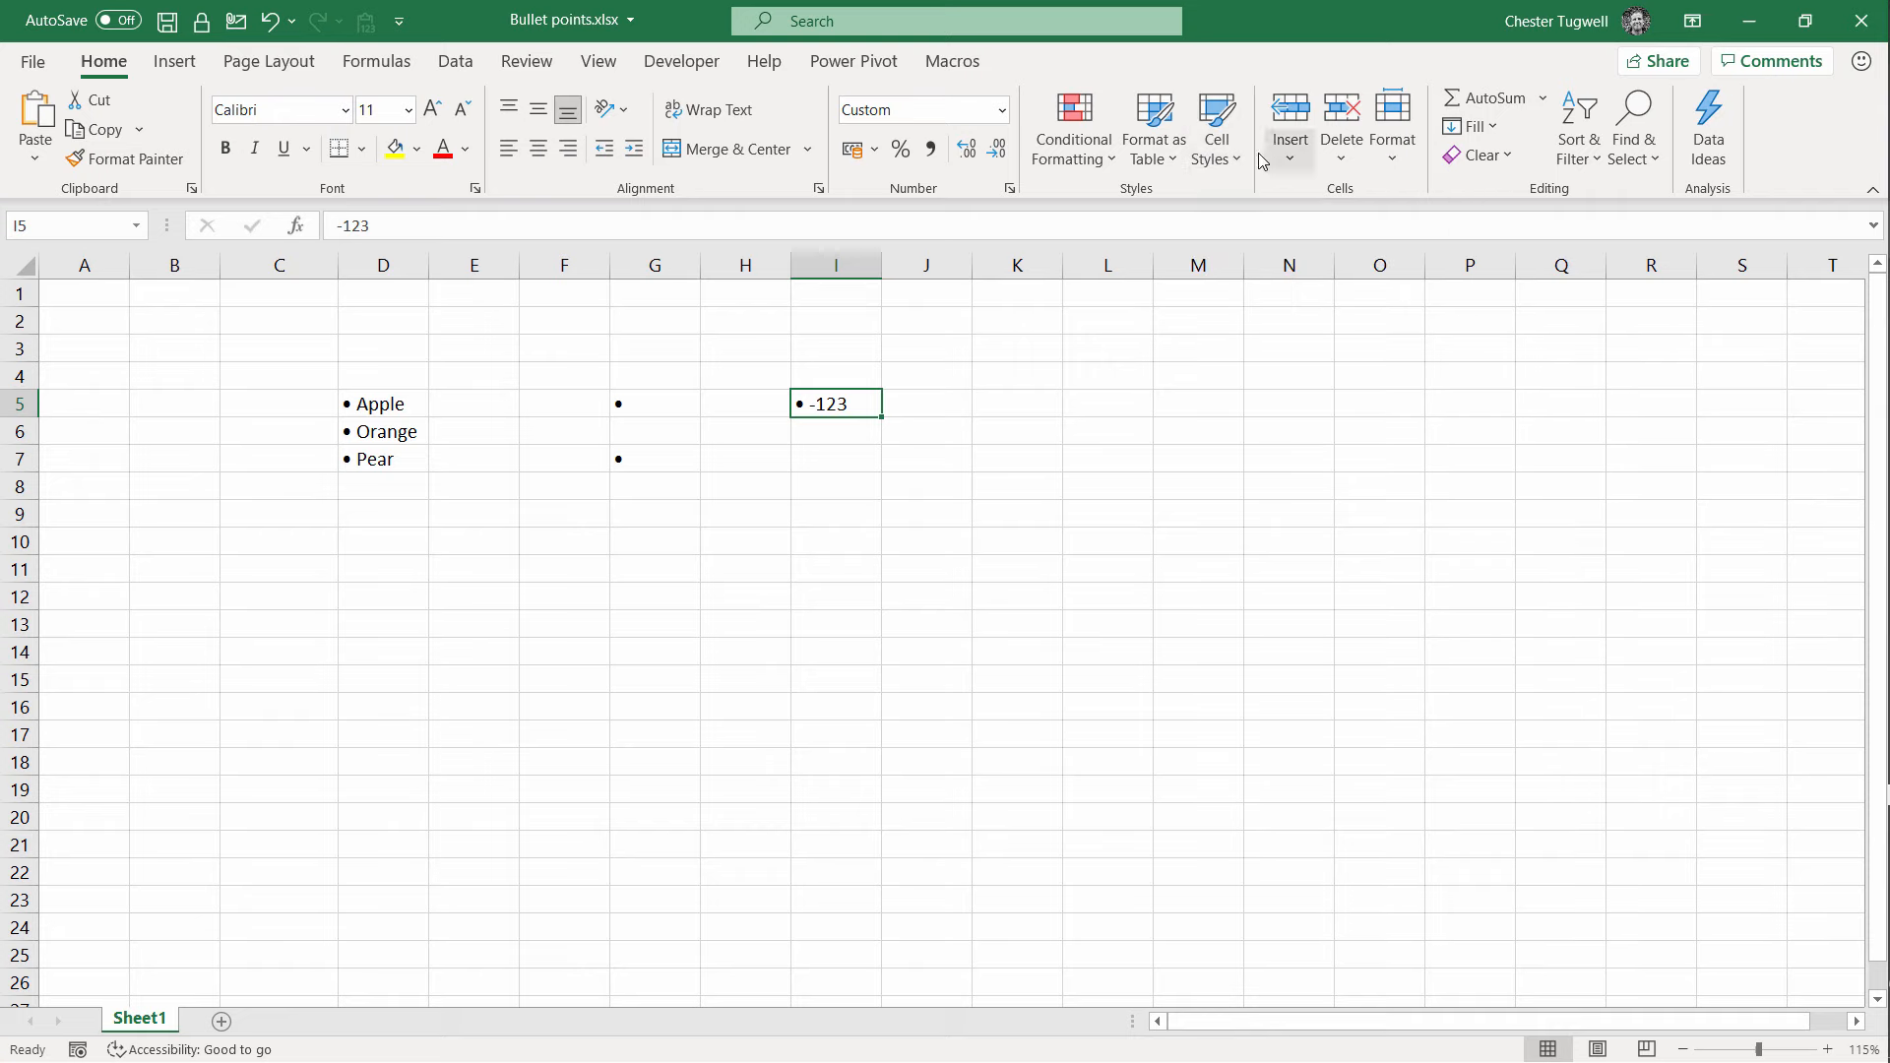
Step: Create a cell style named Bullet Points that keeps only the Number format
{"action": "left_click", "coordinate": [1215, 125]}
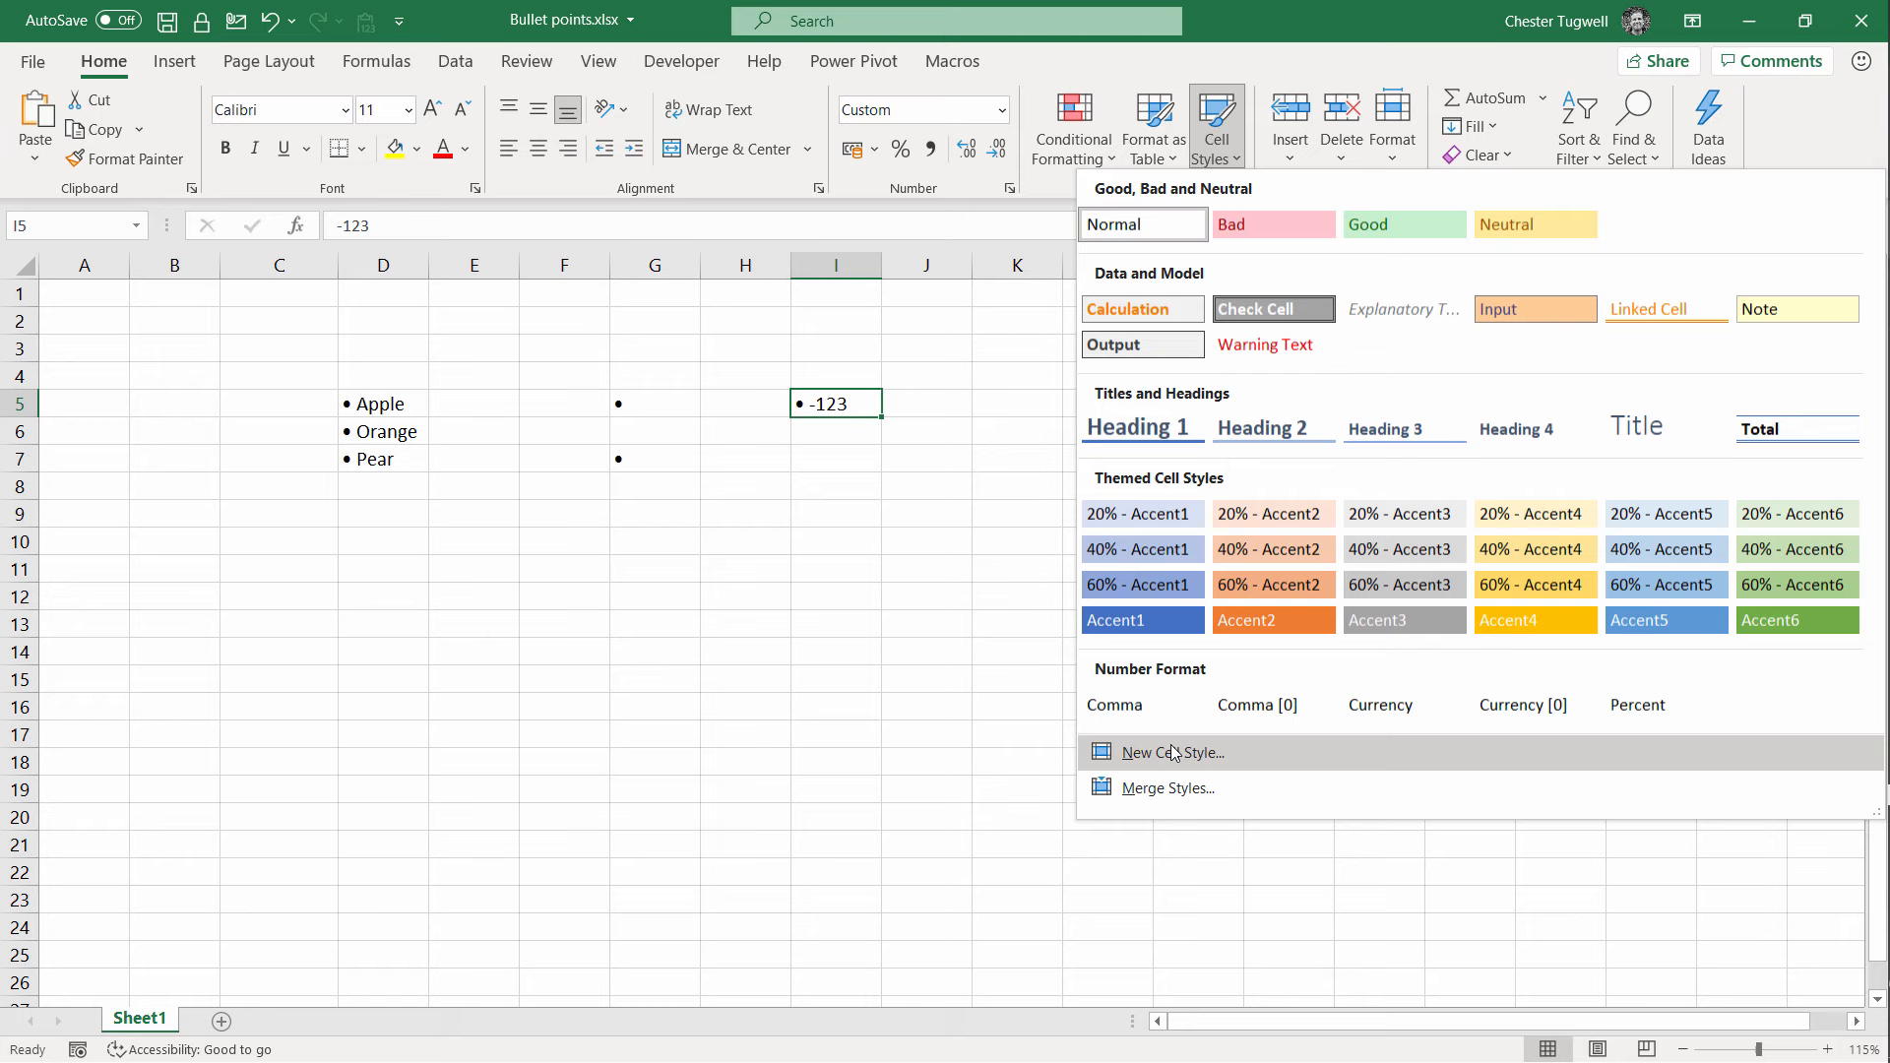
{"action": "left_click", "coordinate": [1170, 751]}
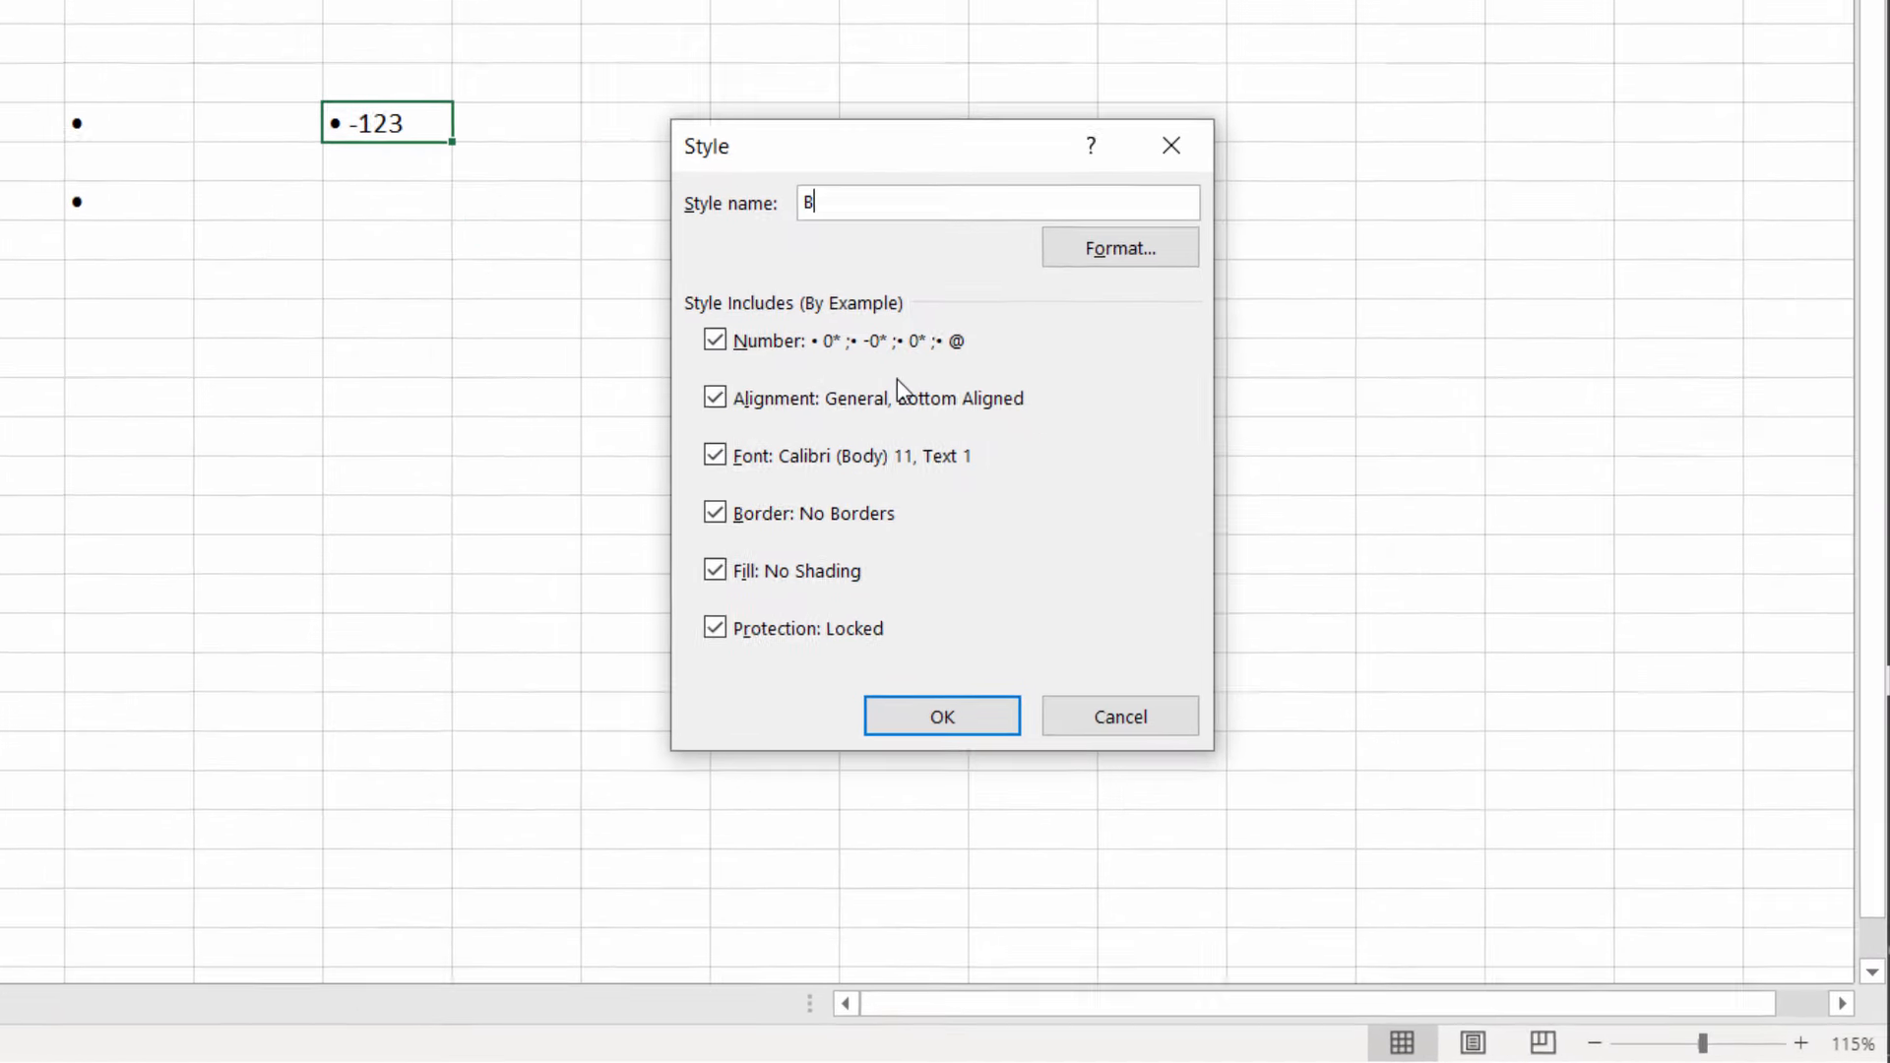
{"action": "type", "text": "ulletP"}
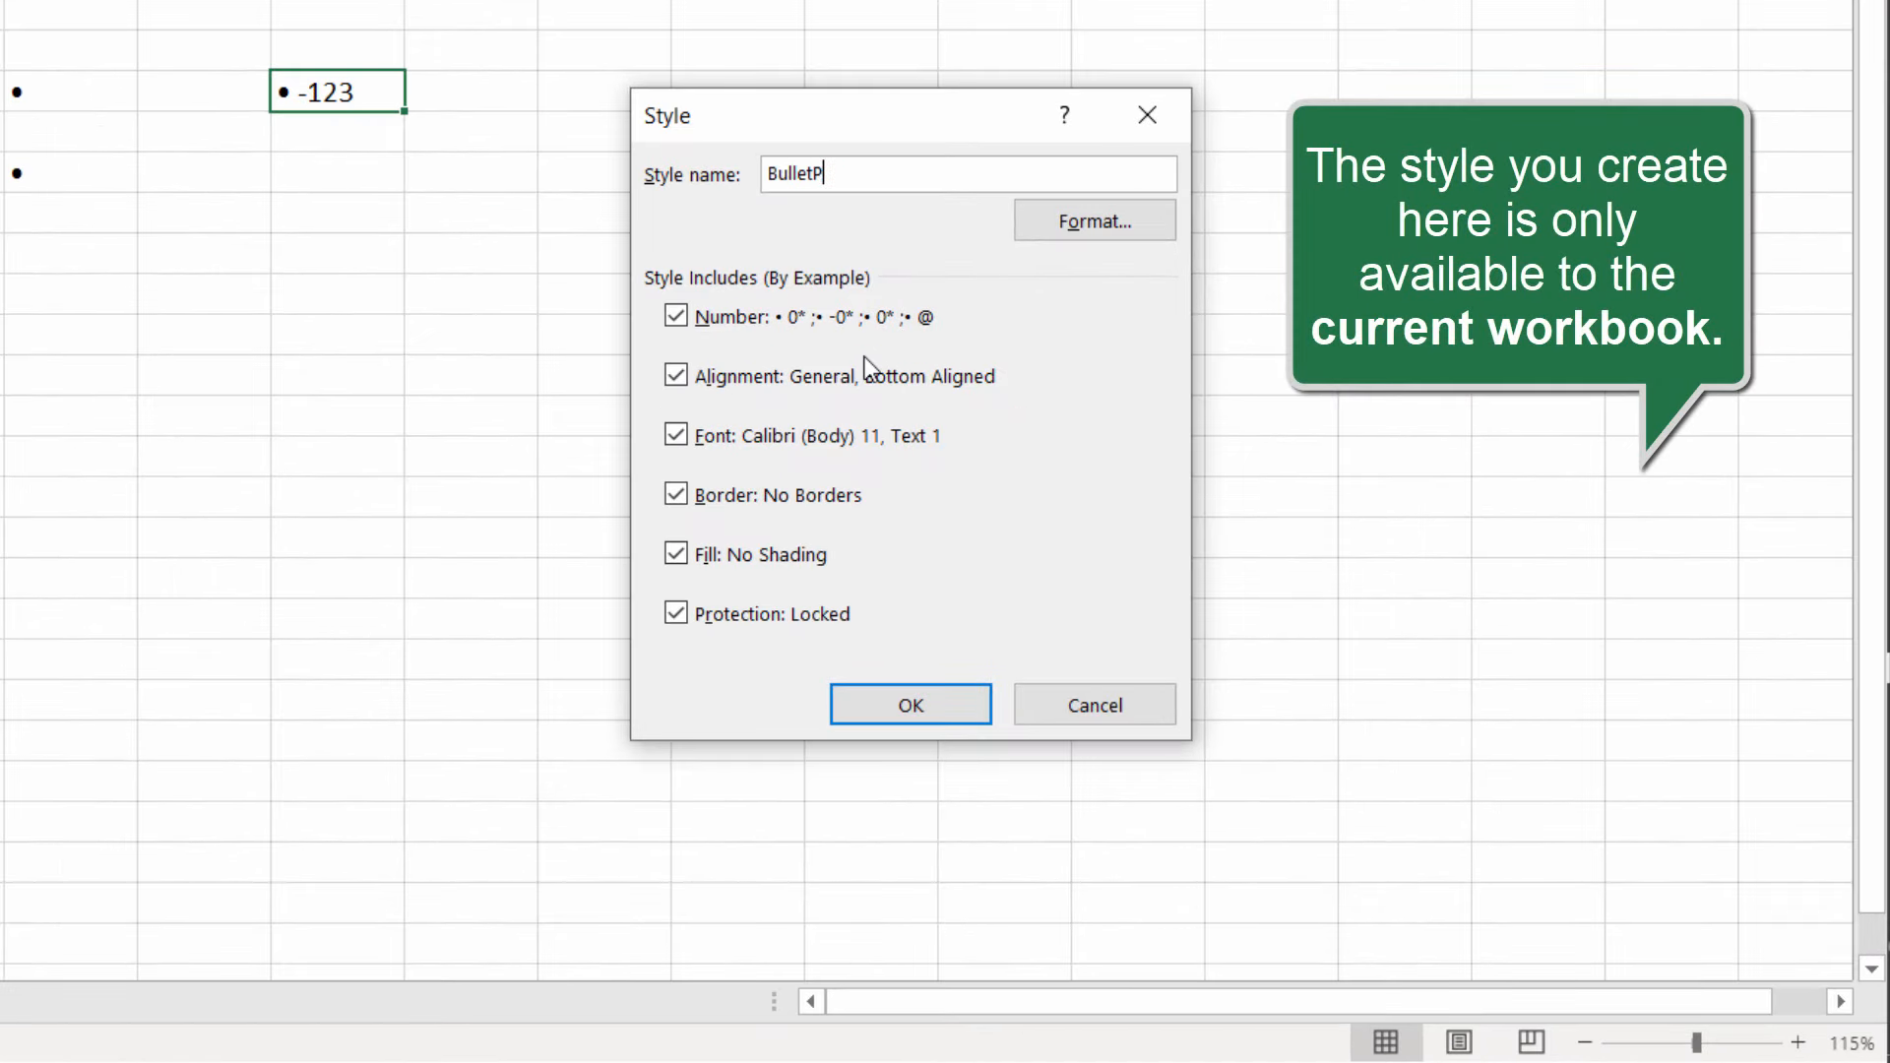
{"action": "type", "text": "oints"}
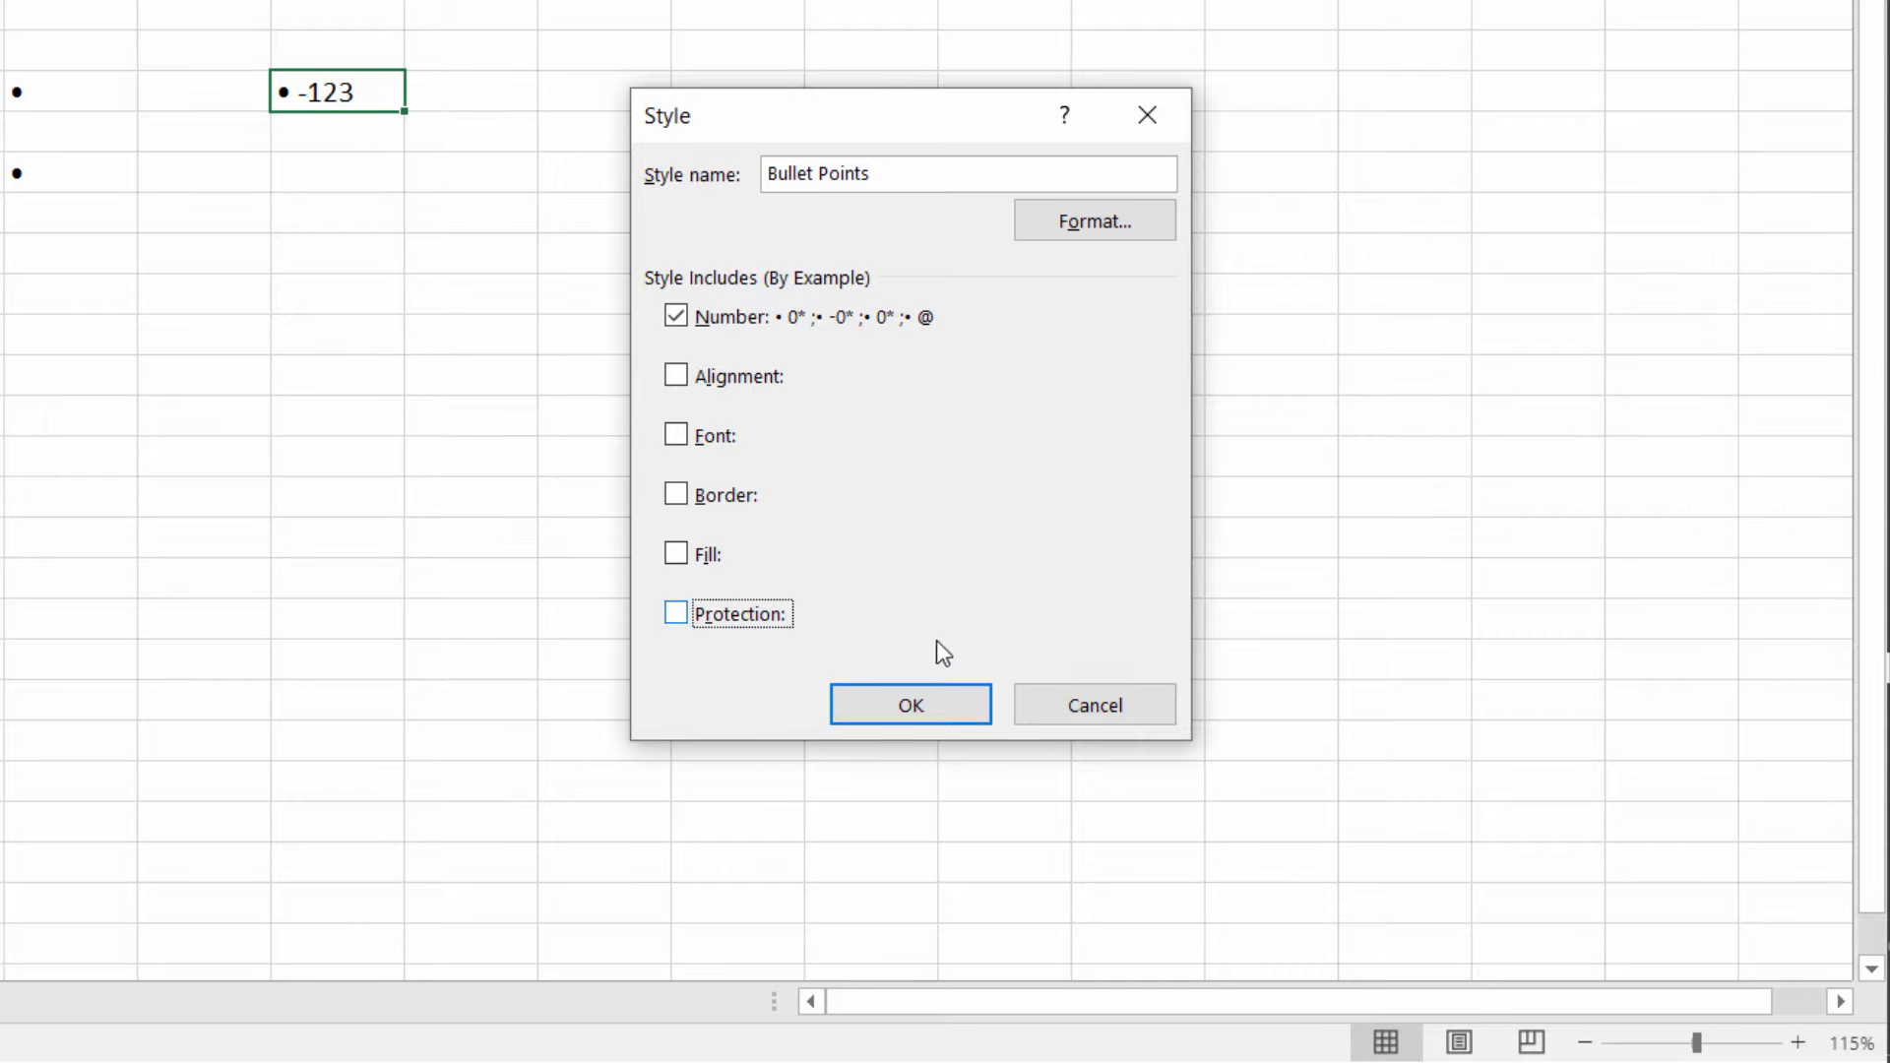
{"action": "left_click", "coordinate": [909, 704]}
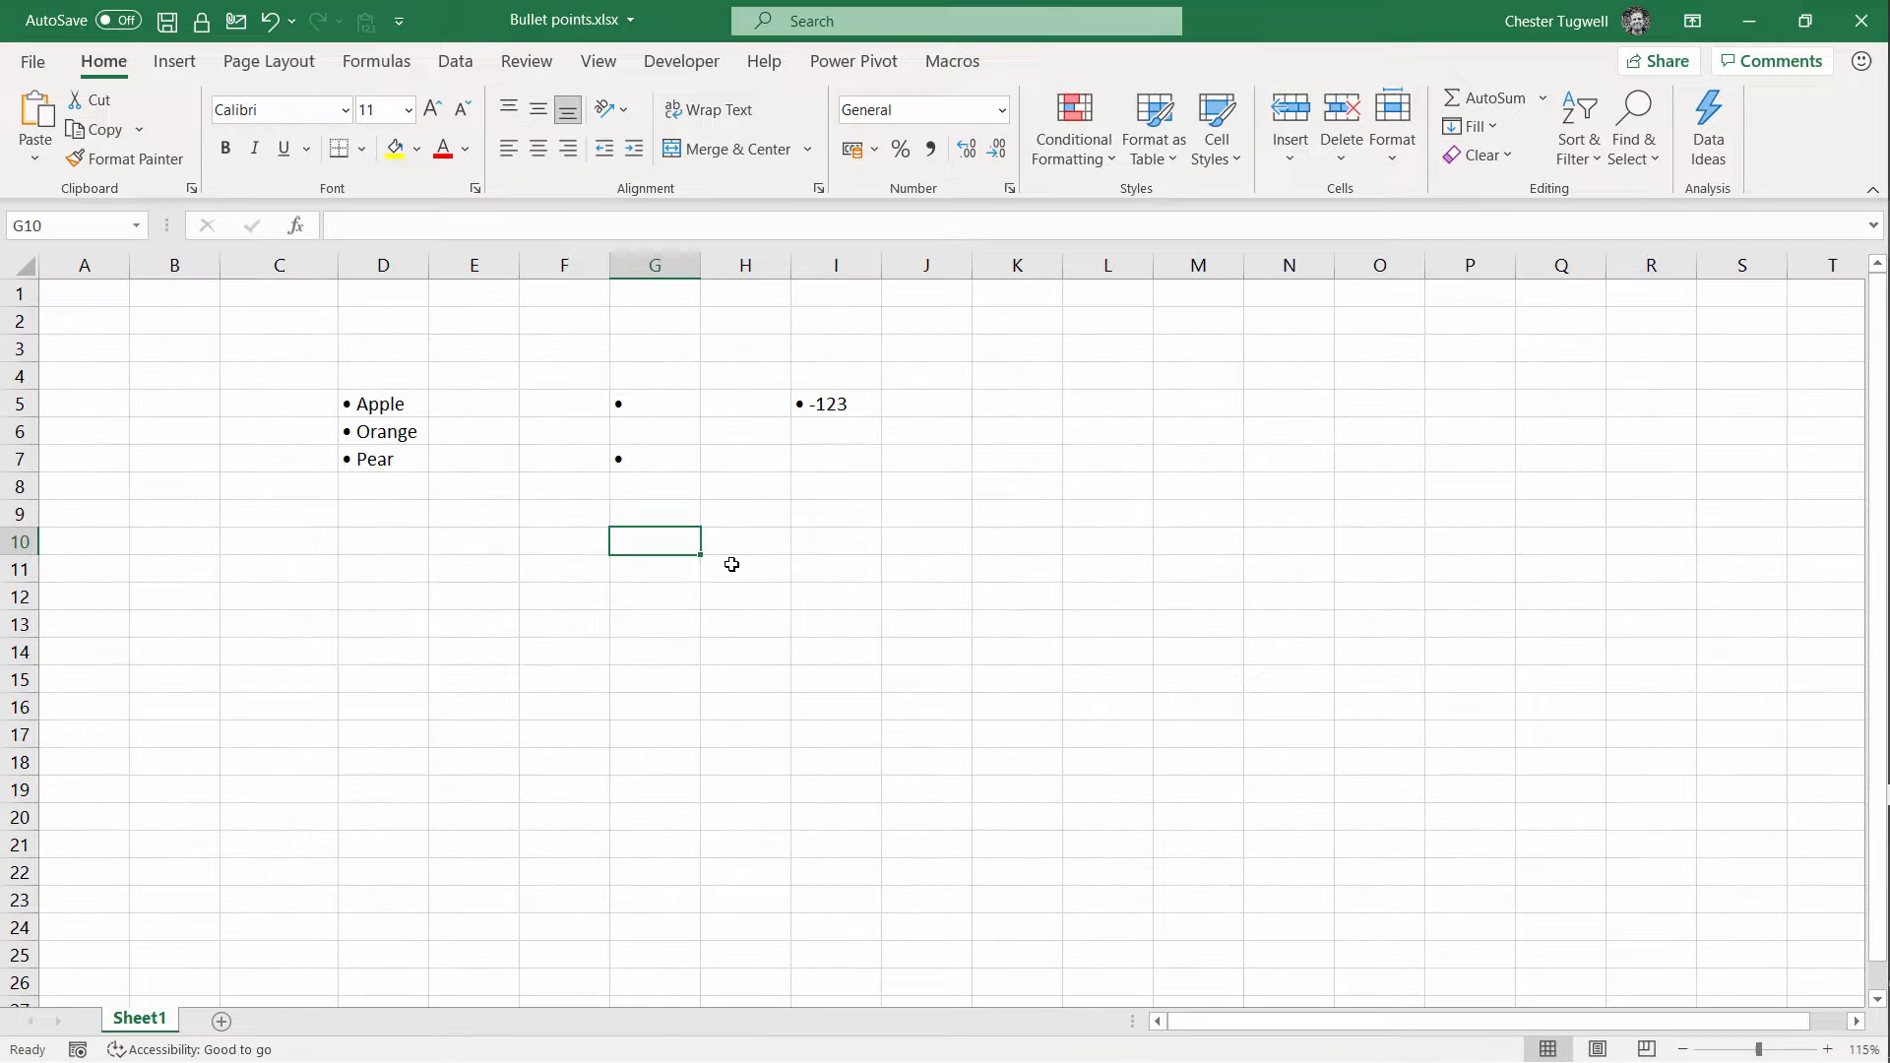
Step: Enter Apple and Pears in G10:G11 and apply the Bullet Points cell style
{"action": "type", "text": "A"}
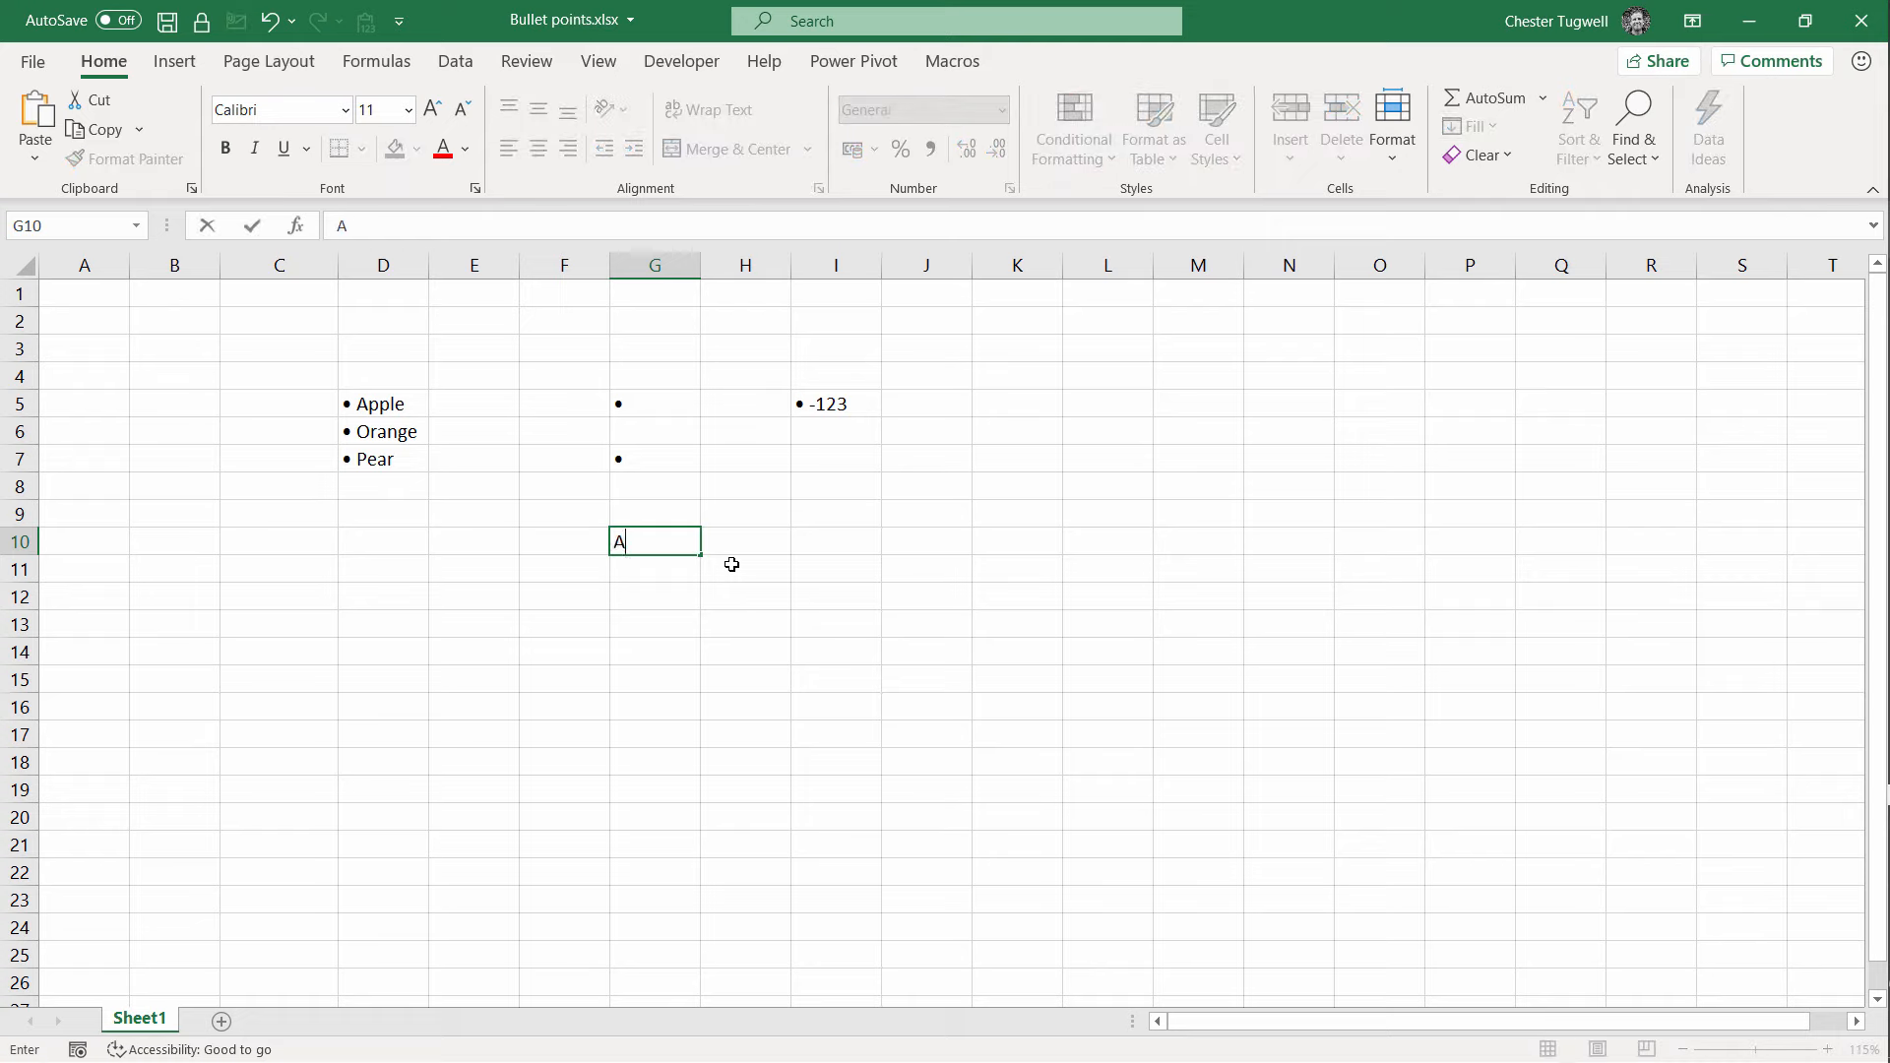
{"action": "type", "text": "Apple"}
{"action": "left_click", "coordinate": [655, 567]}
{"action": "type", "text": "Pears"}
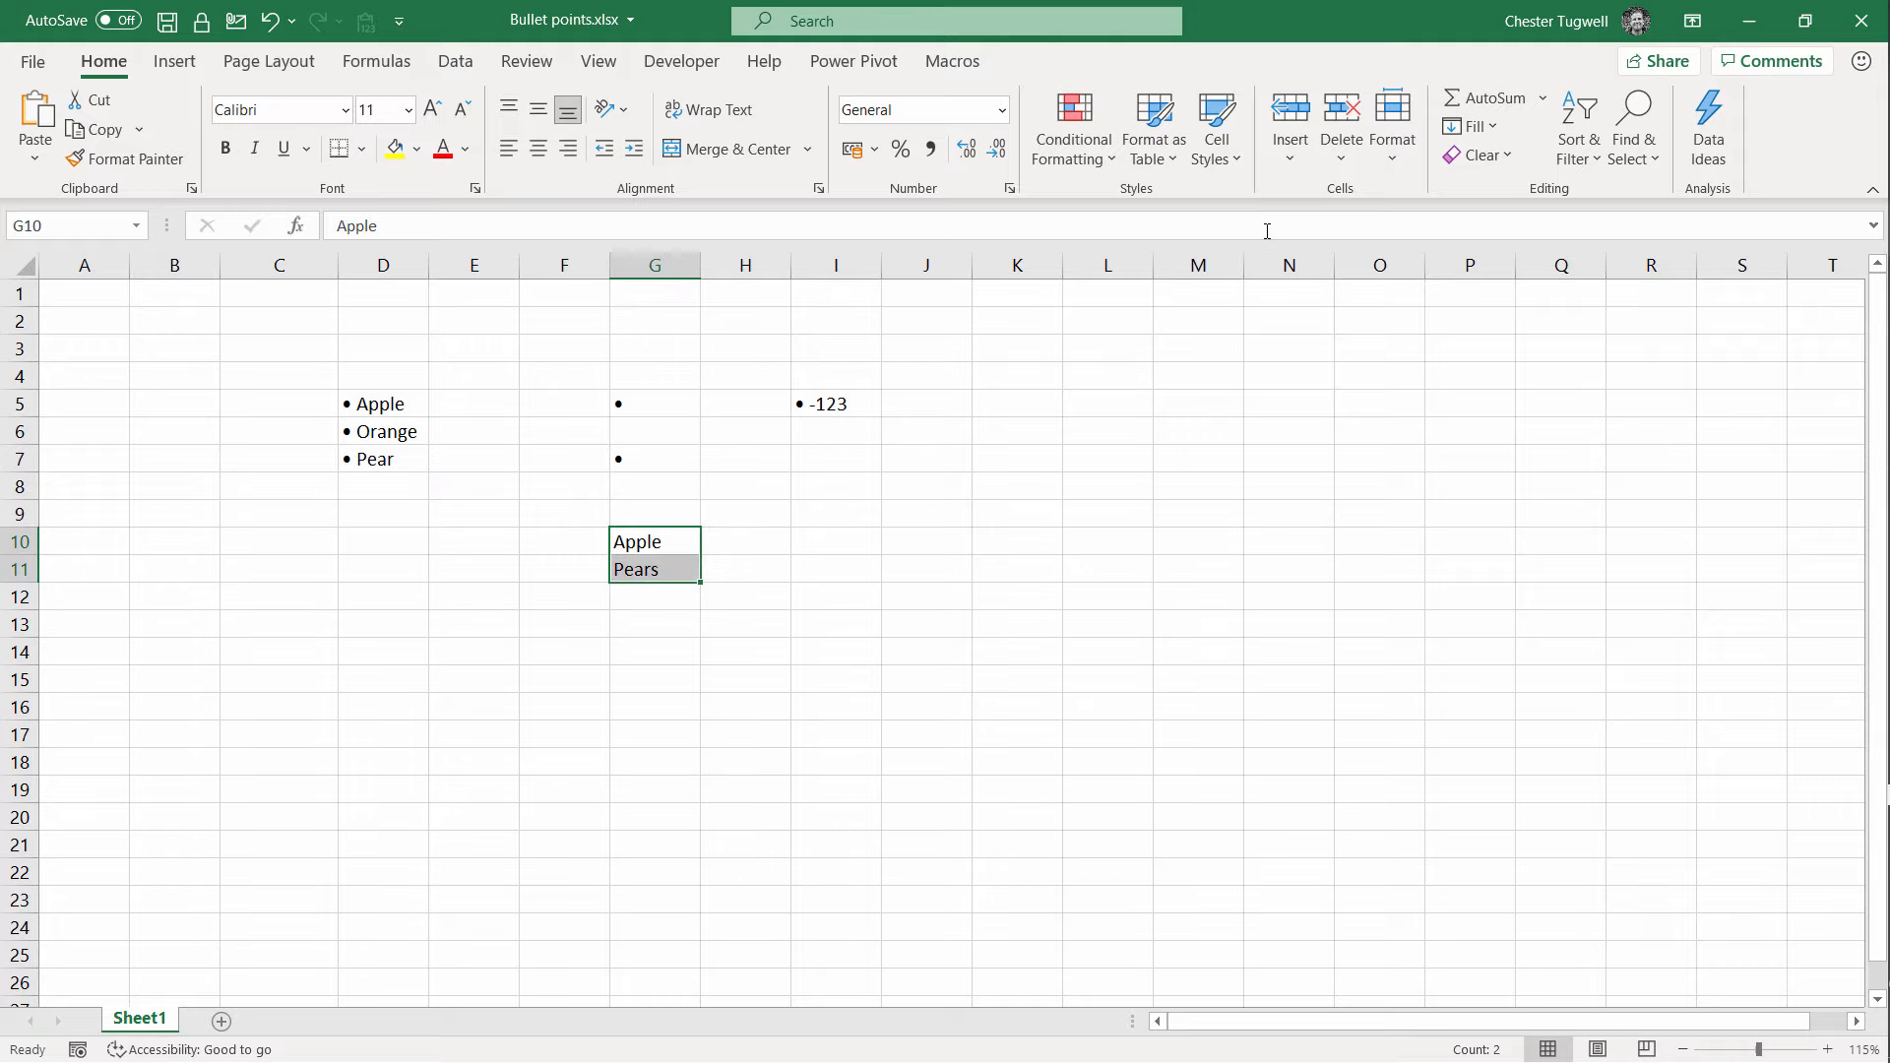
{"action": "left_click", "coordinate": [1216, 125]}
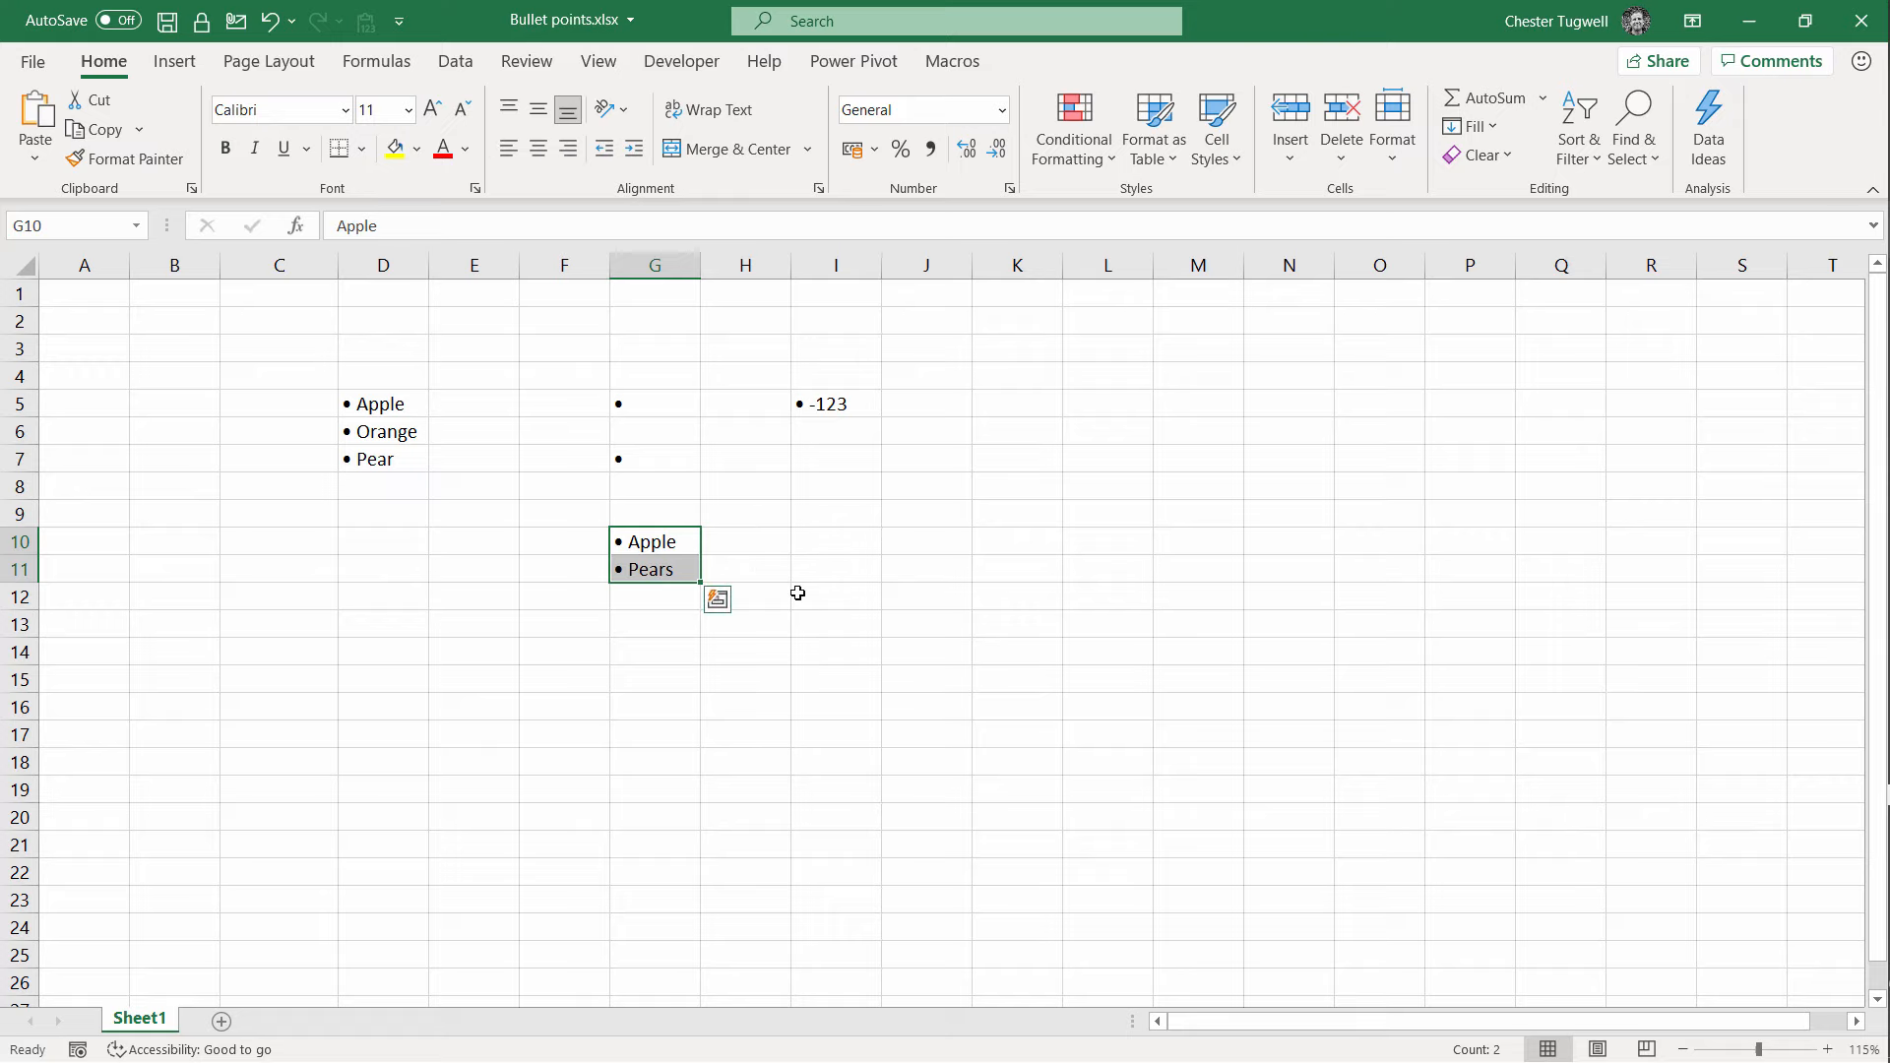
{"action": "left_click", "coordinate": [836, 595]}
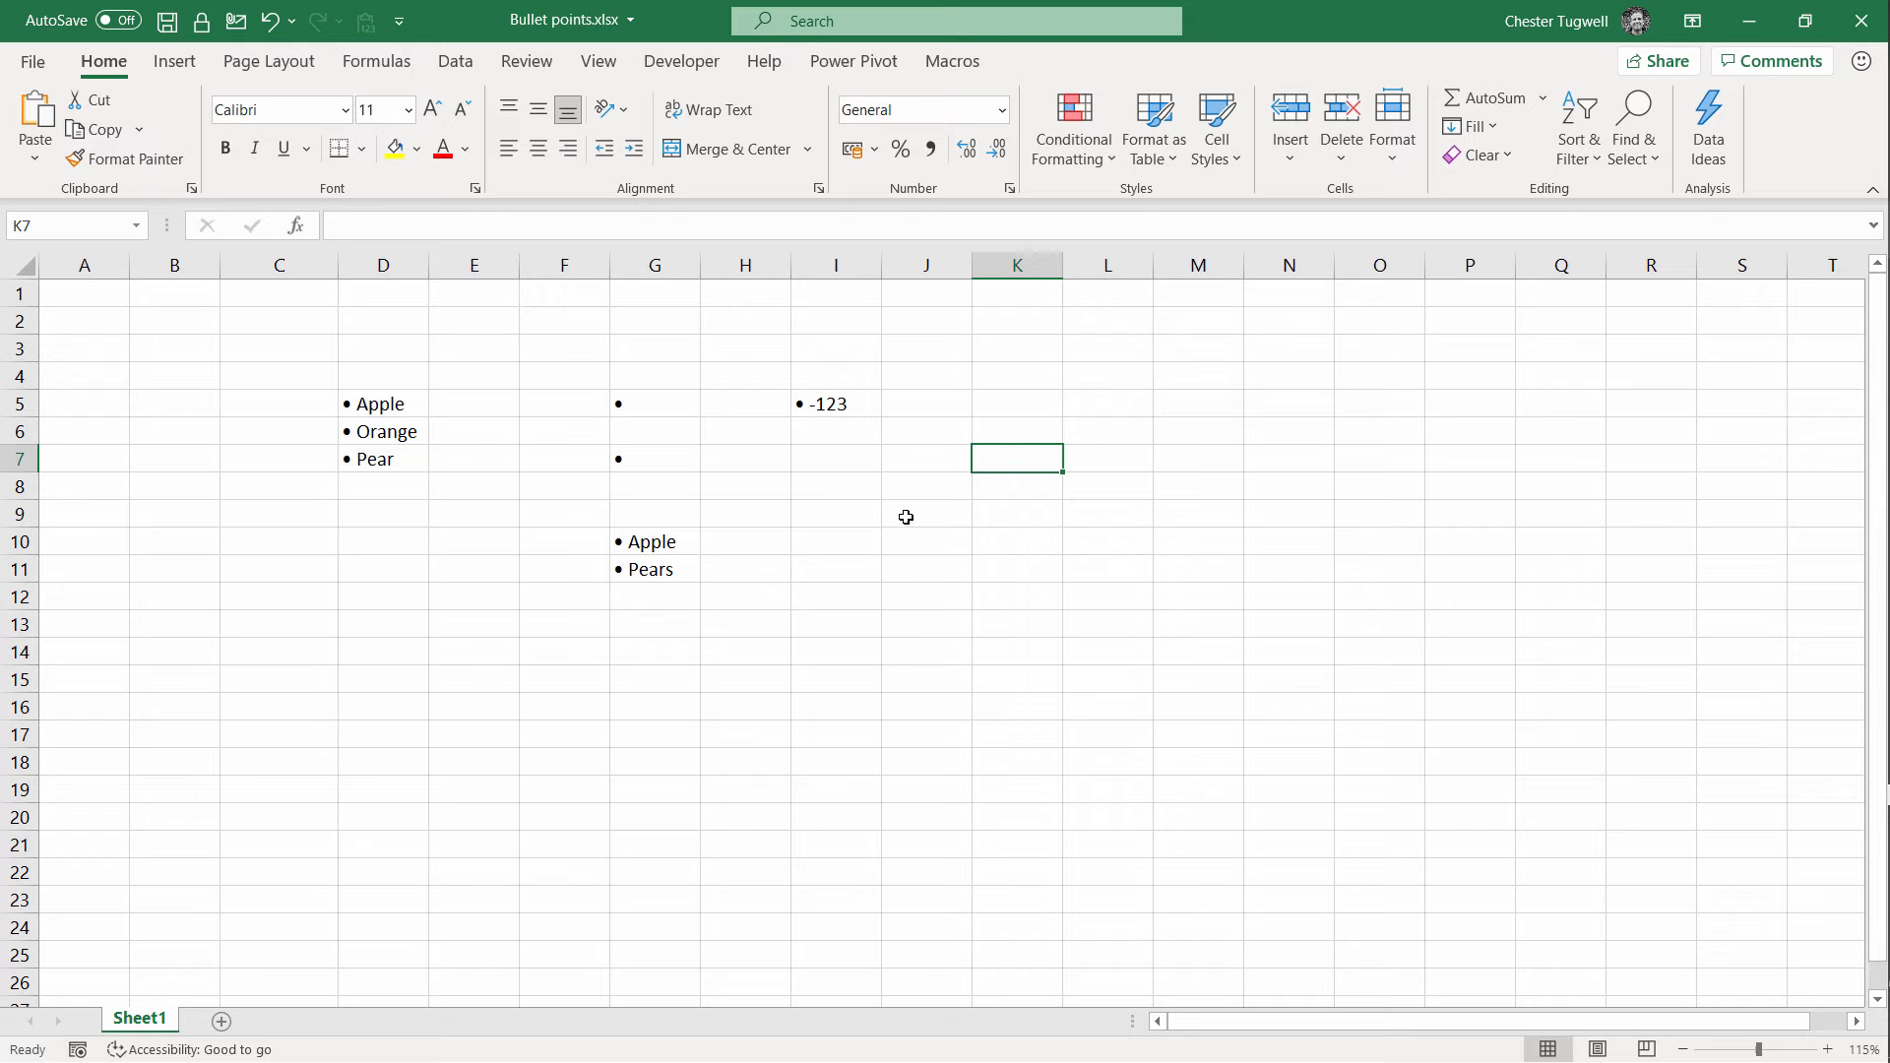
Step: Start recording a macro named Bullets, choosing where the macro is stored
{"action": "left_click", "coordinate": [597, 61]}
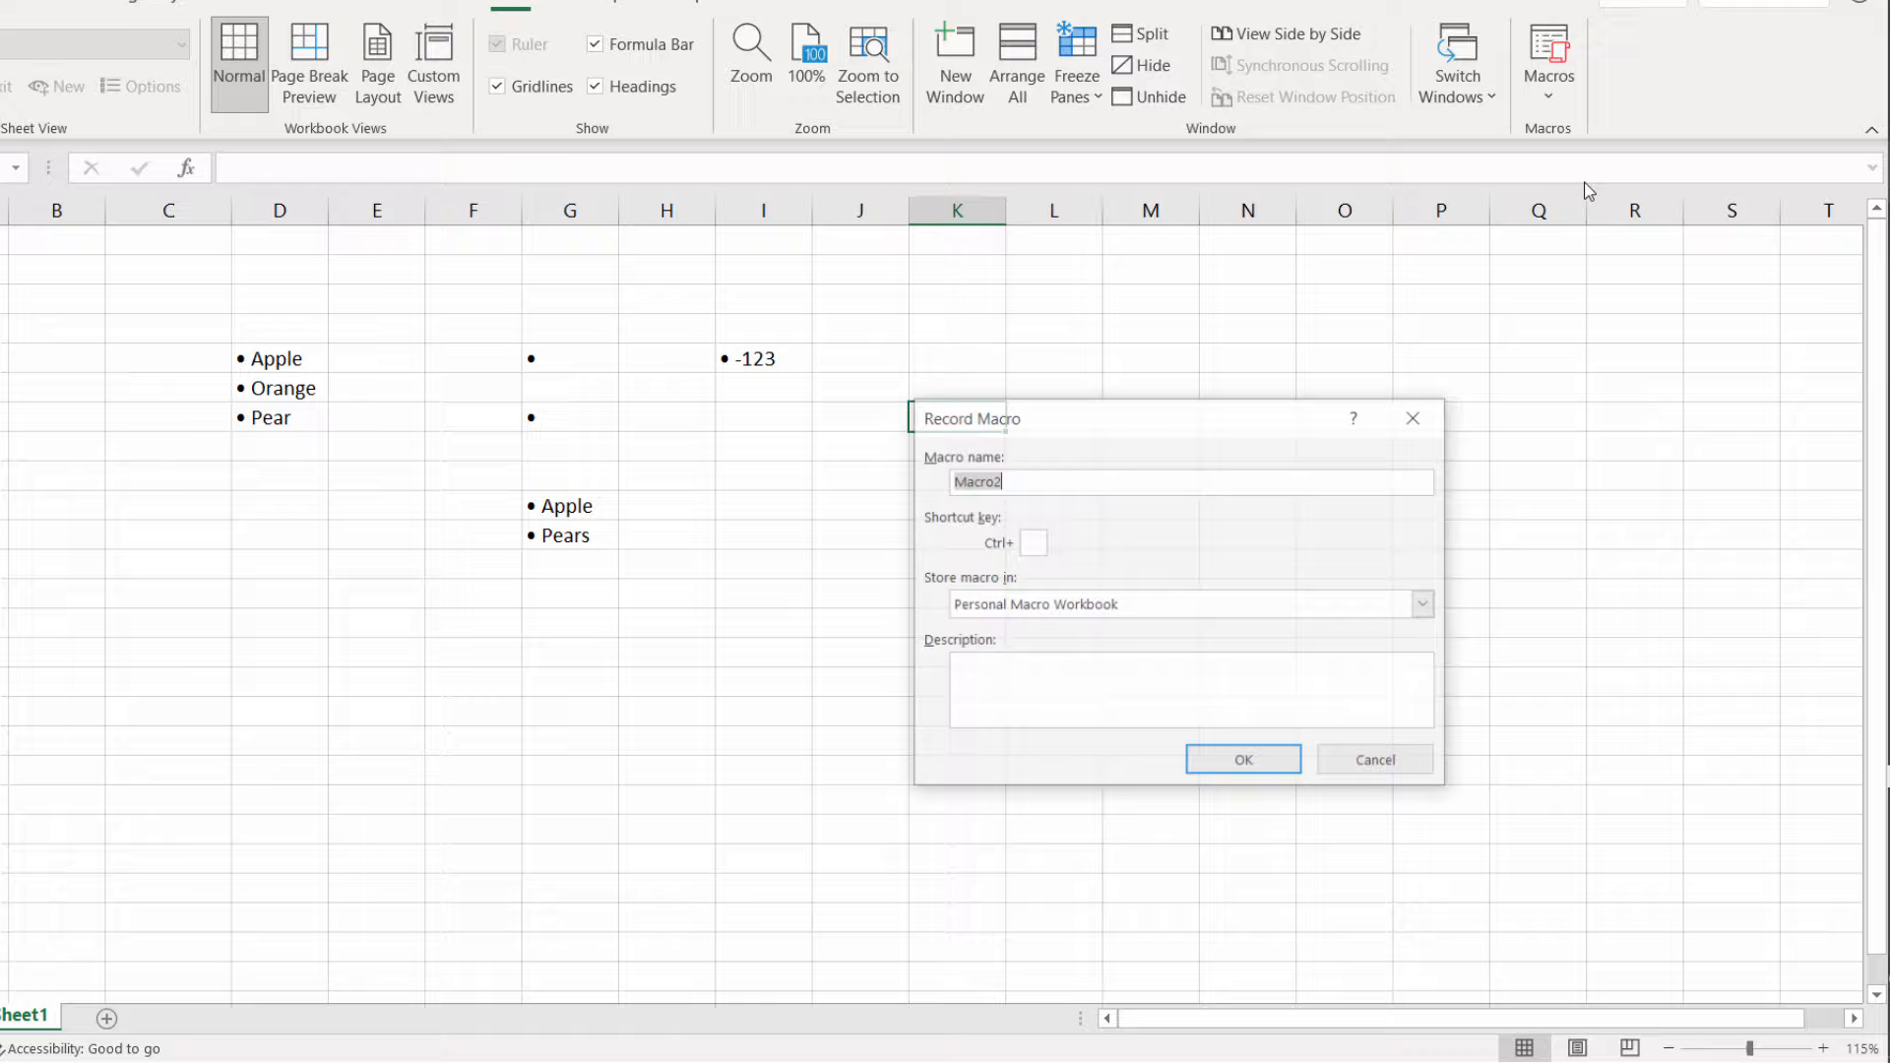
{"action": "type", "text": "Bullets"}
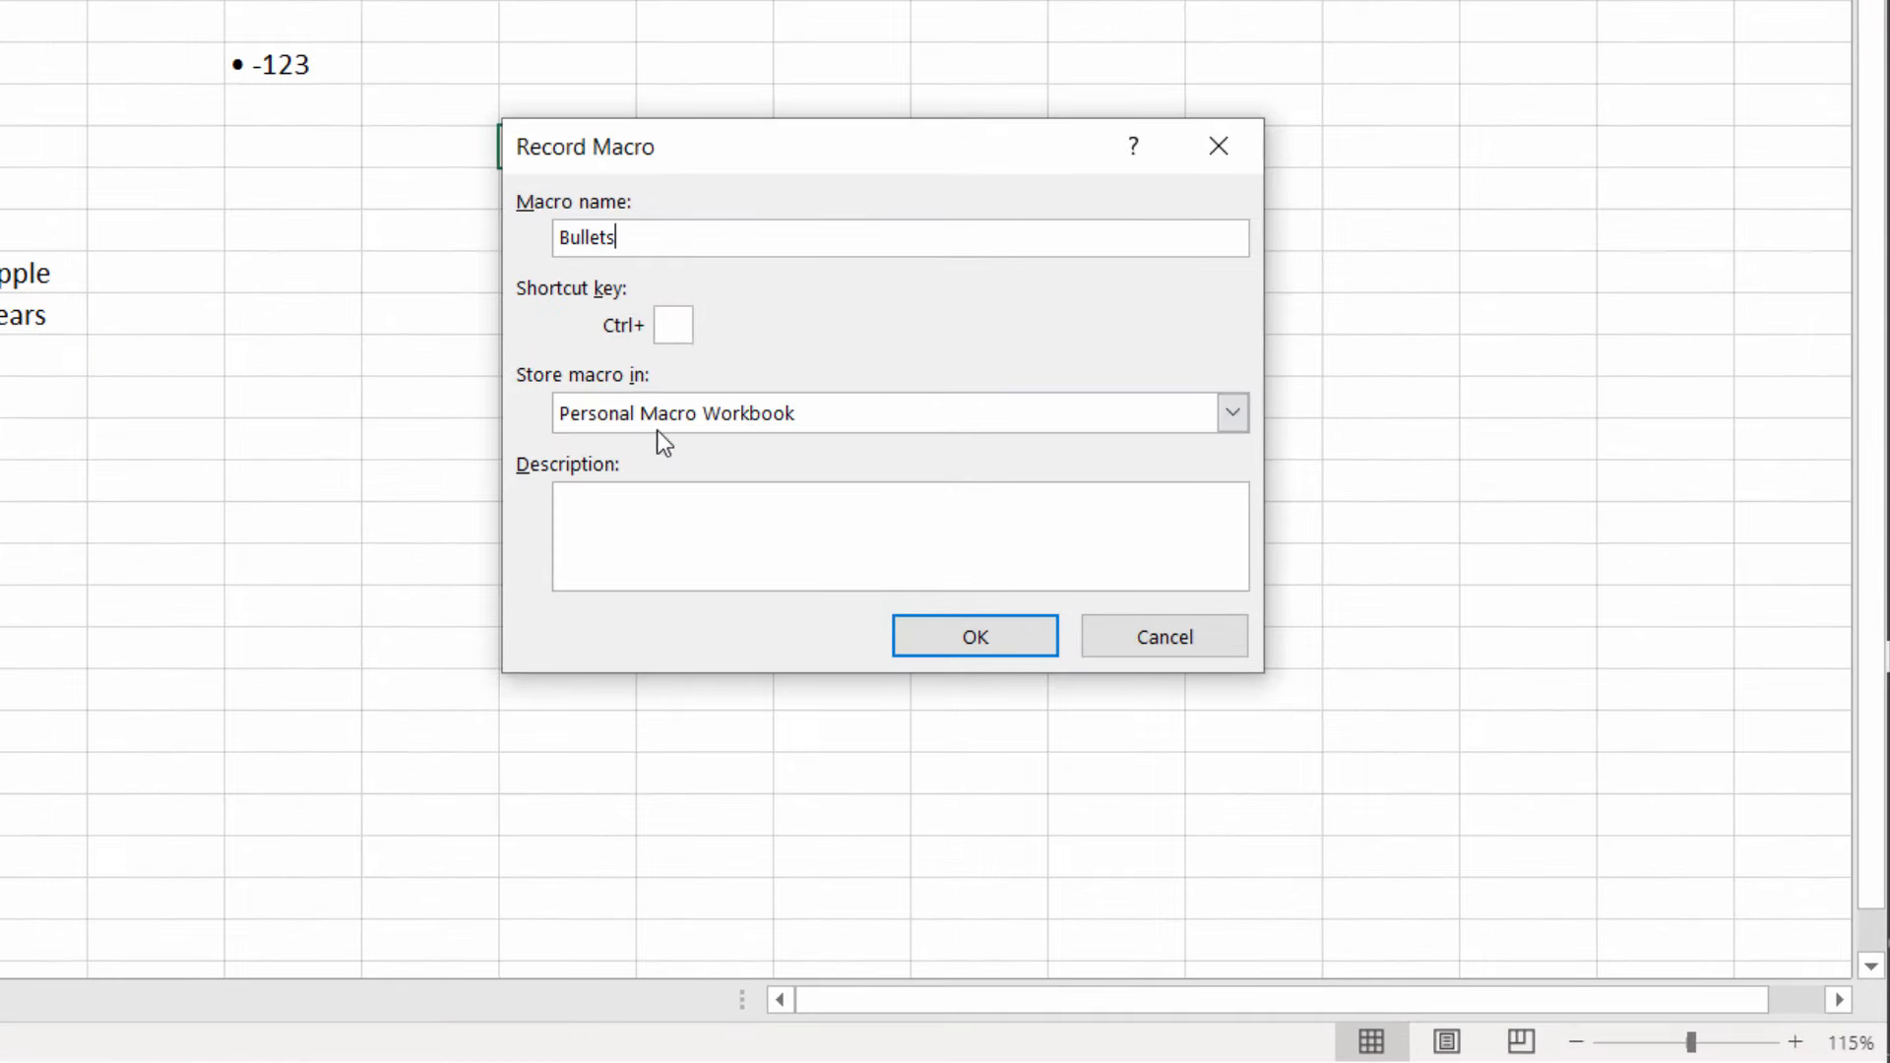
{"action": "left_click", "coordinate": [1230, 412]}
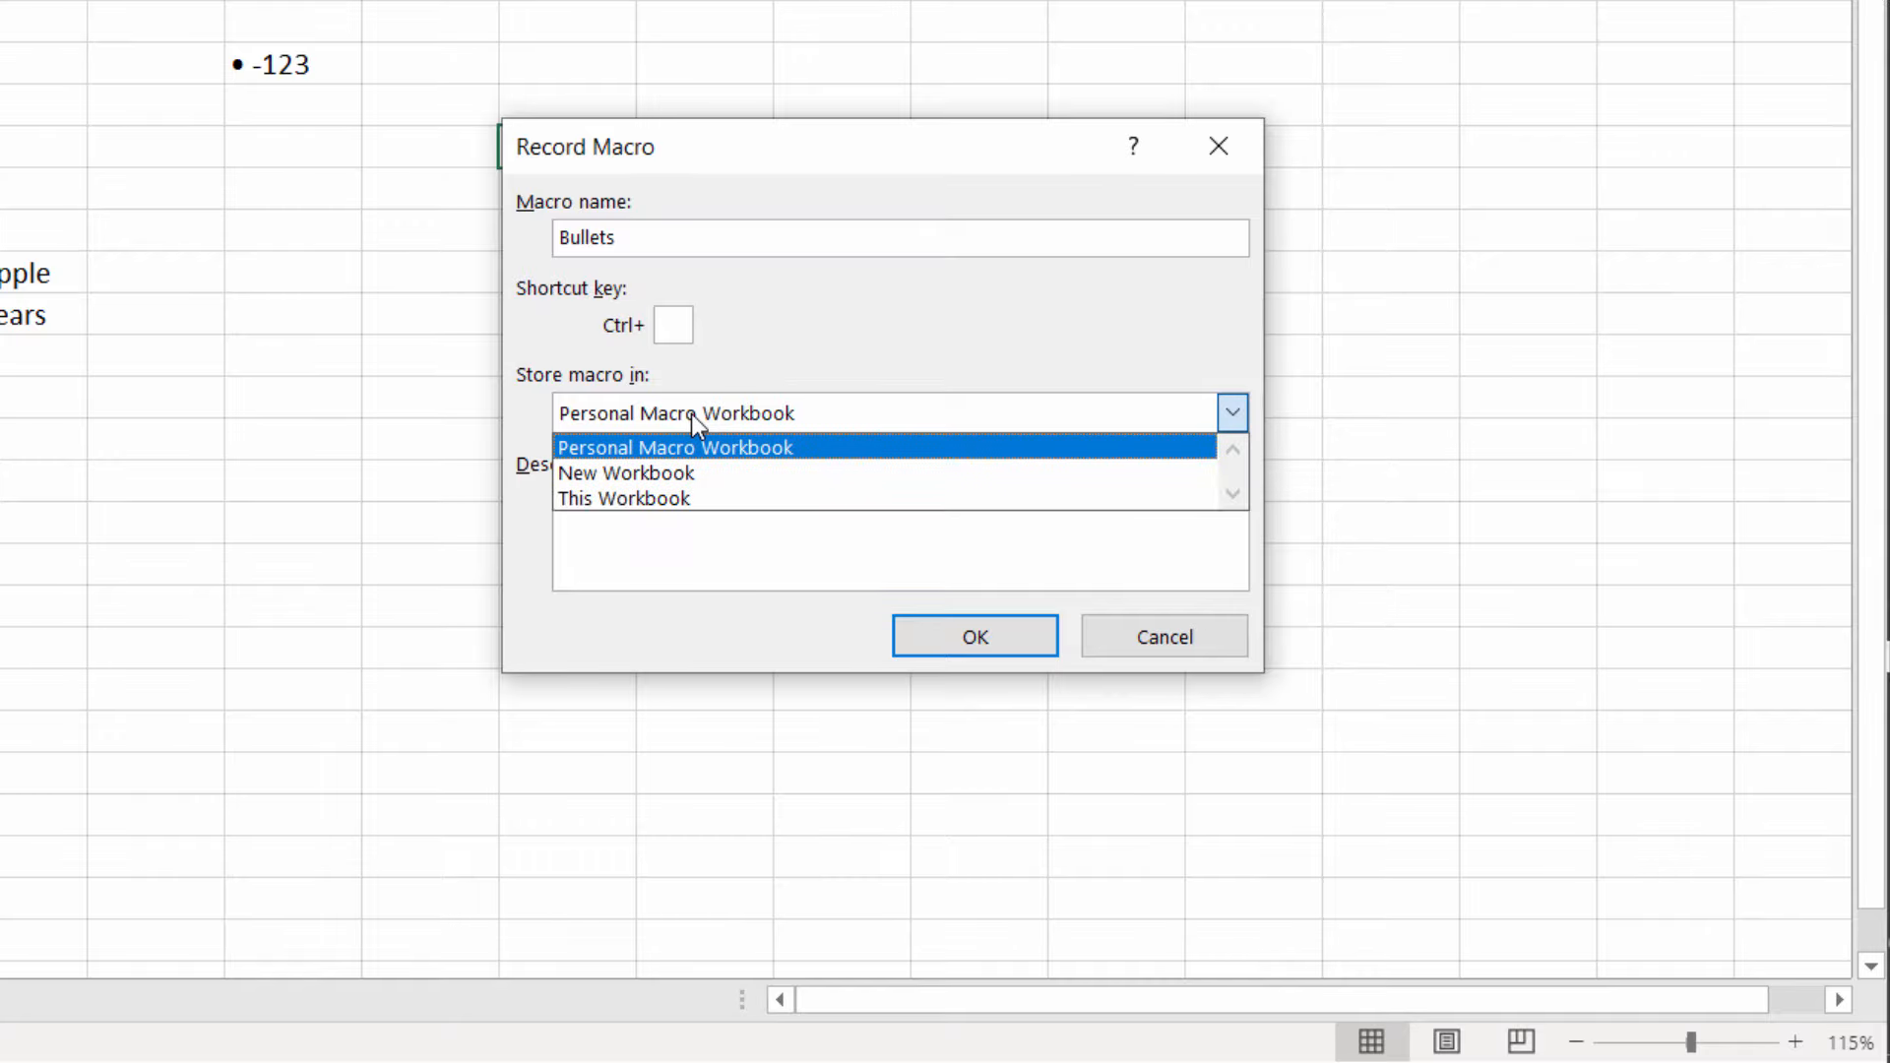
{"action": "left_click", "coordinate": [972, 635]}
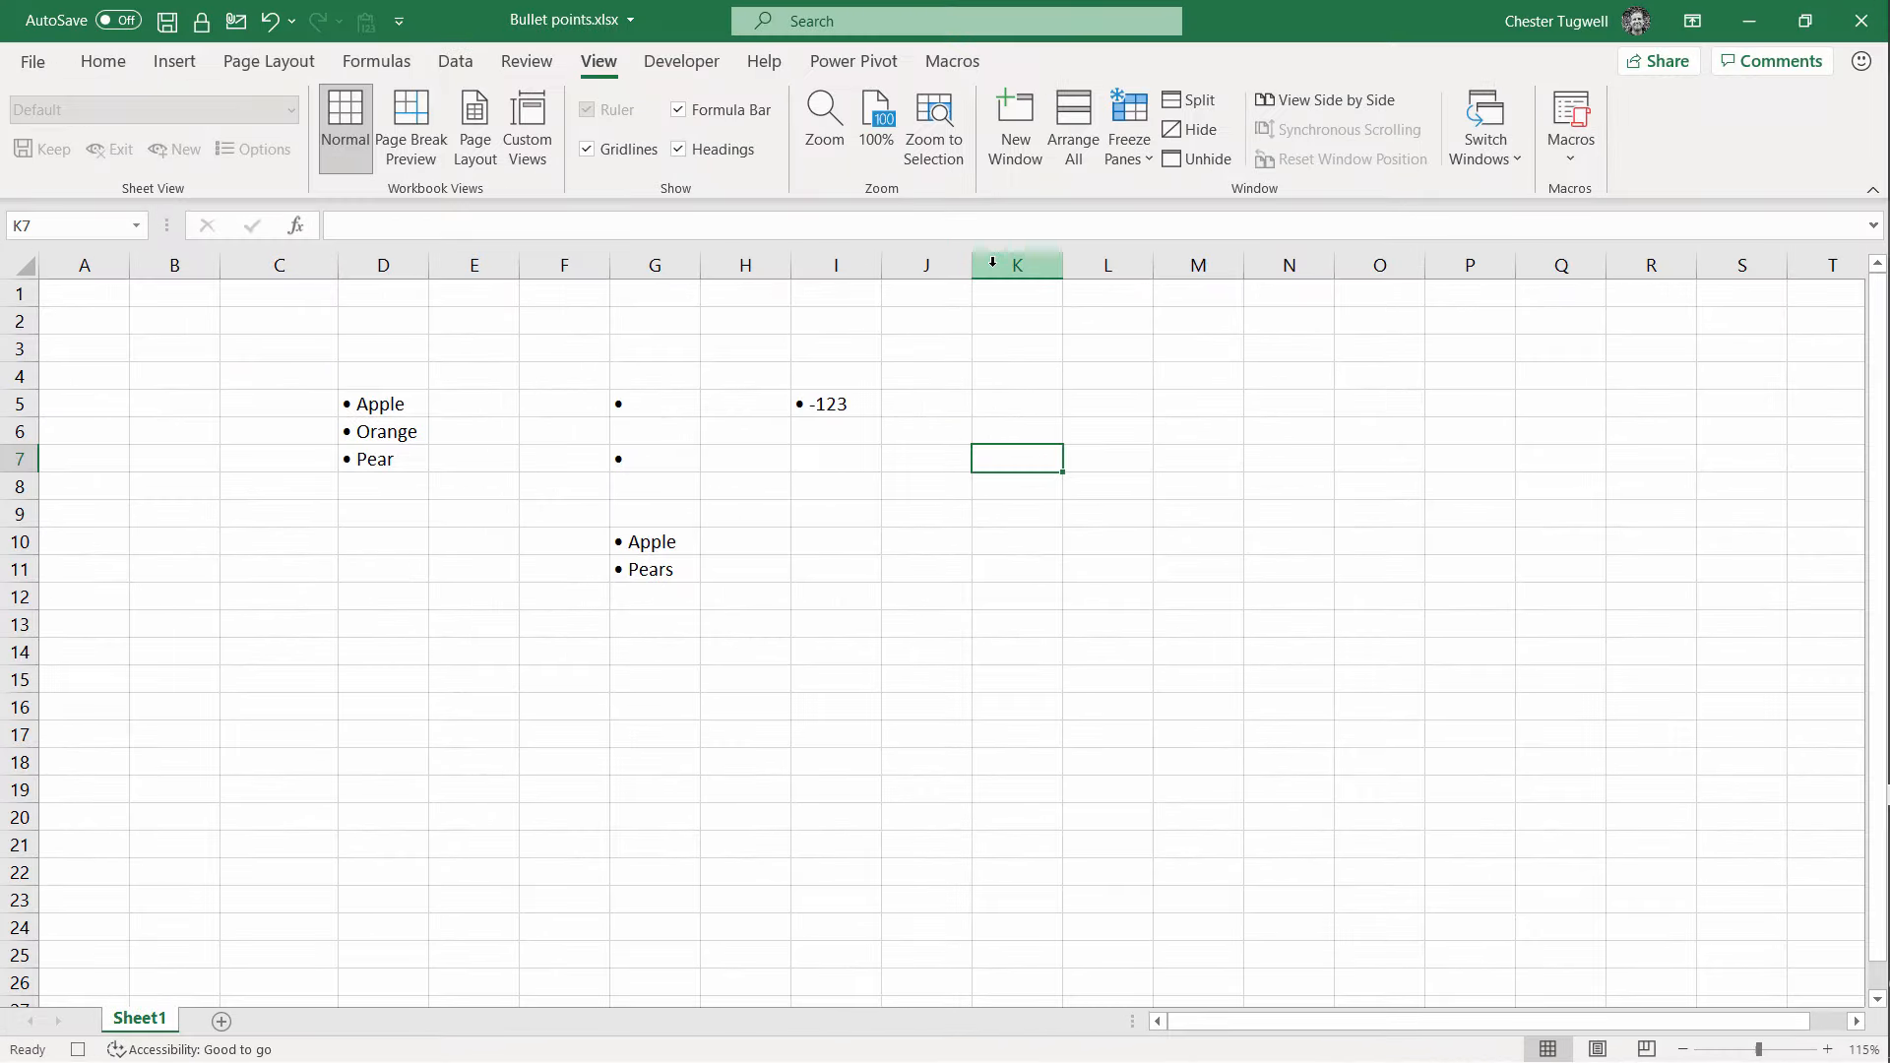
Step: Apply the bulleted custom number format, then stop recording the Bullets macro
{"action": "key", "text": "ctrl+1"}
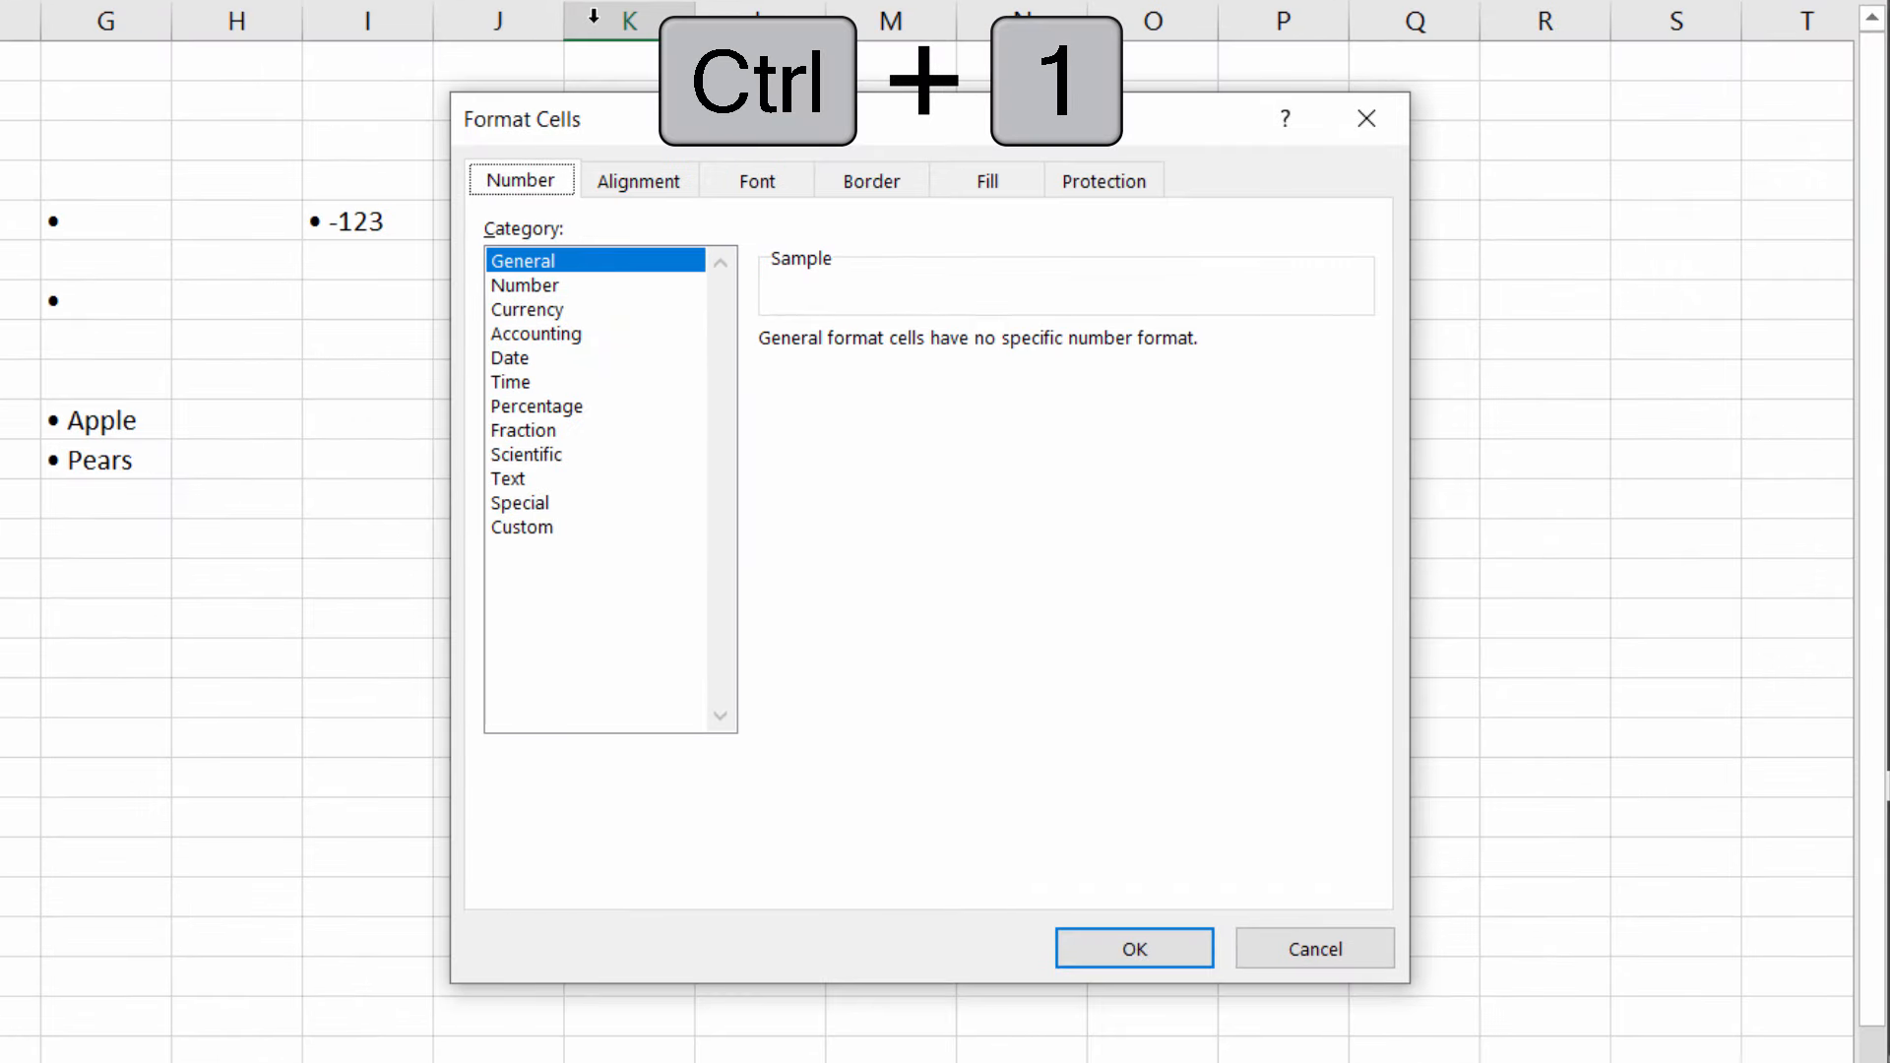
{"action": "left_click", "coordinate": [521, 526]}
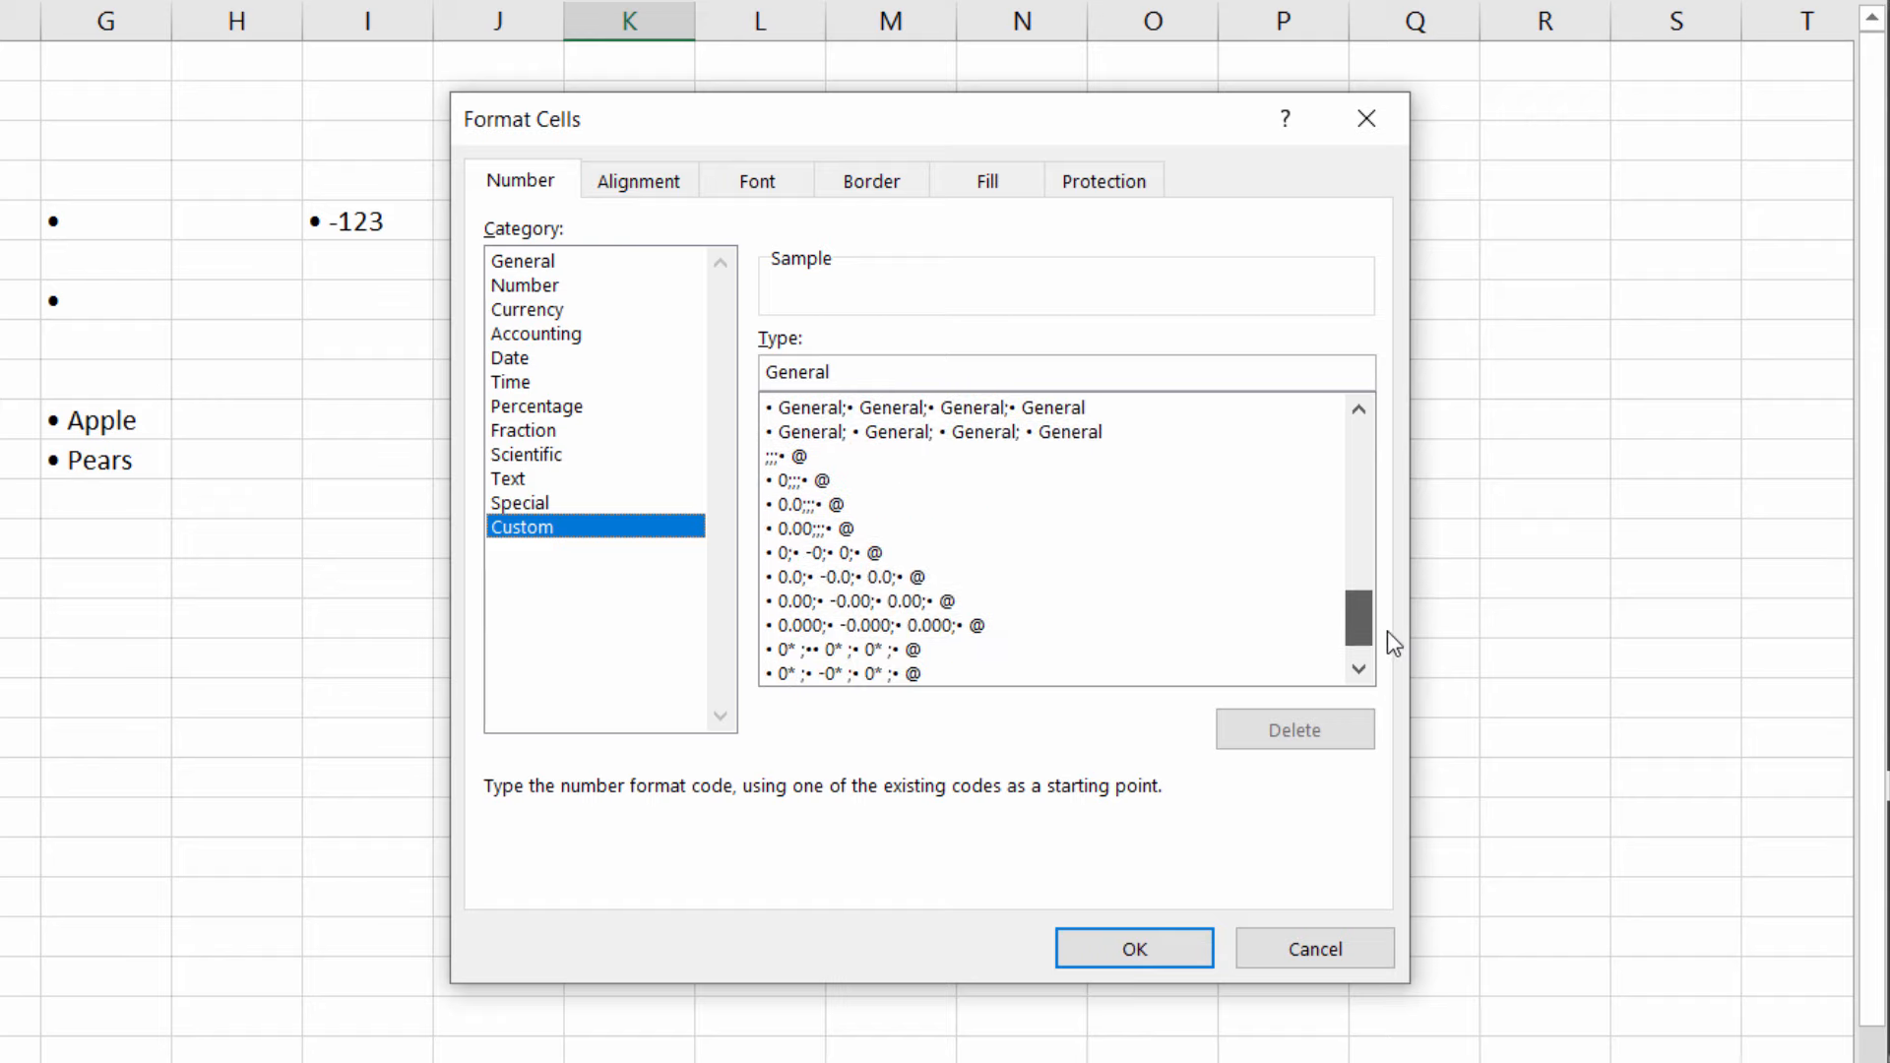
{"action": "left_click", "coordinate": [844, 552]}
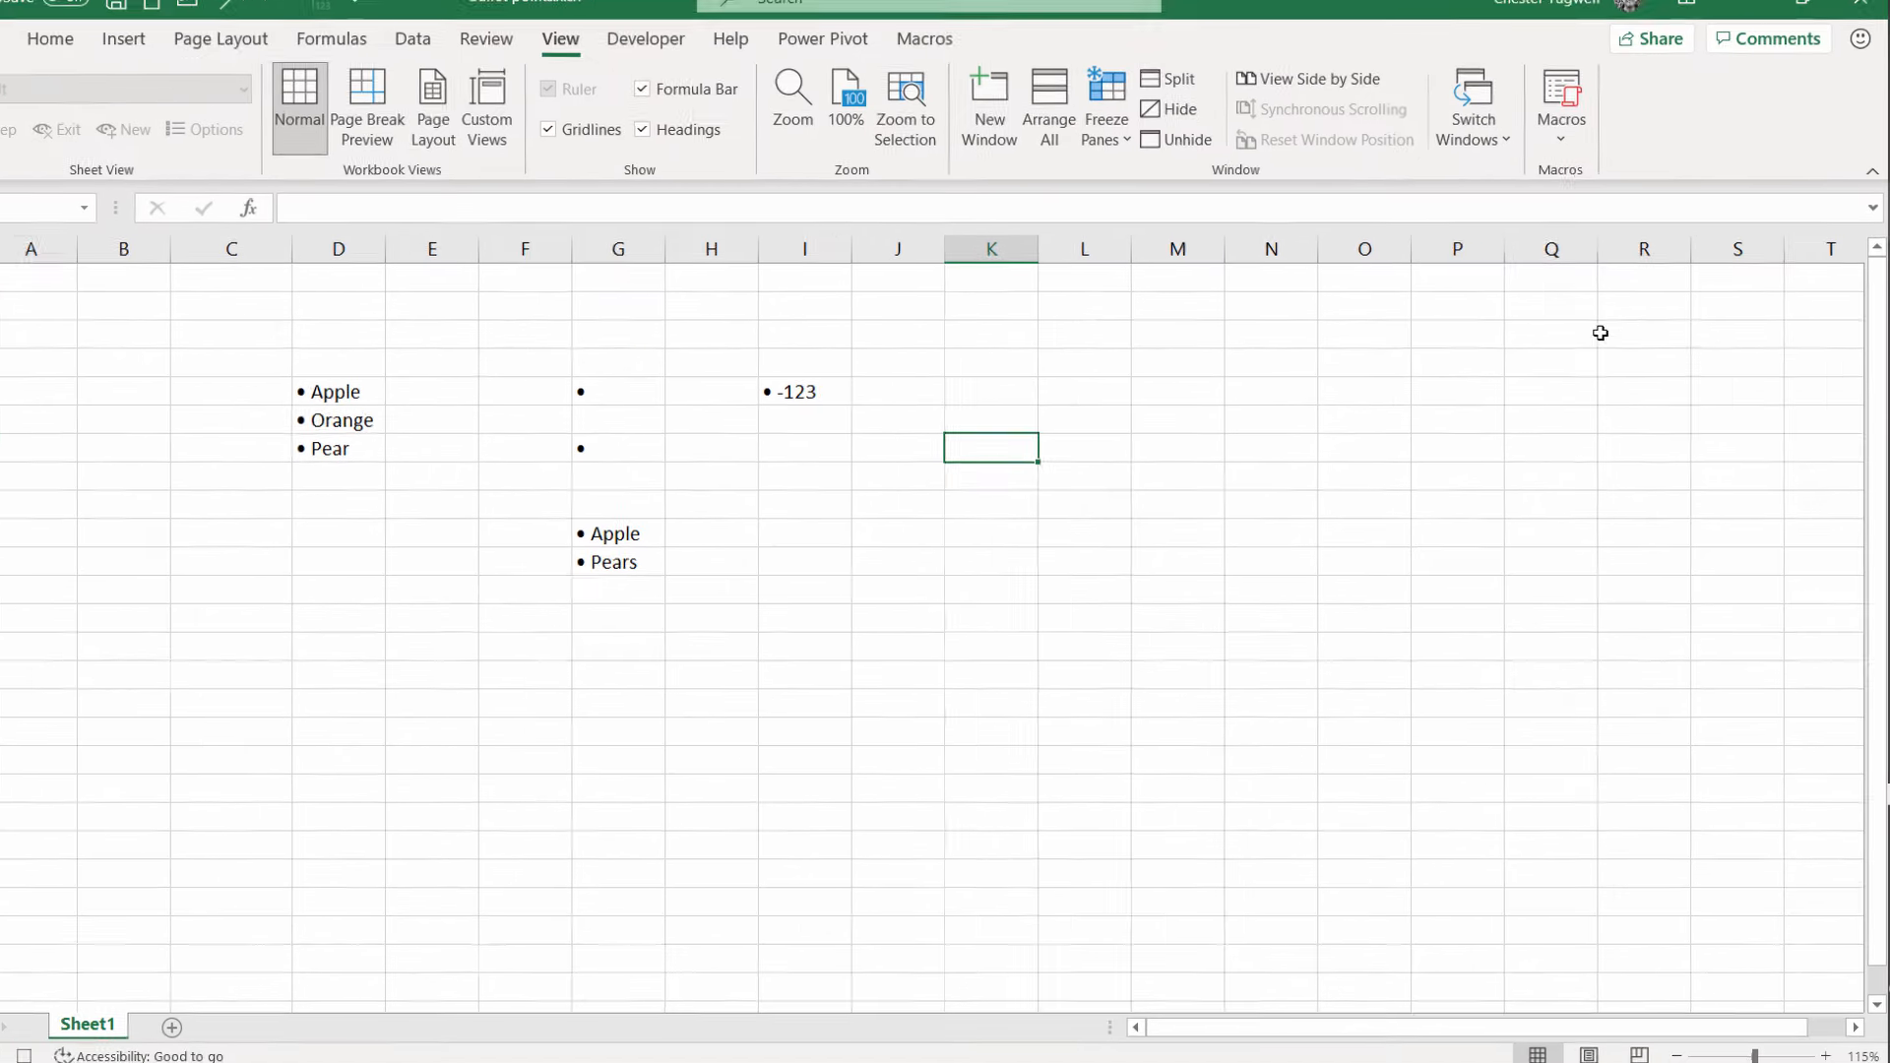
{"action": "left_click", "coordinate": [1566, 127]}
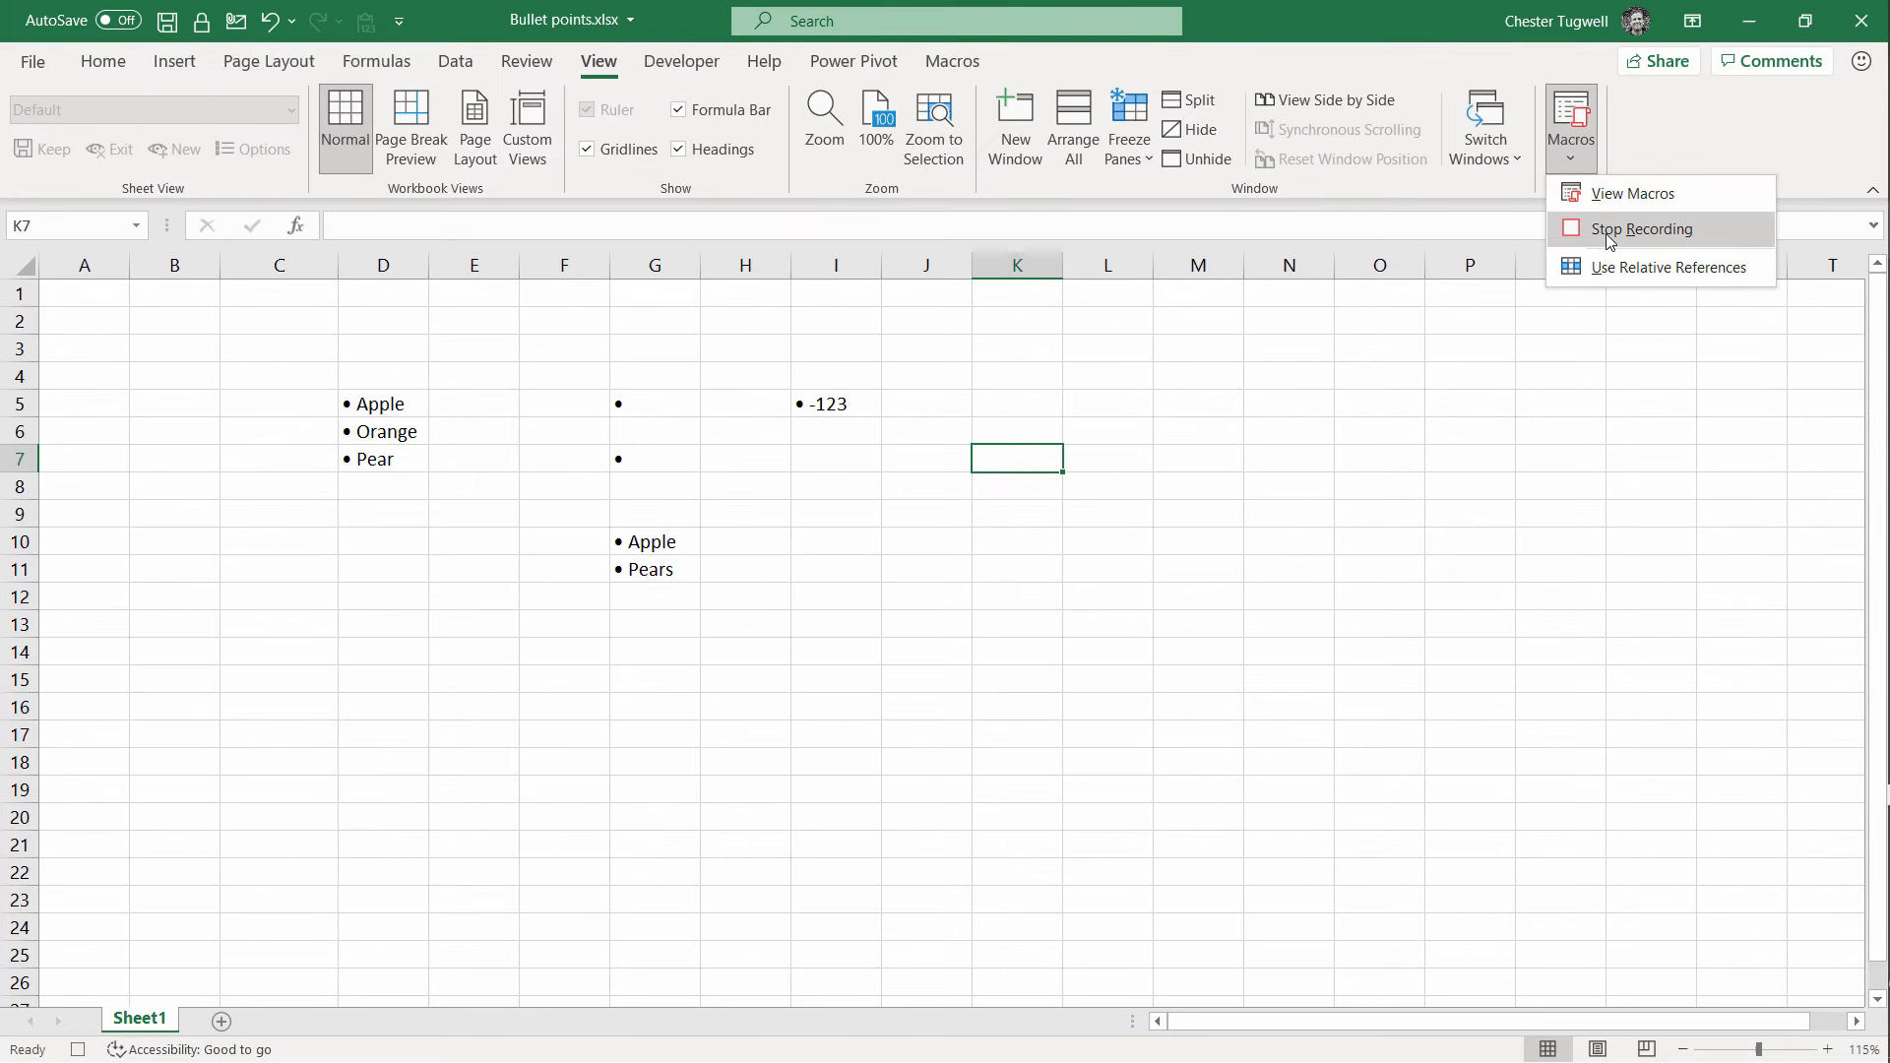
{"action": "left_click", "coordinate": [1641, 227]}
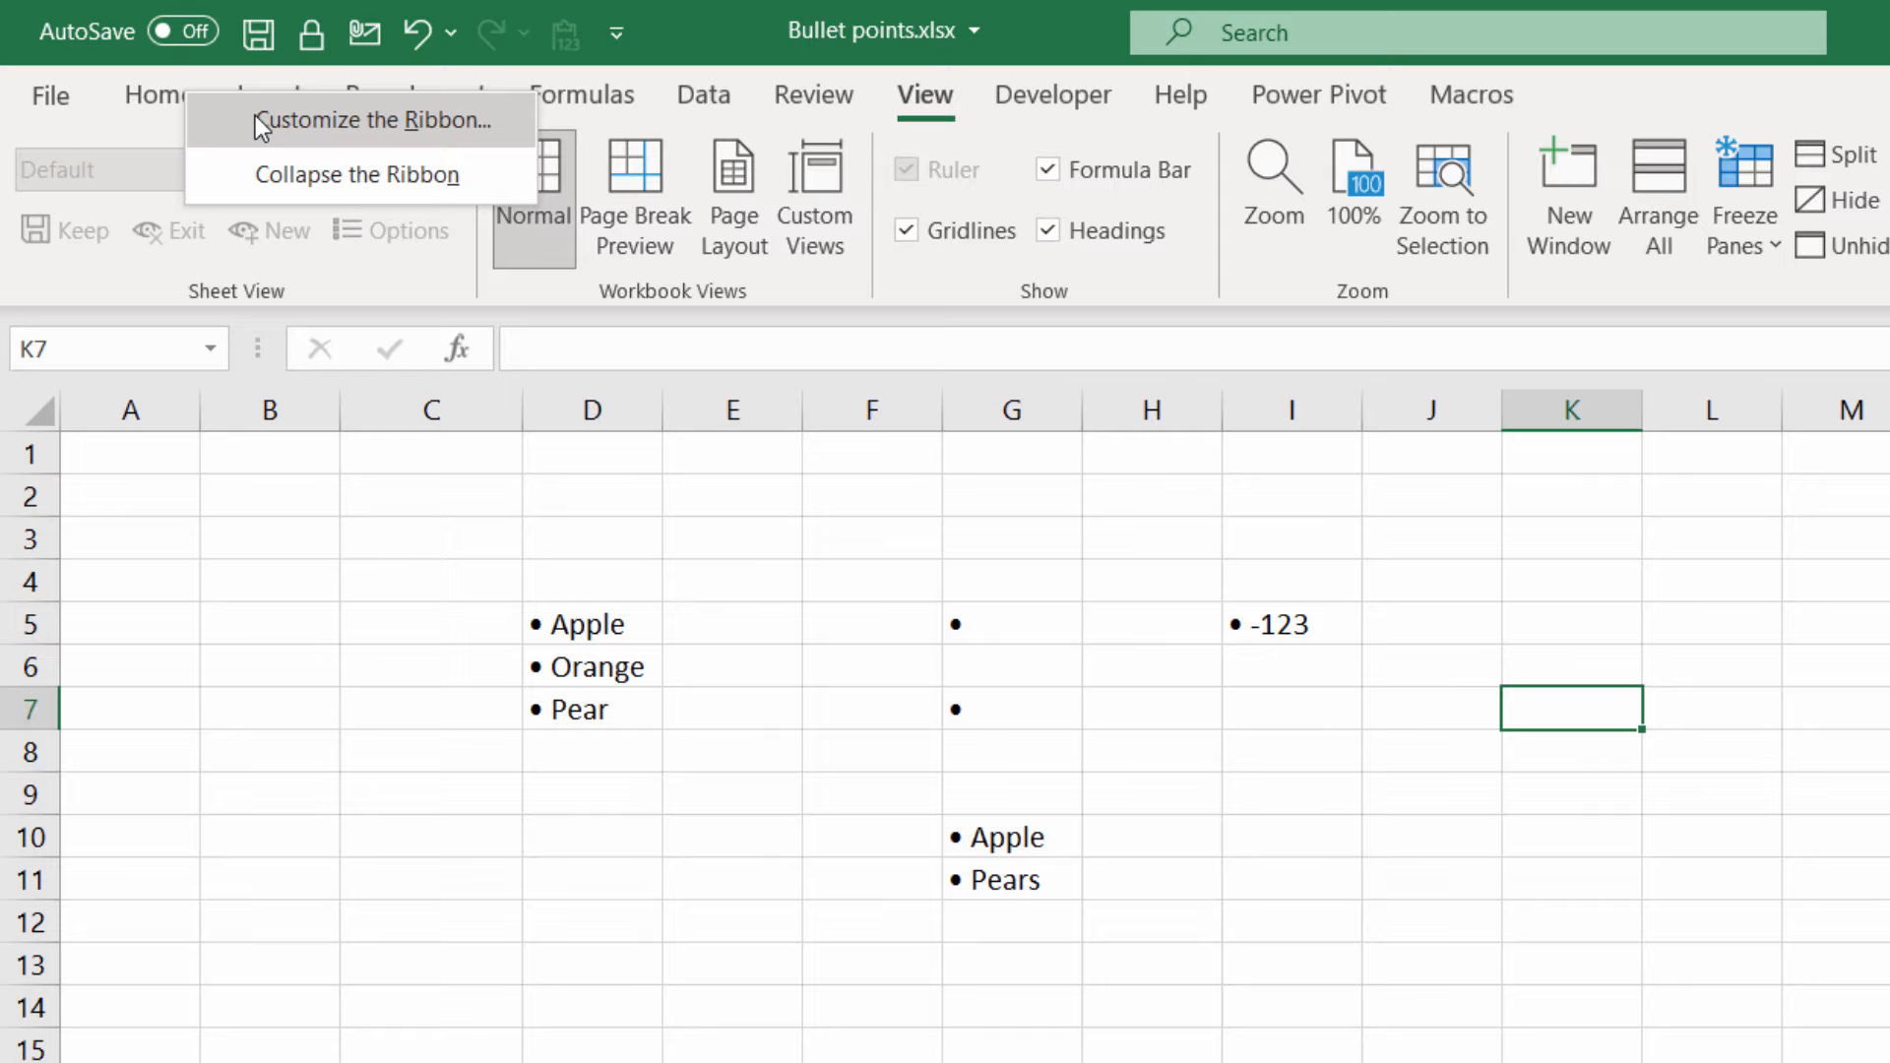
Step: Add a new ribbon group named Custom Formatting to the Home tab
{"action": "left_click", "coordinate": [375, 119]}
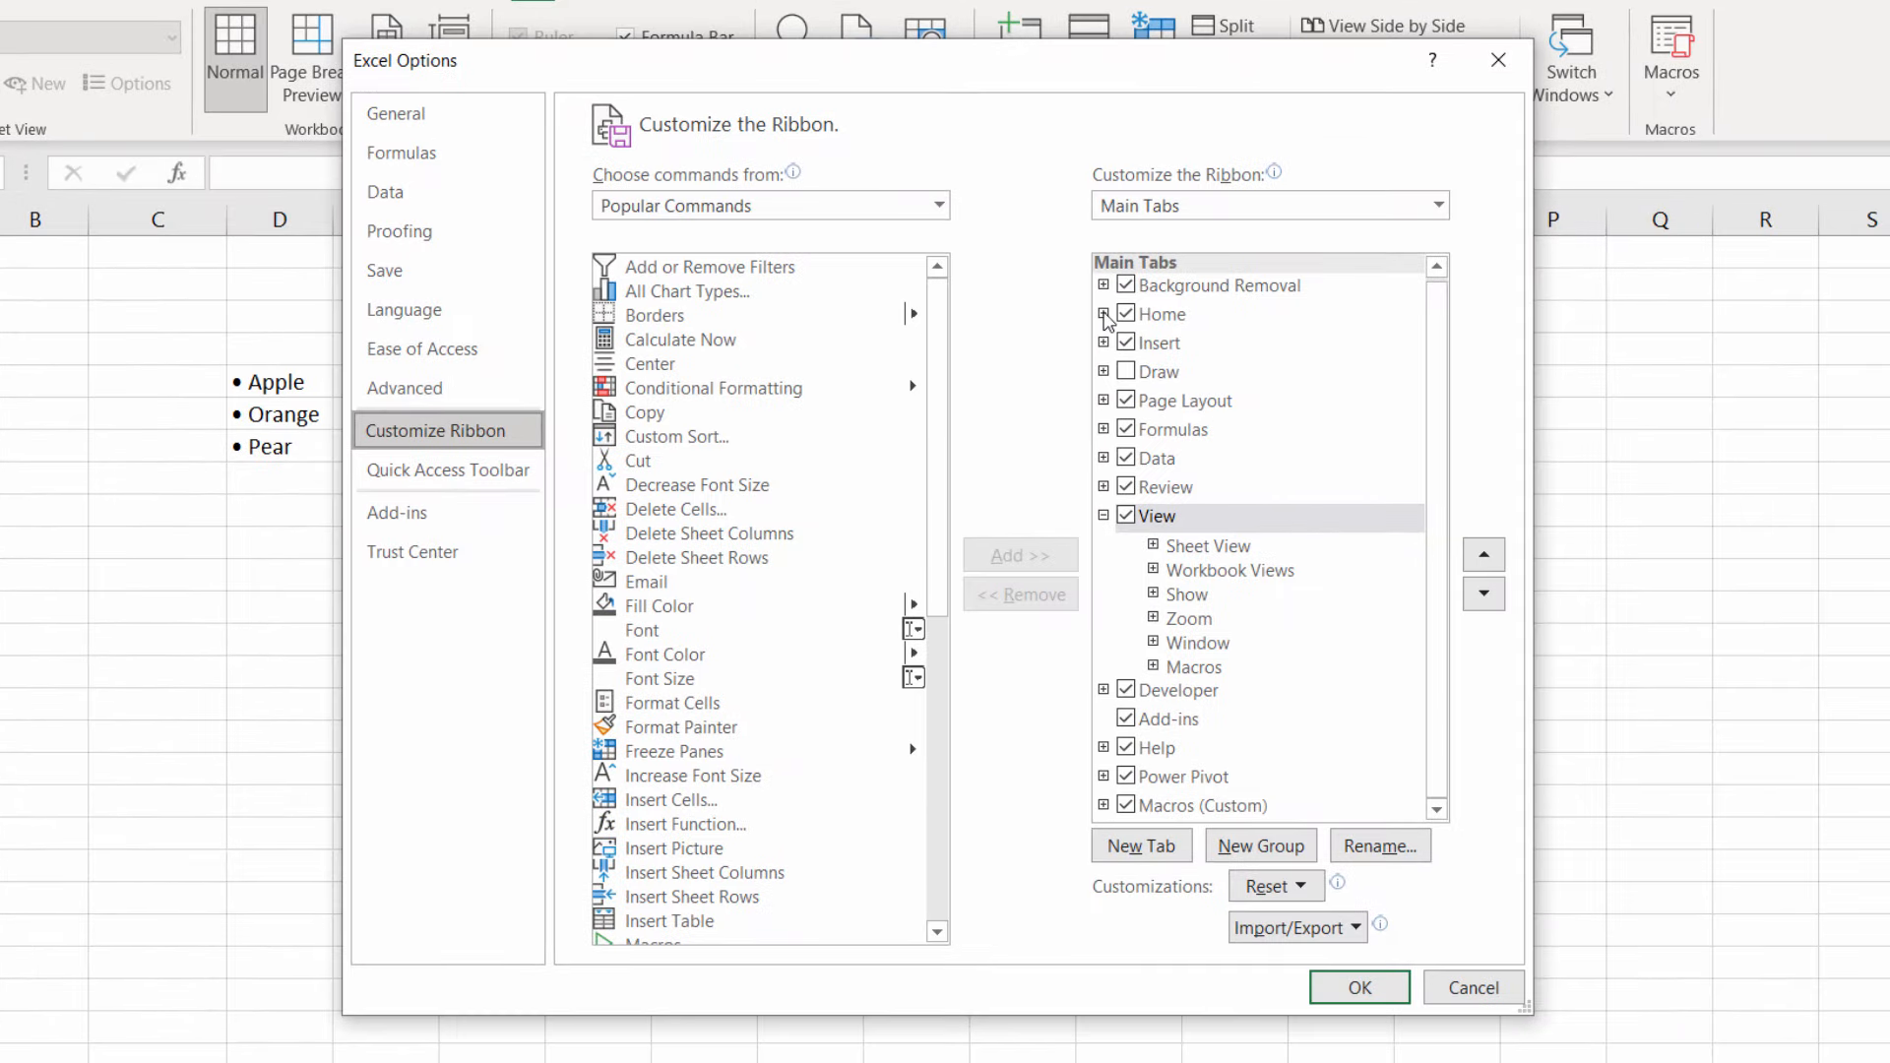
{"action": "left_click", "coordinate": [1103, 315]}
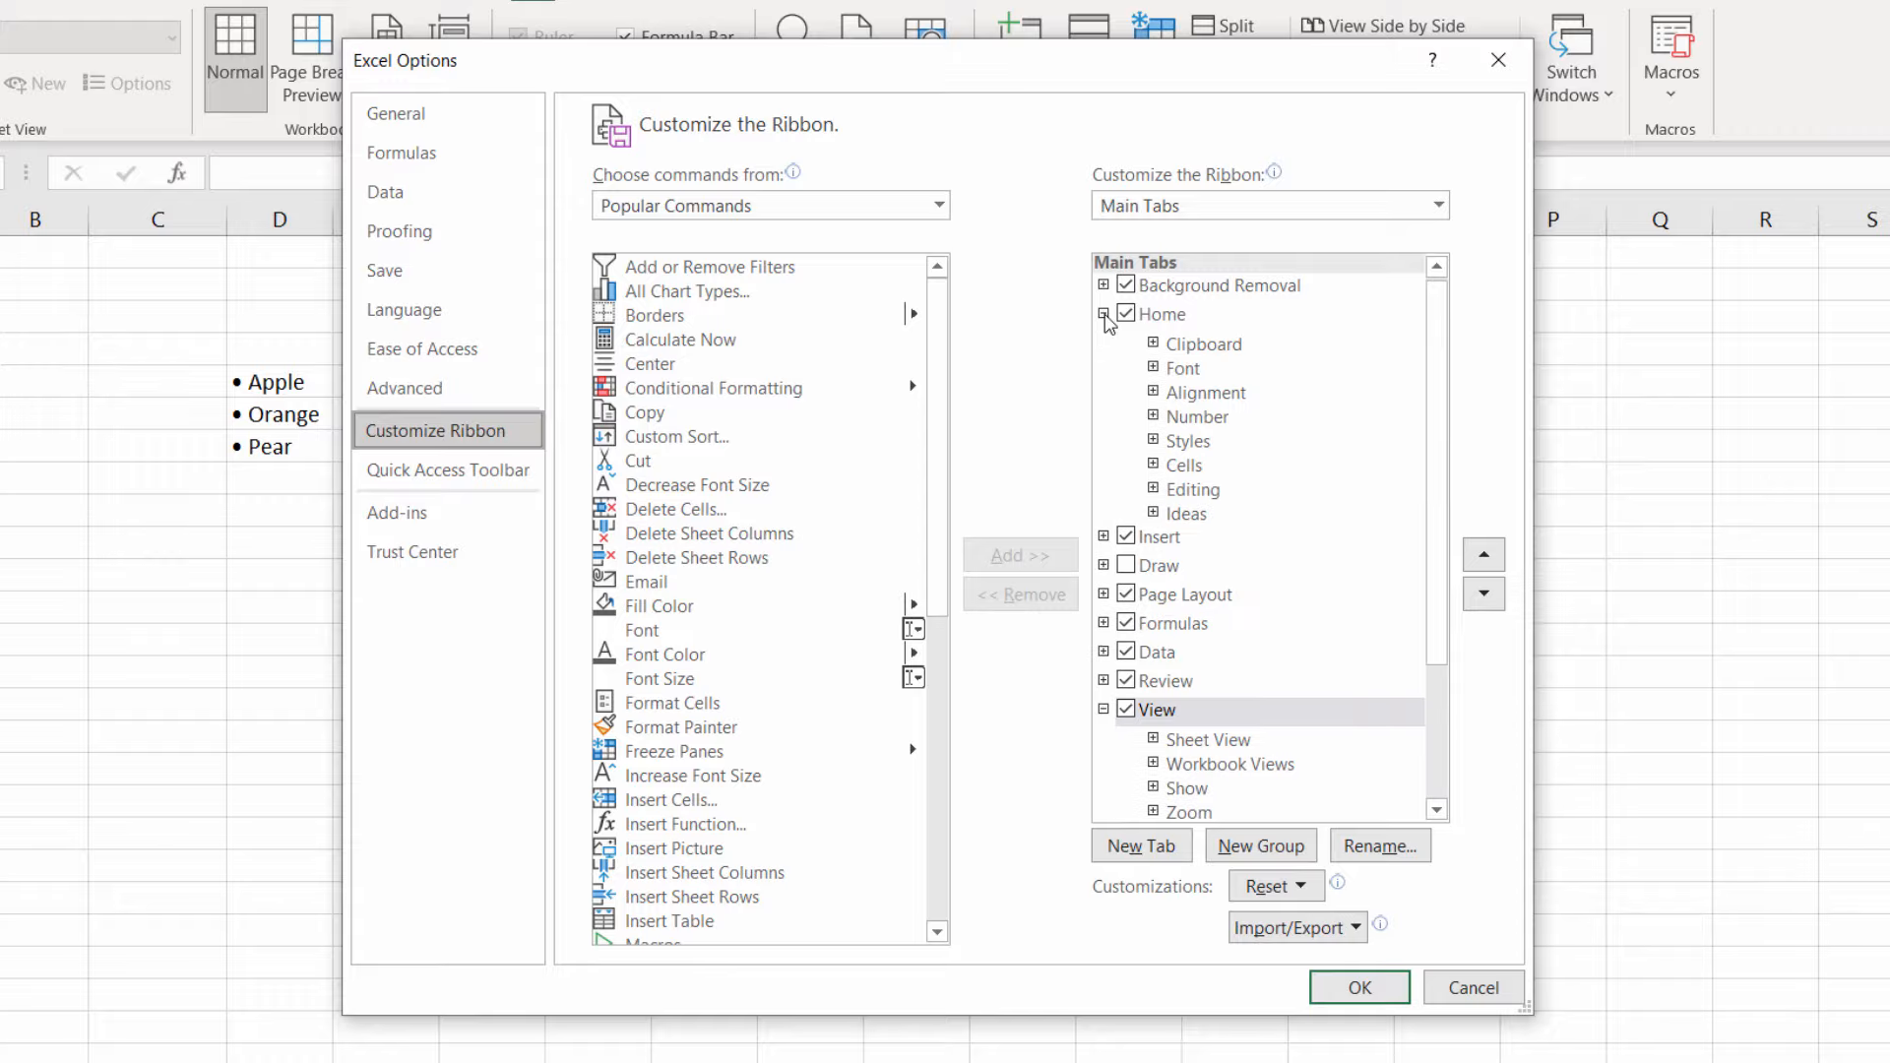
{"action": "left_click", "coordinate": [1165, 313]}
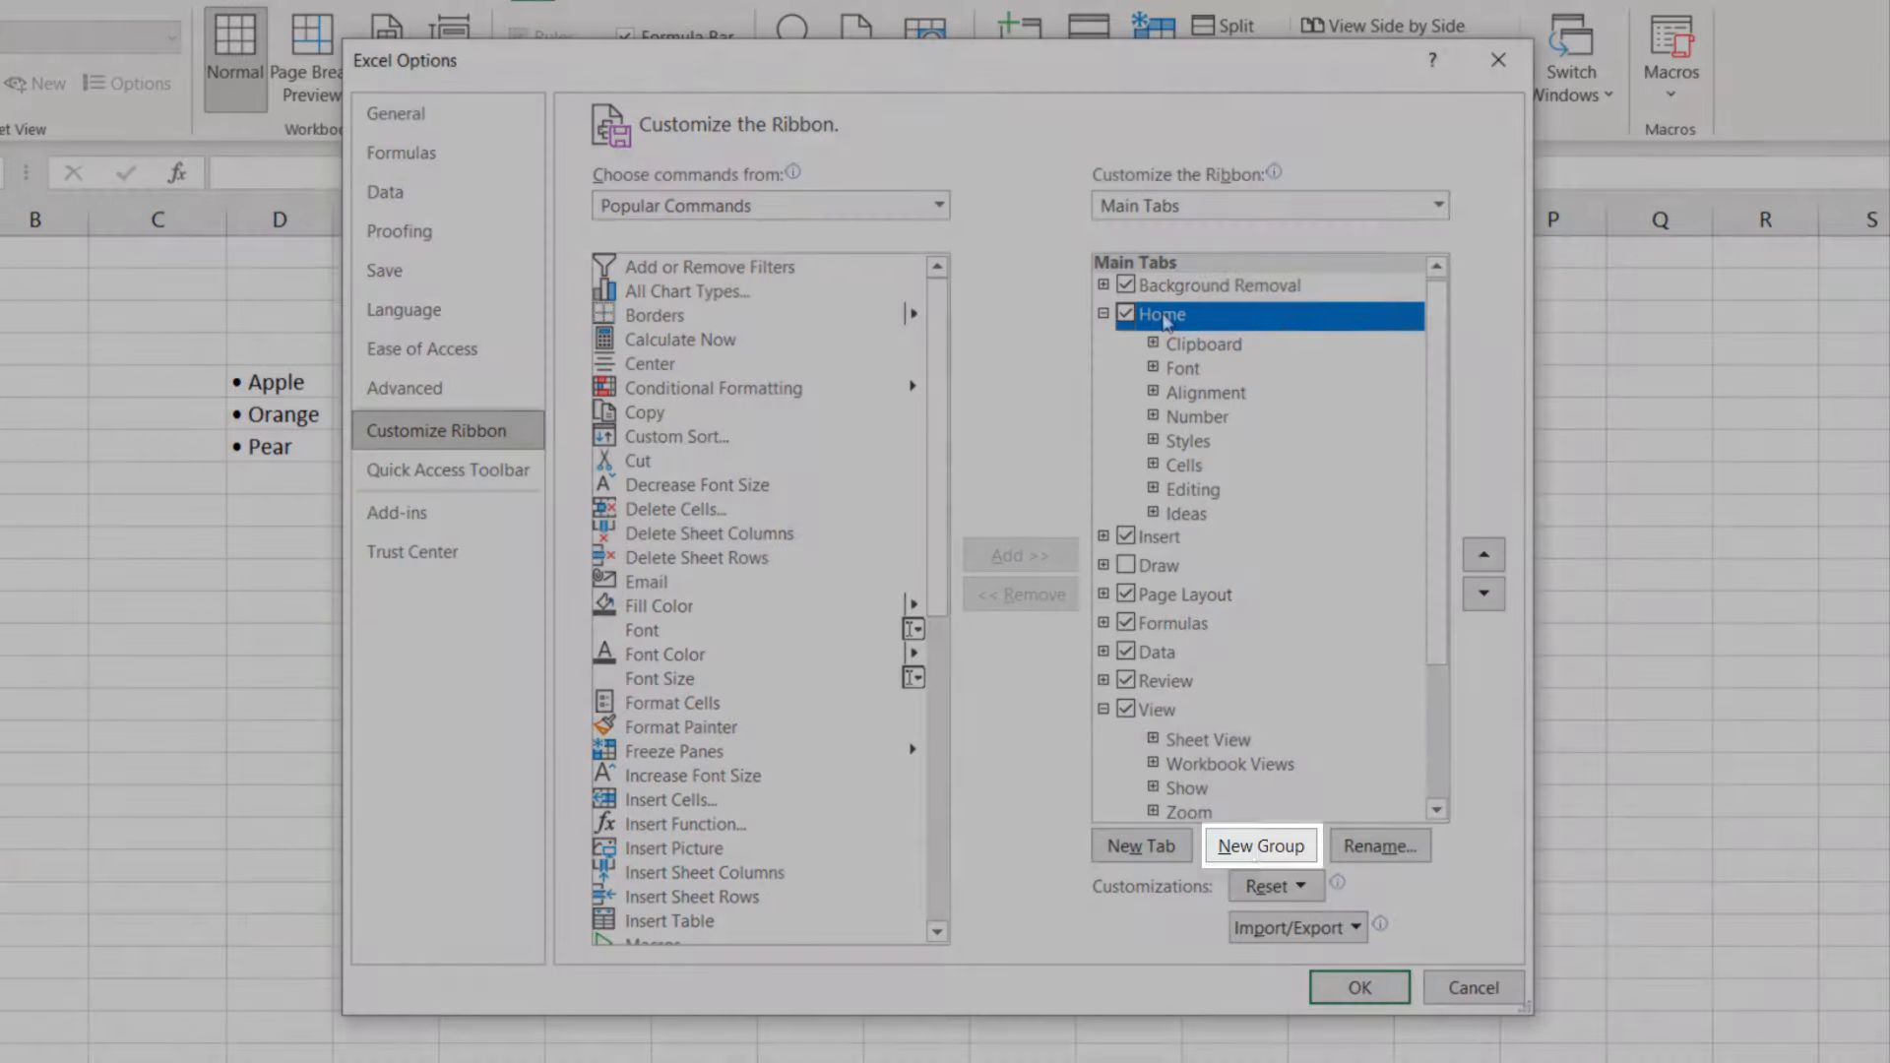
{"action": "left_click", "coordinate": [1260, 845]}
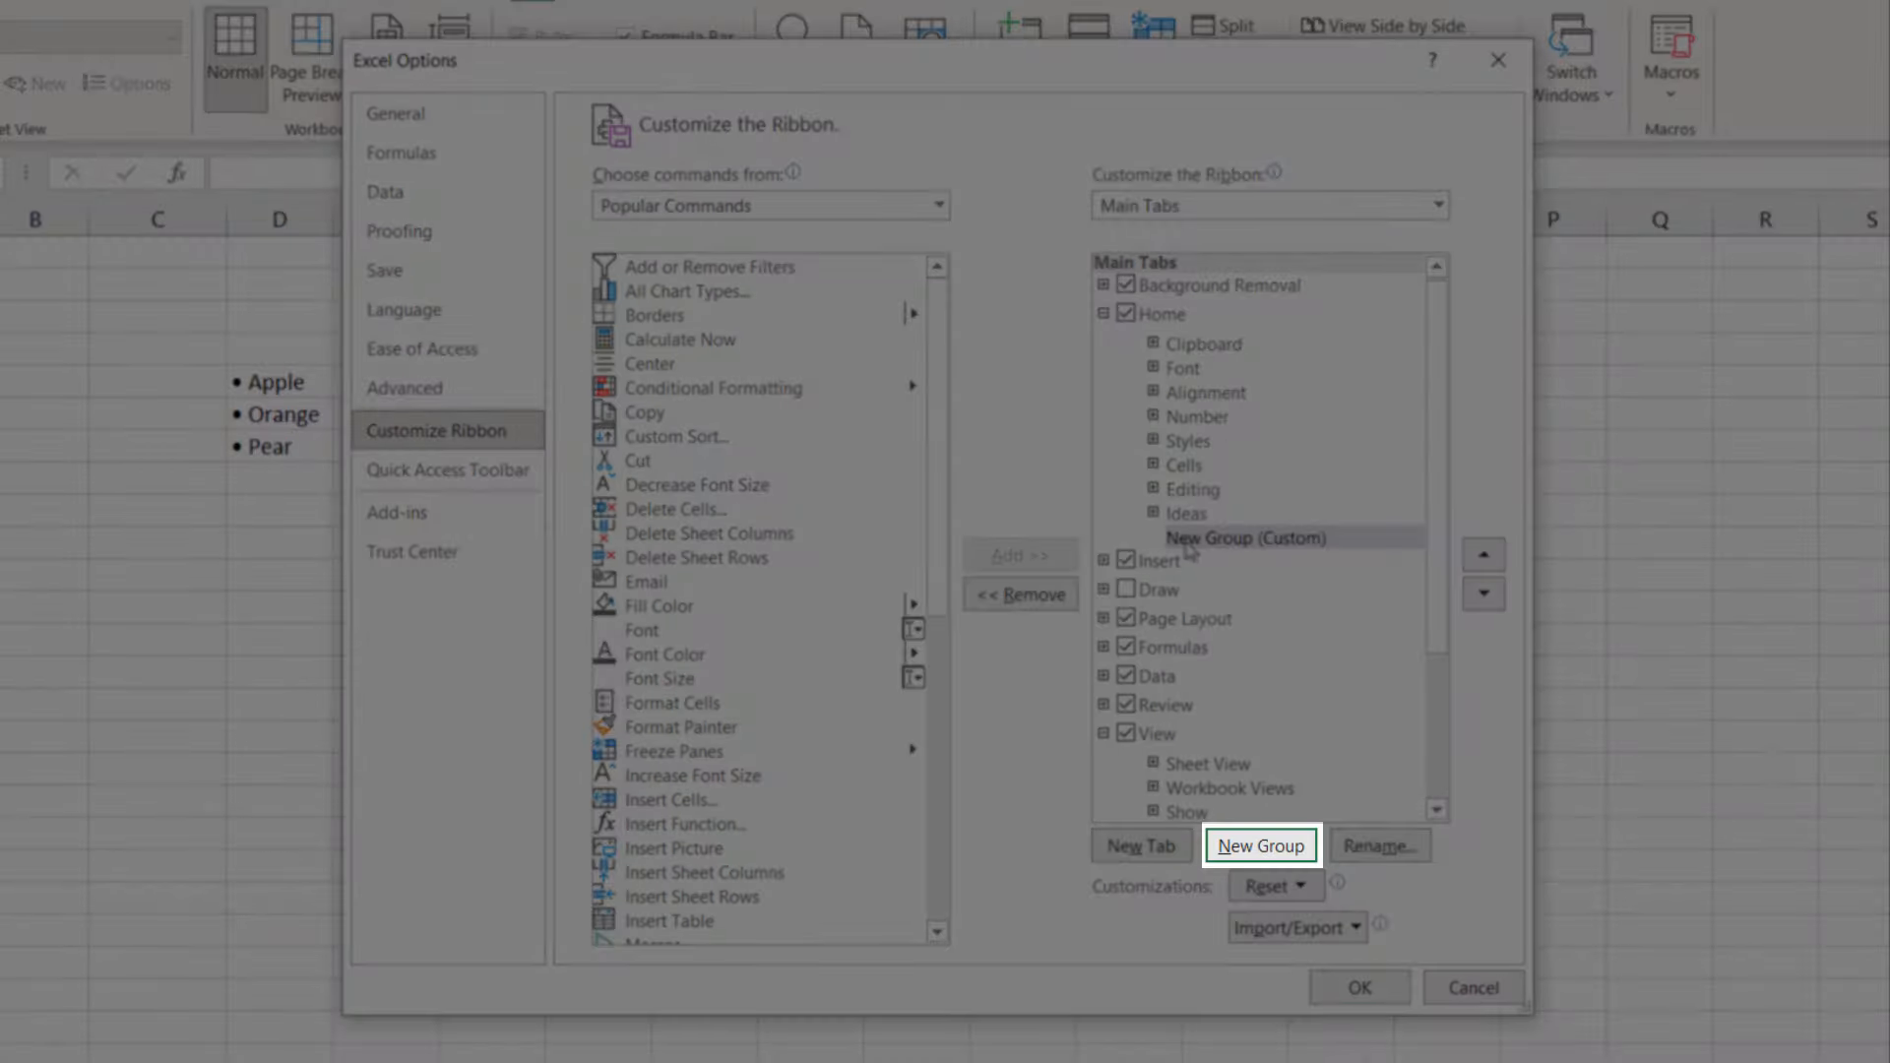
{"action": "left_click", "coordinate": [1379, 845]}
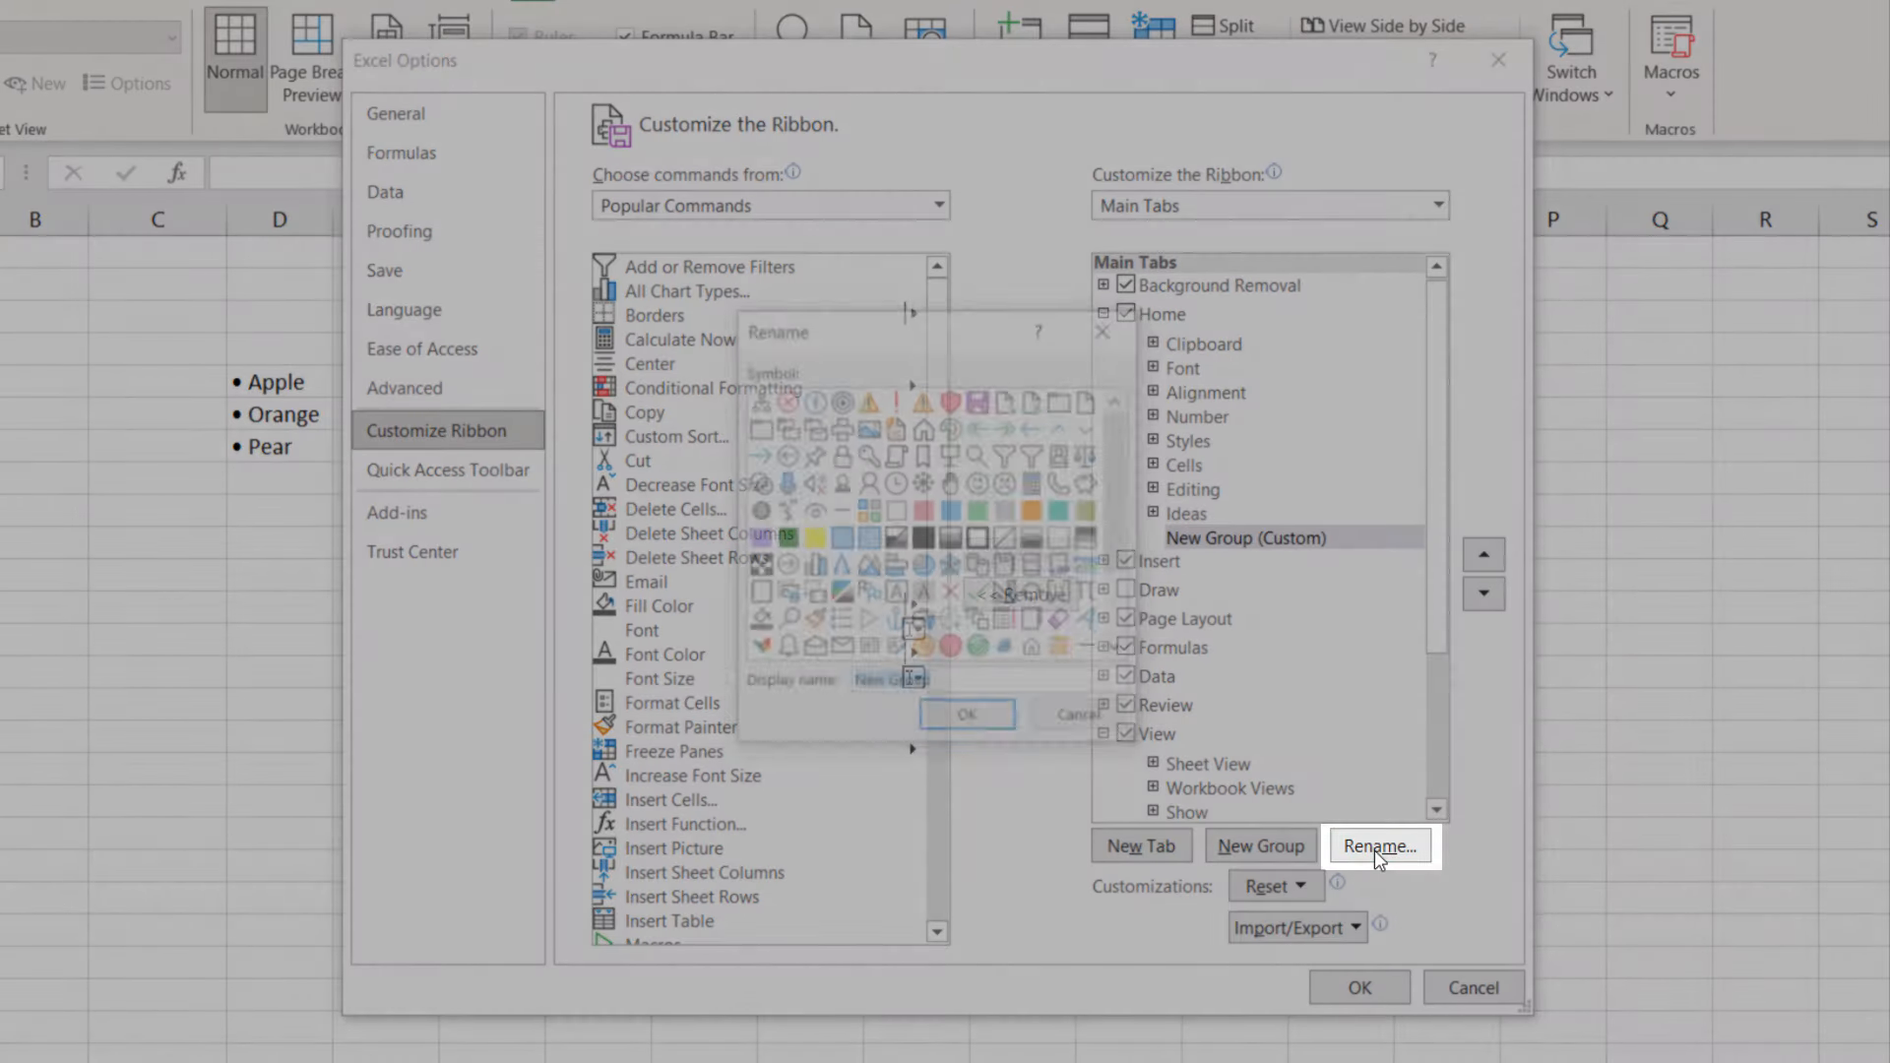
{"action": "type", "text": "Custom Formatting"}
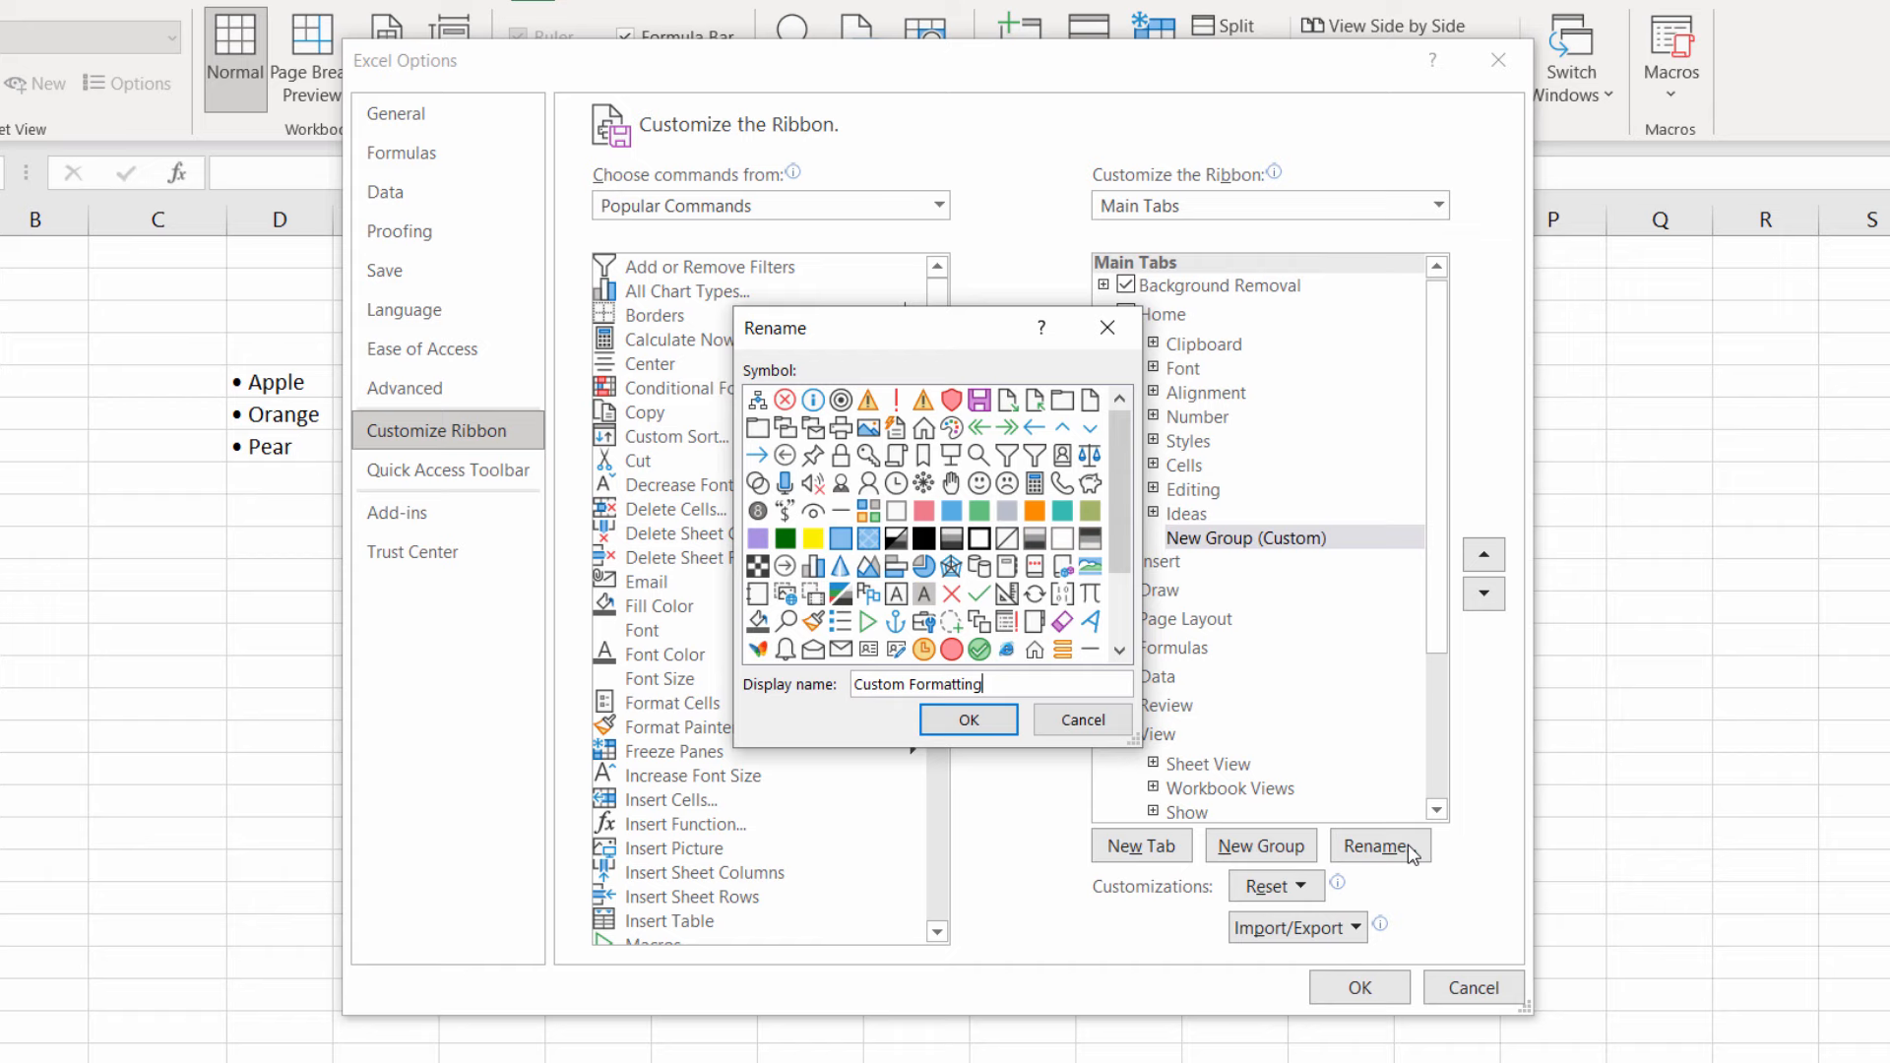
{"action": "left_click", "coordinate": [967, 719]}
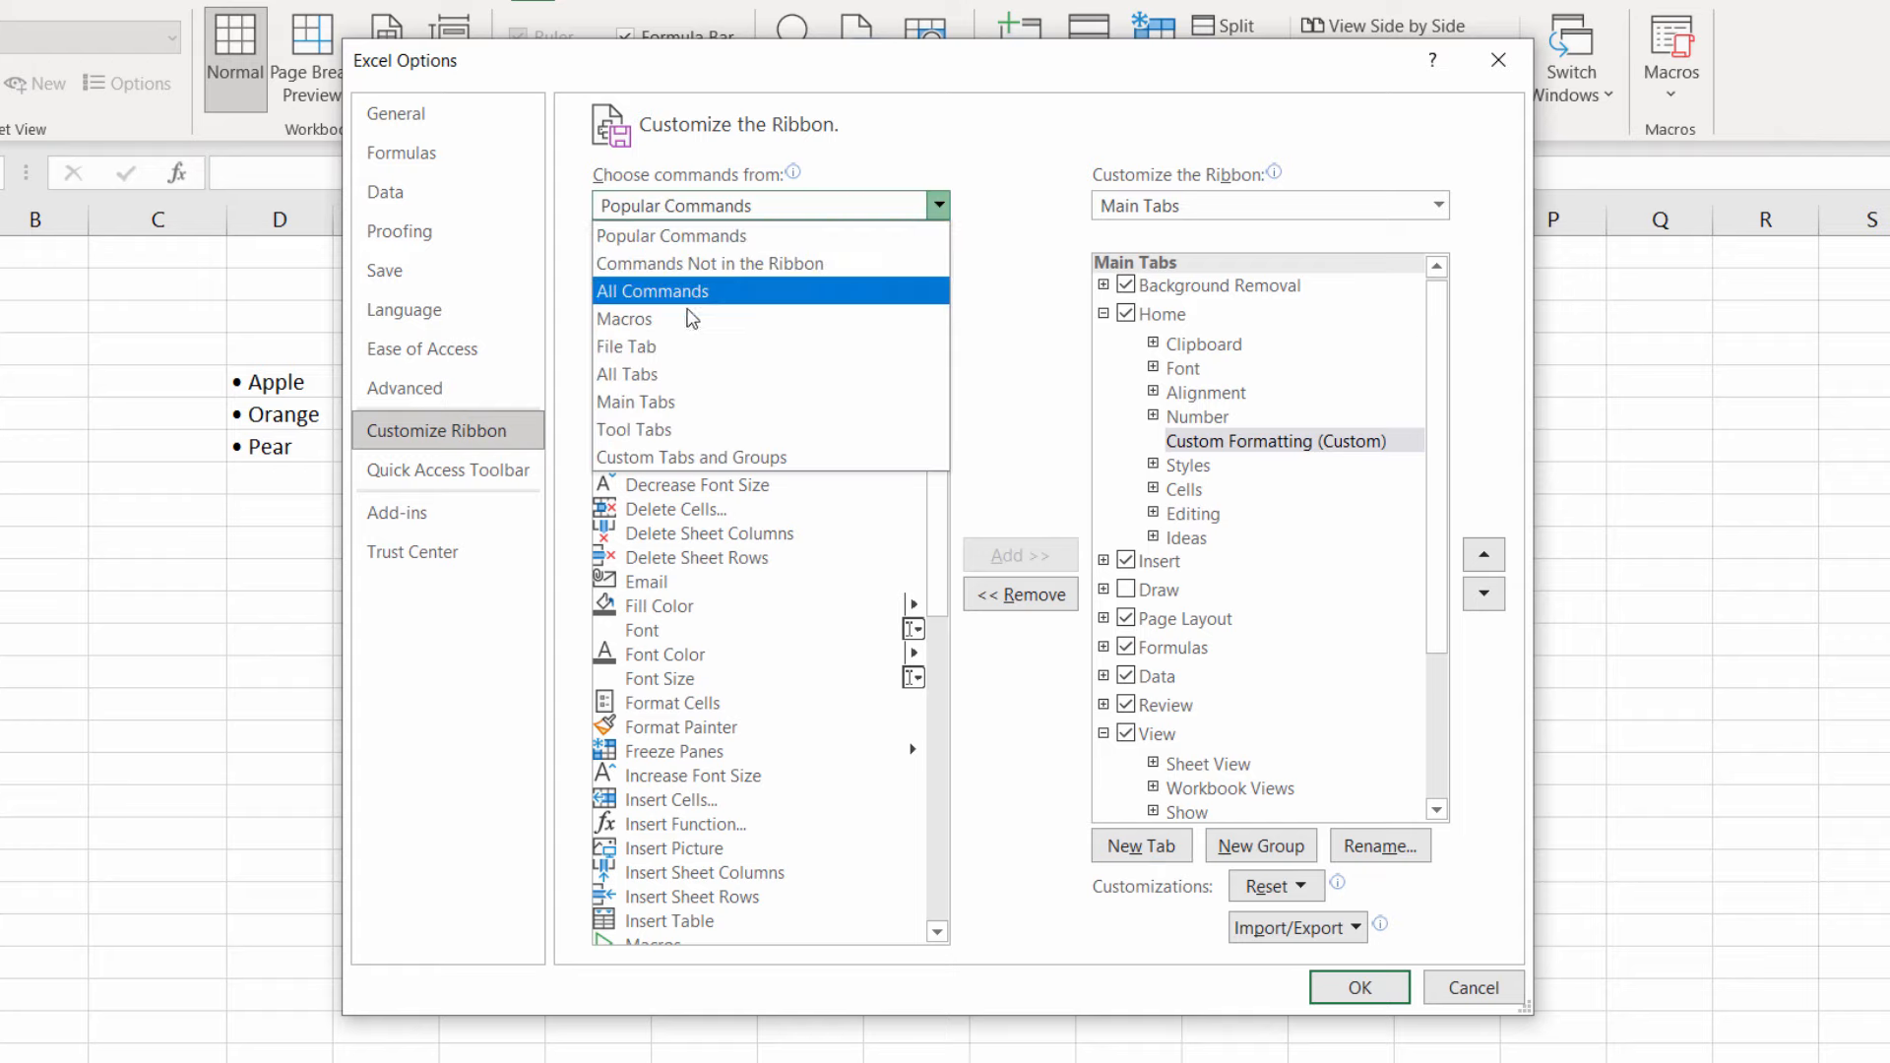
Step: Add the PERSONAL.XLSB!Bullets macro to Custom Formatting, renamed Bullets with a list icon
{"action": "left_click", "coordinate": [624, 318]}
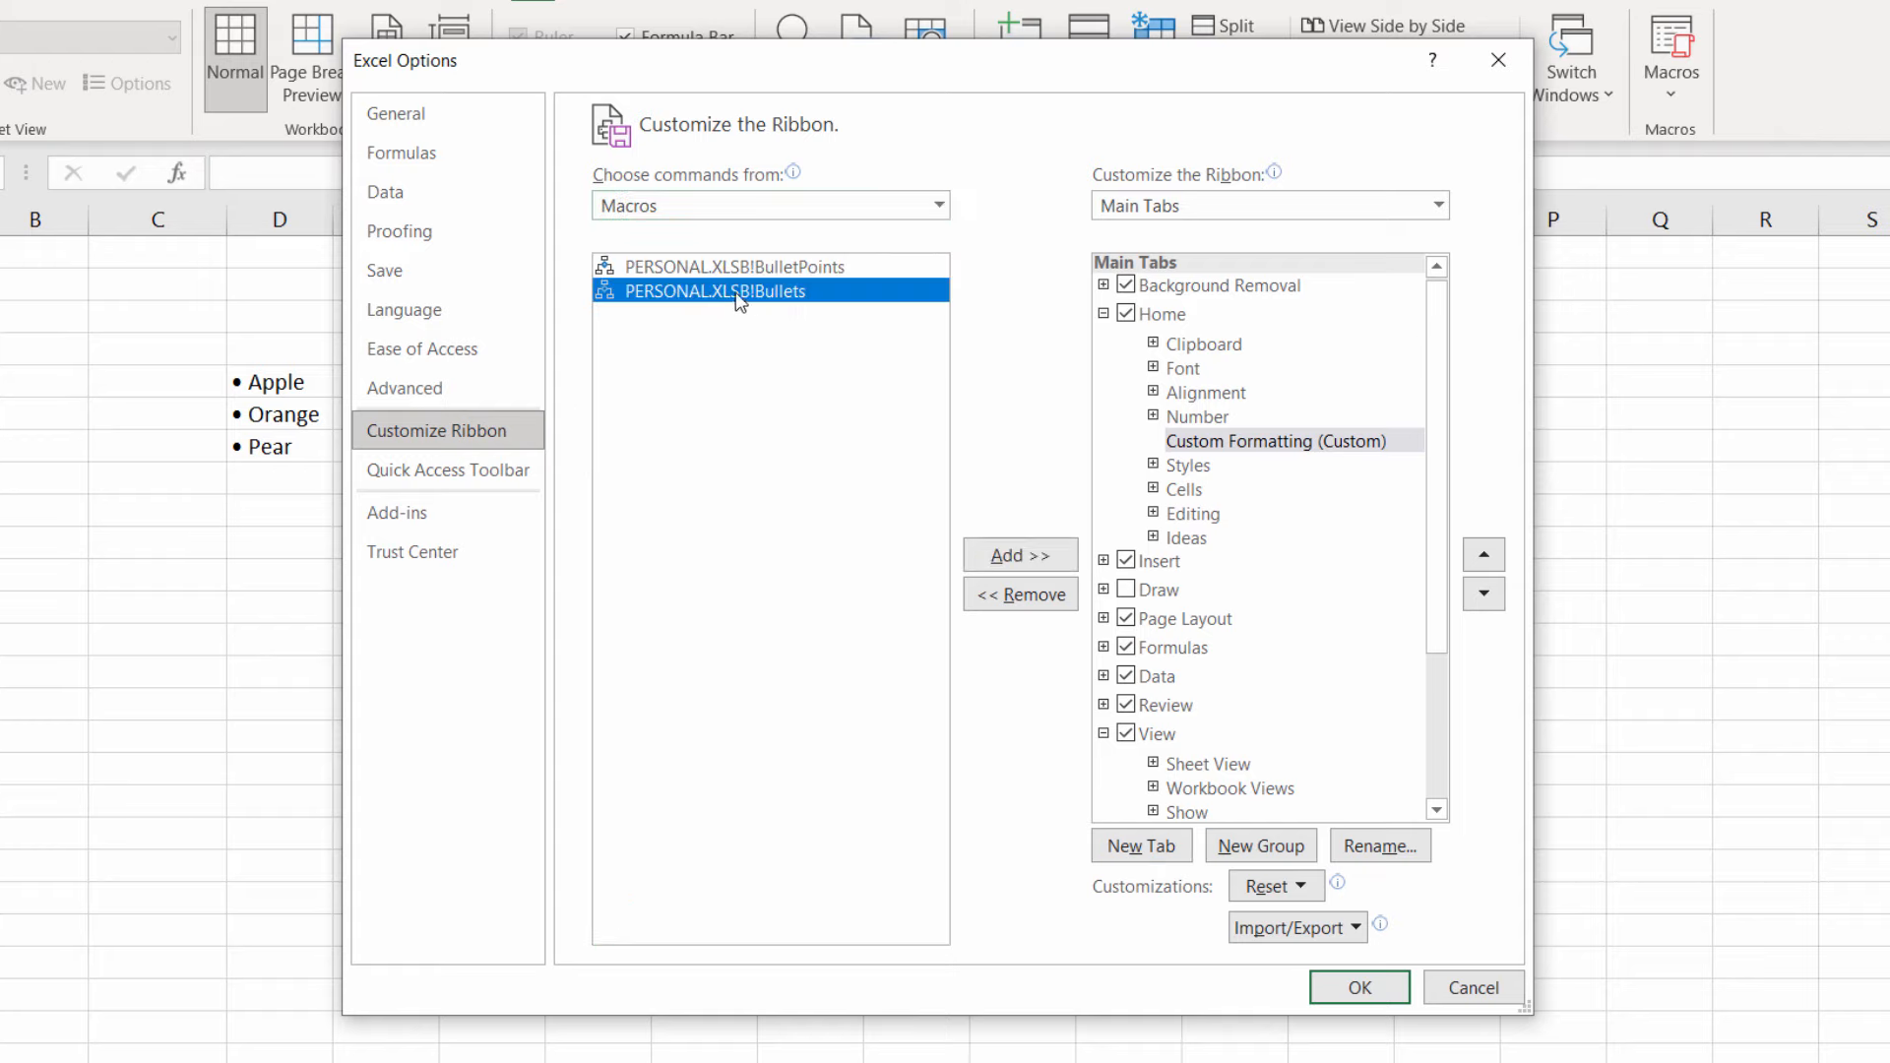
{"action": "mouse_move", "coordinate": [753, 300]}
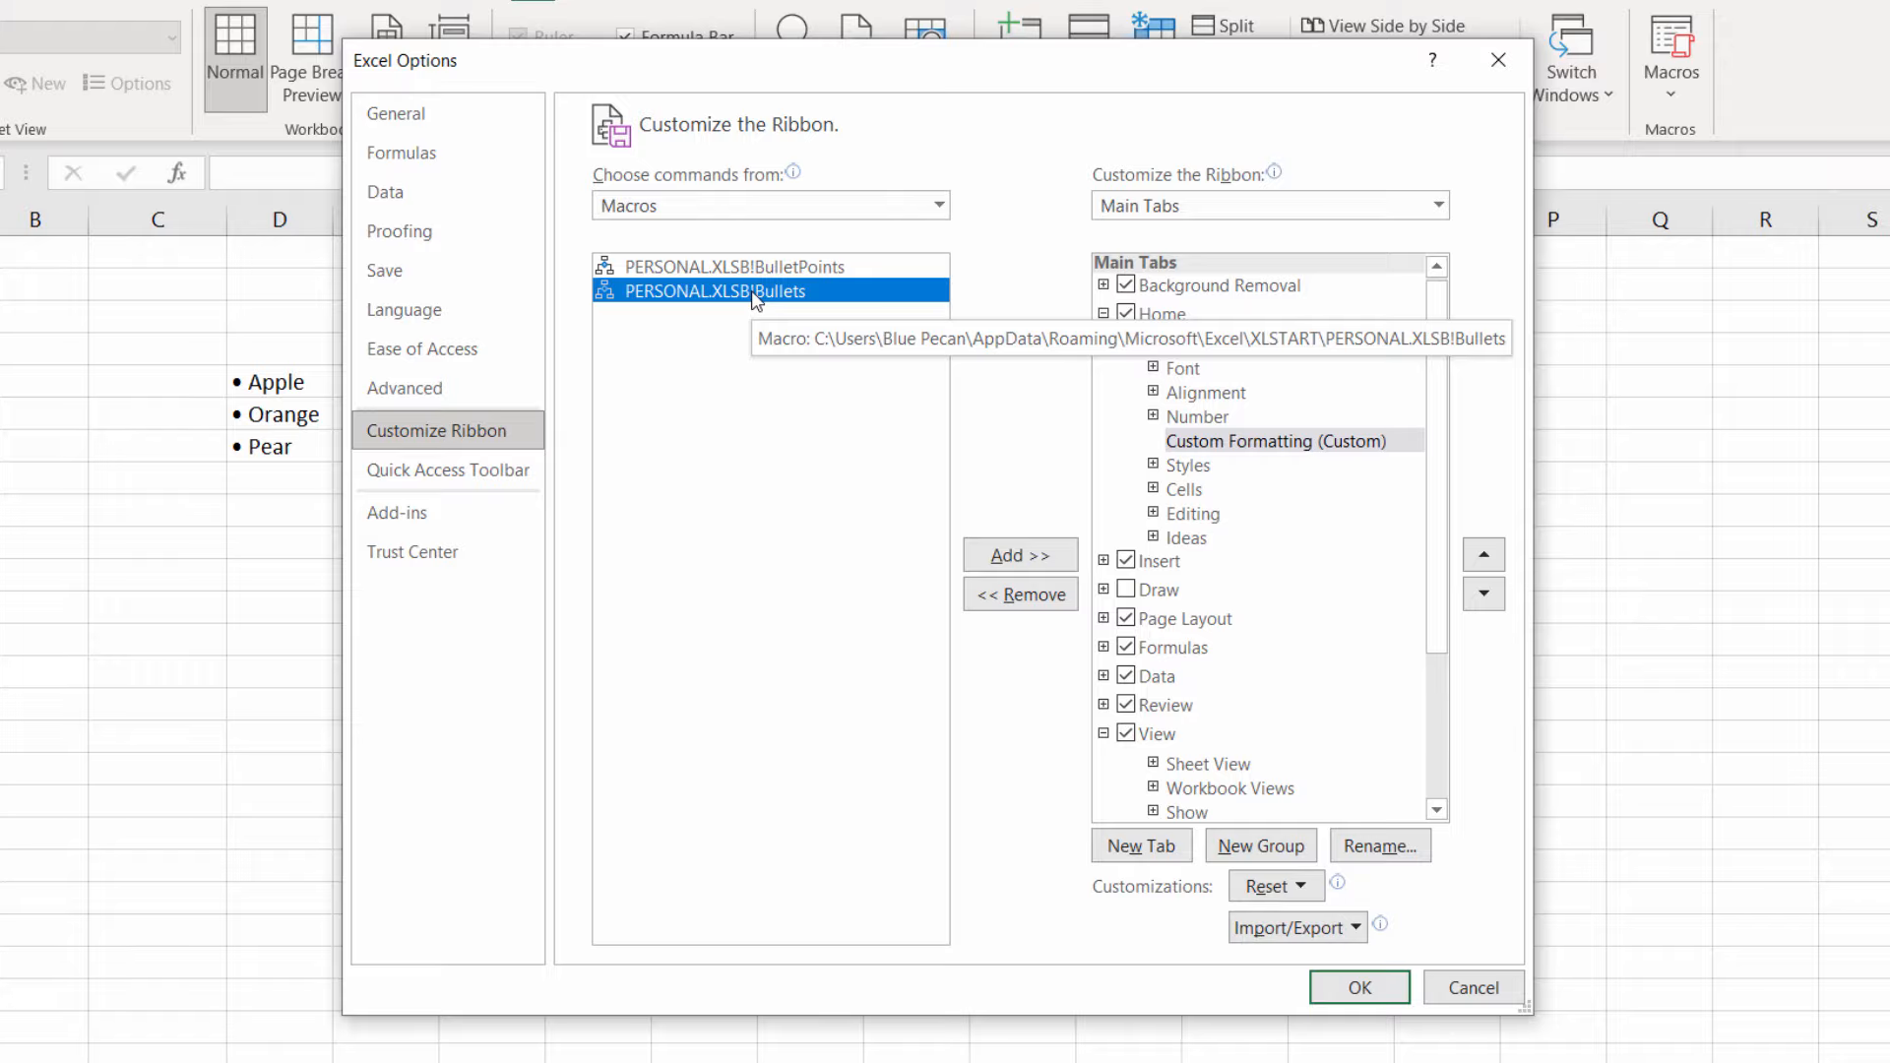
{"action": "left_click", "coordinate": [1019, 555]}
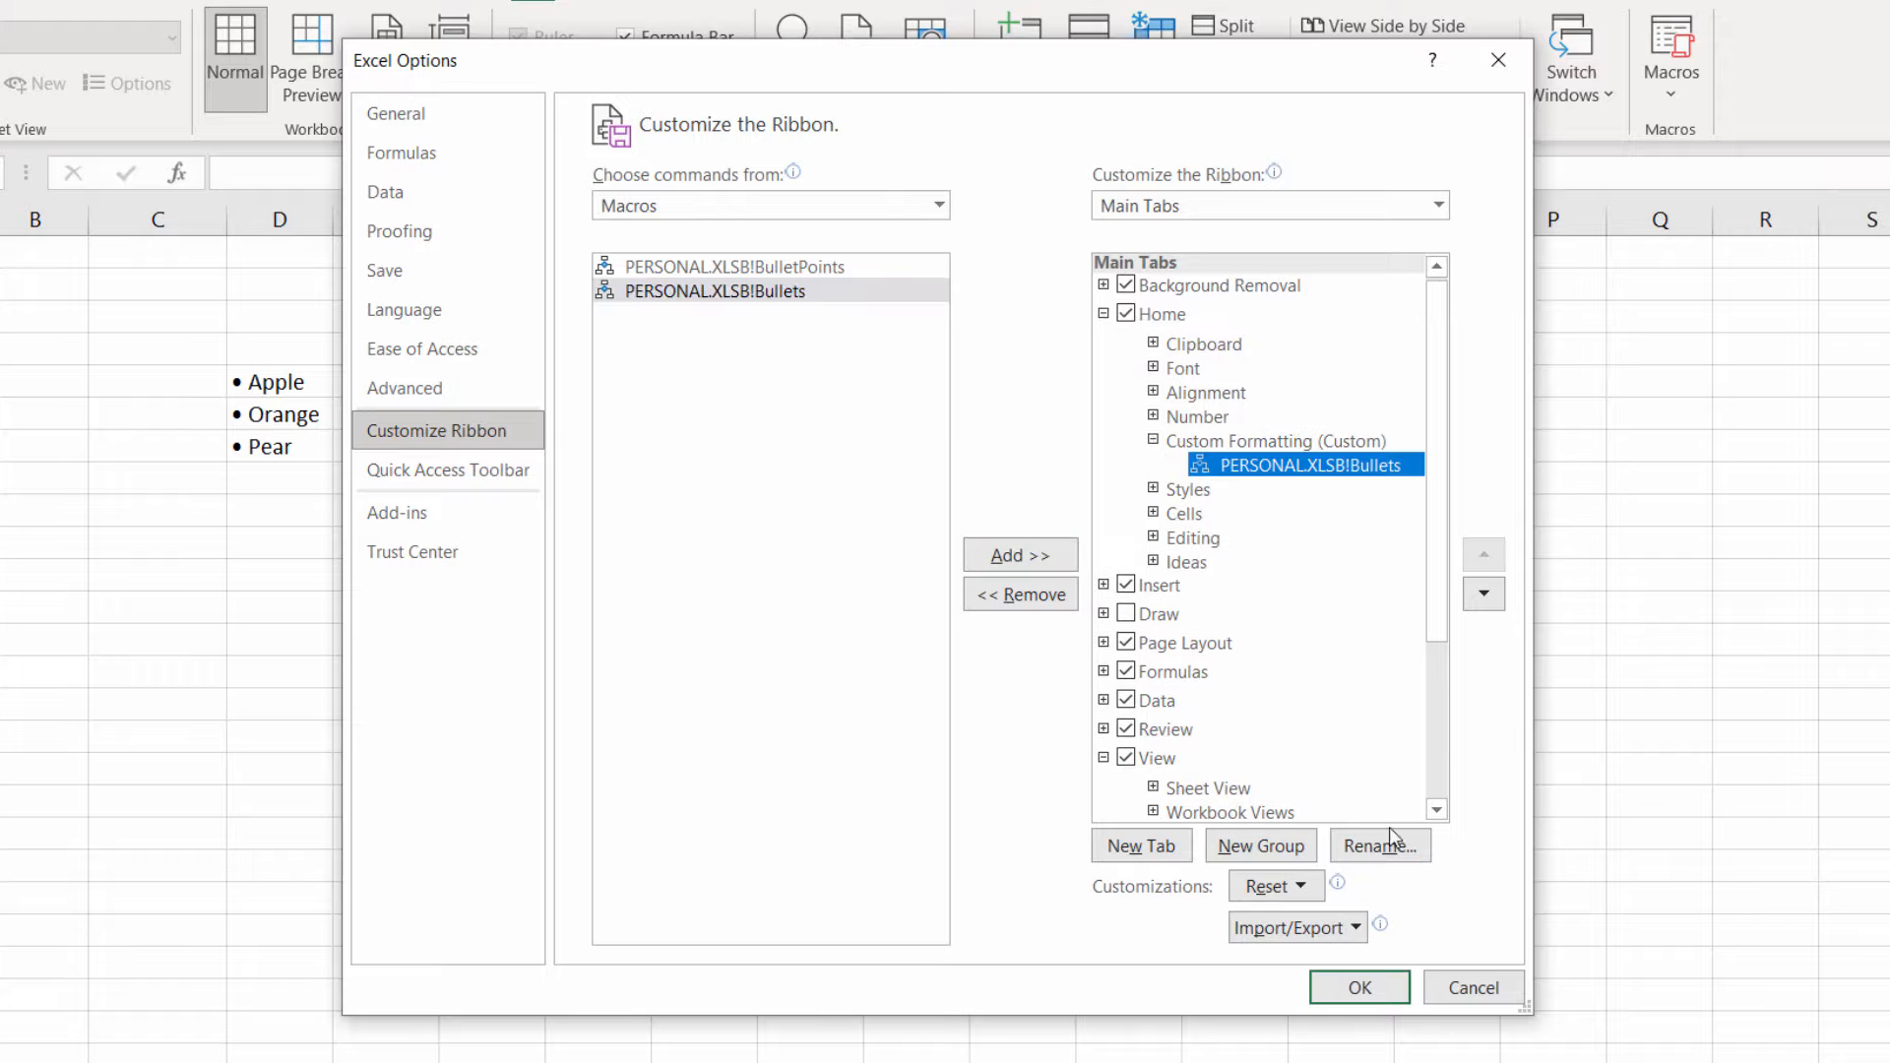
{"action": "left_click", "coordinate": [1380, 844]}
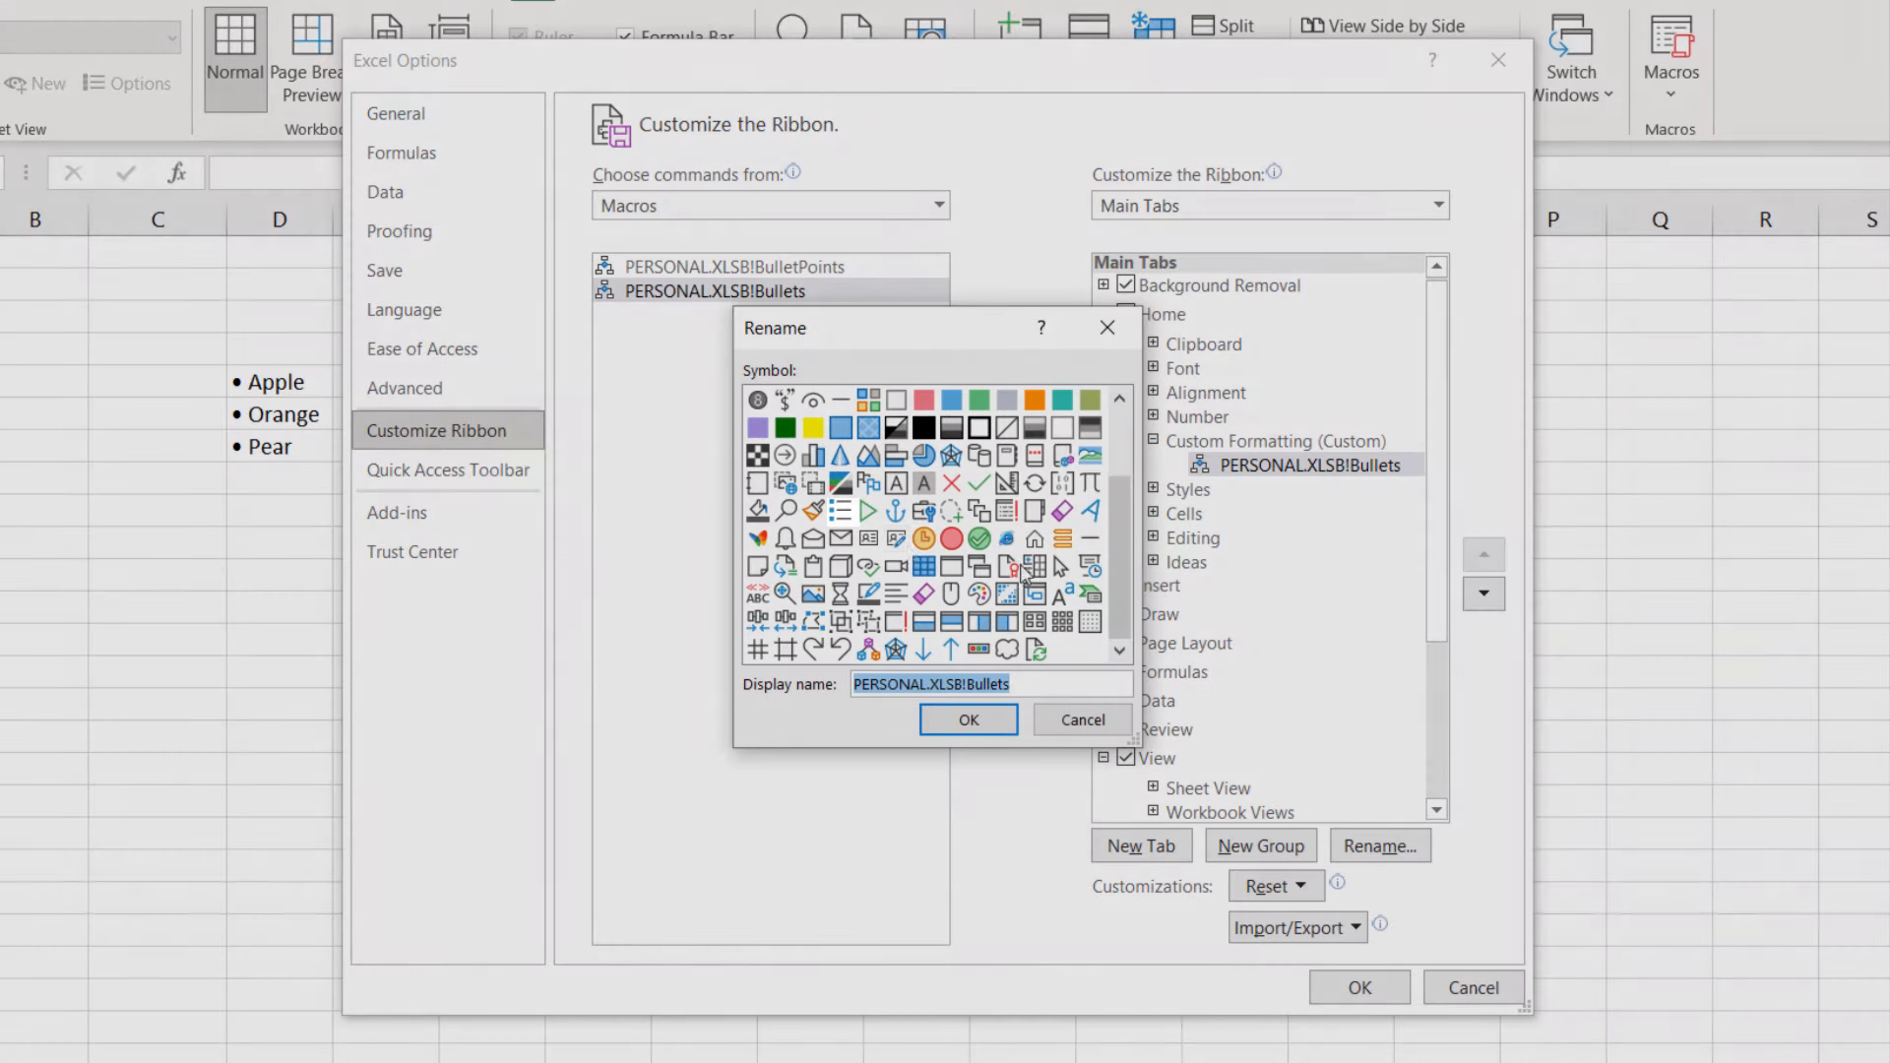
{"action": "type", "text": "Bu"}
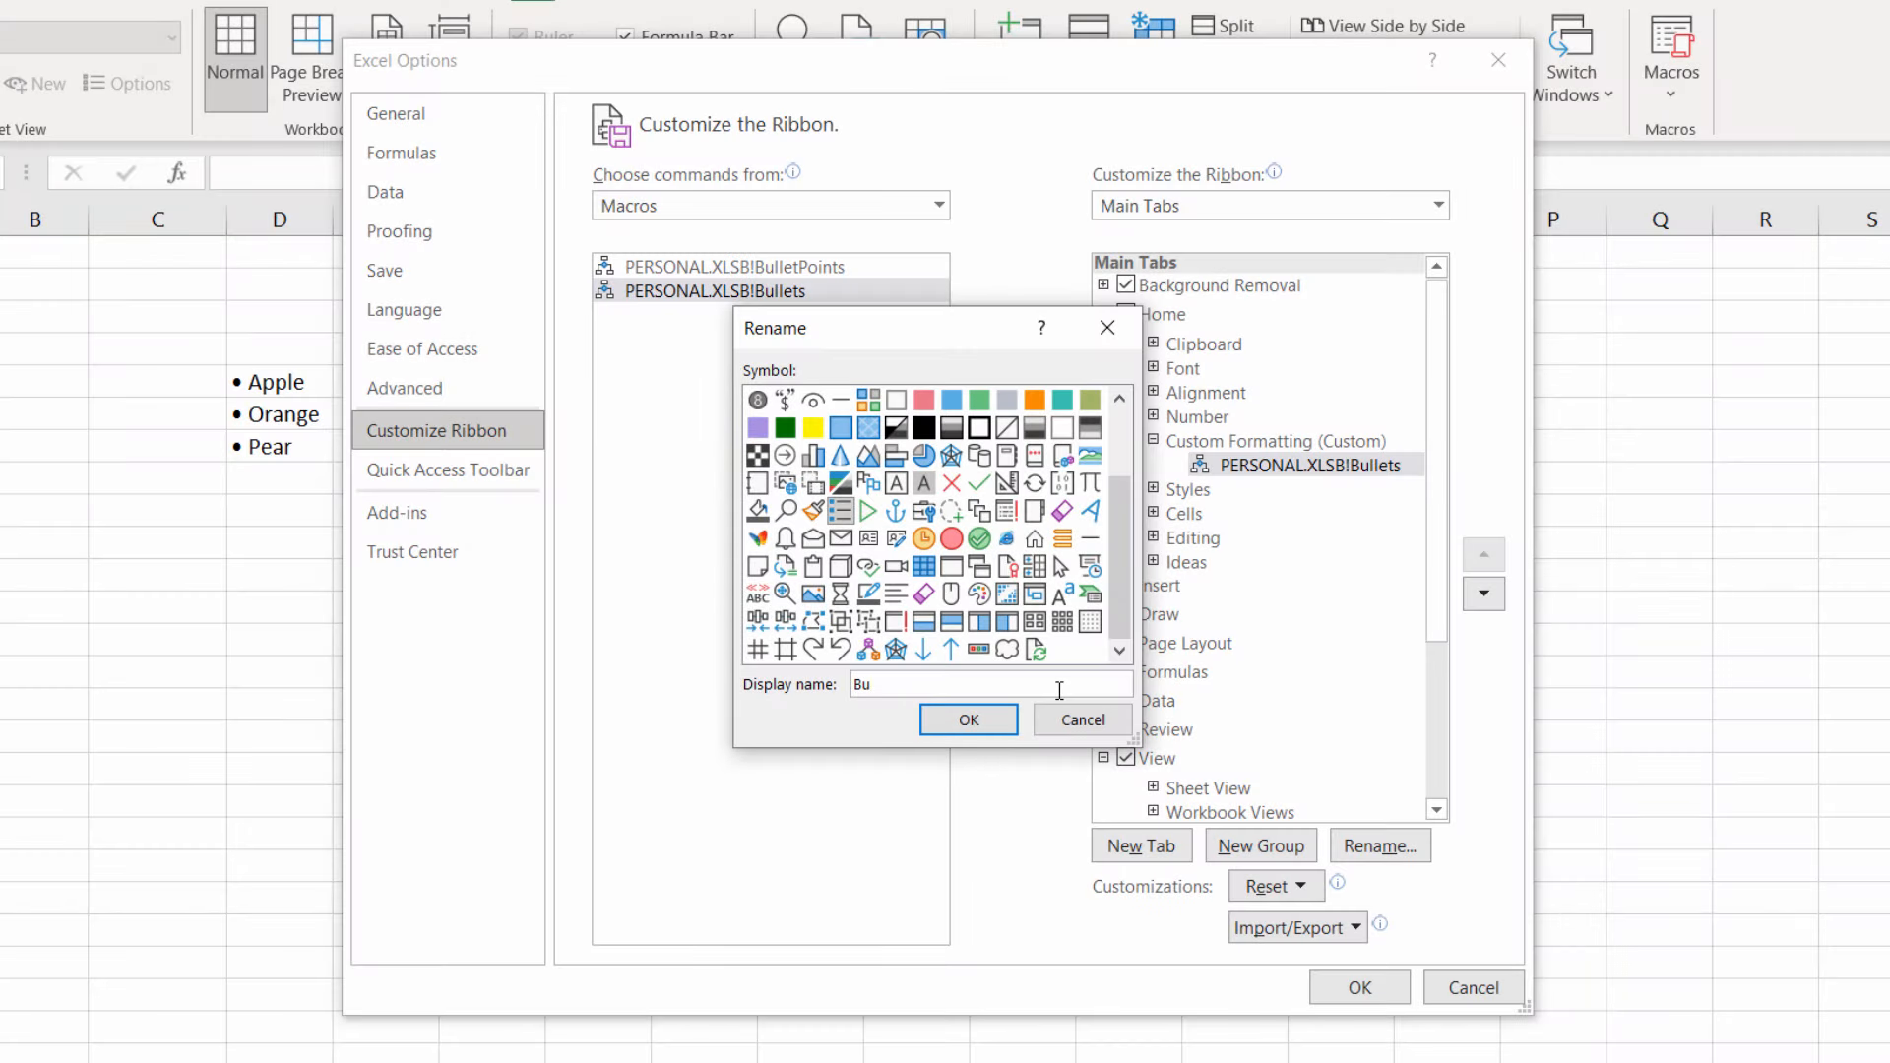
{"action": "left_click", "coordinate": [967, 718]}
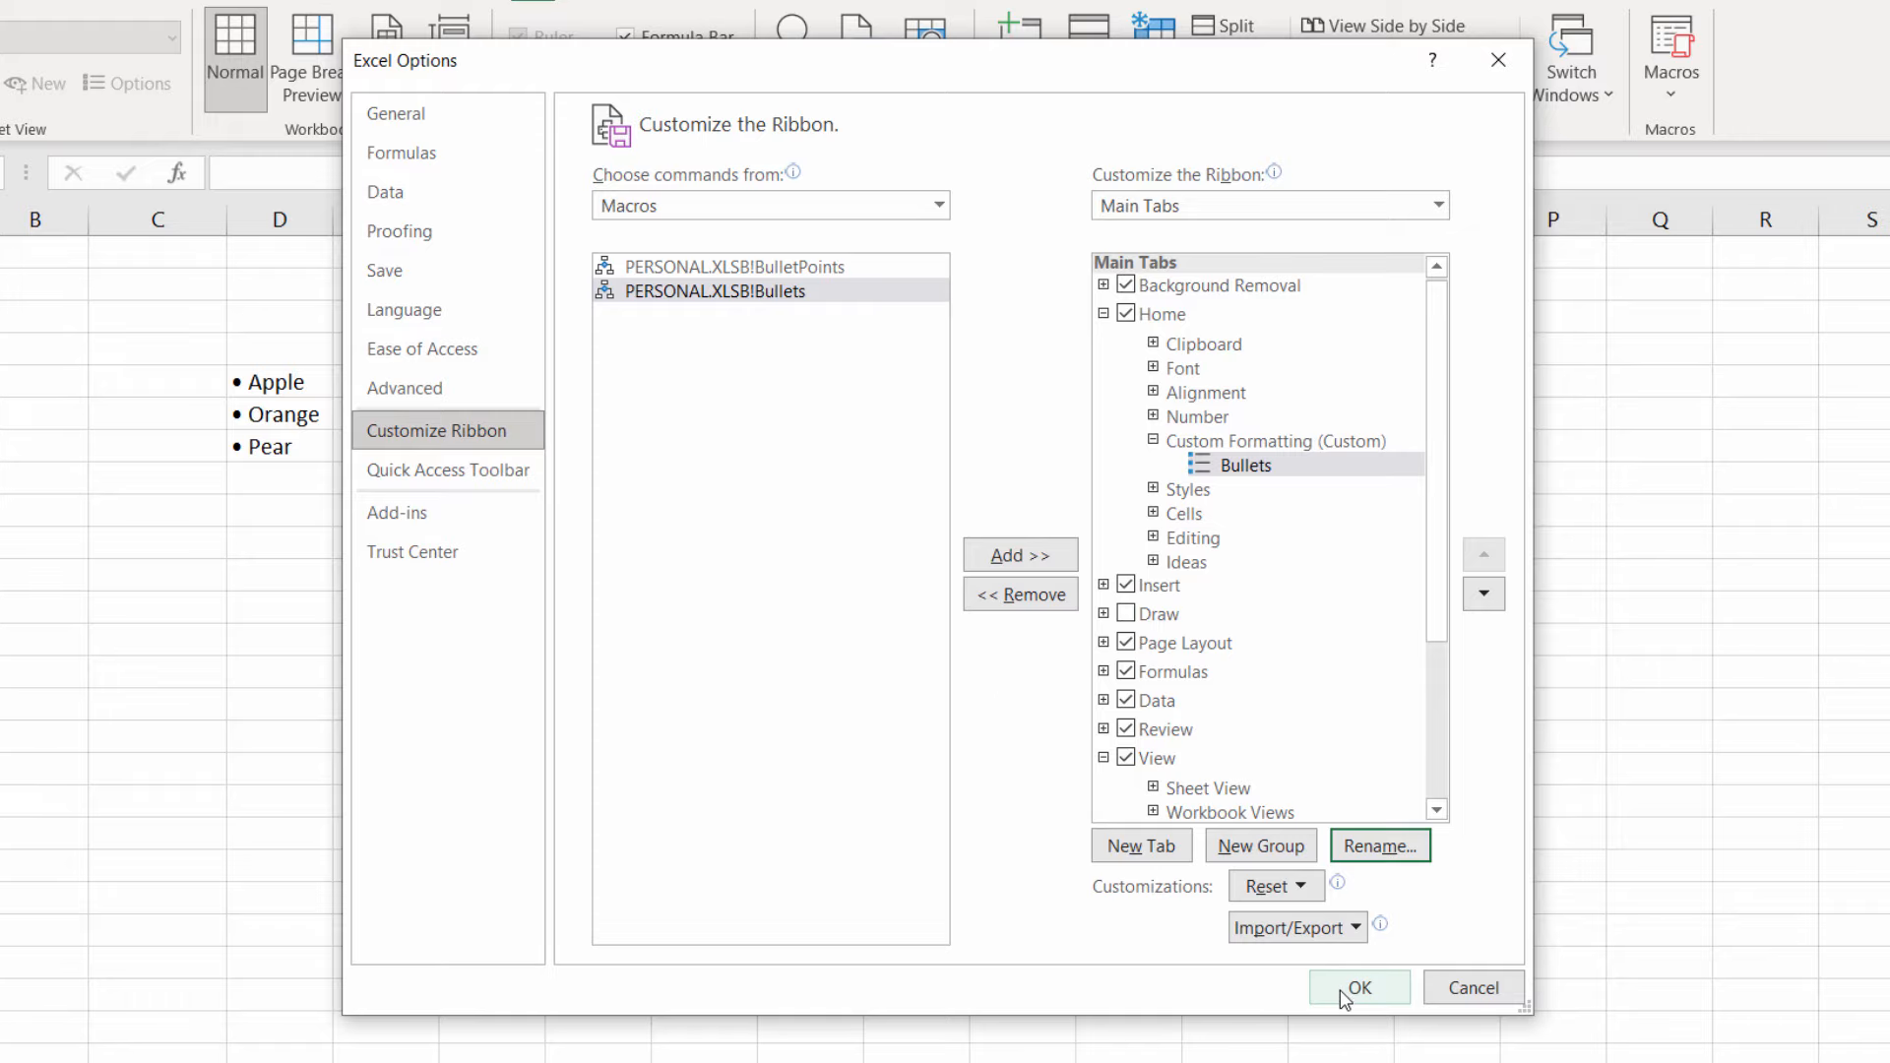
{"action": "left_click", "coordinate": [1358, 987]}
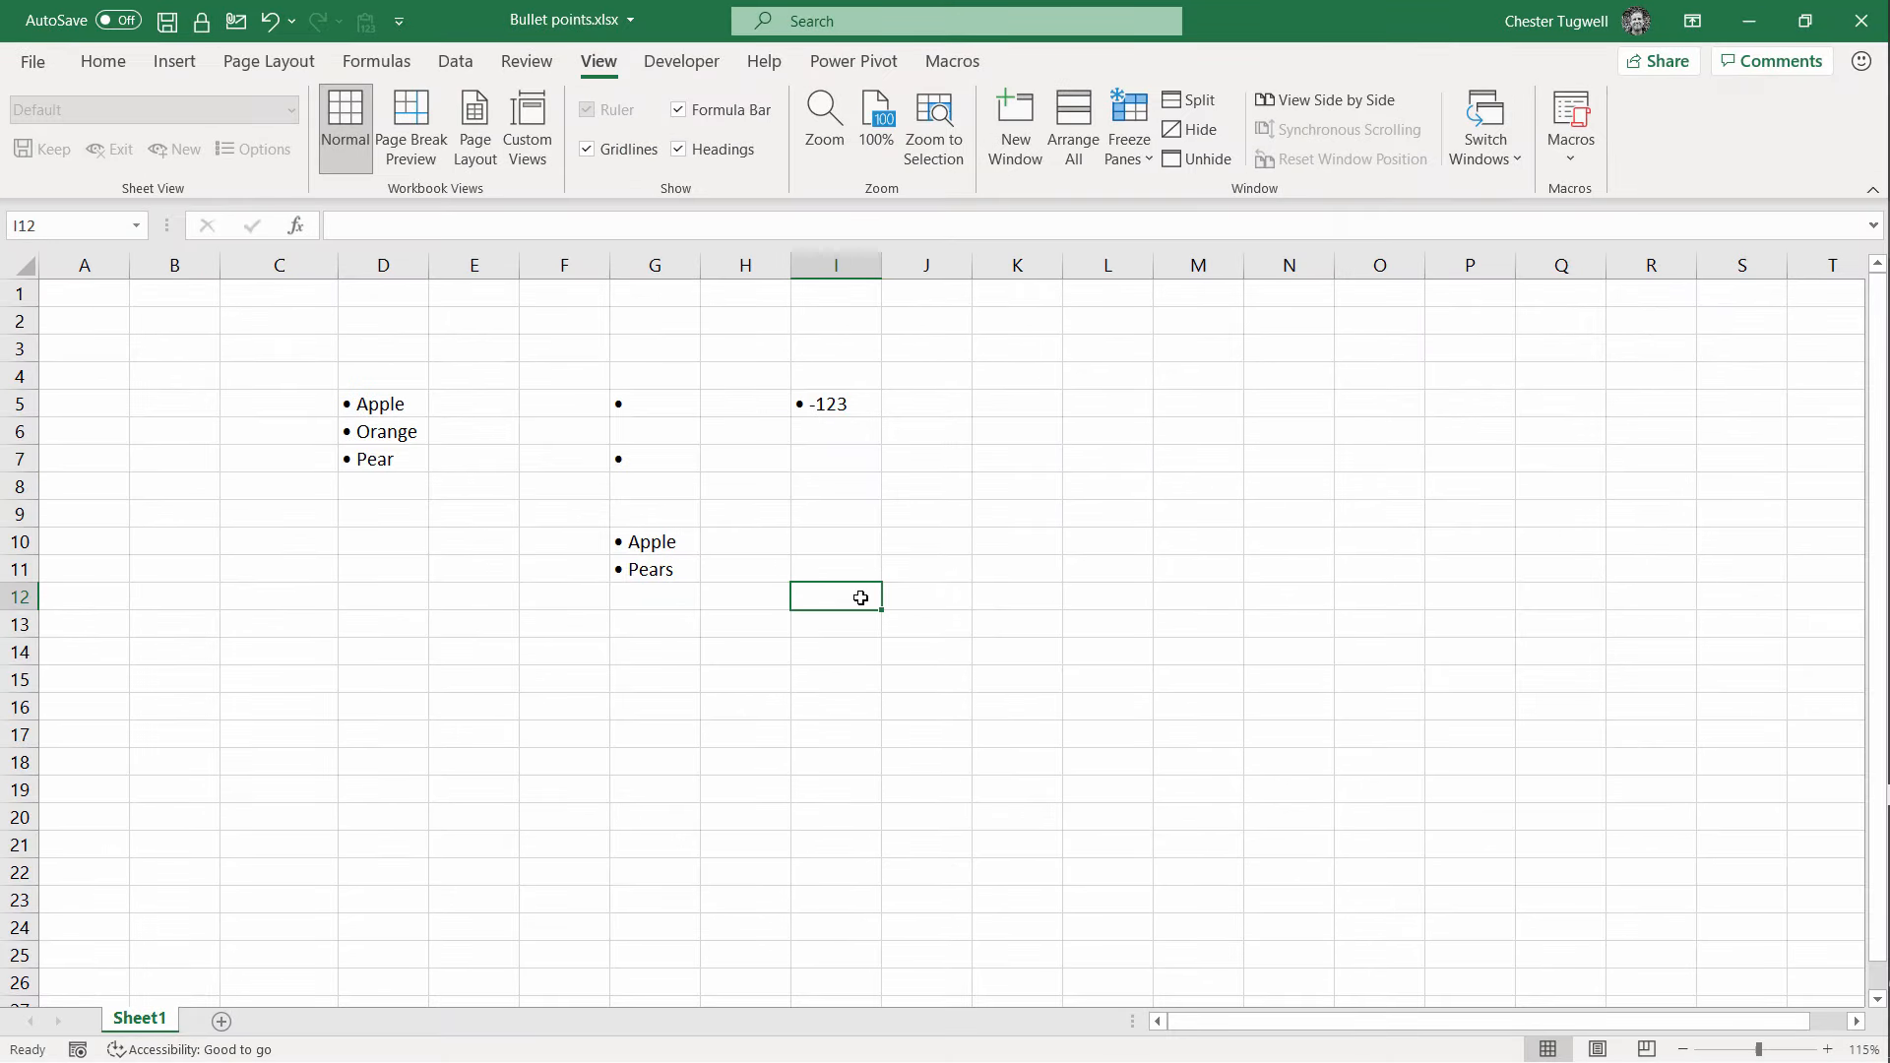
Step: Enter Apples and Pears in I12:I13, try the Bullets button, then undo it
{"action": "type", "text": "Apples"}
{"action": "left_click", "coordinate": [835, 624]}
{"action": "type", "text": "Pears"}
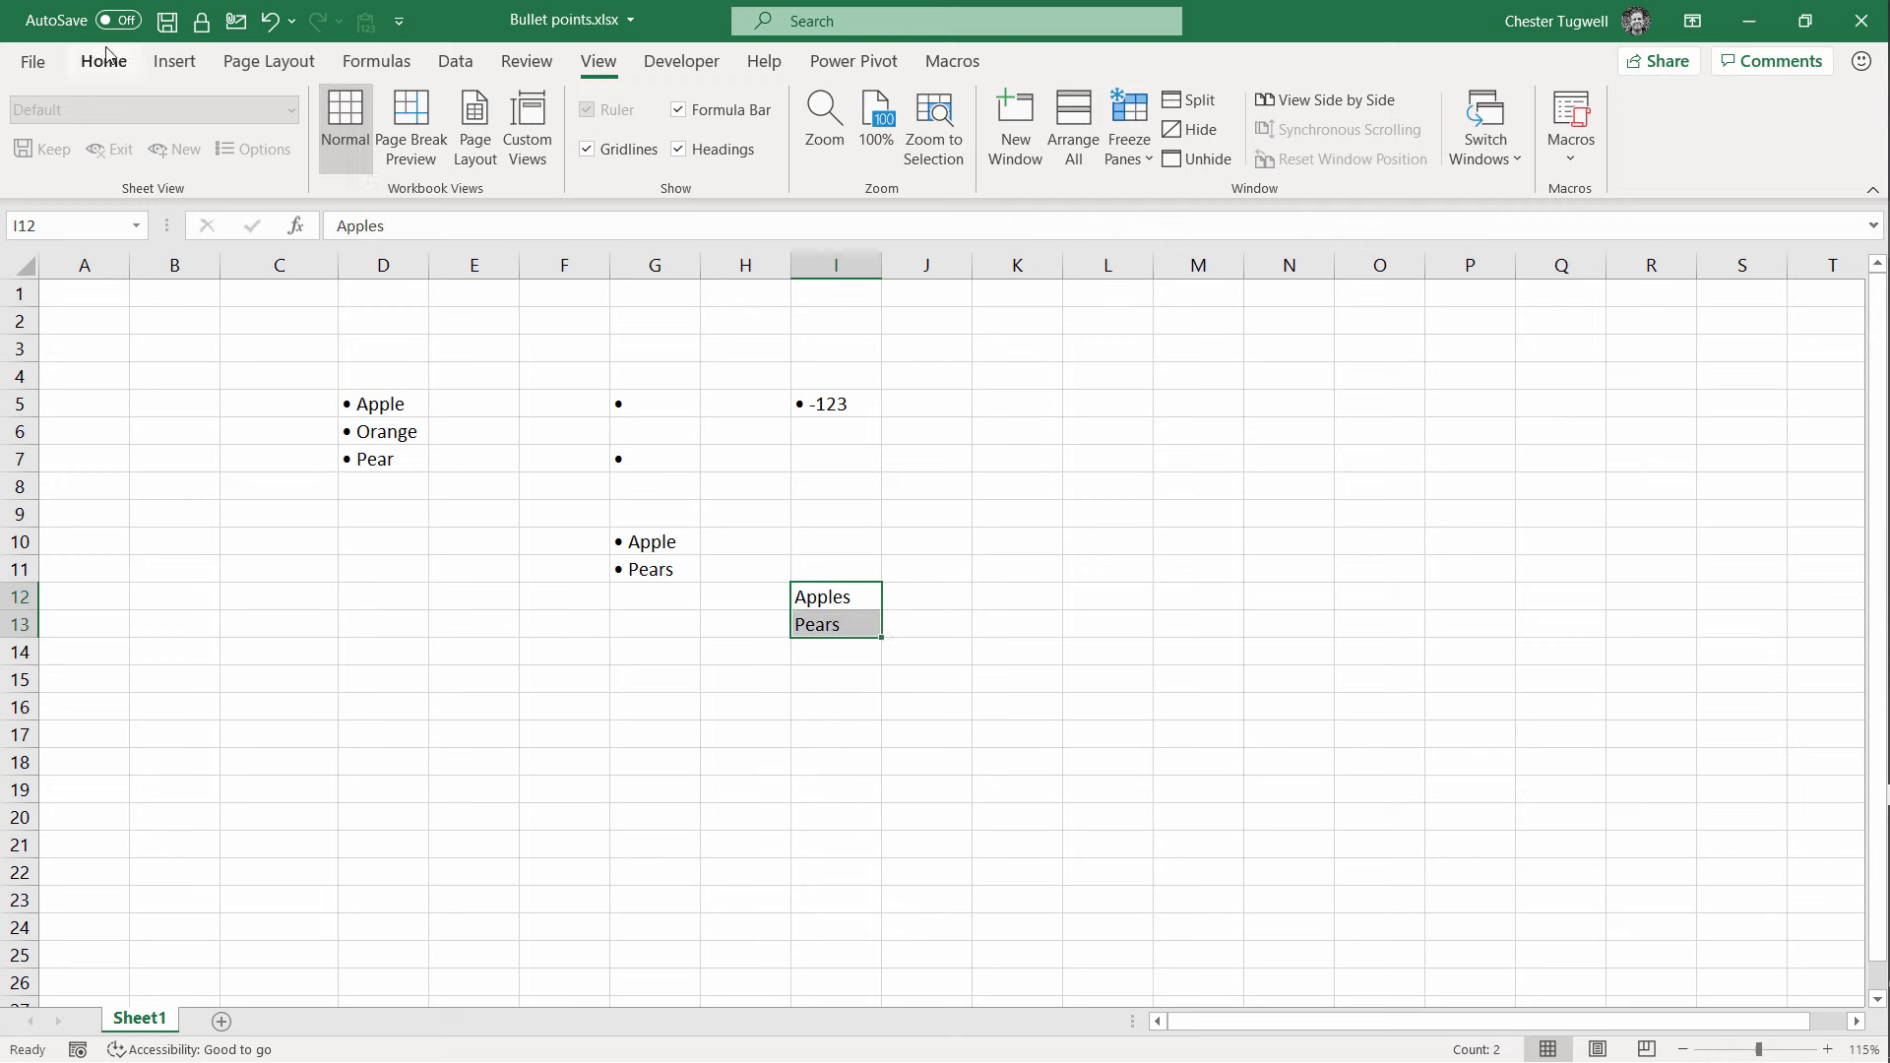
{"action": "left_click", "coordinate": [103, 61]}
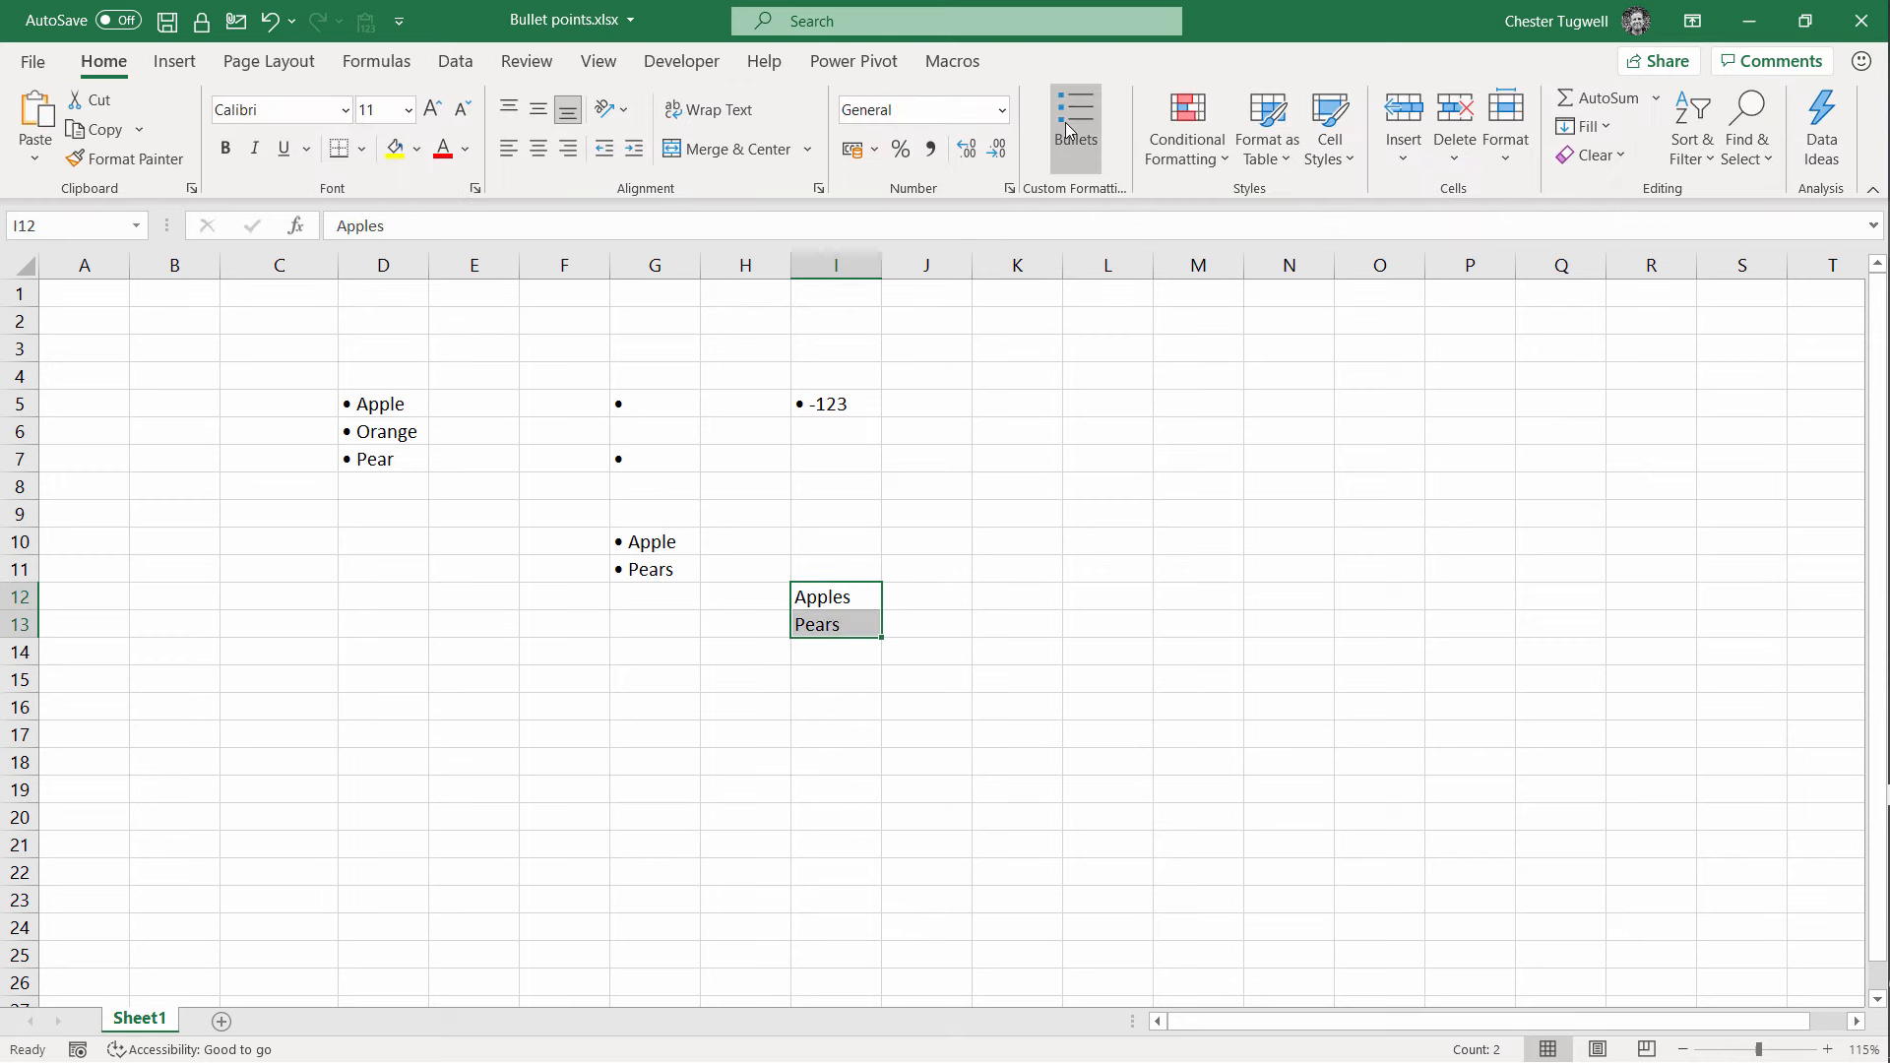
{"action": "left_click", "coordinate": [1073, 125]}
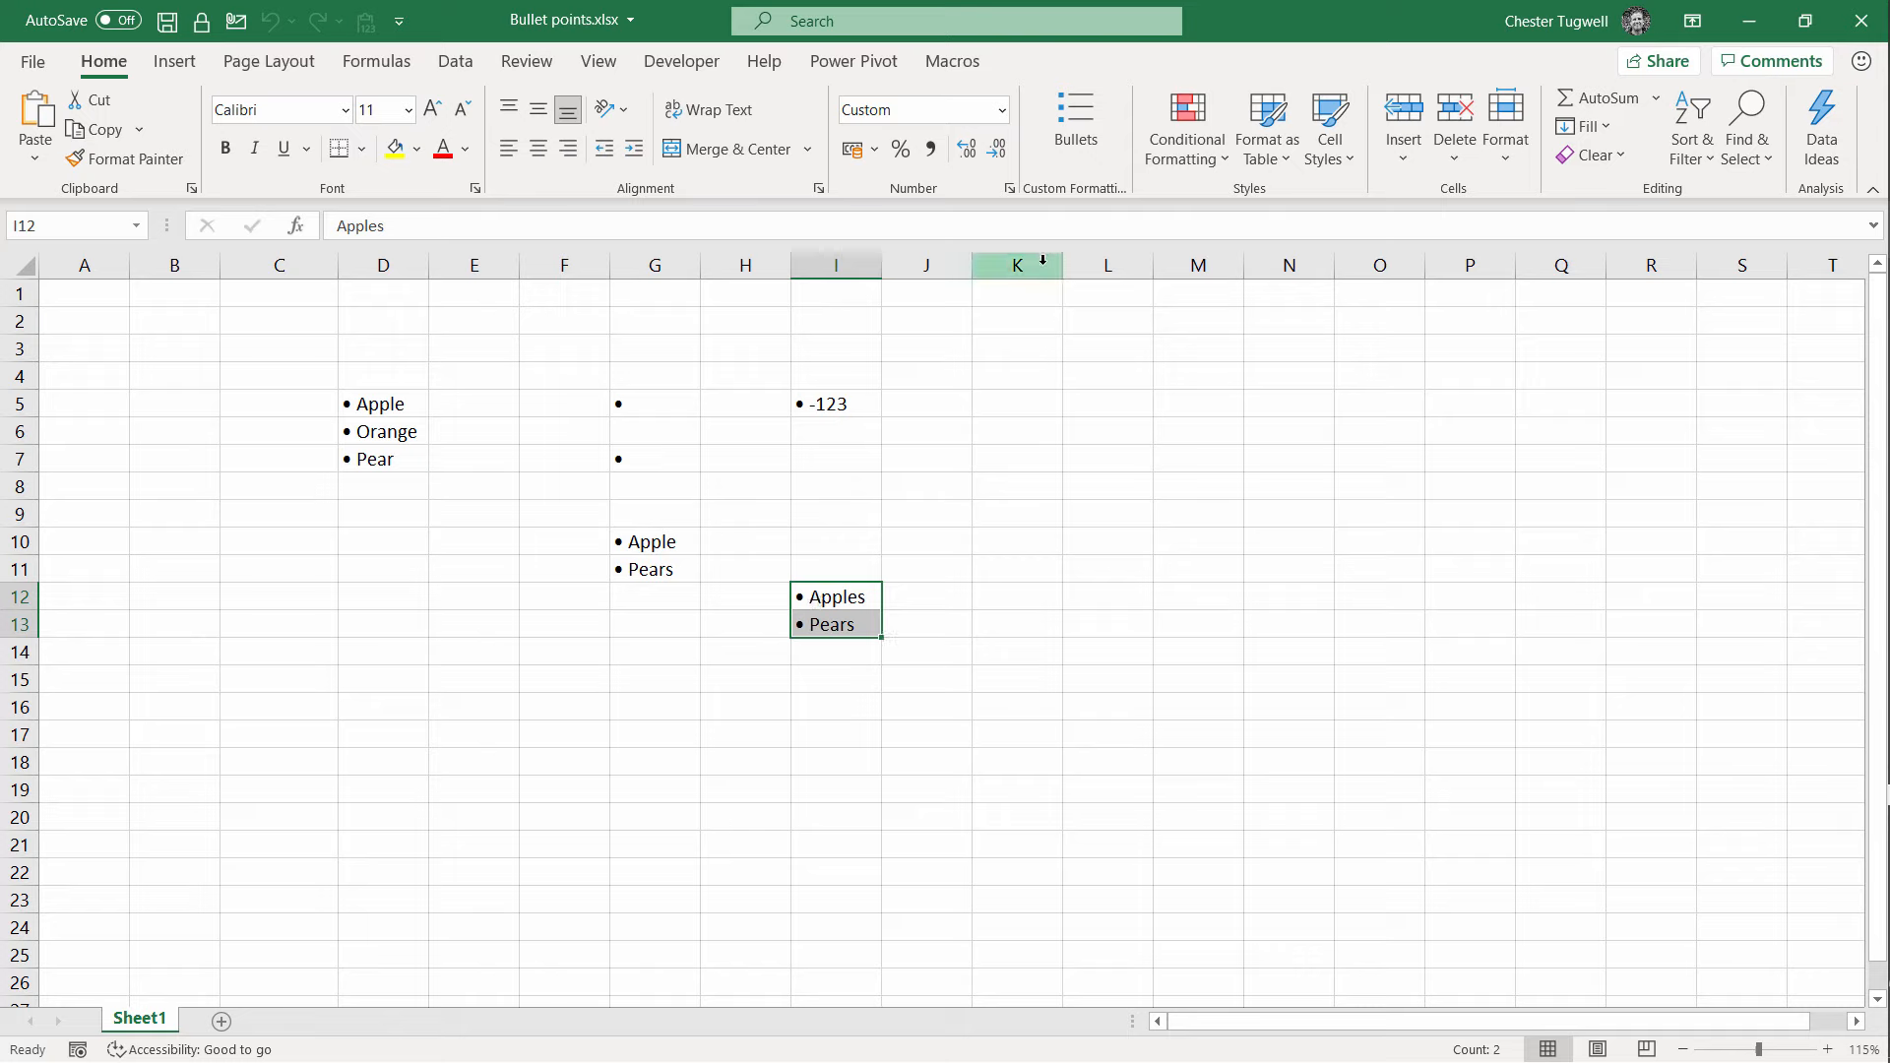
{"action": "left_click", "coordinate": [999, 109]}
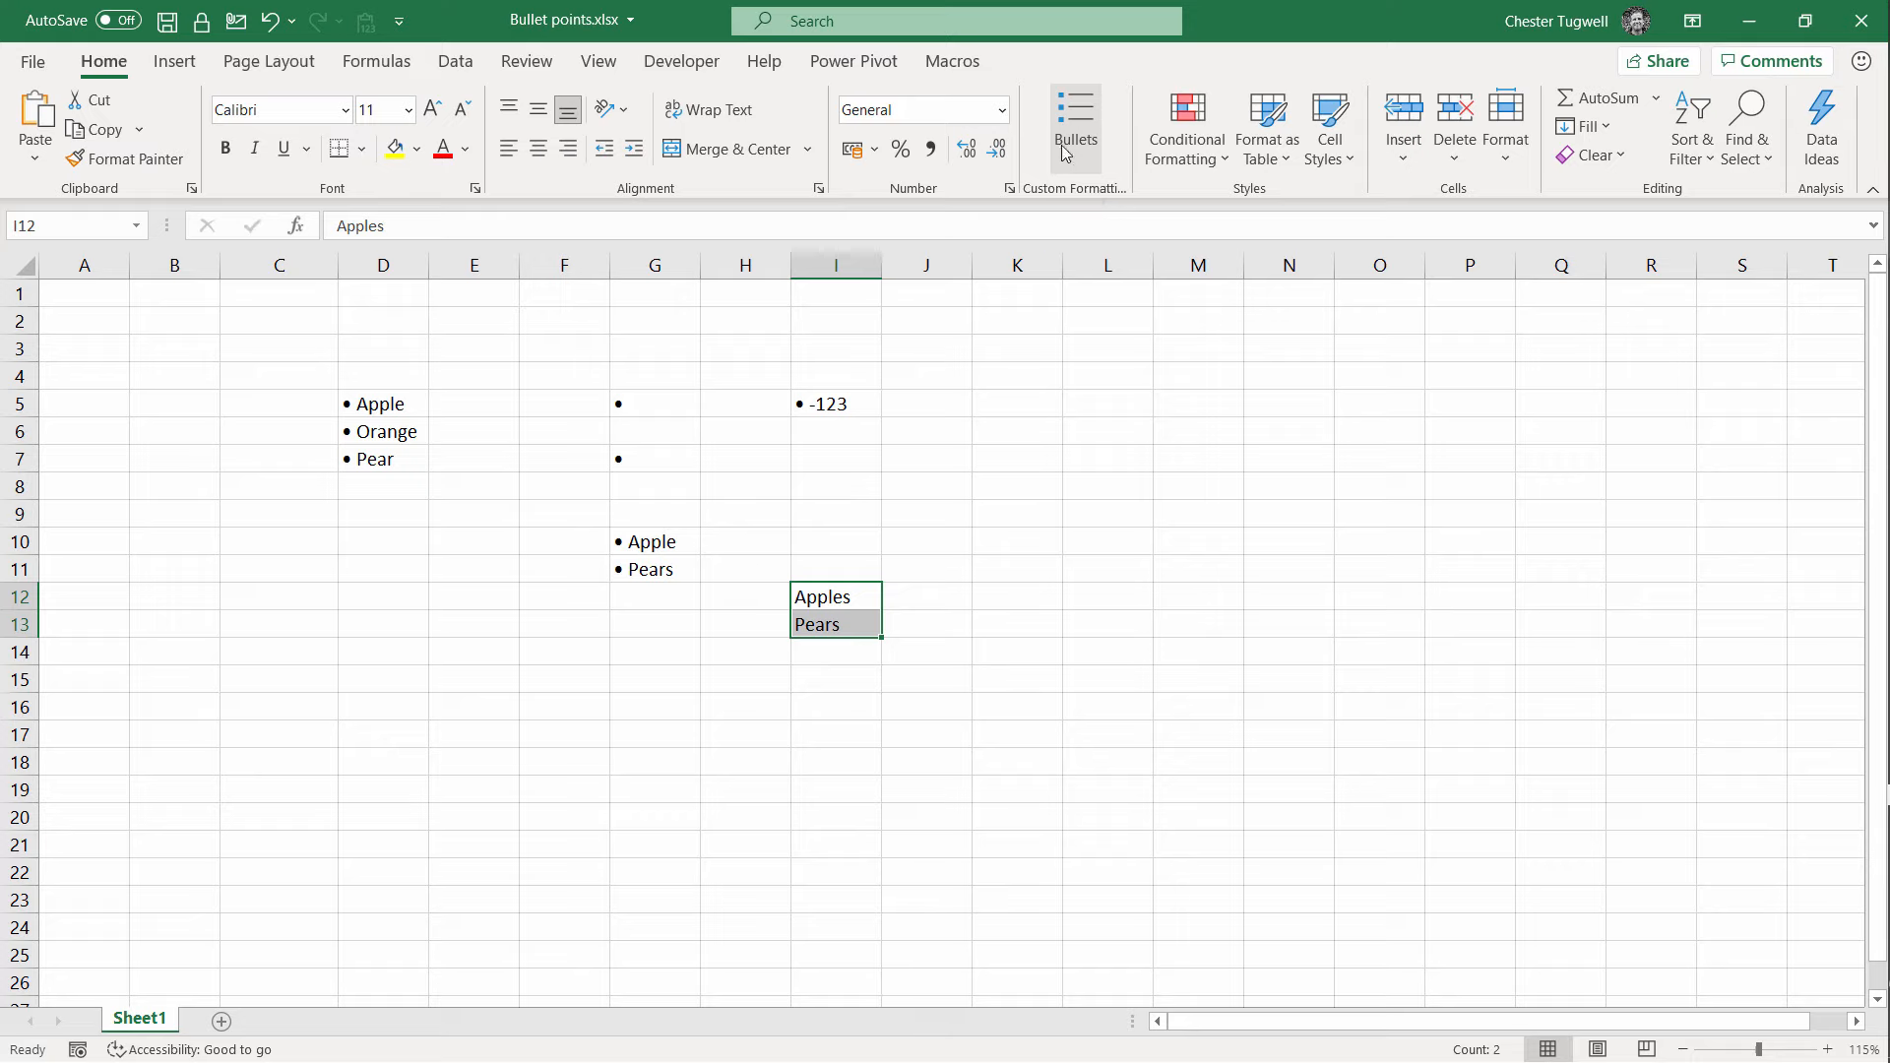
{"action": "mouse_move", "coordinate": [1074, 127]}
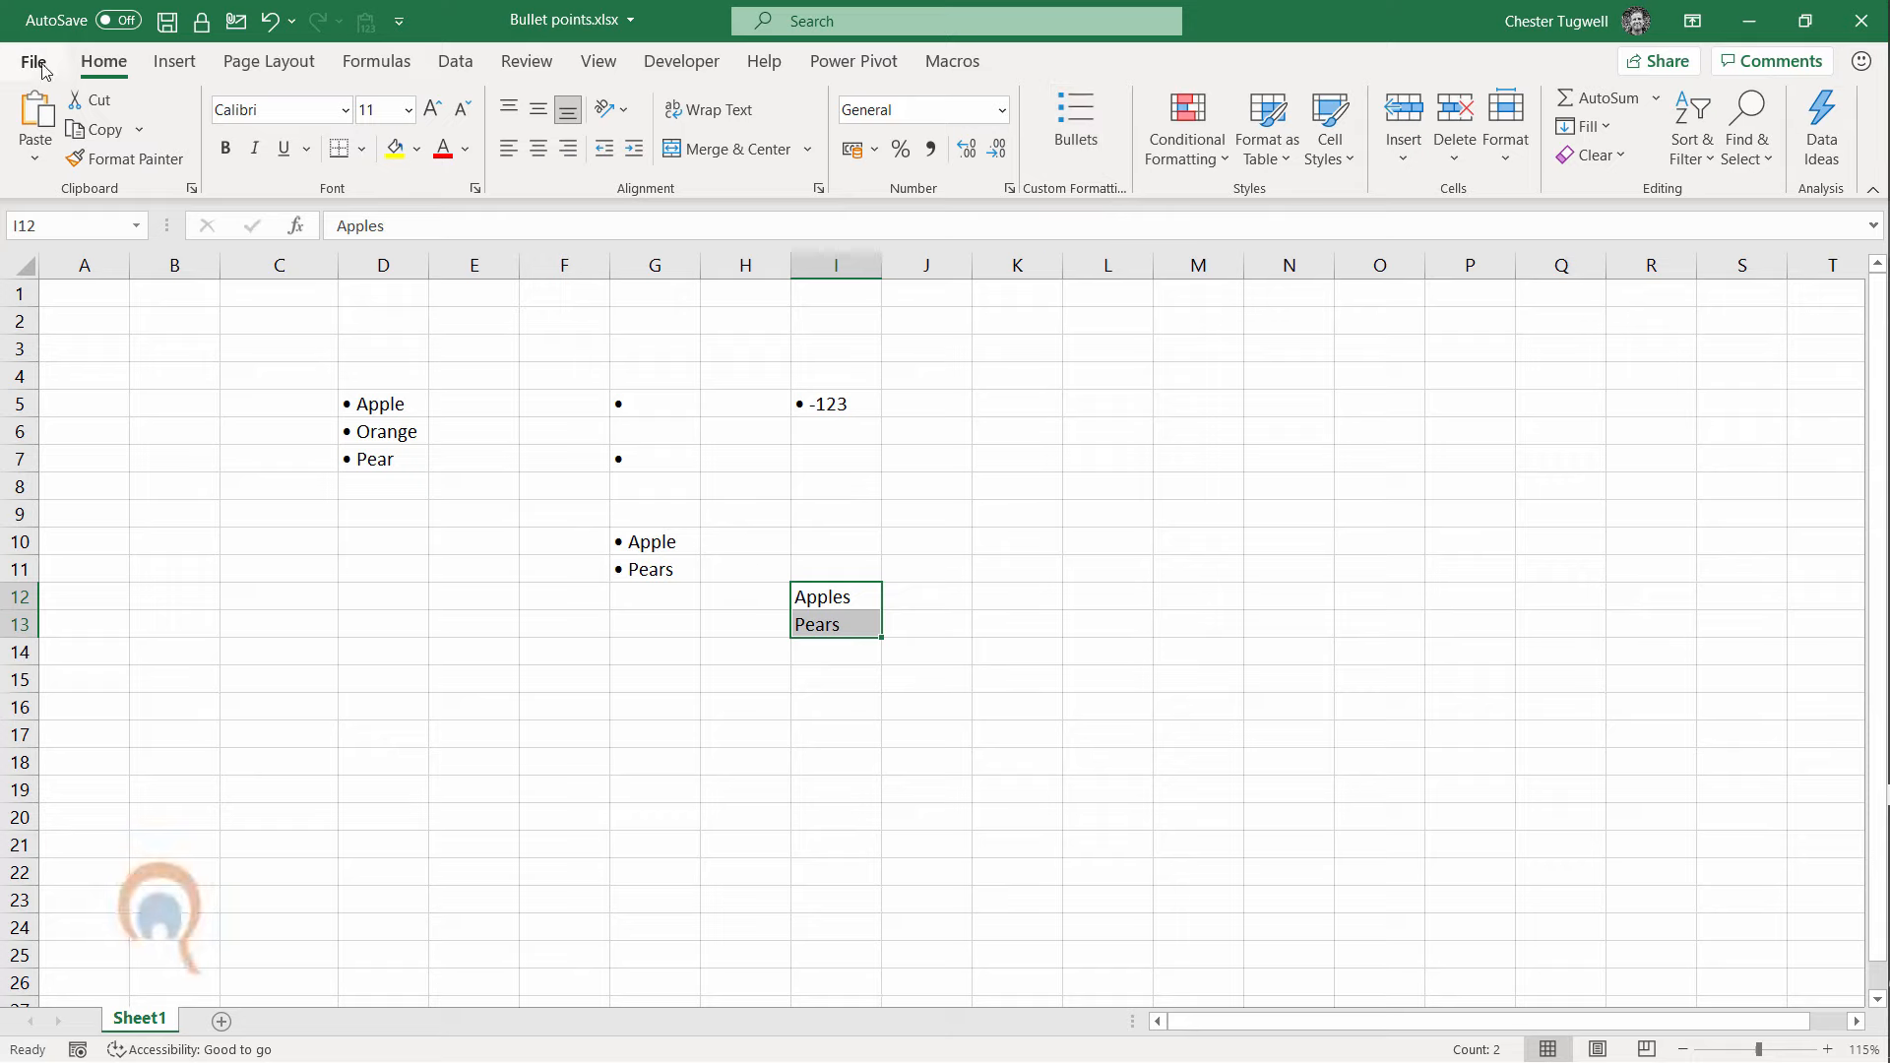
Step: Save and close the workbook, then quit Excel, reaching the Personal Macro Workbook save prompt
{"action": "key", "text": "ctrl+s"}
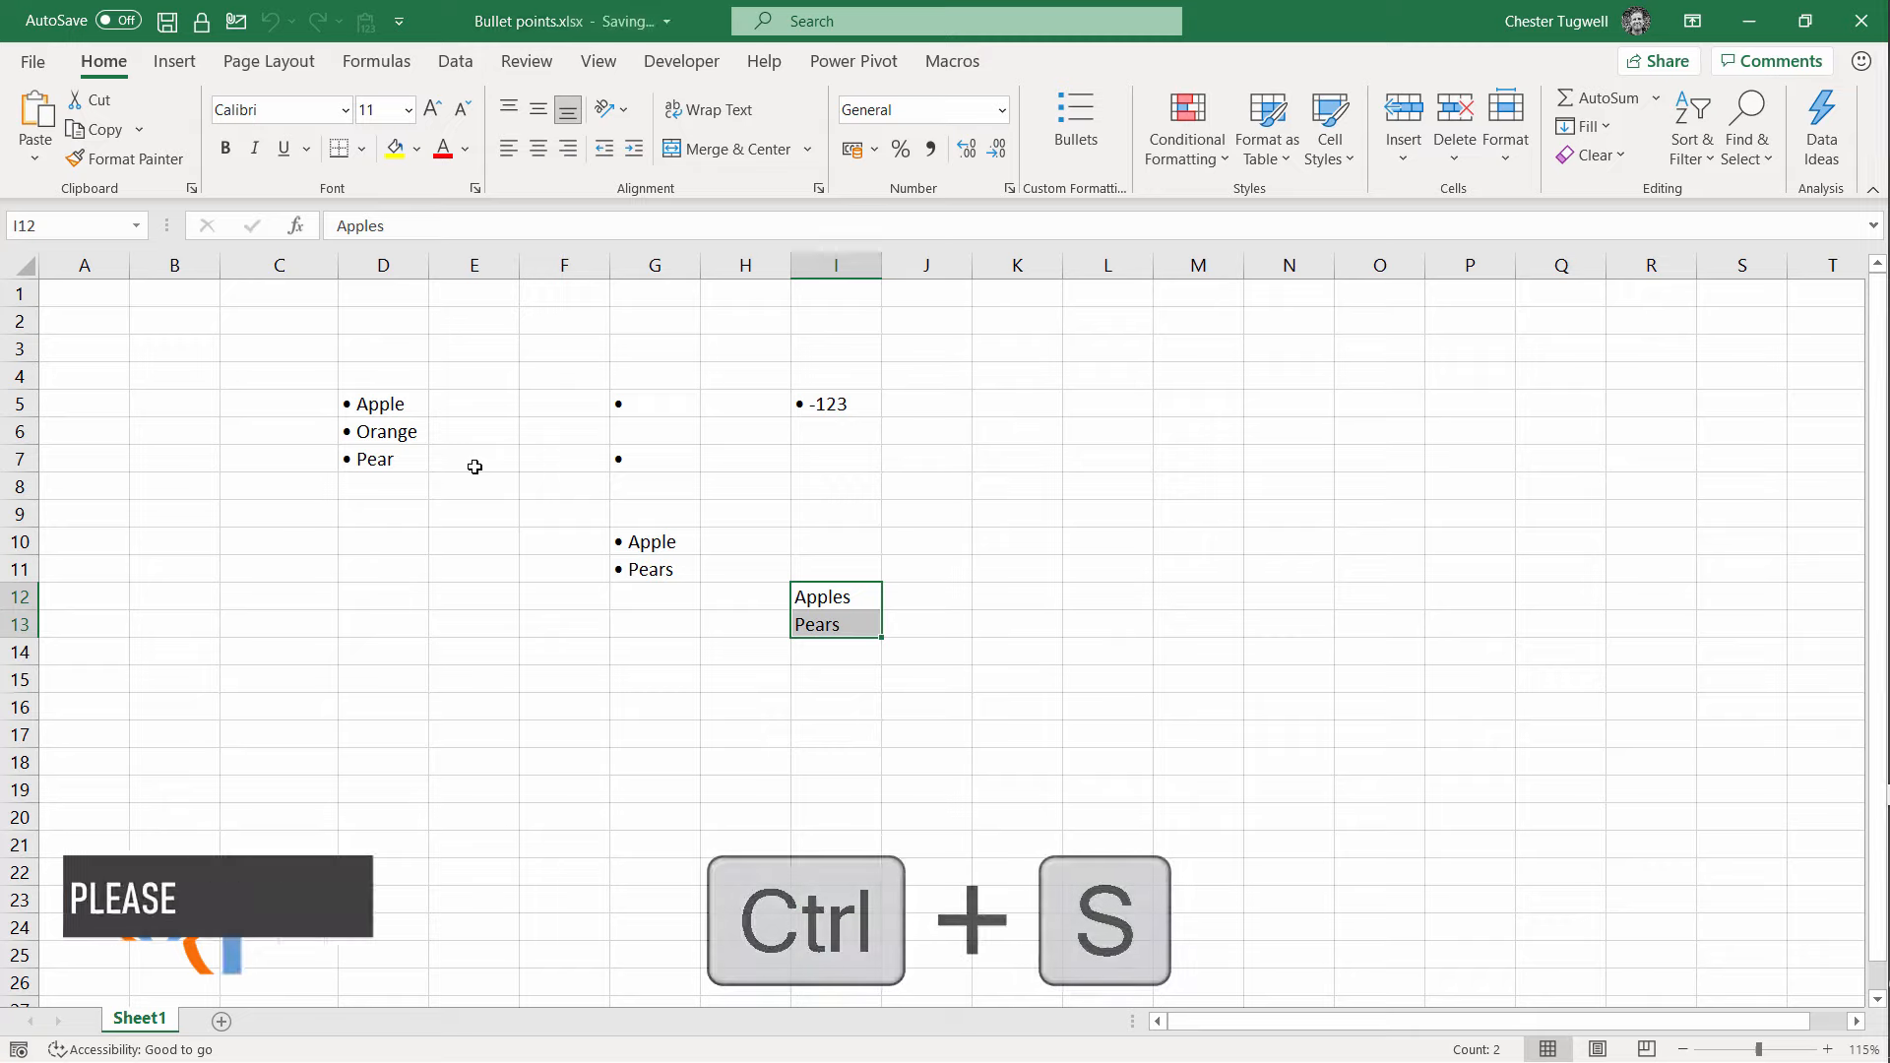
{"action": "key", "text": "ctrl+w"}
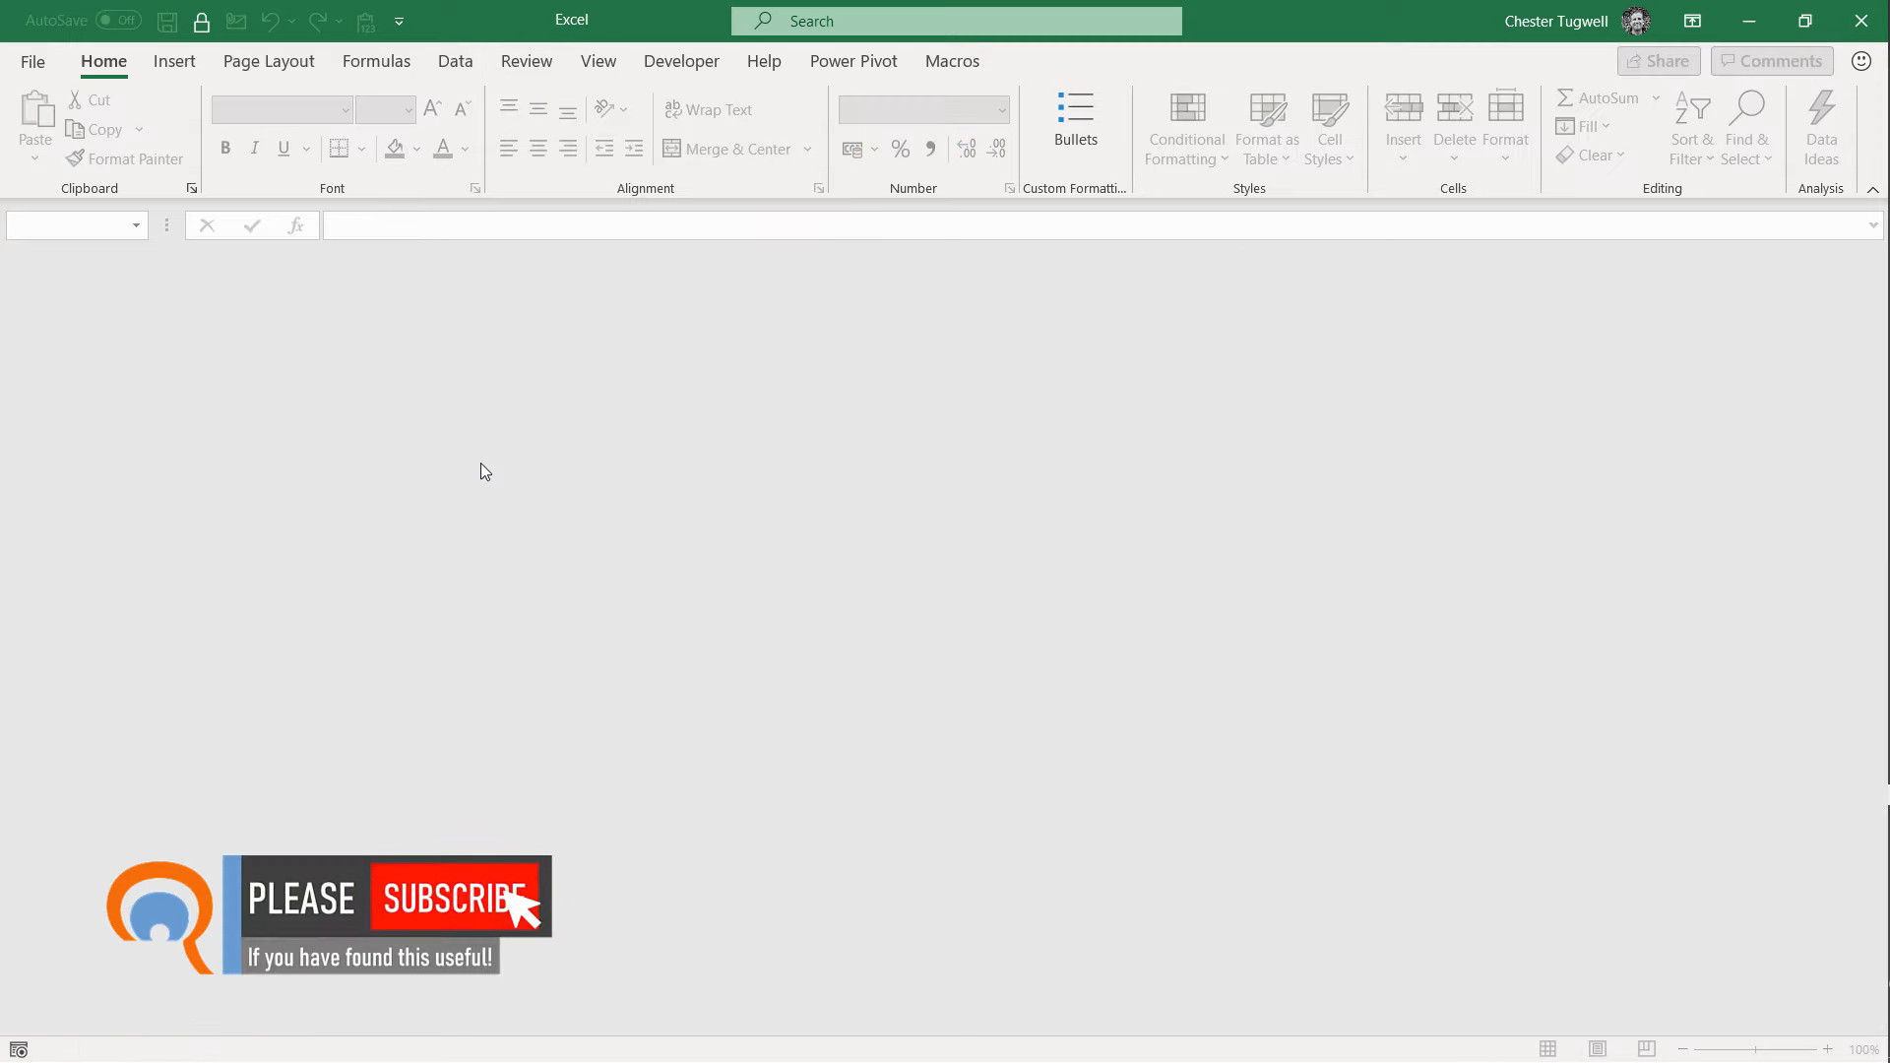
{"action": "key", "text": "alt+F4"}
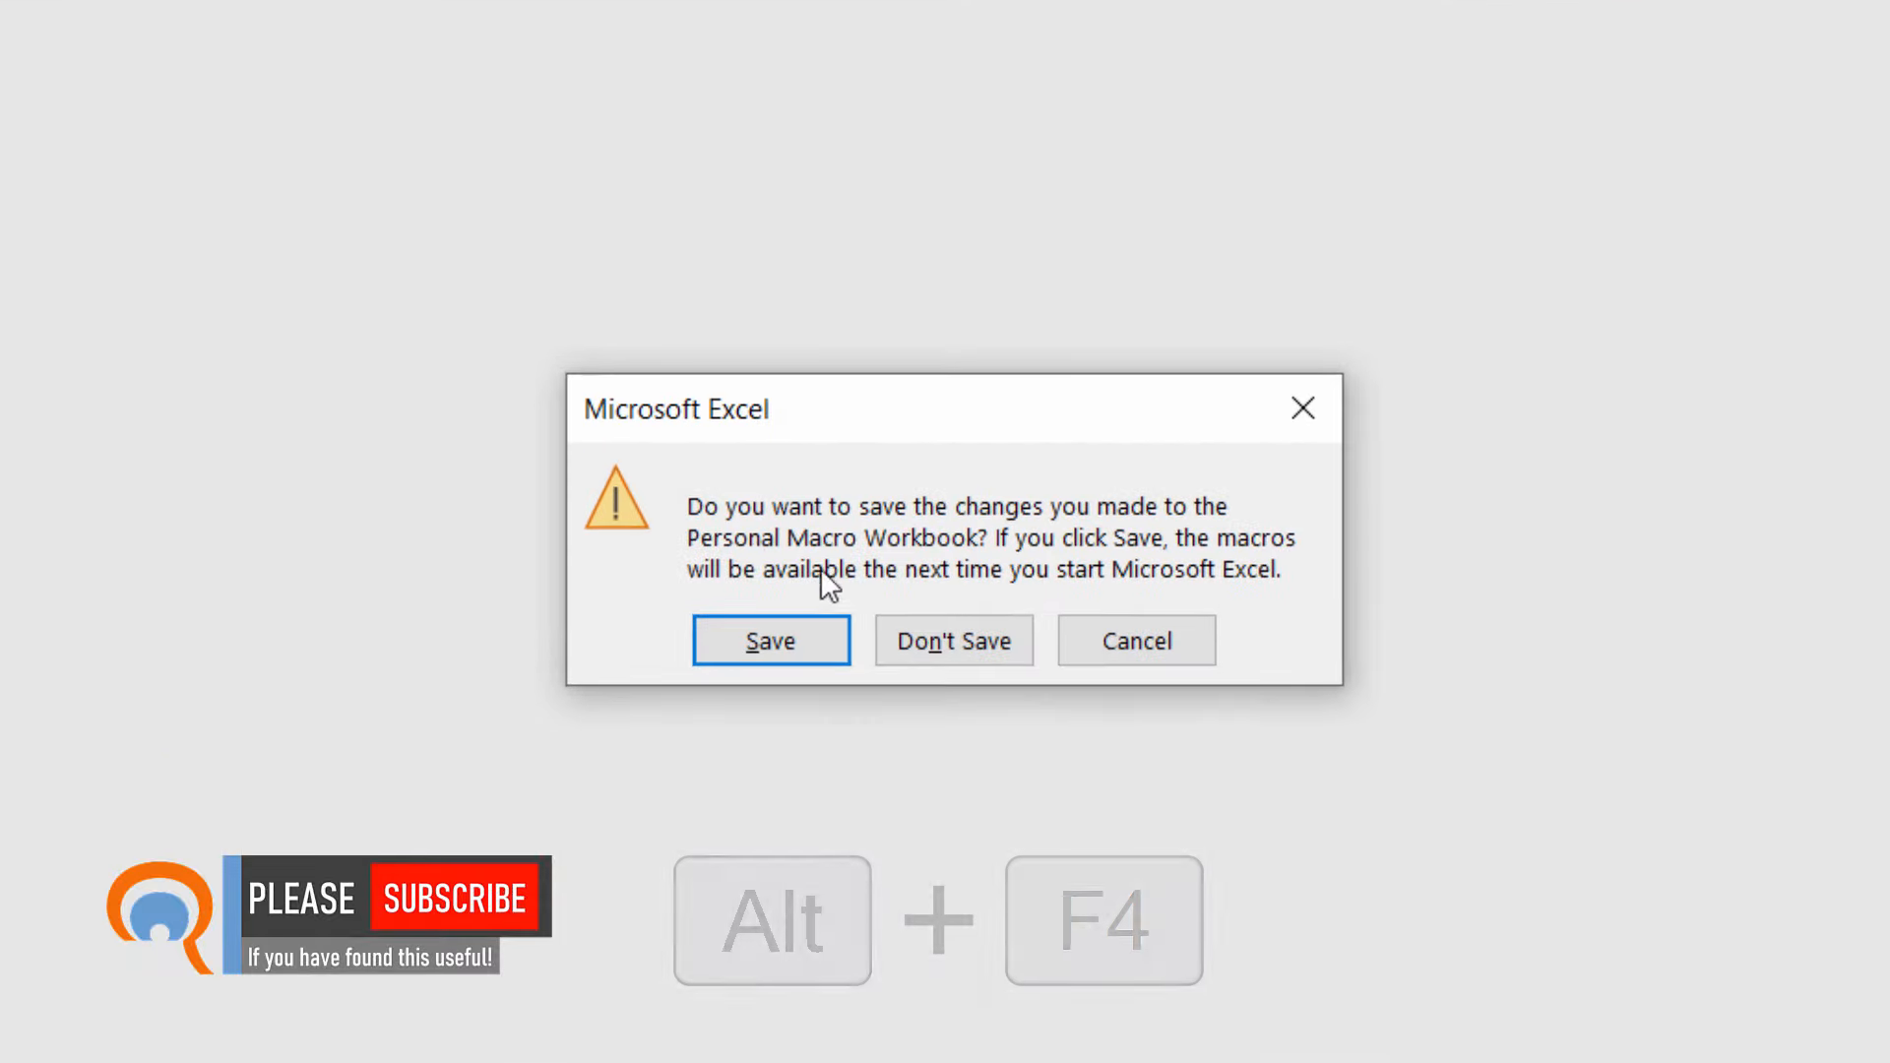